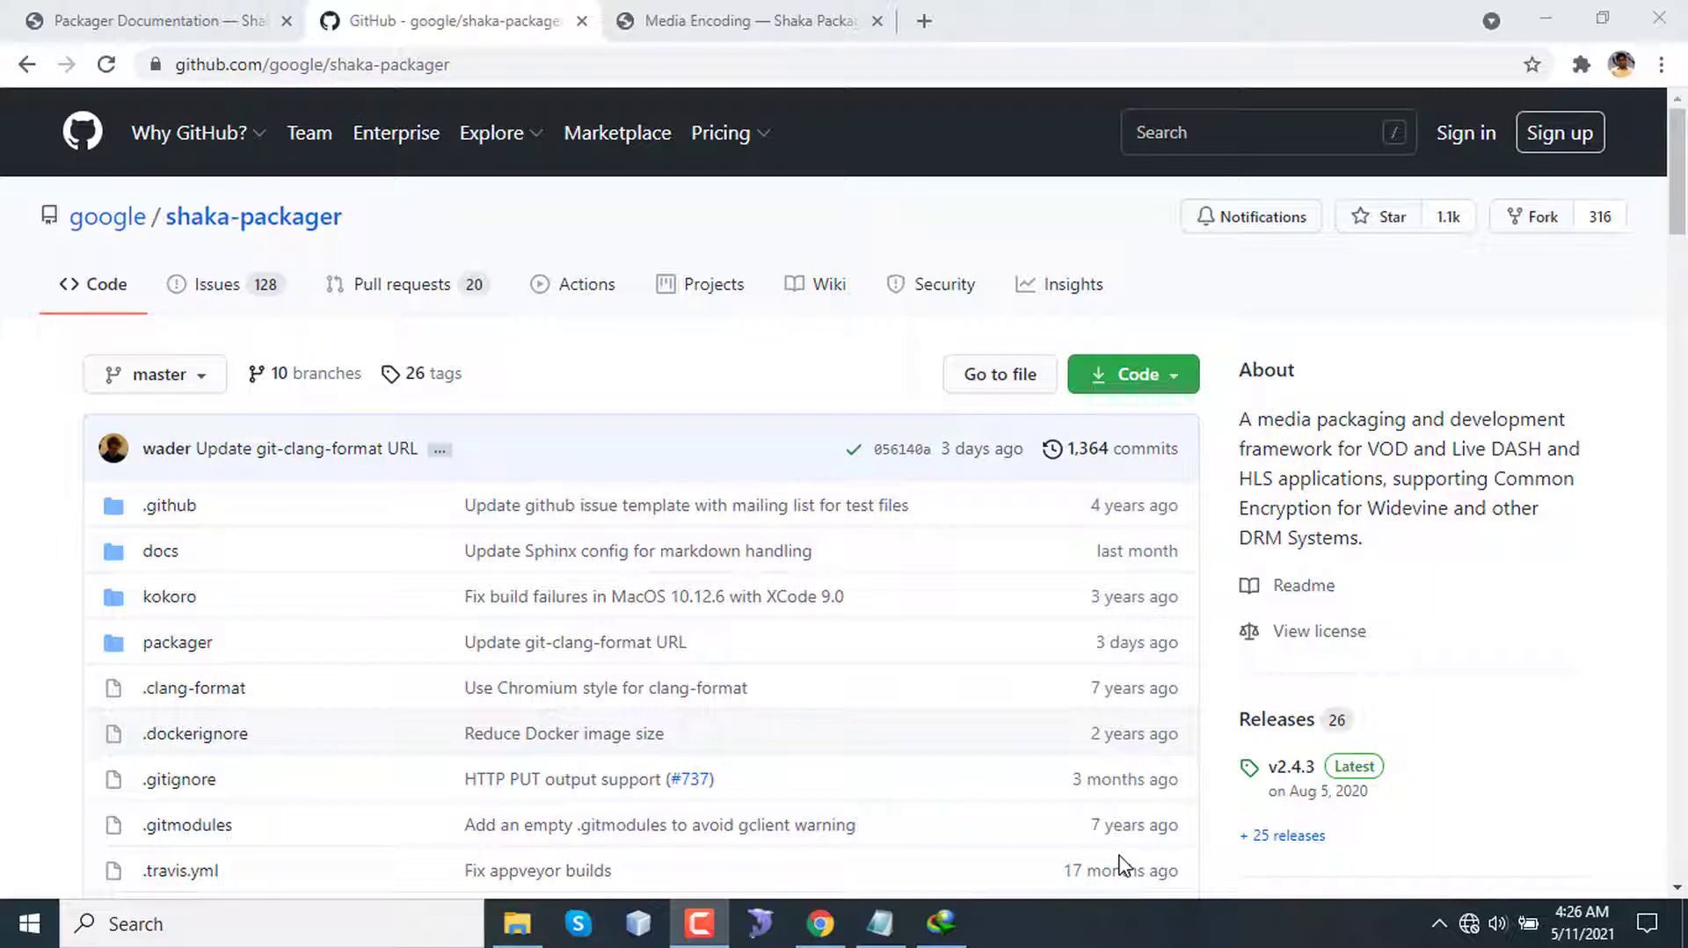
pyautogui.moveTo(484, 185)
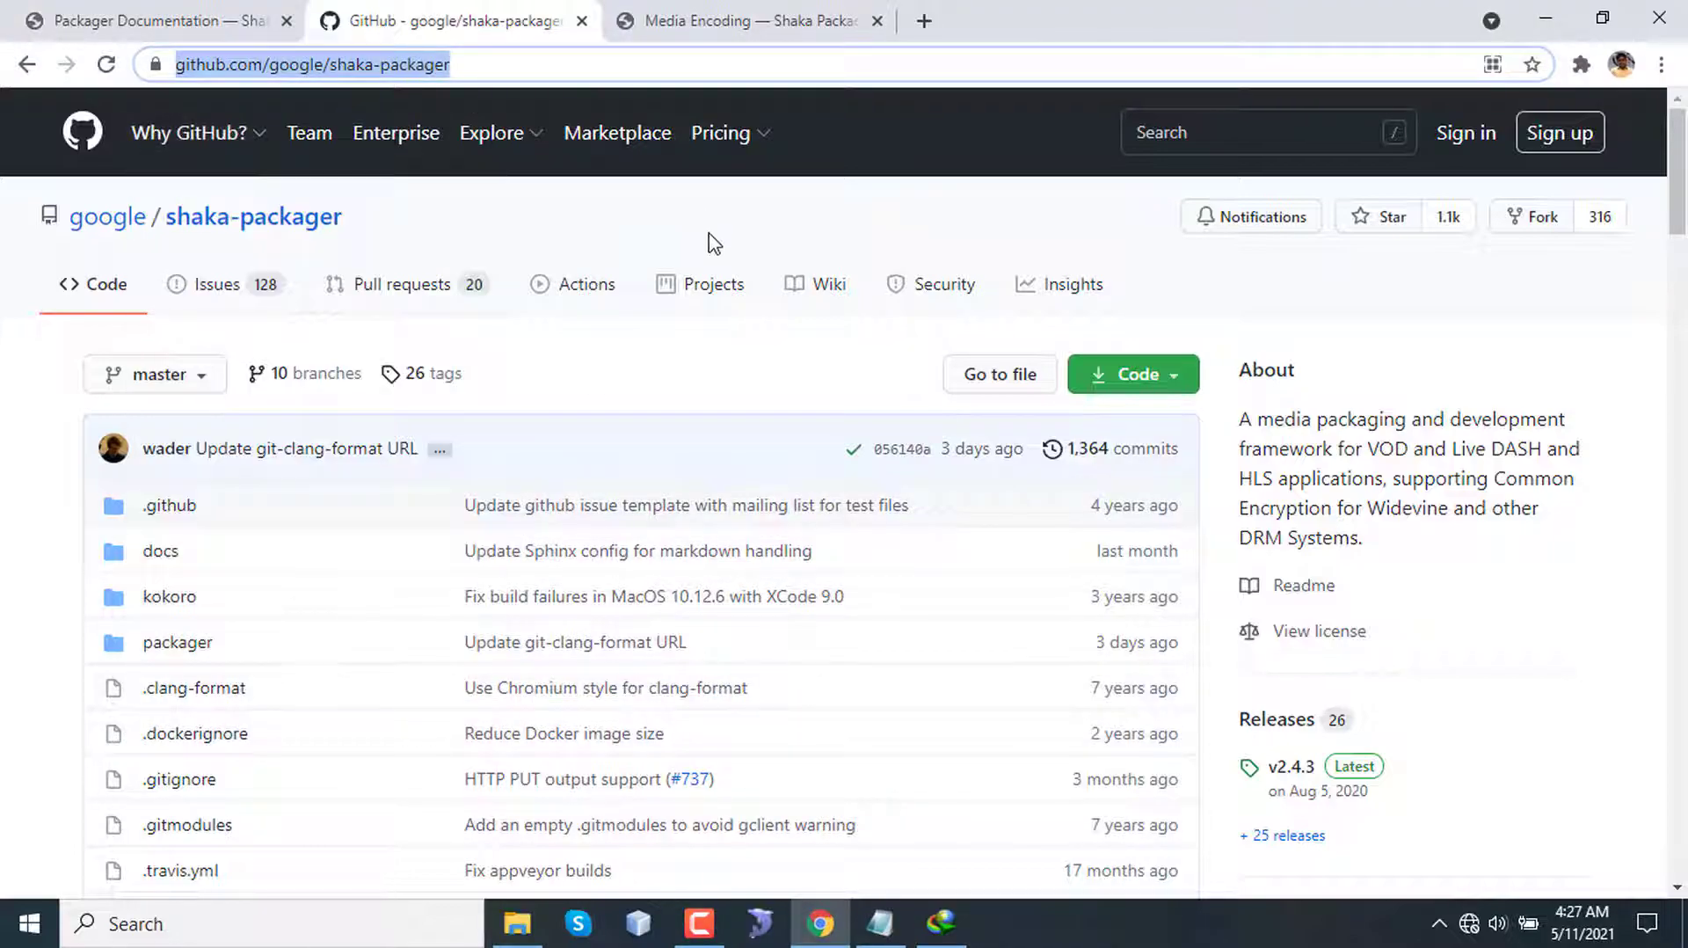
pyautogui.moveTo(723, 229)
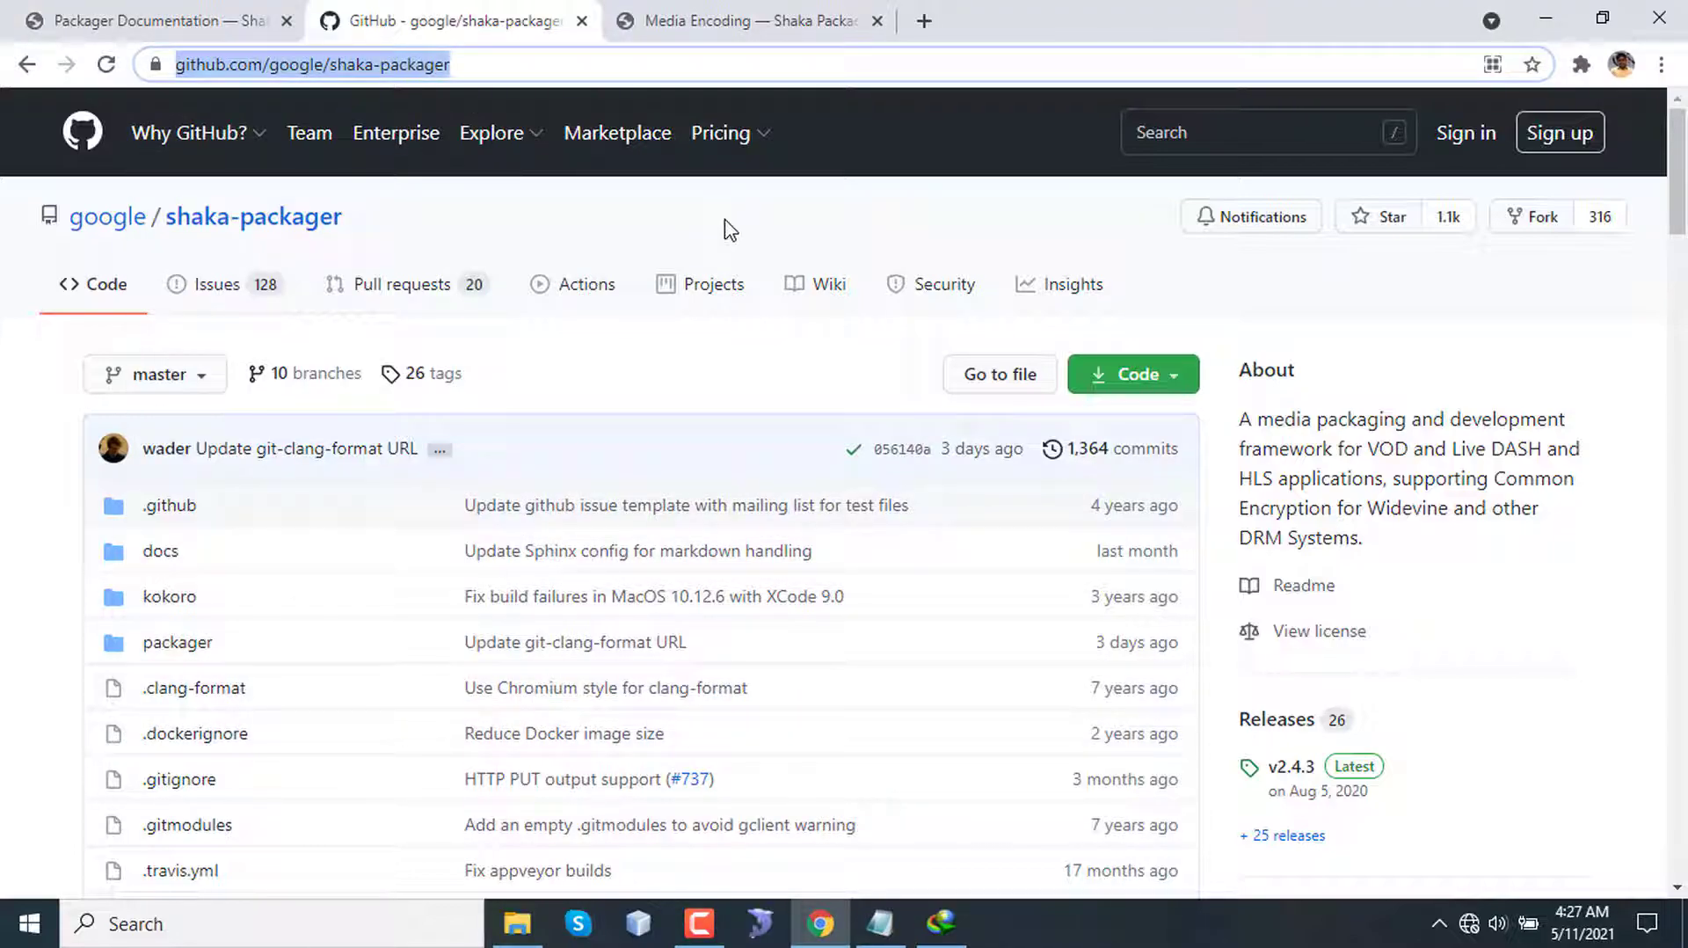
# - Skim the current page, then bring up the Media Encoding — Shaka Packager tutorial
pyautogui.scroll(-3)
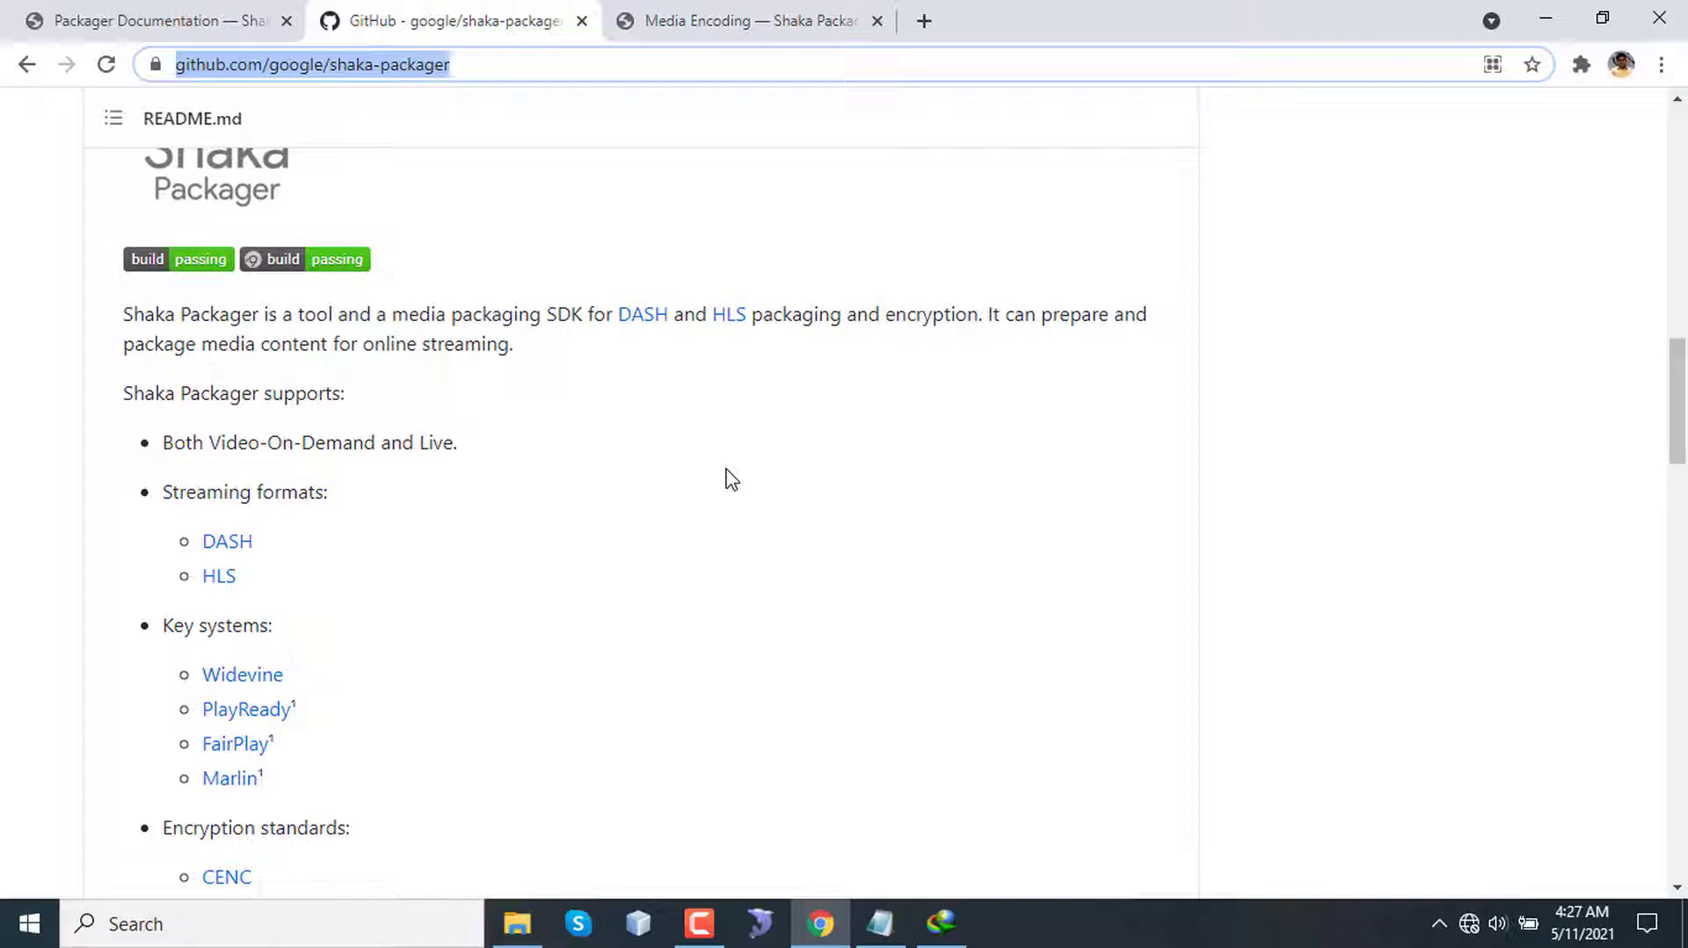
pyautogui.scroll(-3)
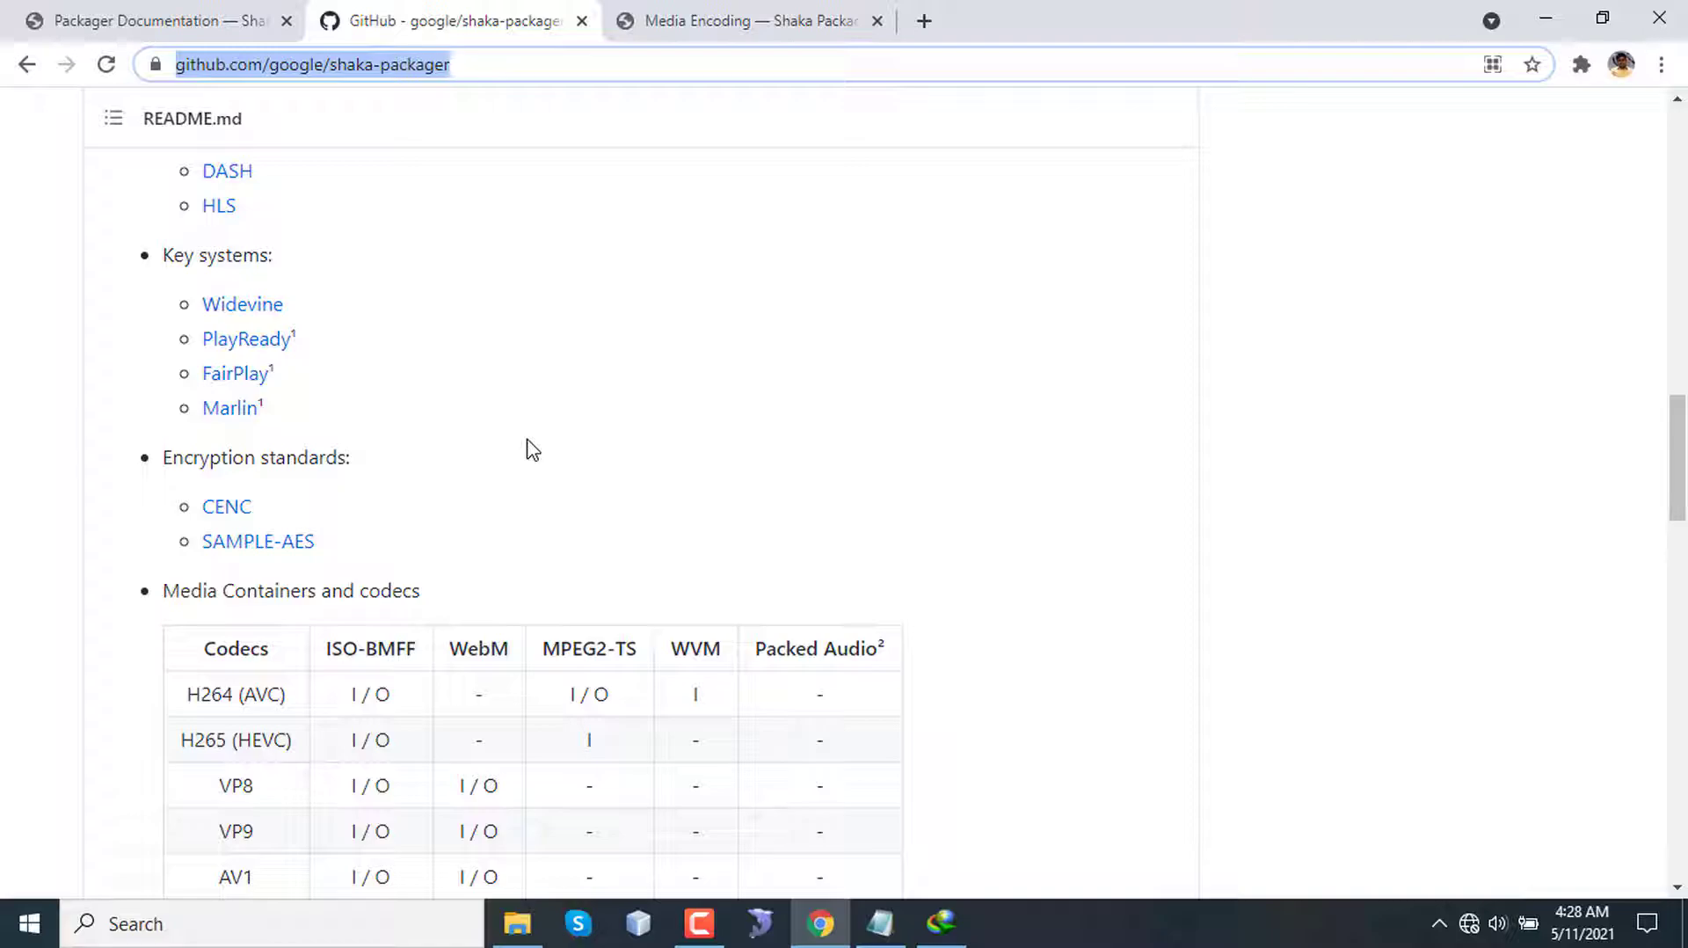
pyautogui.scroll(-3)
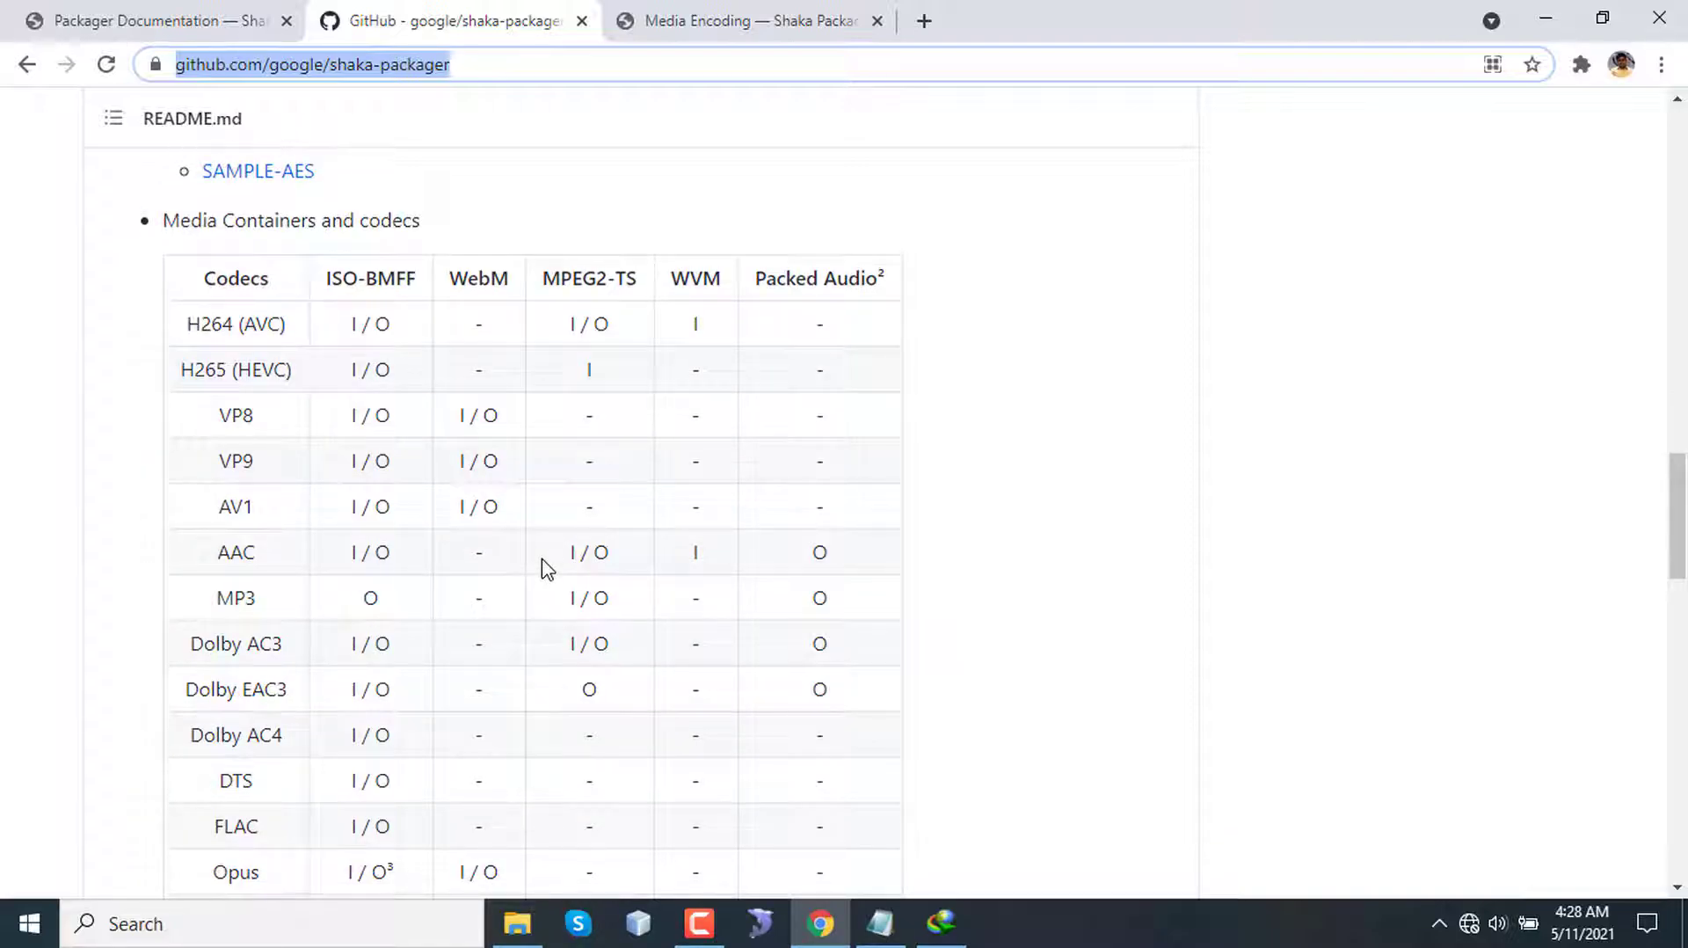
pyautogui.scroll(-3)
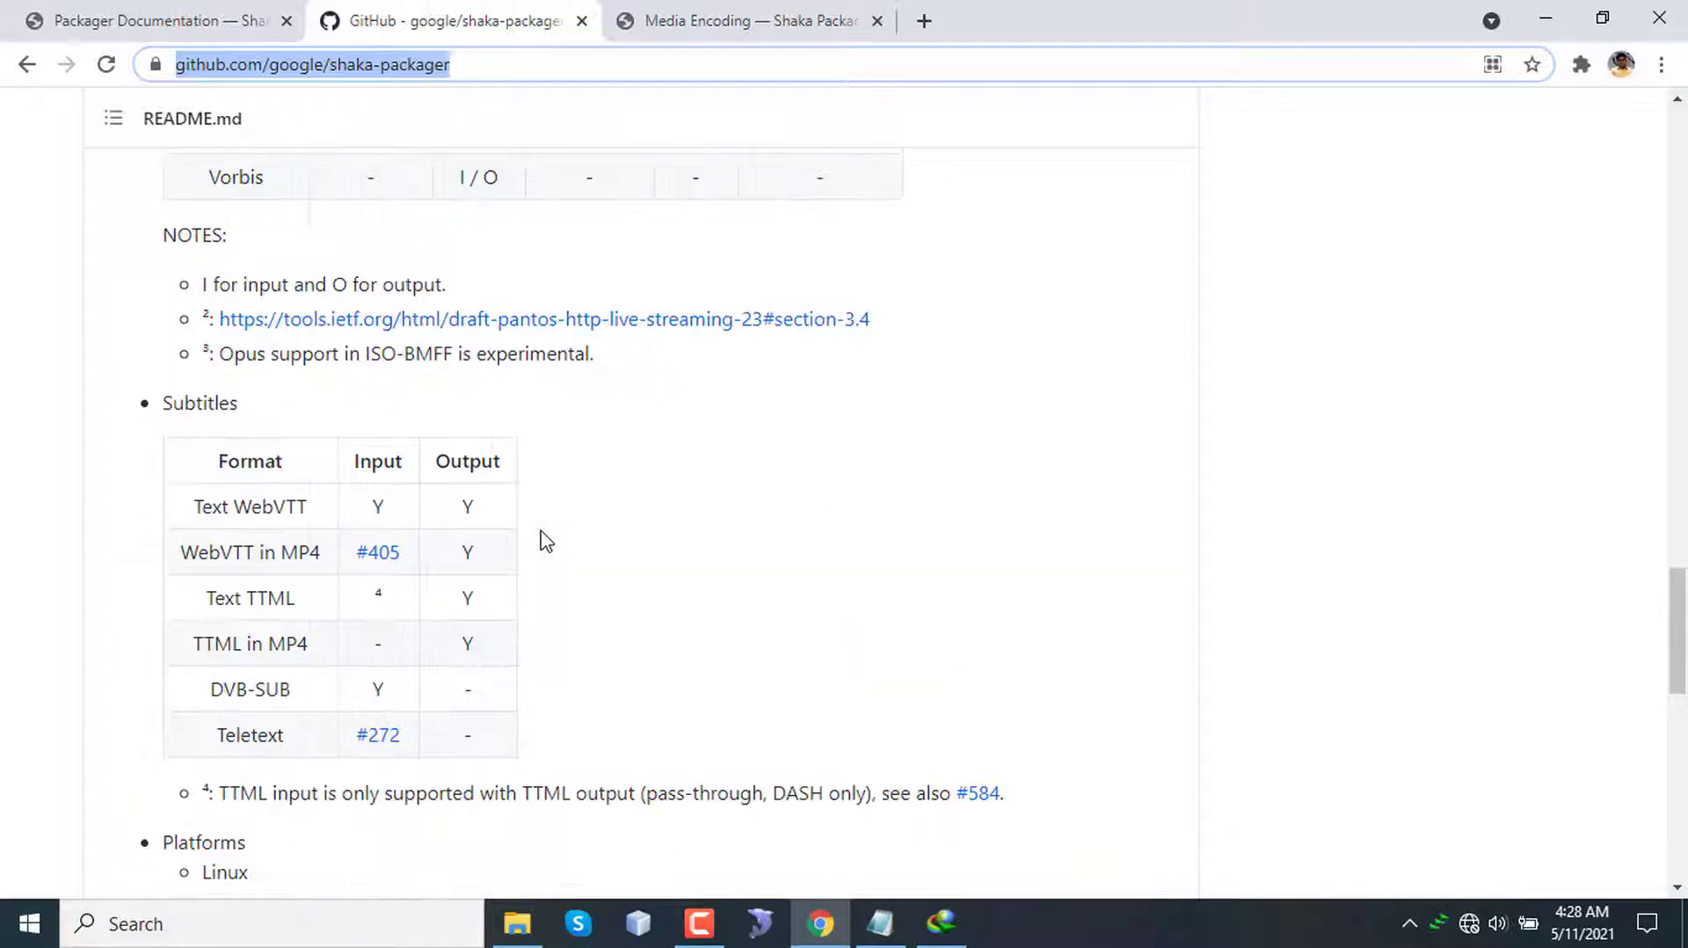
pyautogui.doubleClick(200, 403)
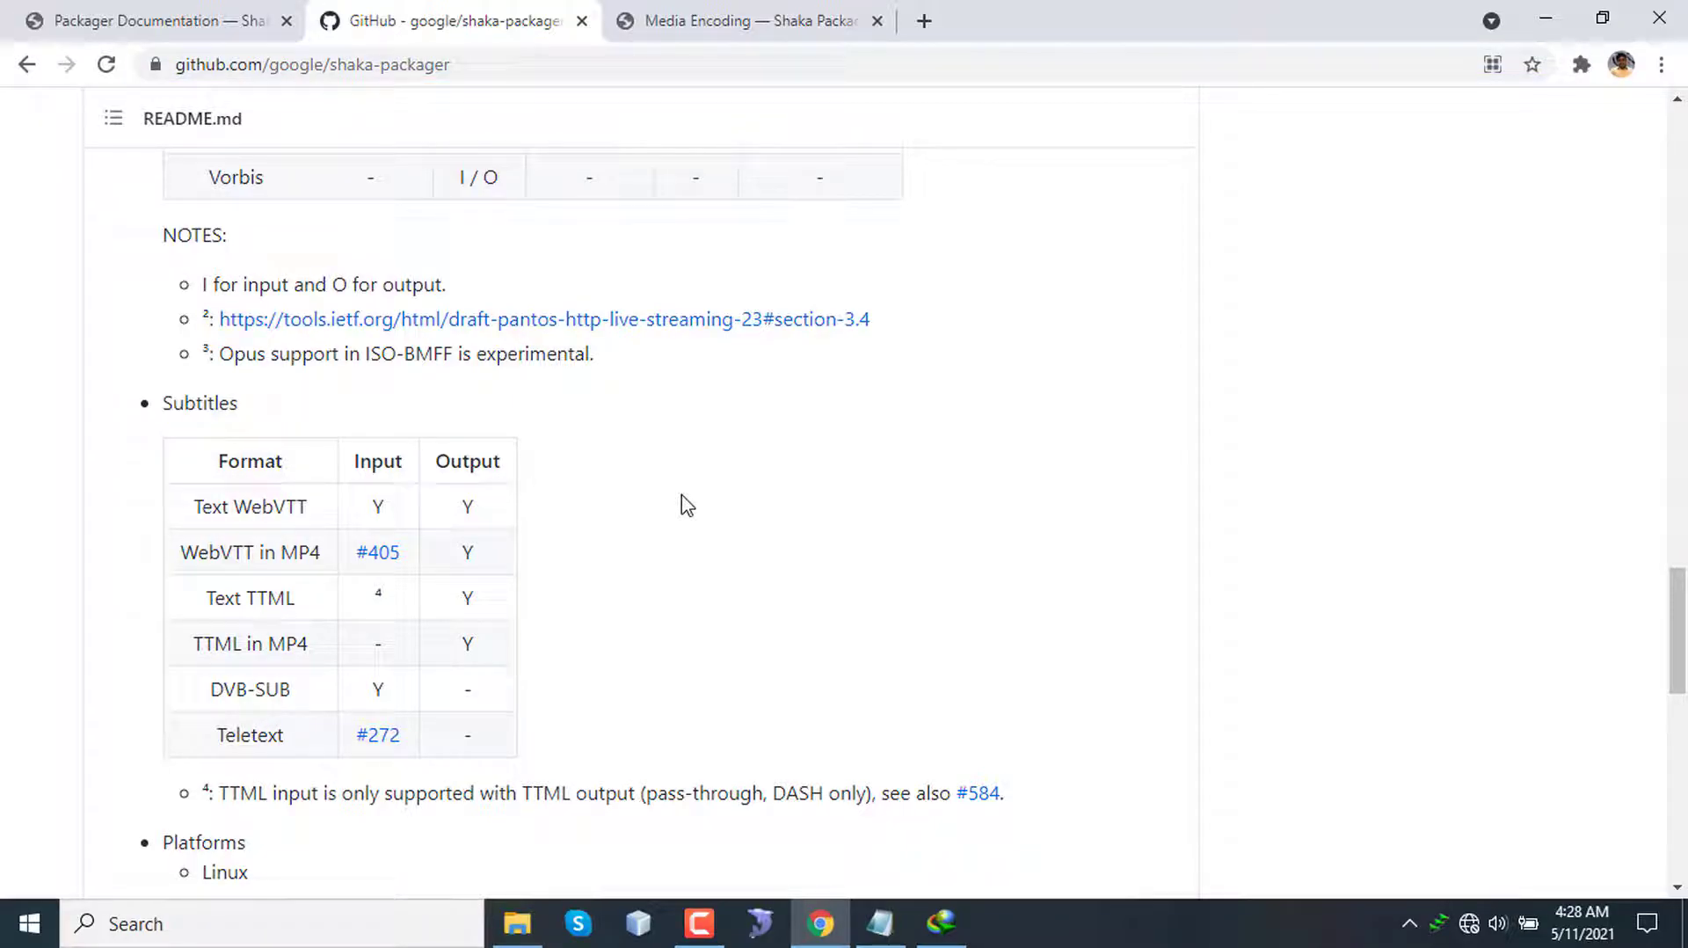
pyautogui.scroll(3)
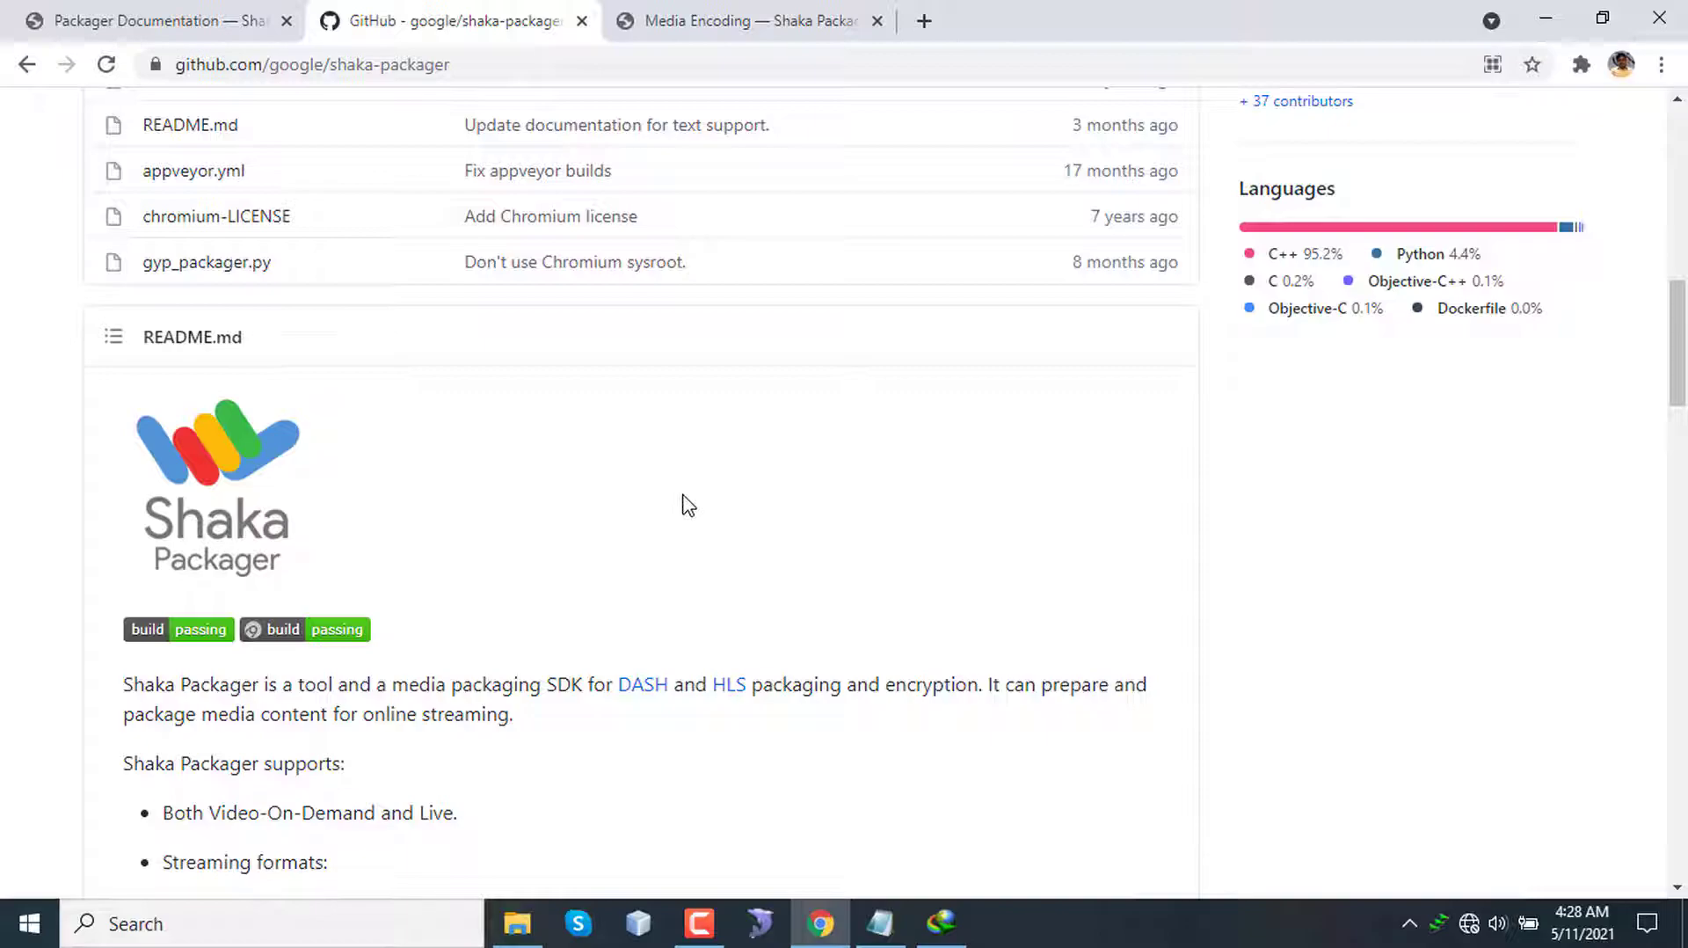
pyautogui.scroll(3)
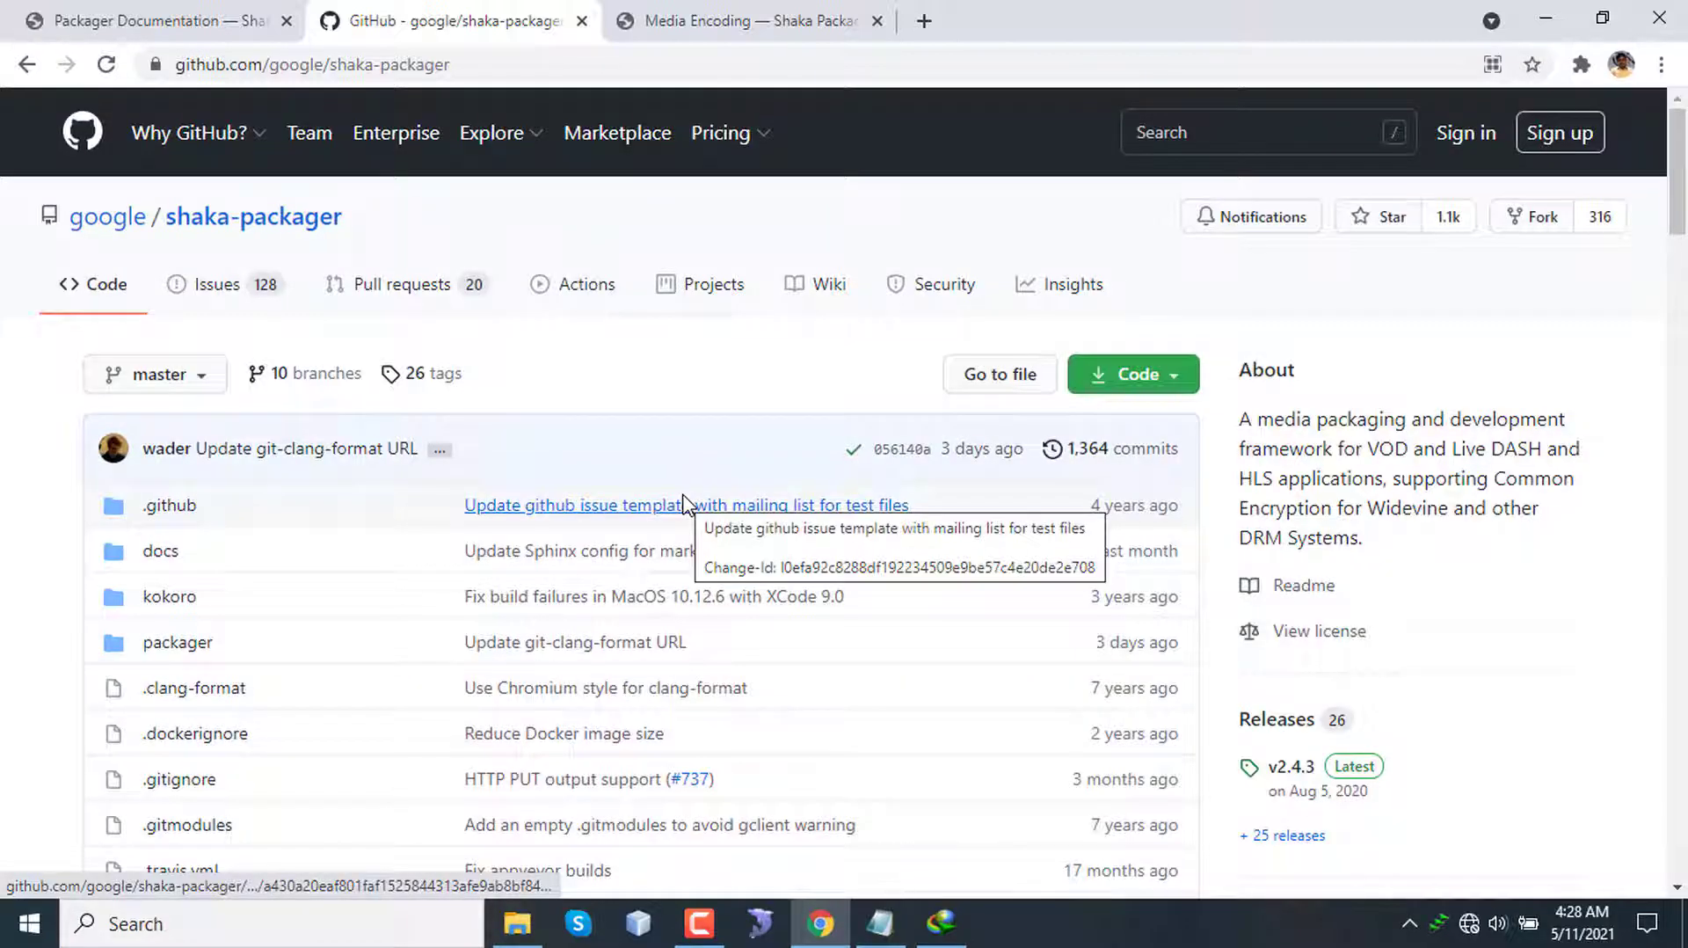
pyautogui.moveTo(689, 504)
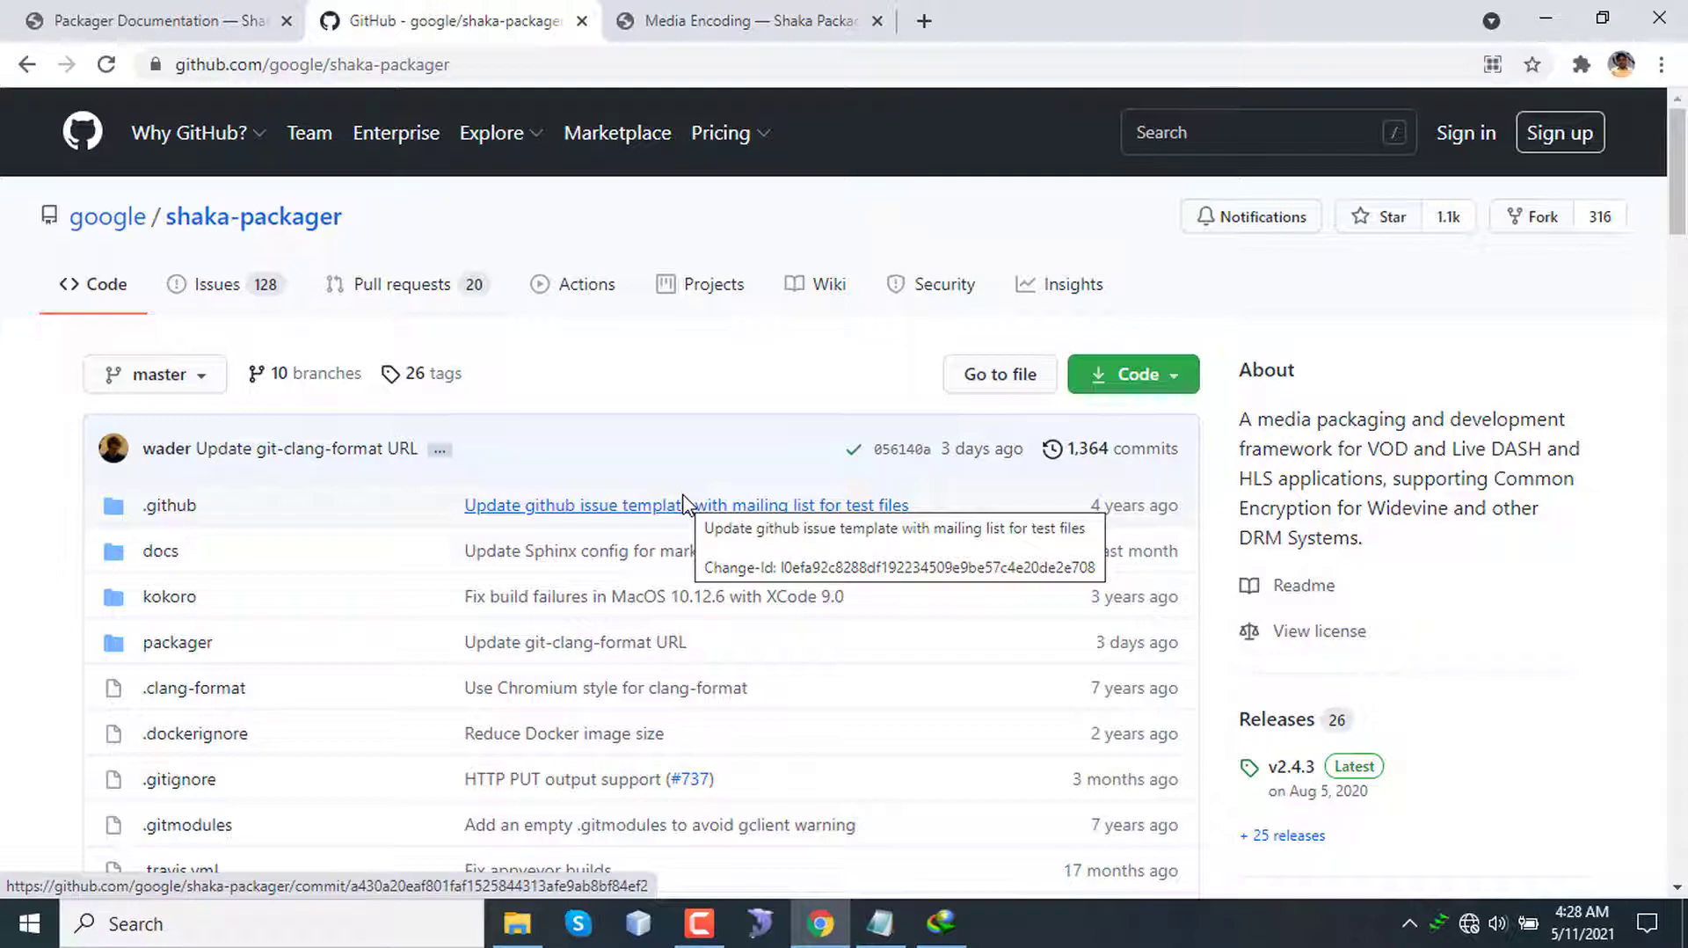
pyautogui.click(745, 20)
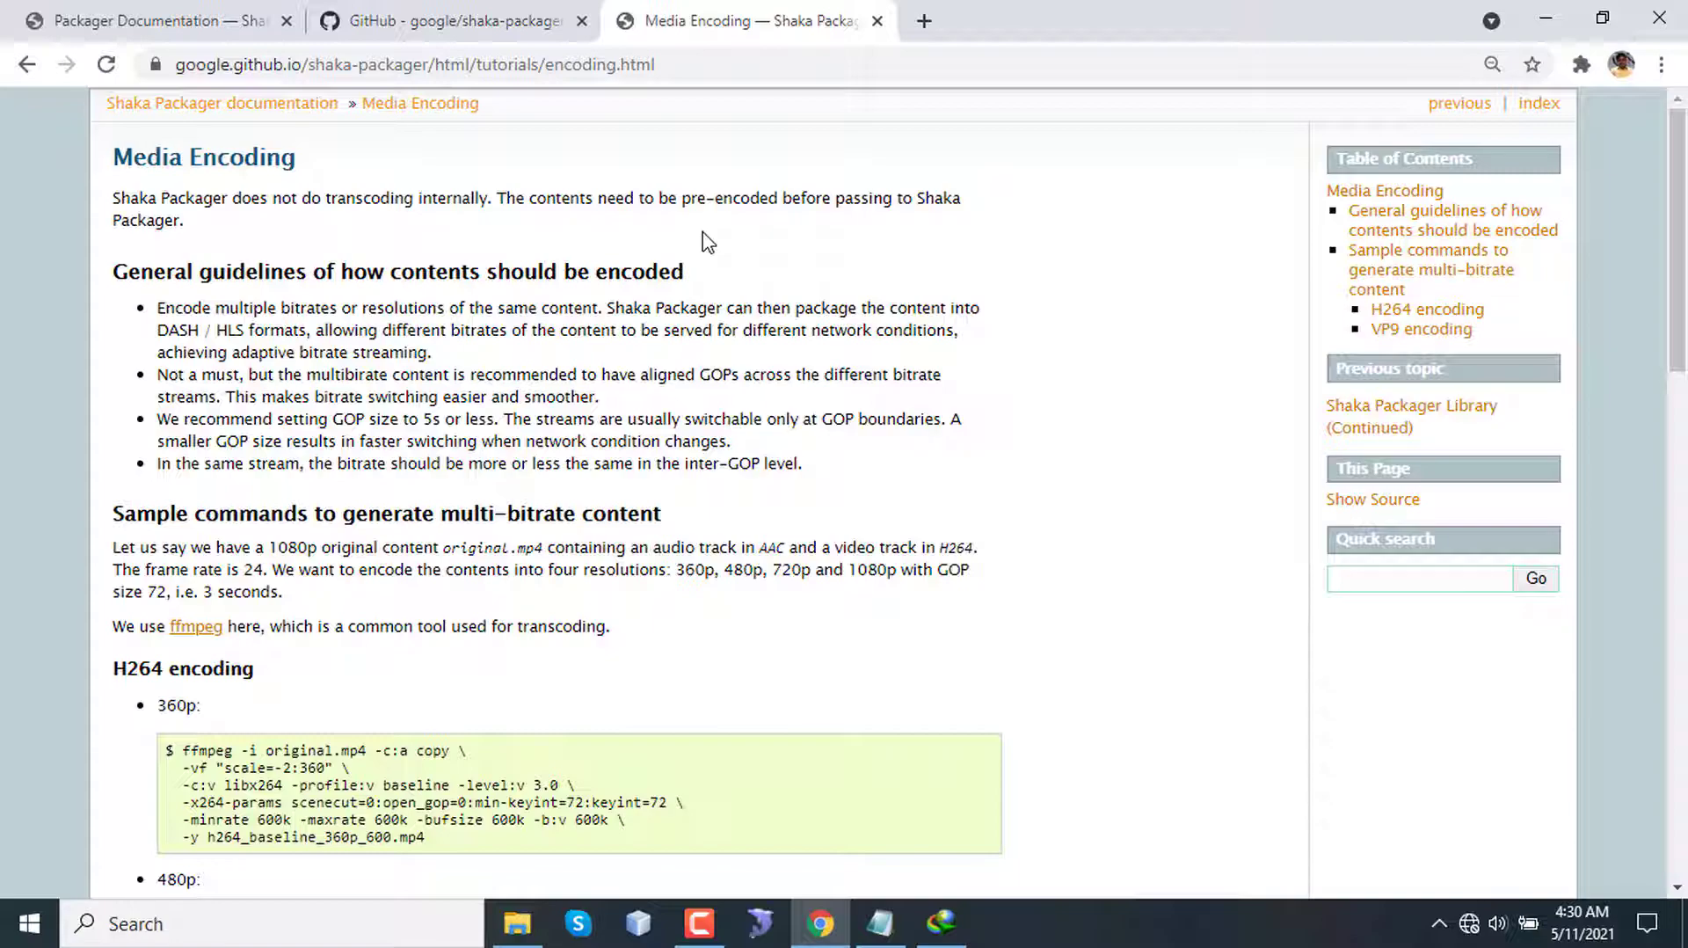
pyautogui.moveTo(221, 16)
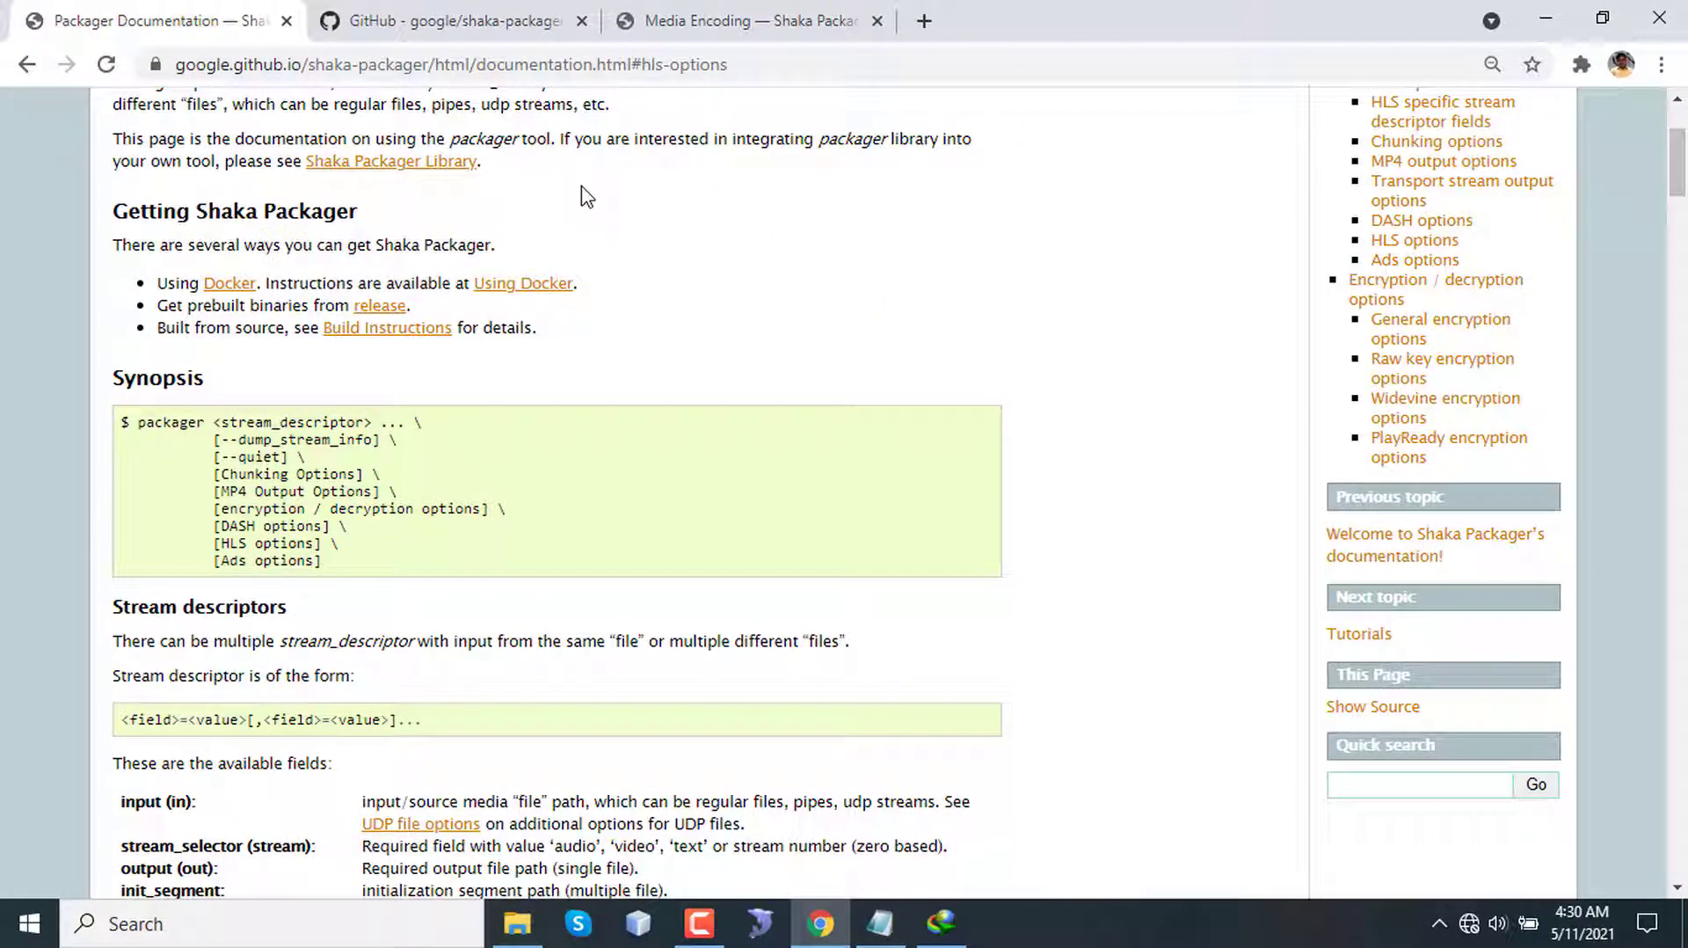
pyautogui.moveTo(590, 270)
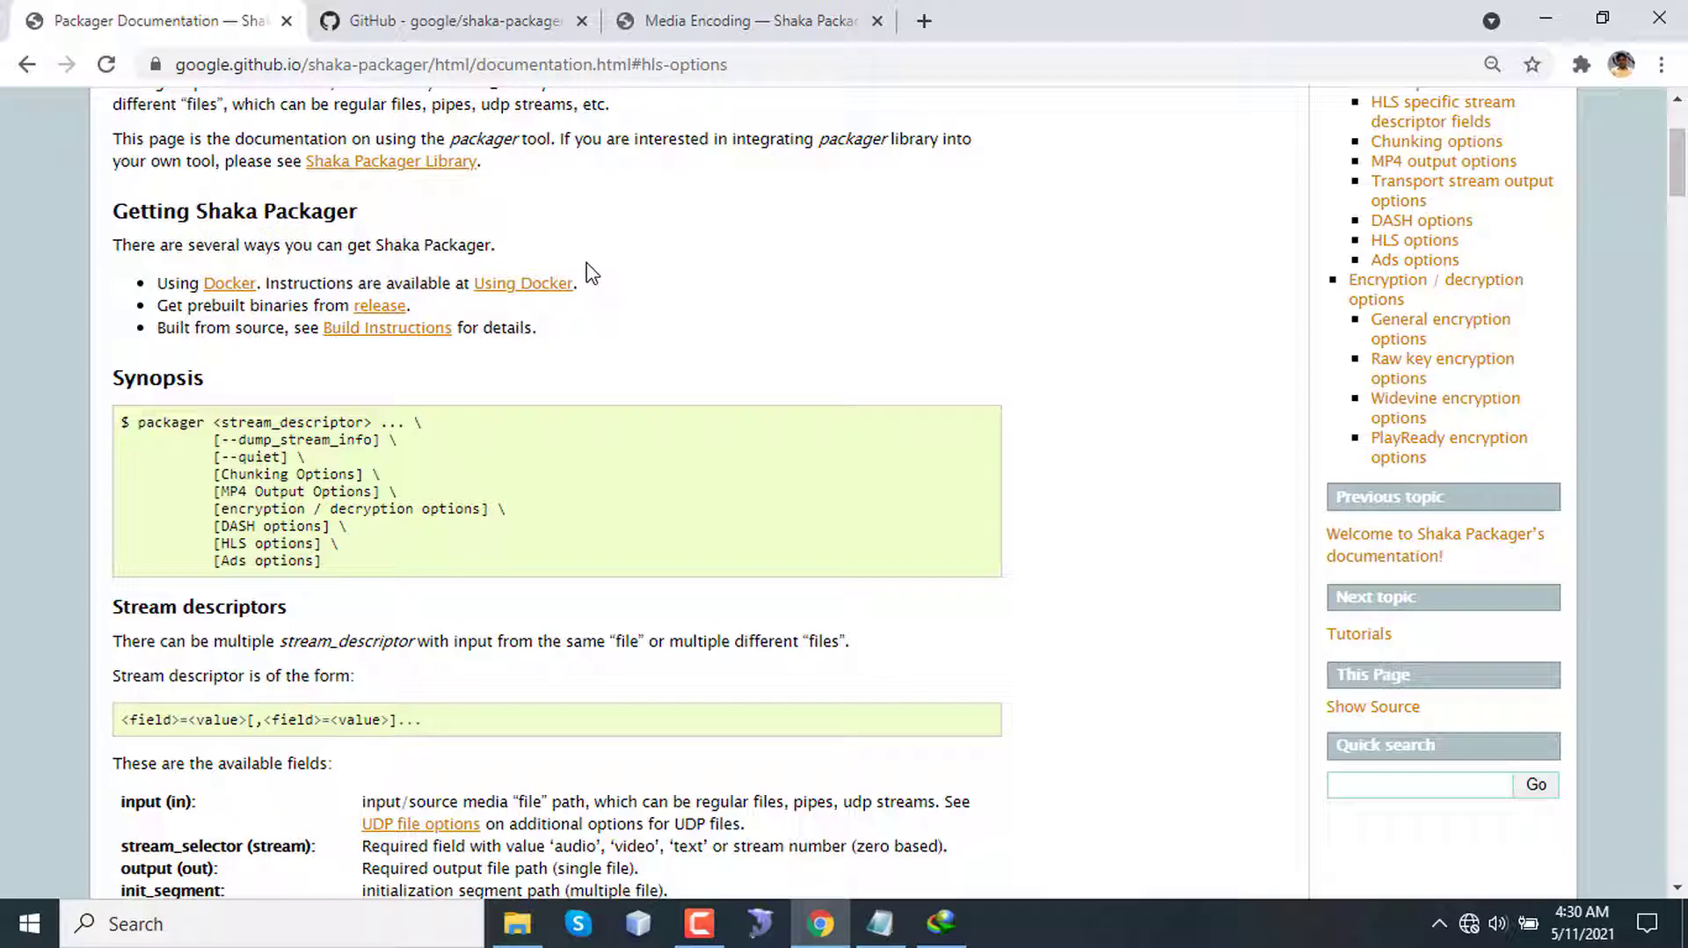
pyautogui.moveTo(234, 211)
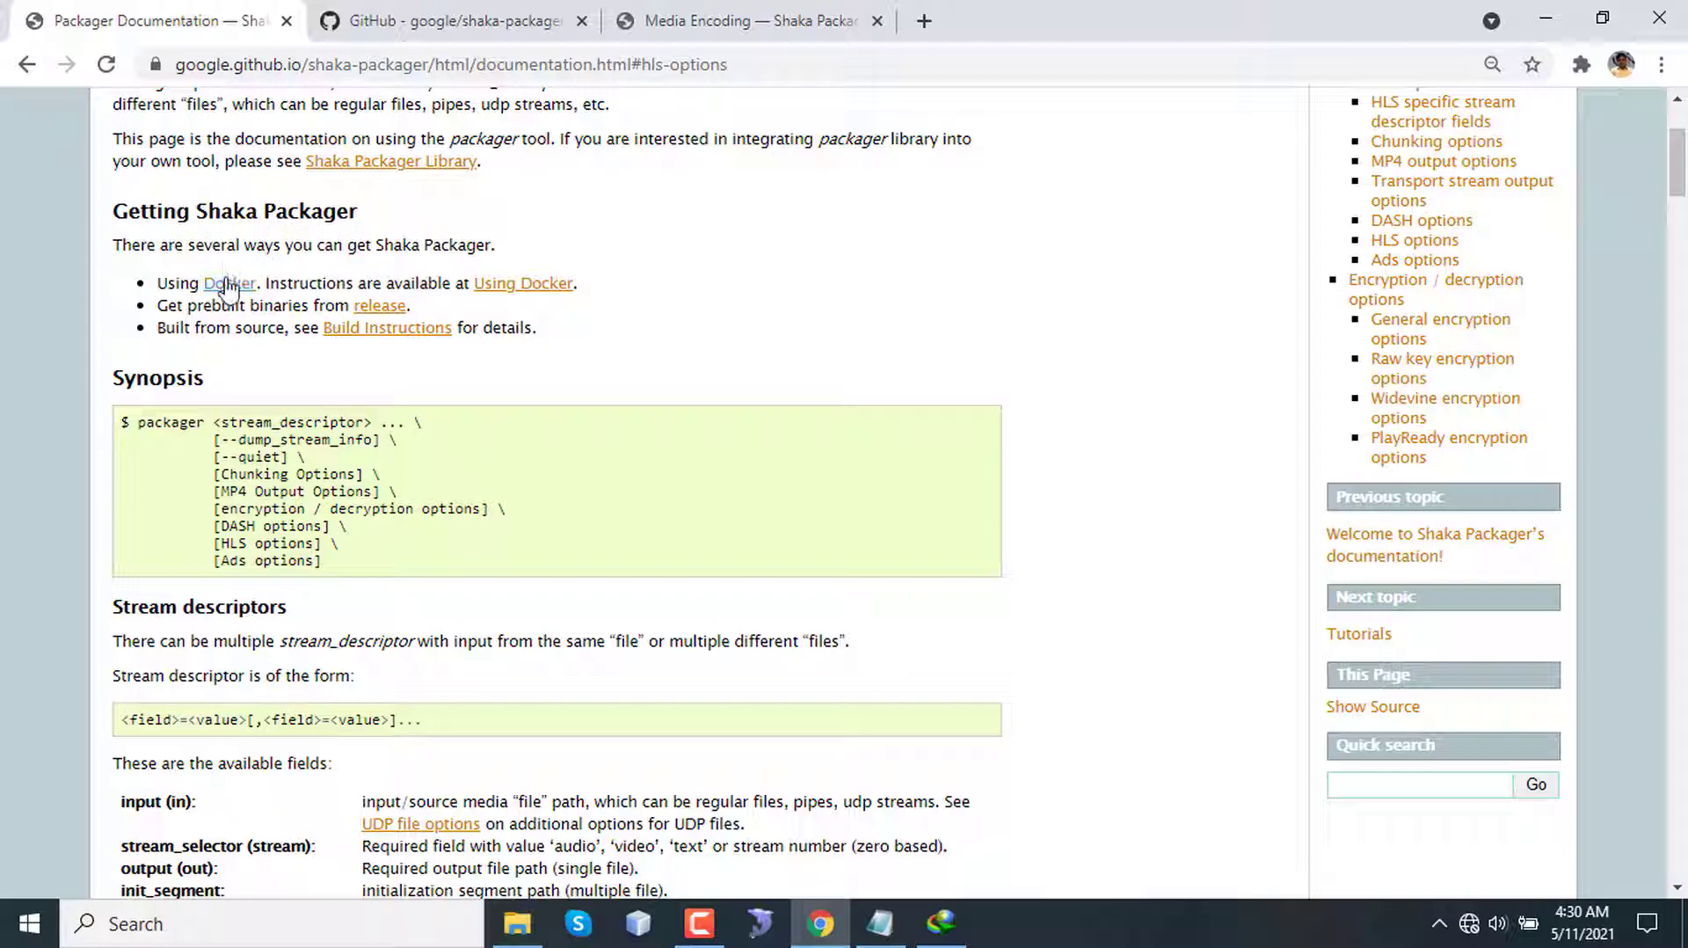
pyautogui.moveTo(310, 310)
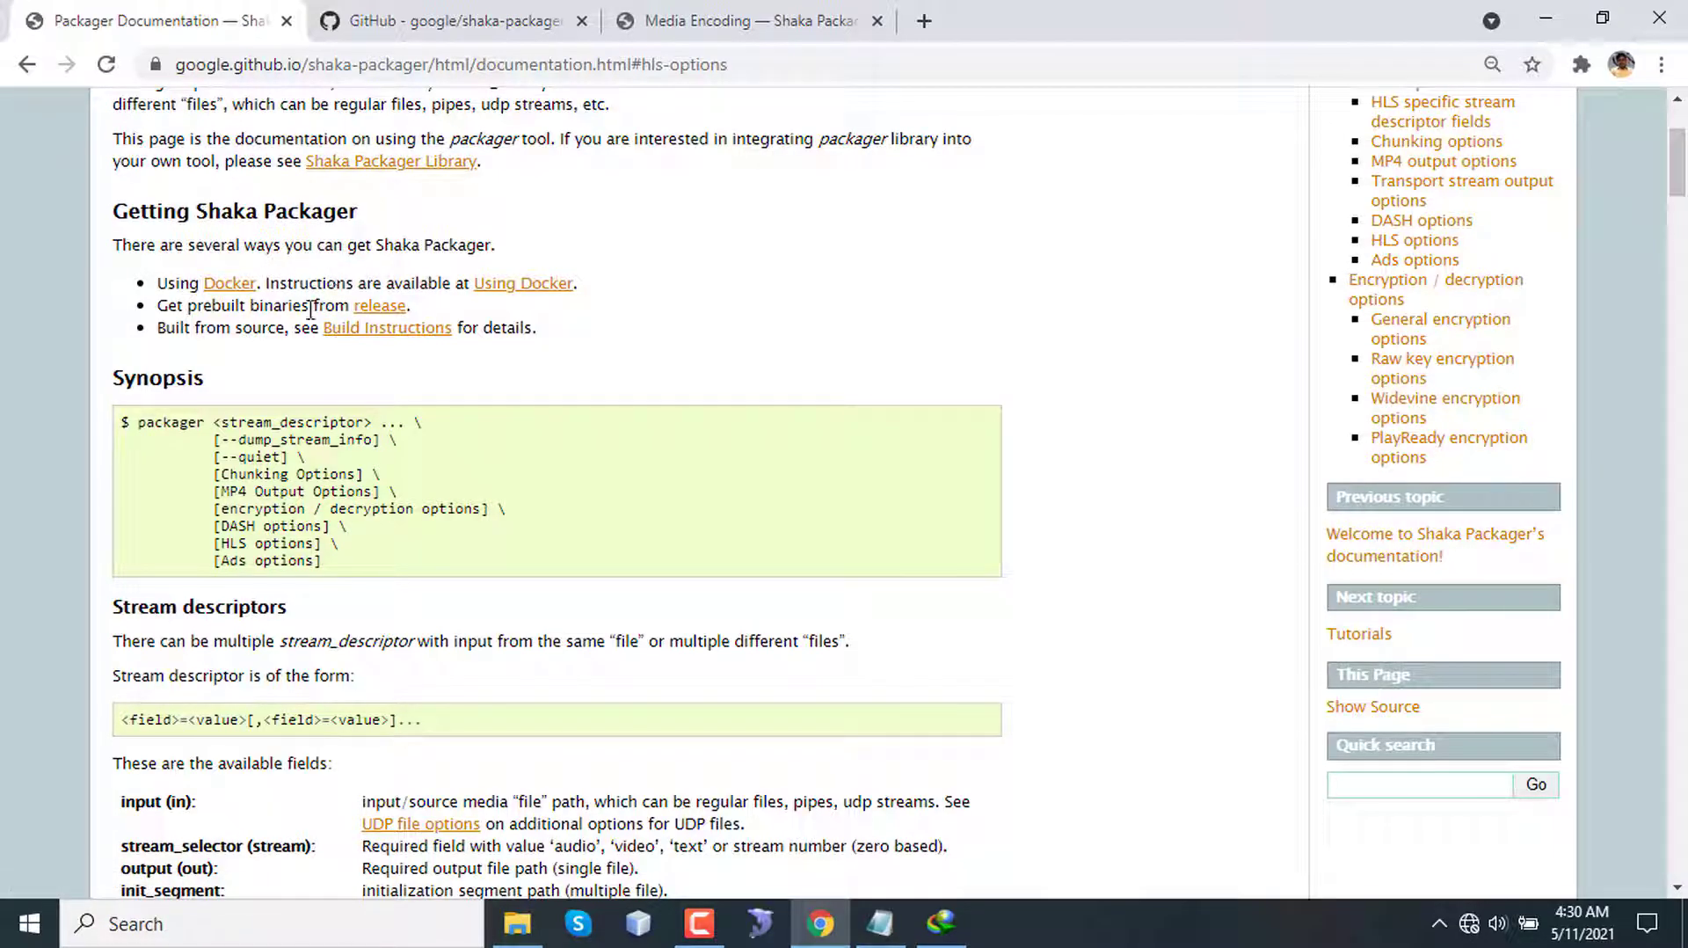
pyautogui.moveTo(379, 306)
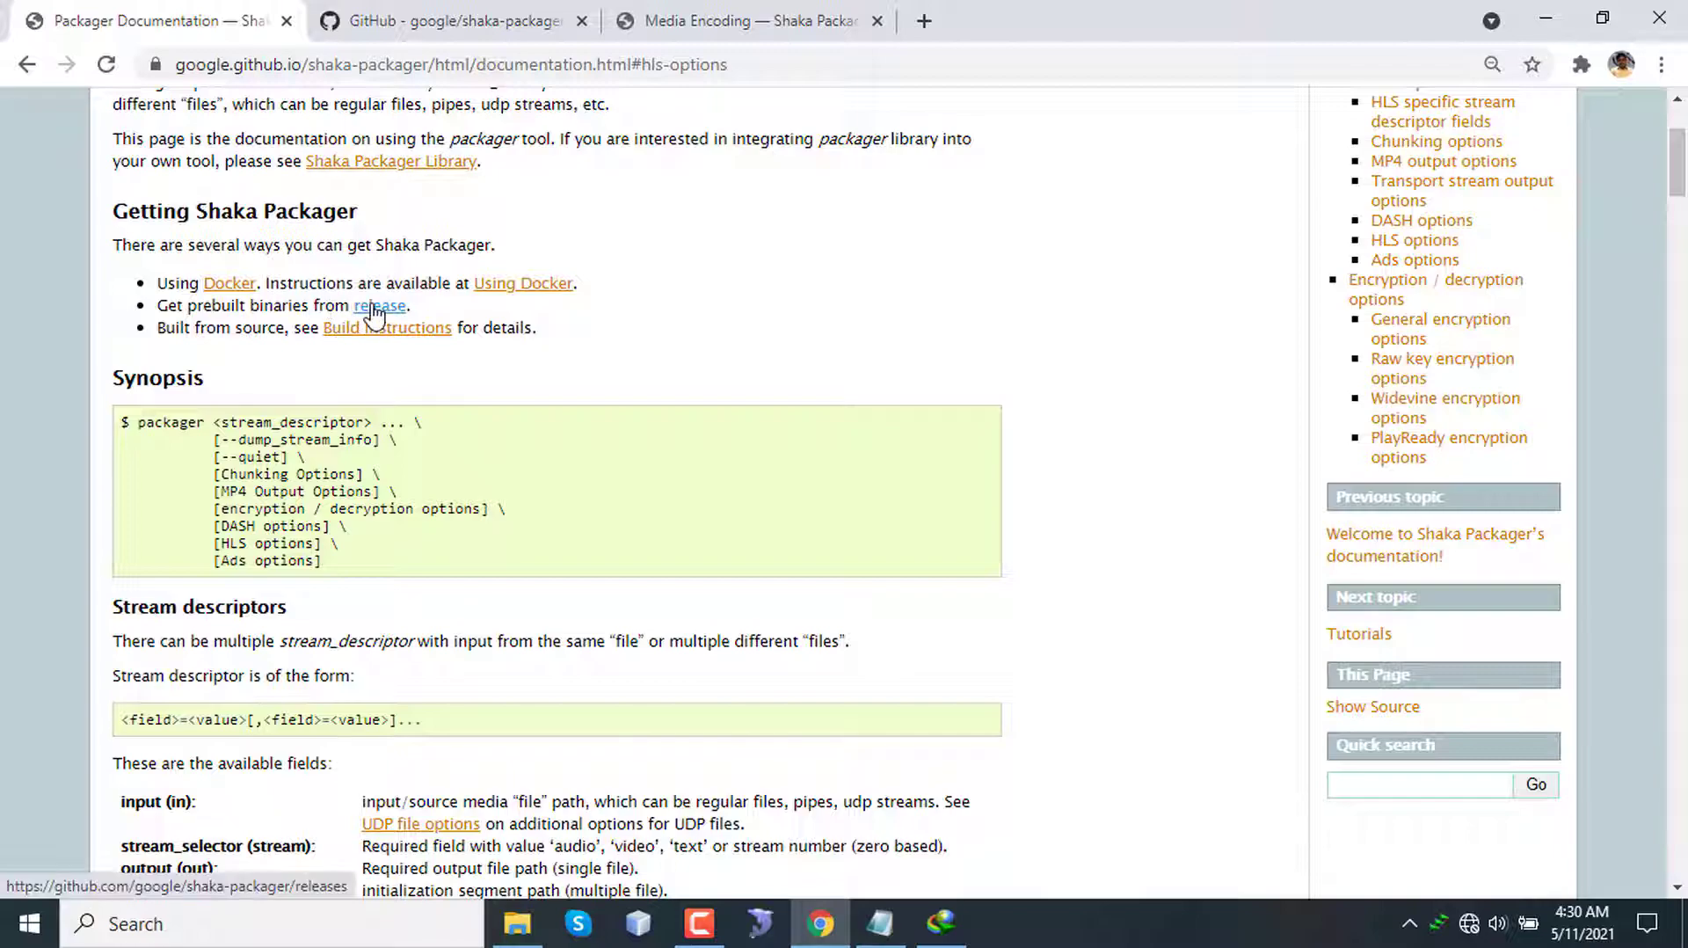
# - Load the shaka-packager v2.4.3 releases page after a reload and reach its Assets list
pyautogui.click(379, 305)
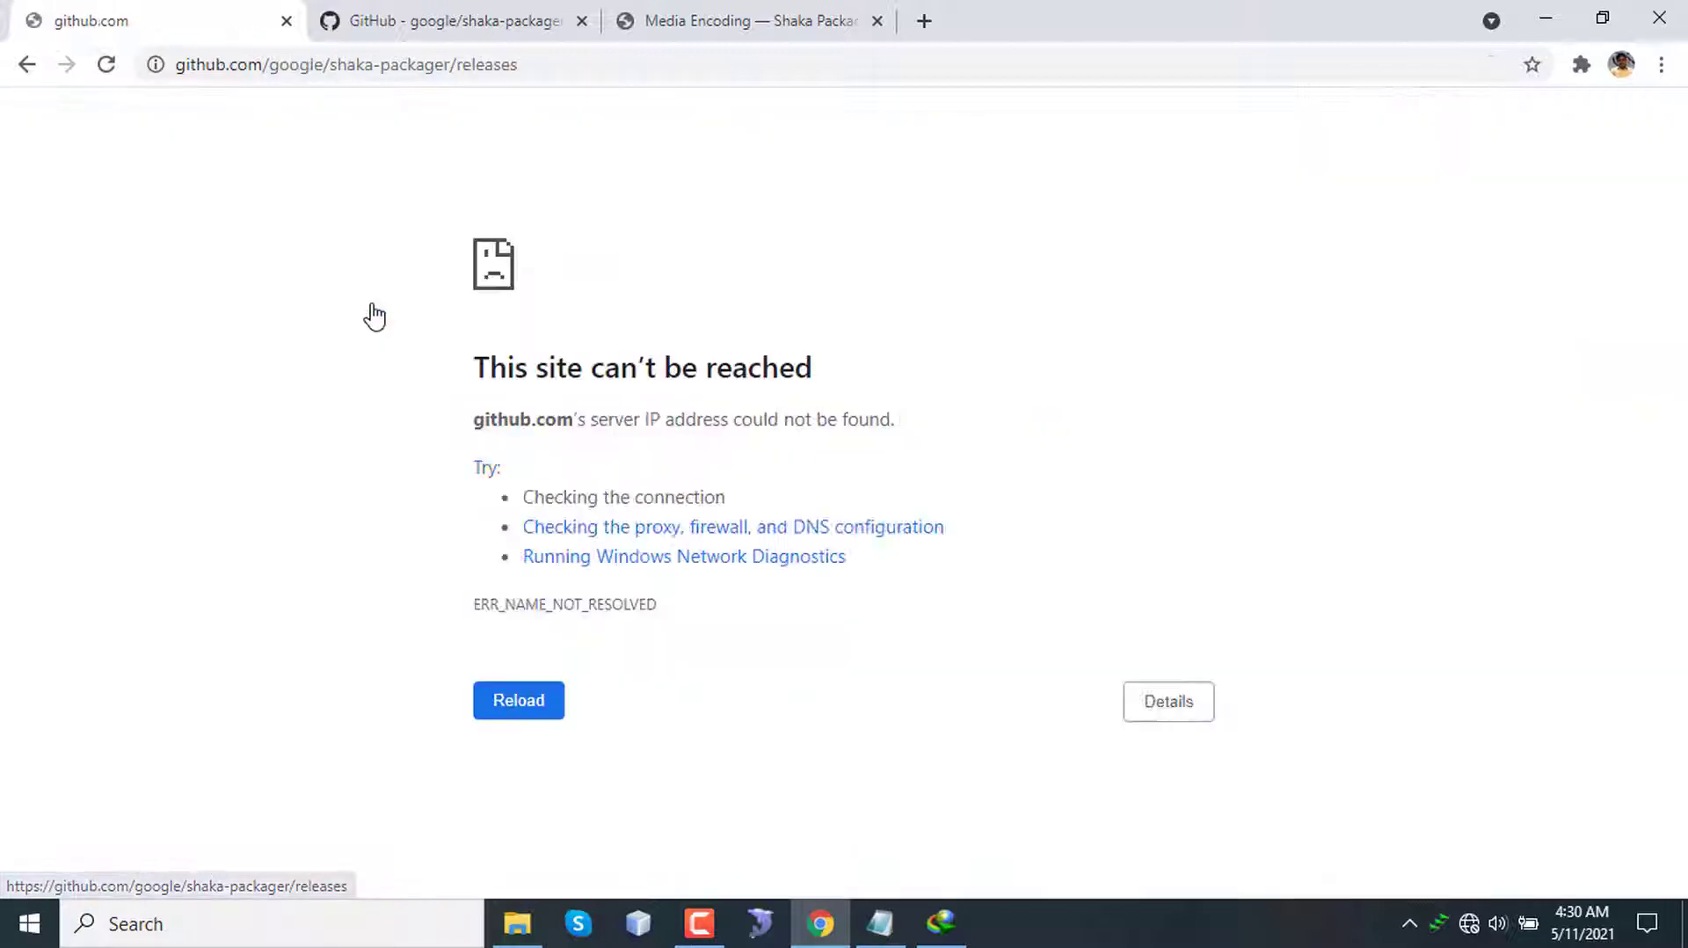
pyautogui.click(517, 700)
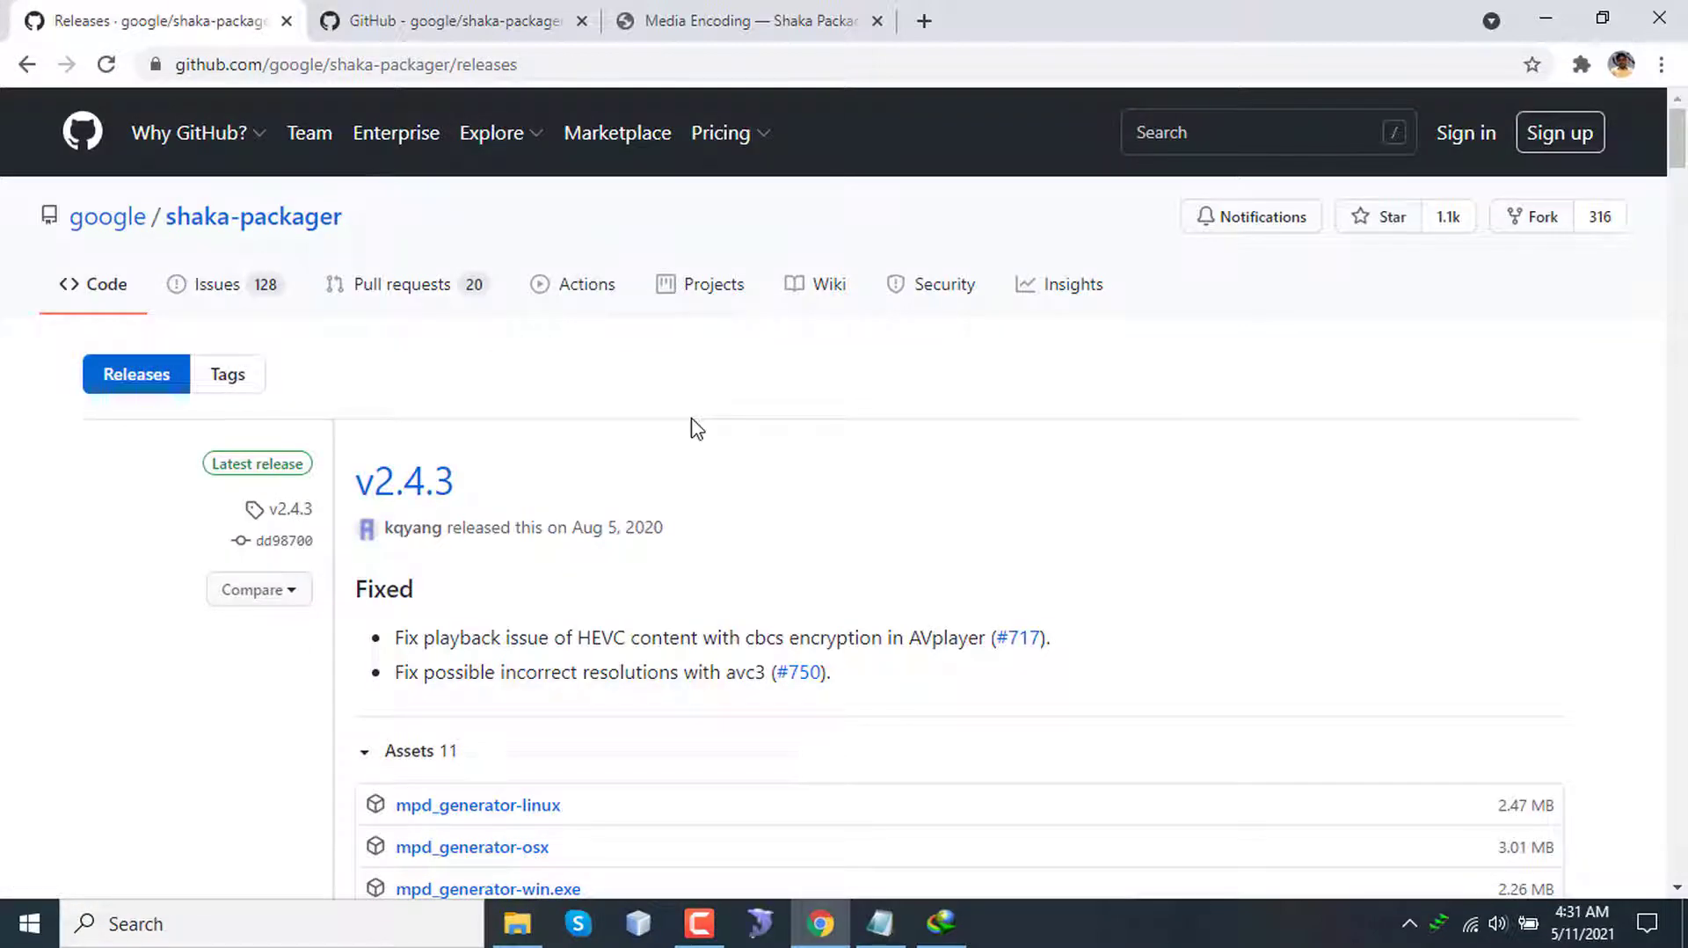
pyautogui.scroll(-3)
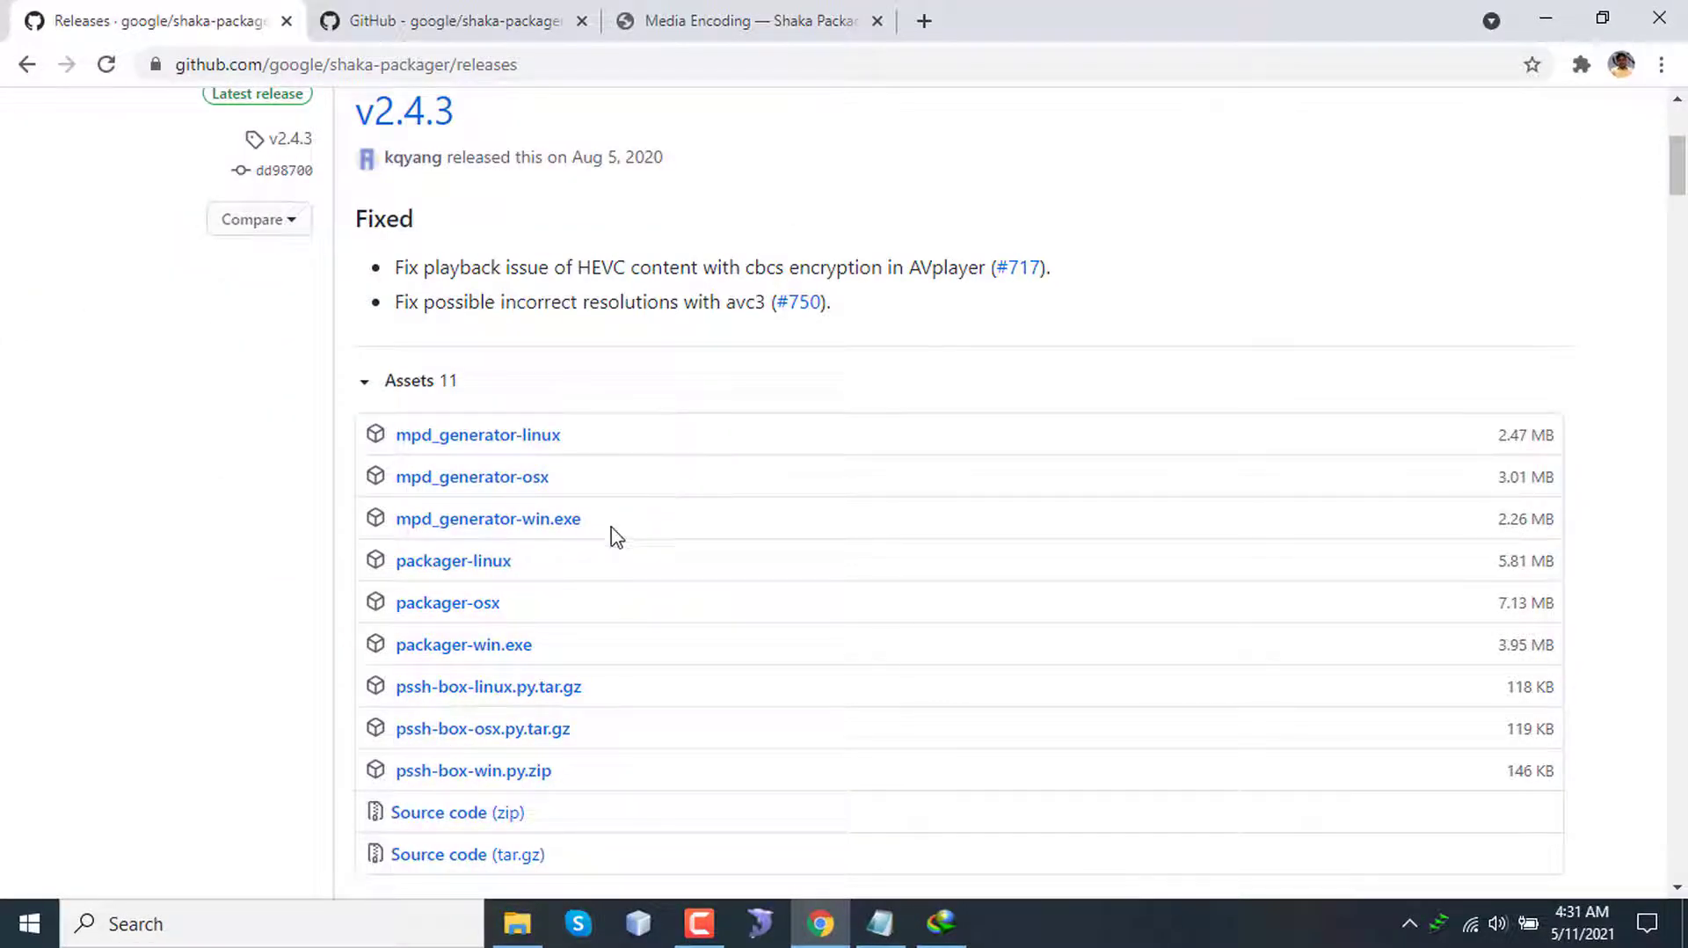
pyautogui.moveTo(463, 644)
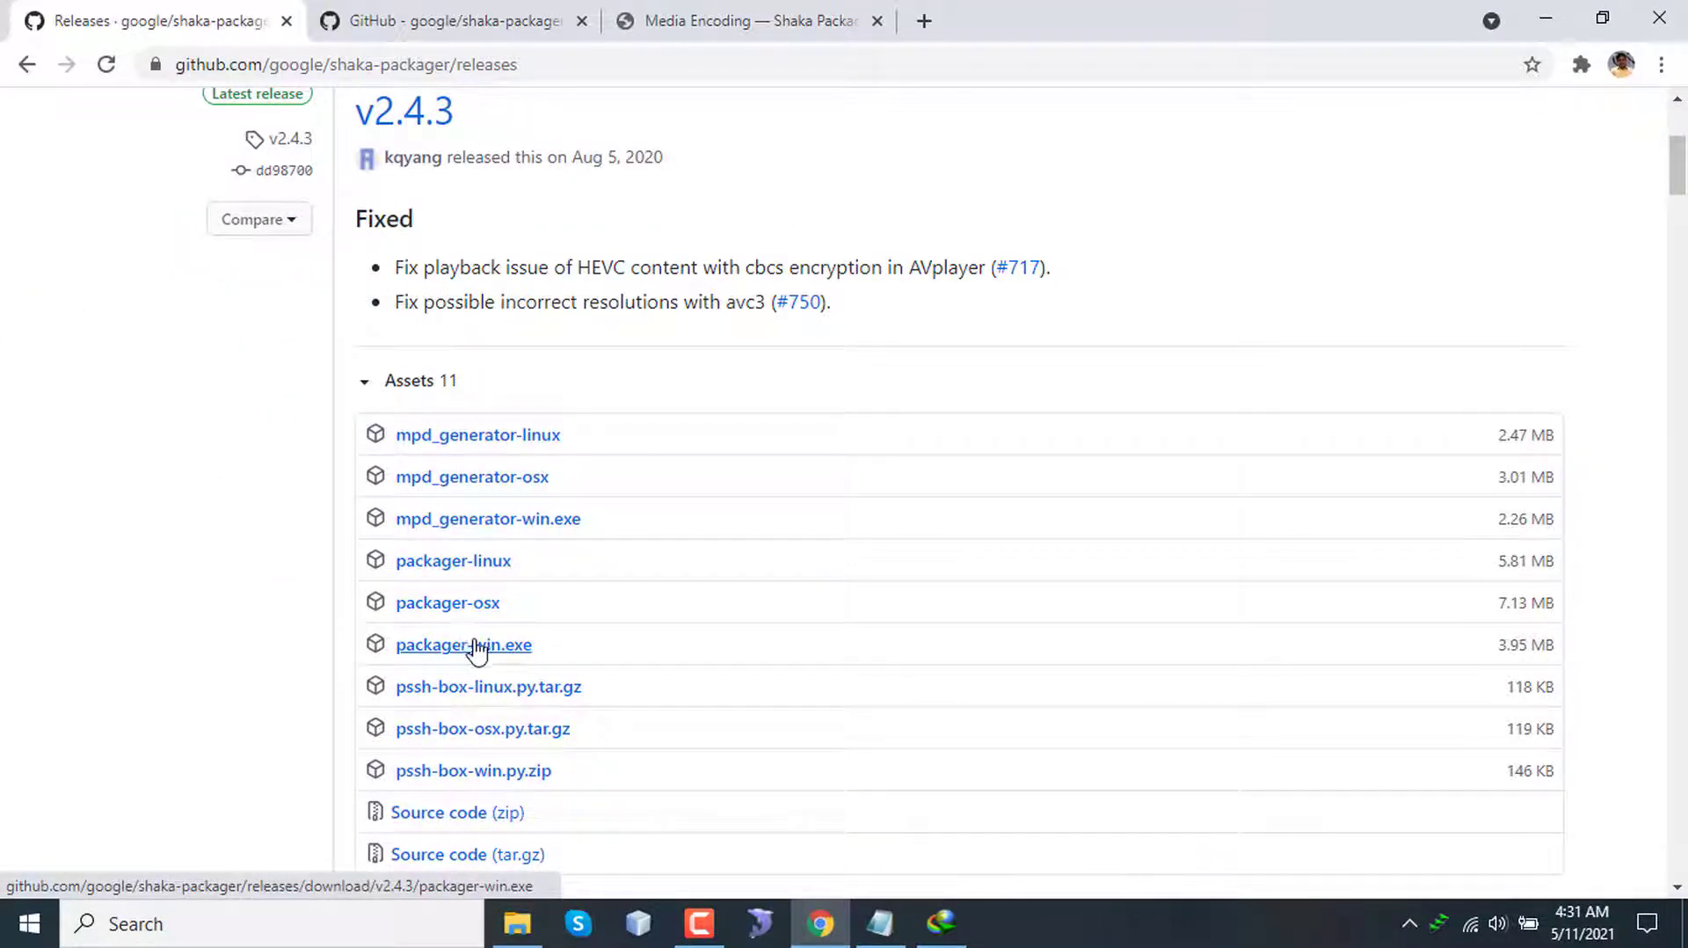
pyautogui.moveTo(535, 654)
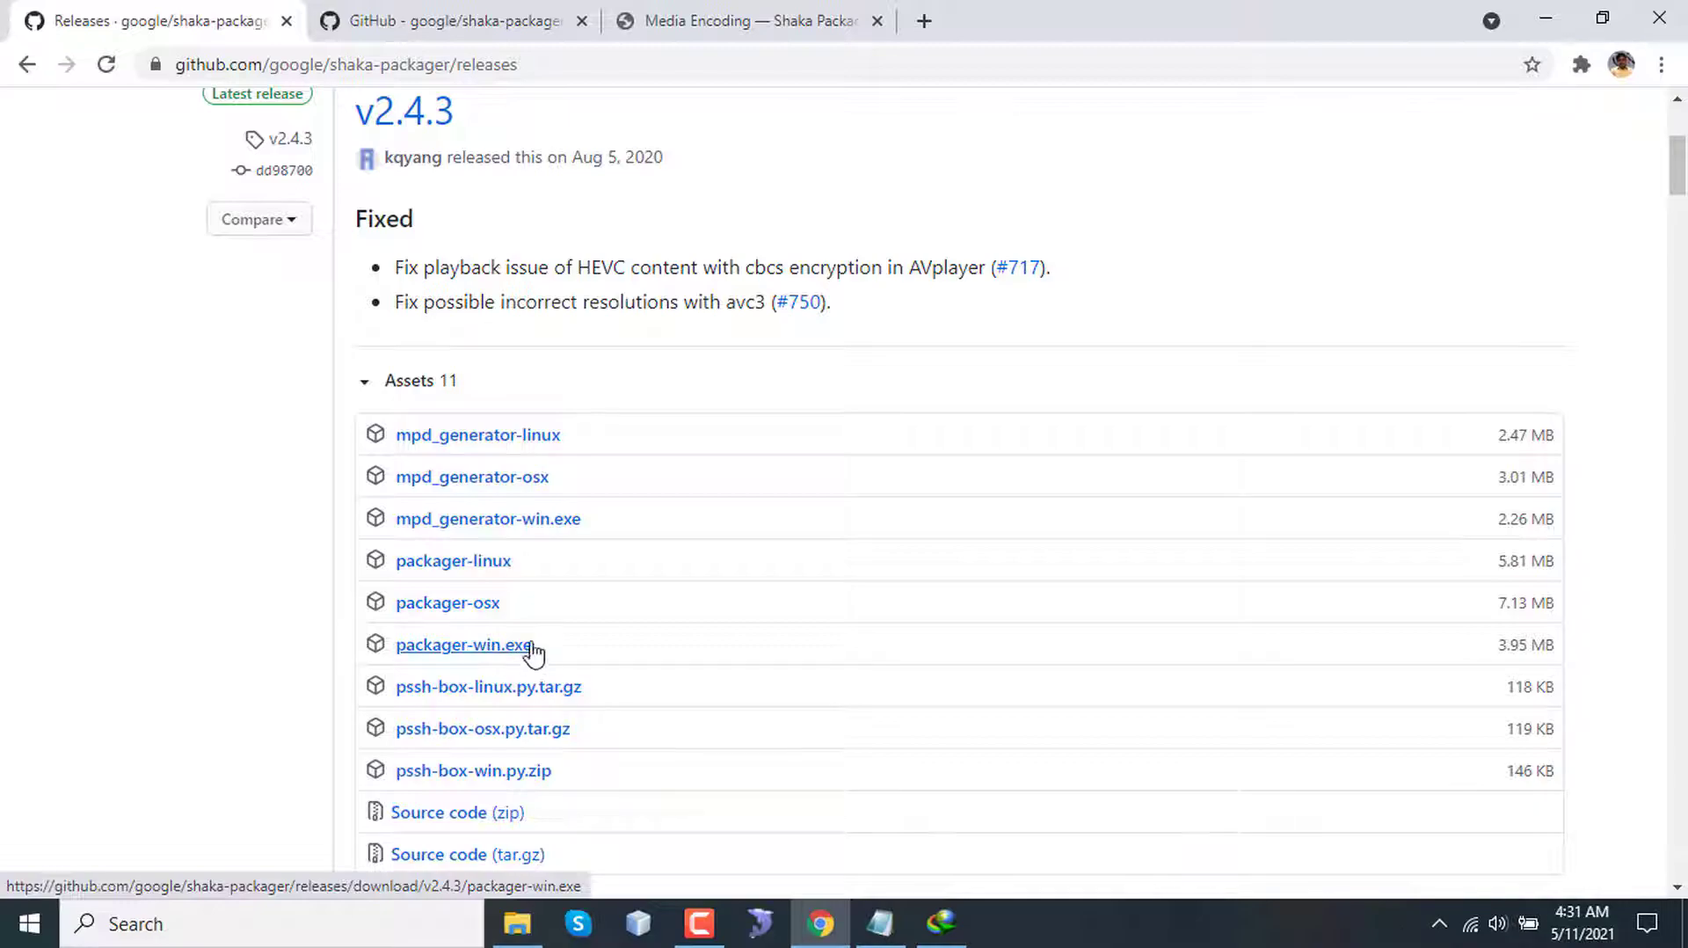
pyautogui.moveTo(641, 690)
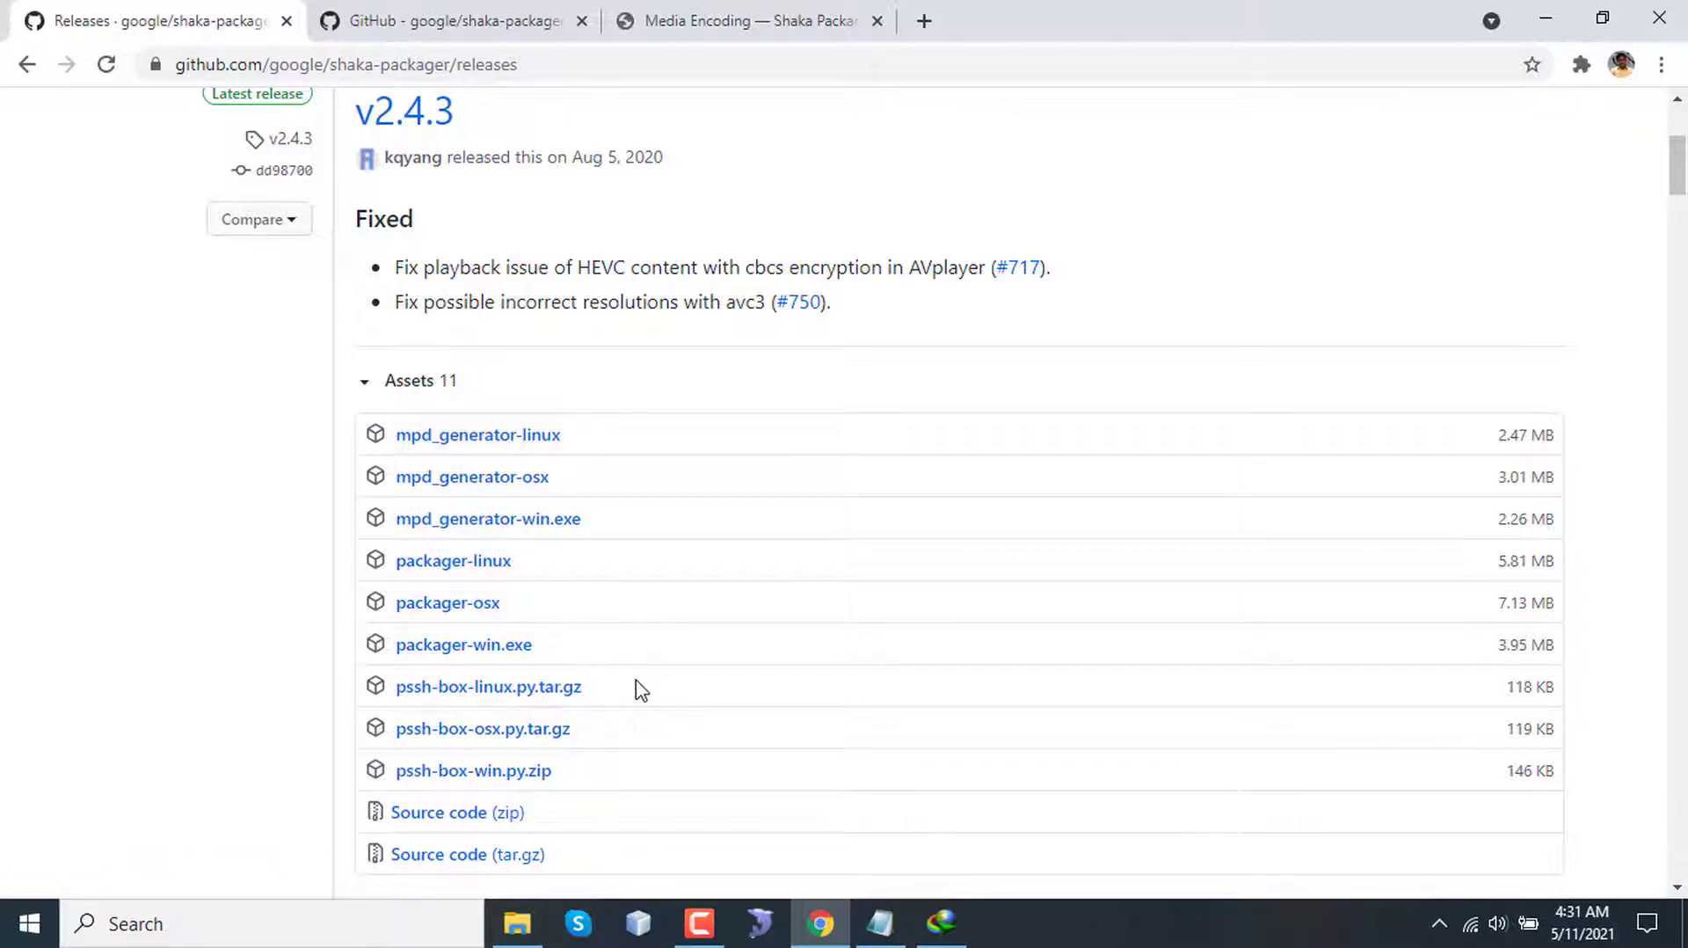
# - Show C:\xampp\htdocs\hls with input_video.mp4 and packager.exe in File Explorer
pyautogui.click(516, 923)
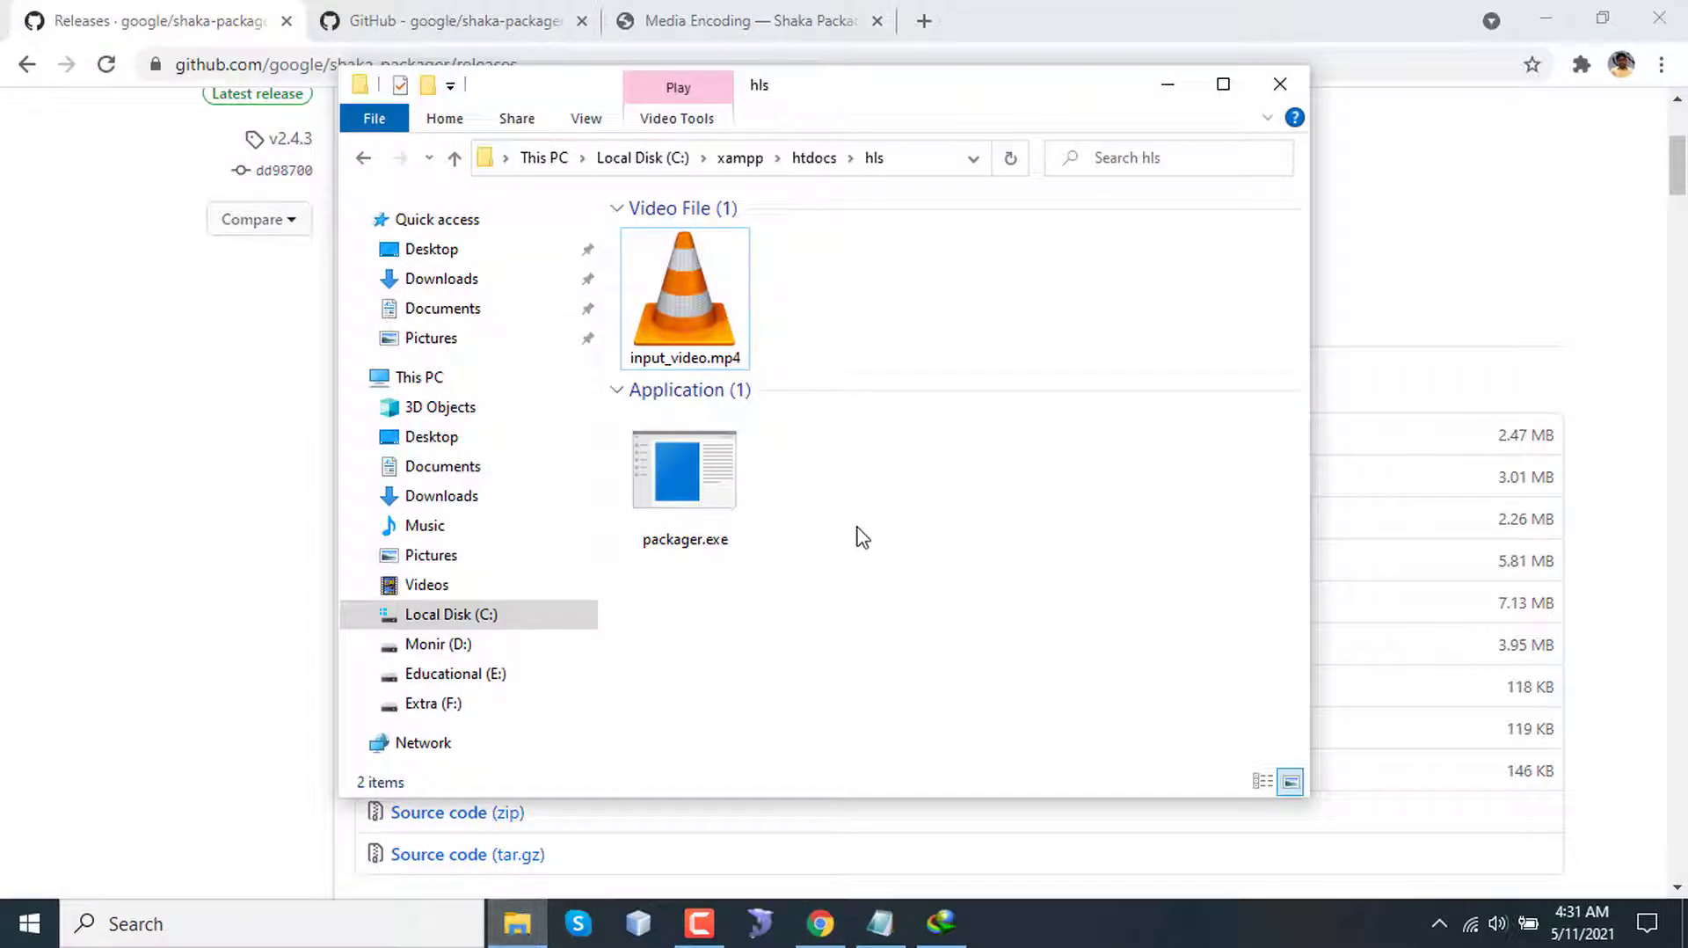
pyautogui.moveTo(912, 585)
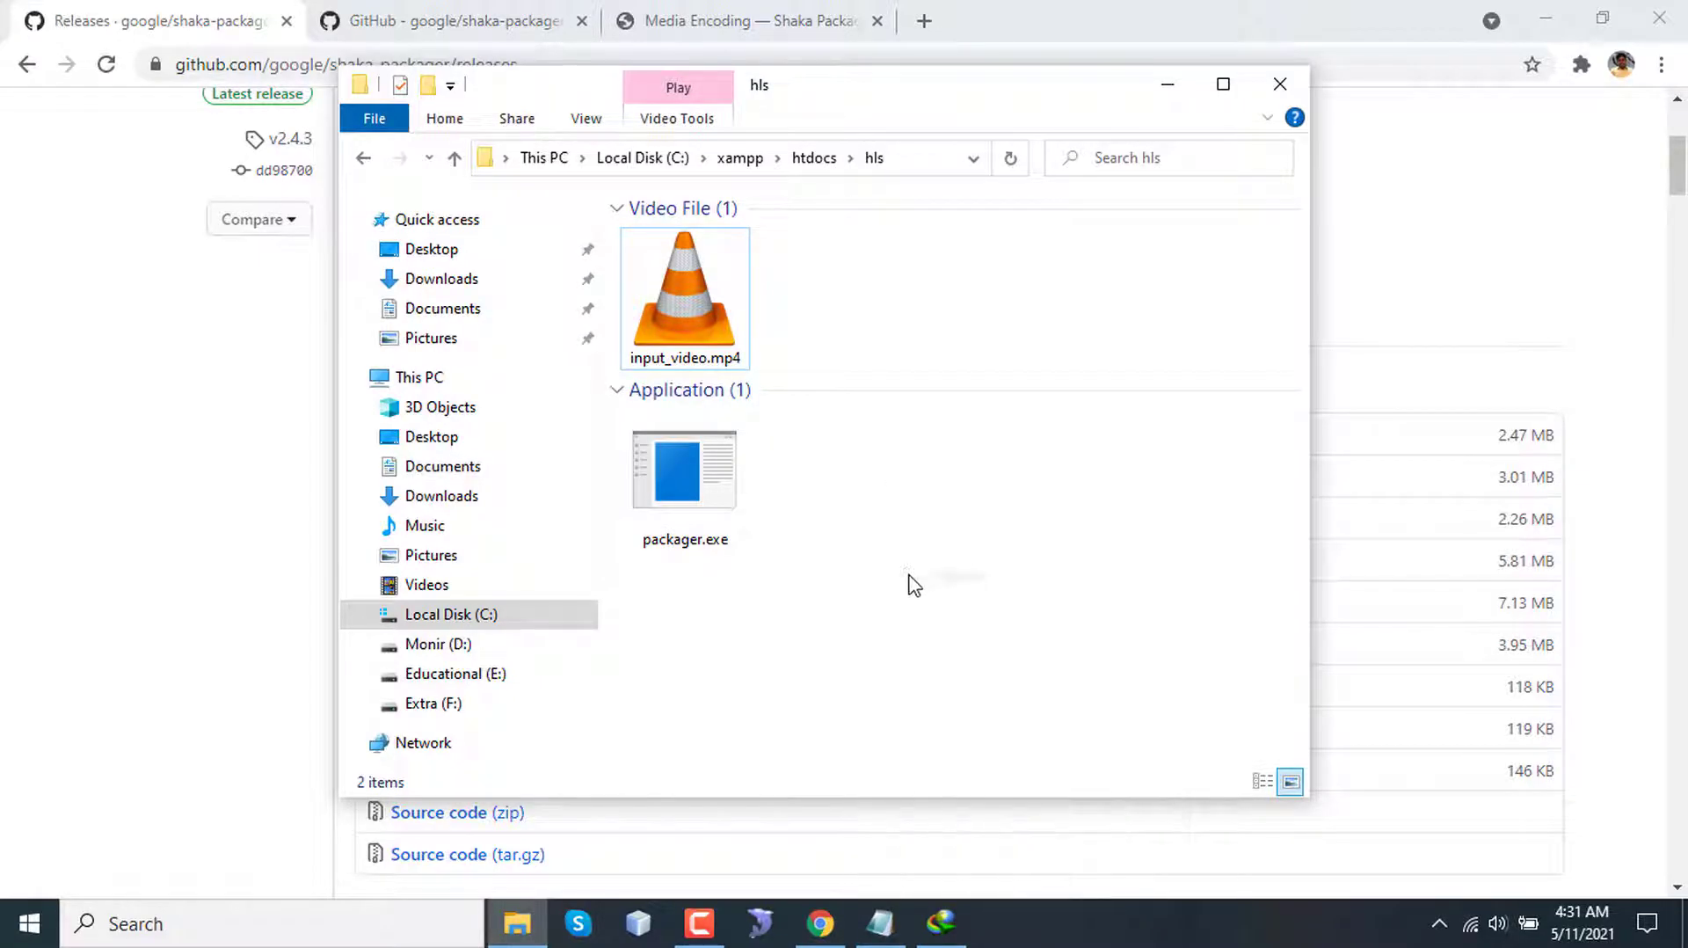
pyautogui.moveTo(834, 538)
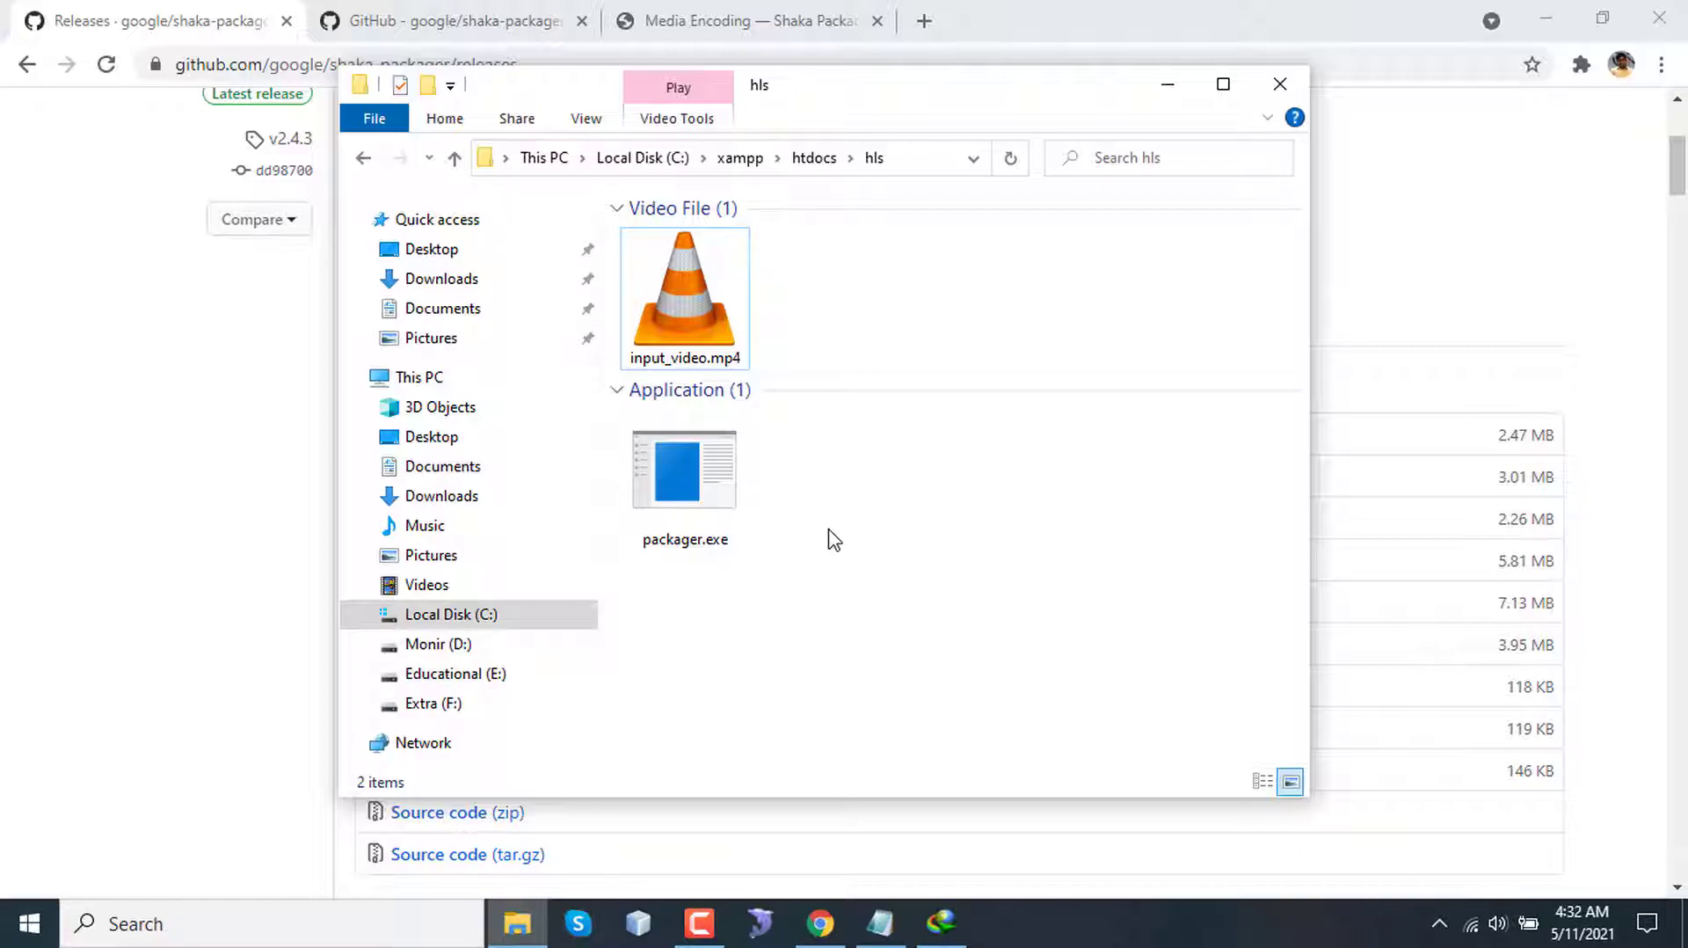
pyautogui.moveTo(931, 675)
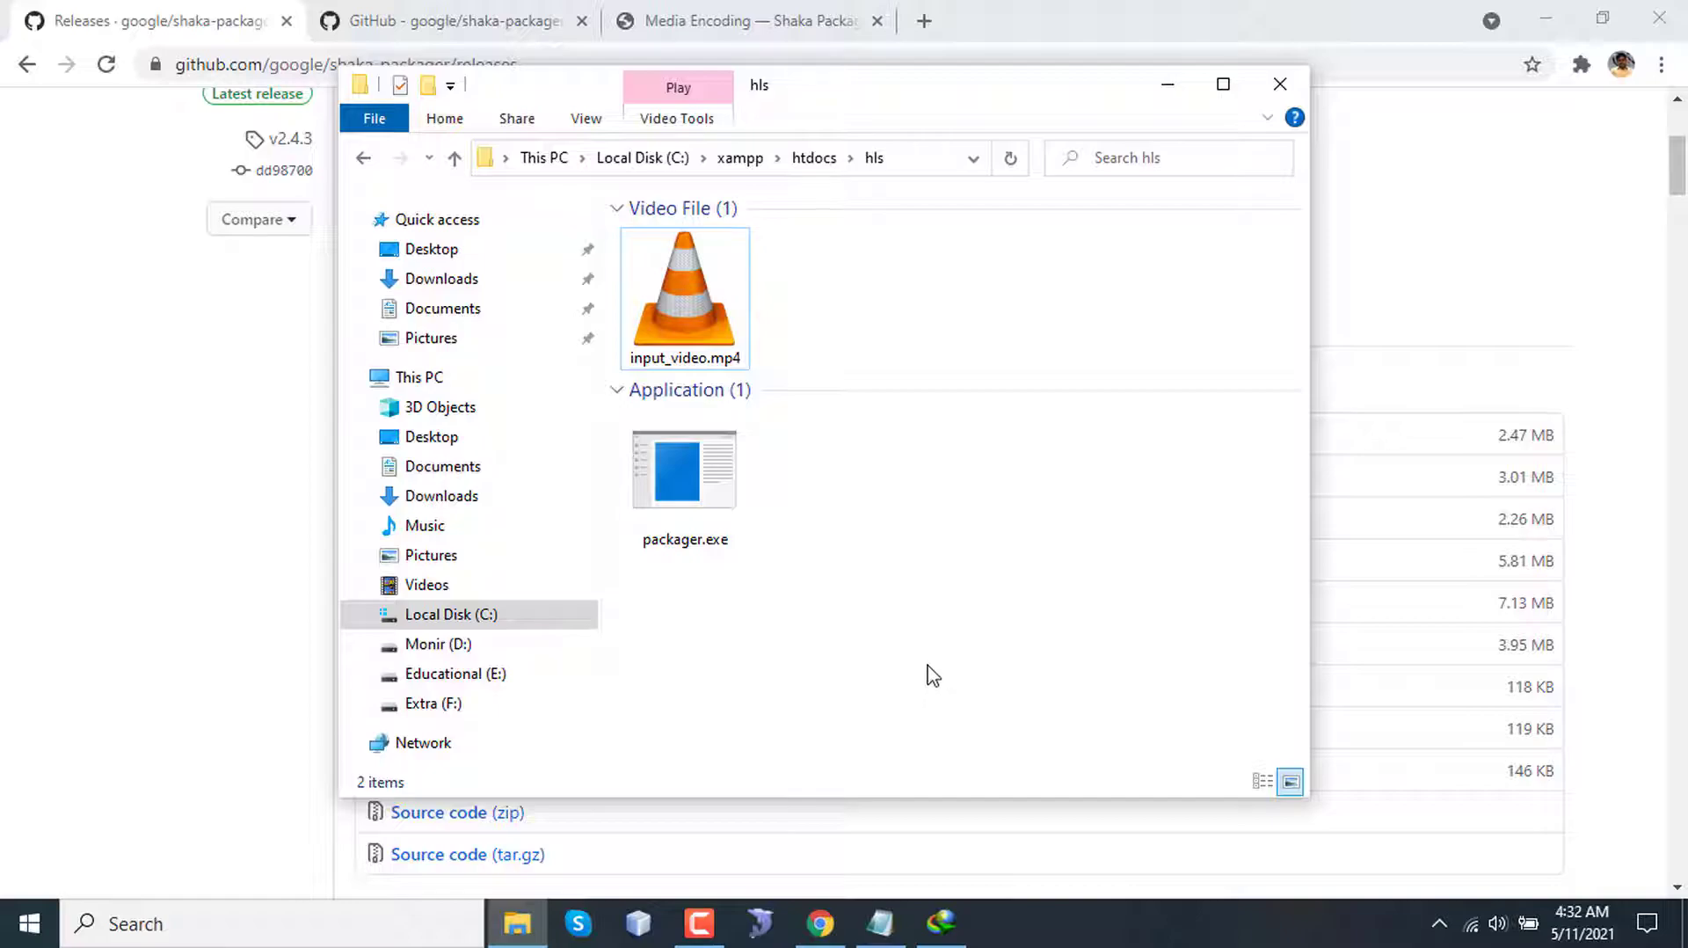
pyautogui.moveTo(1009, 568)
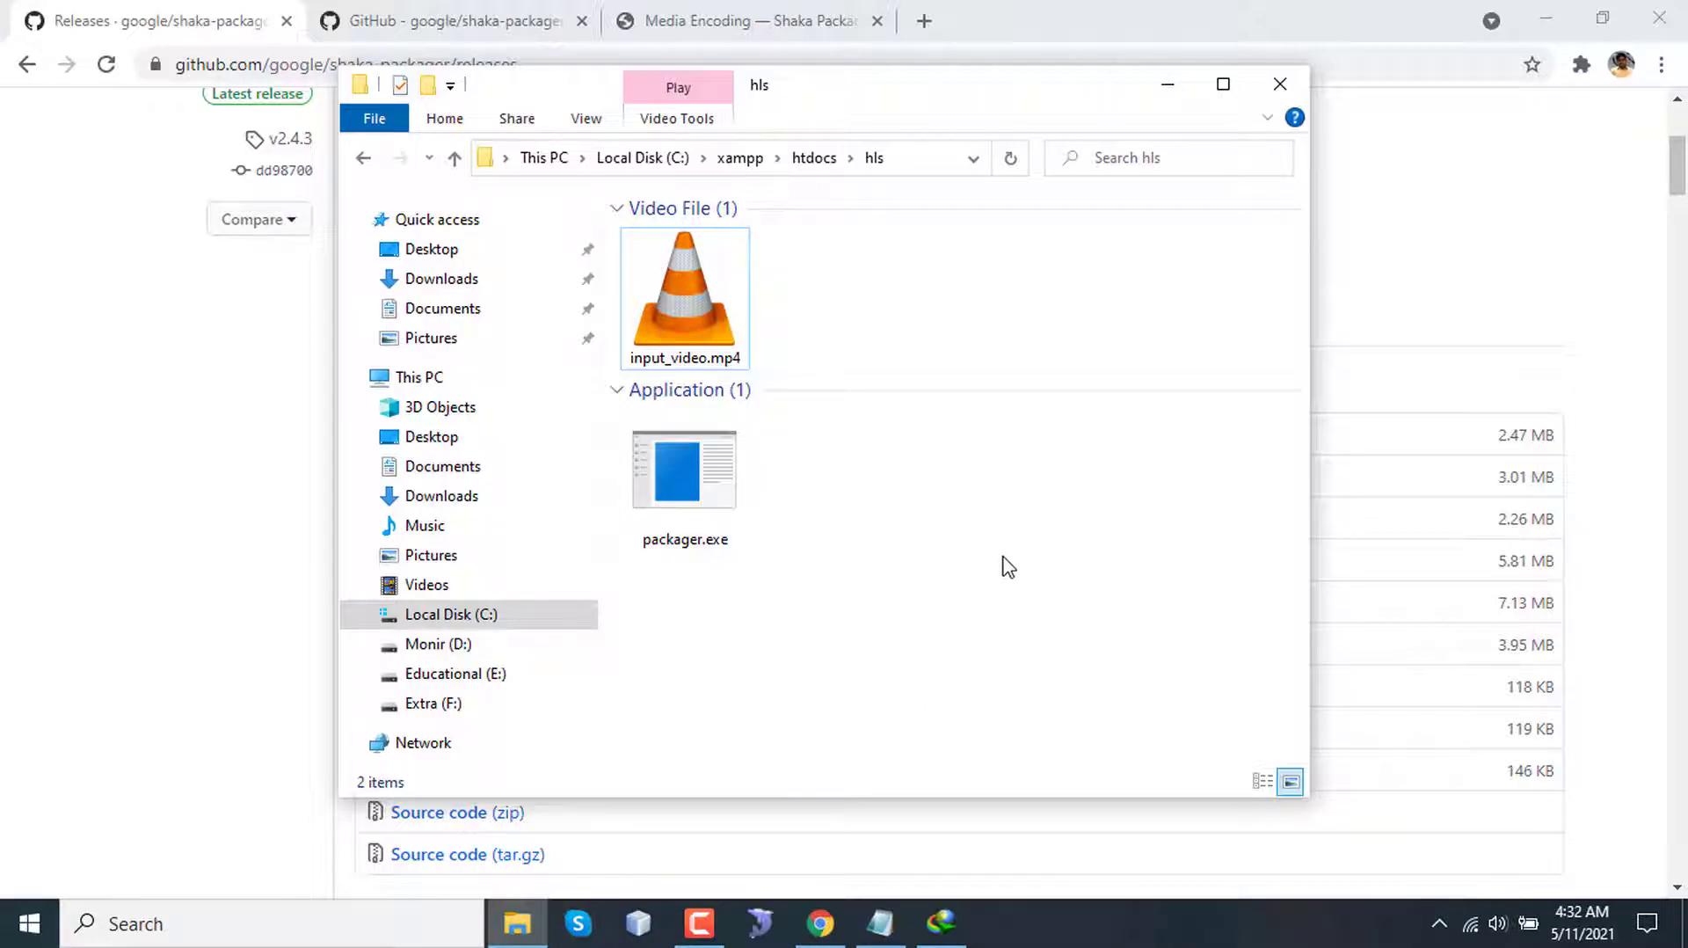
# - Bring up the hls and dash notes showing the multi-line packager HLS command
pyautogui.click(754, 158)
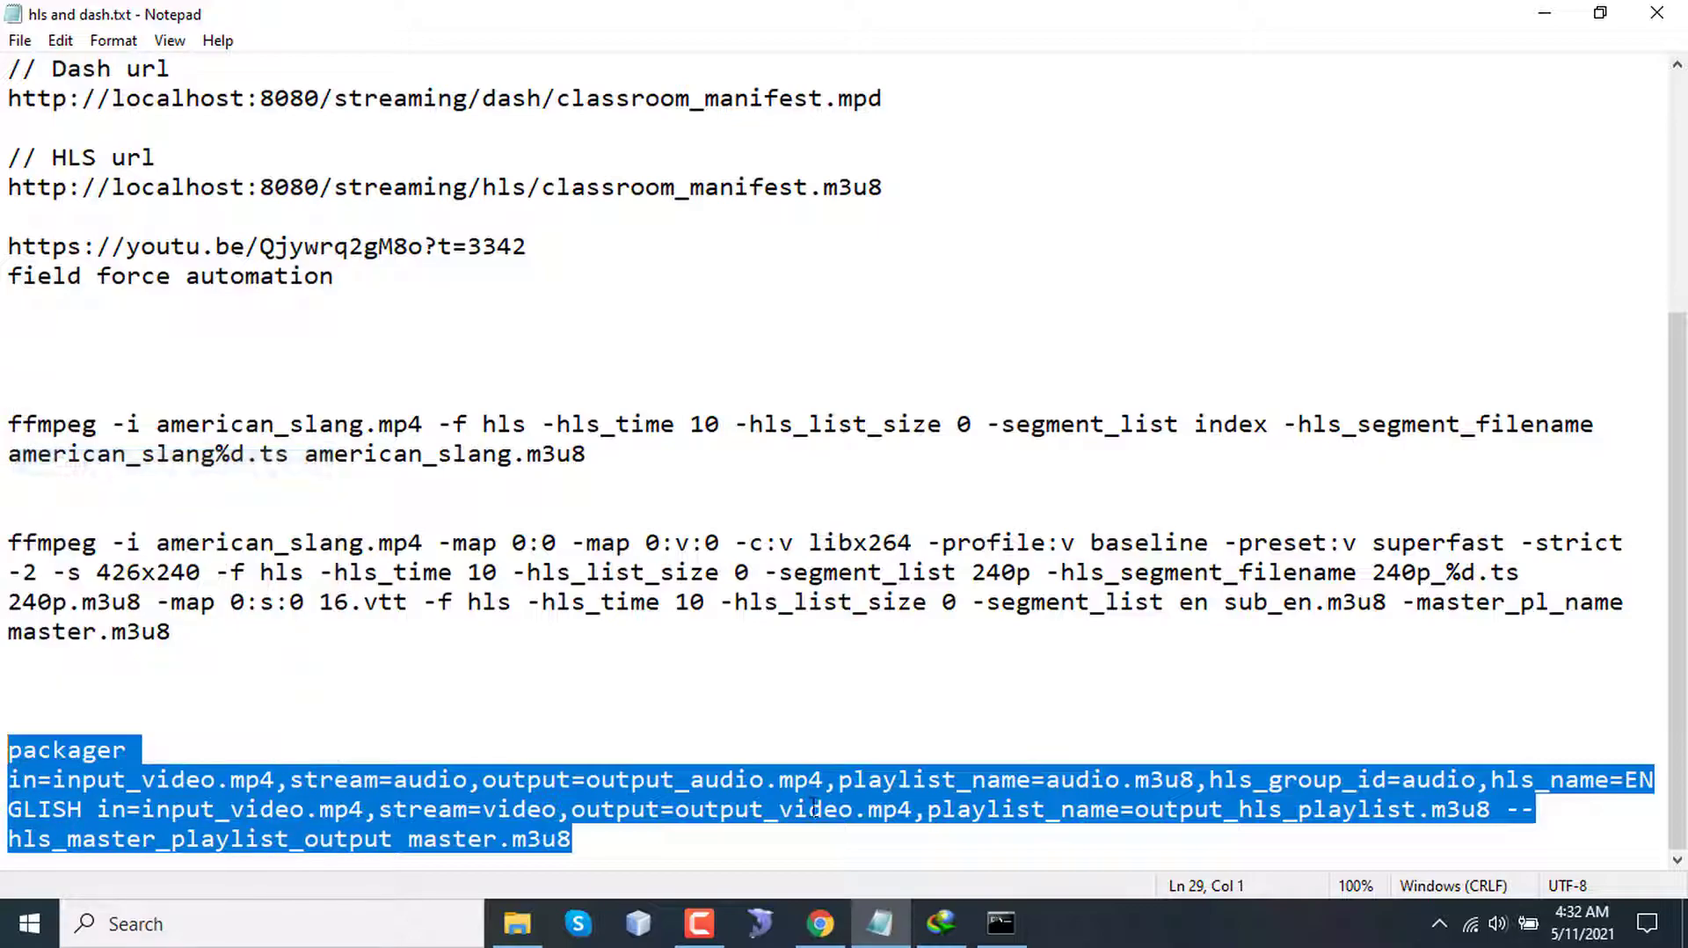
# - Enter the packager audio/video HLS command with master.m3u8 output in the hls folder's Command Prompt
pyautogui.click(998, 923)
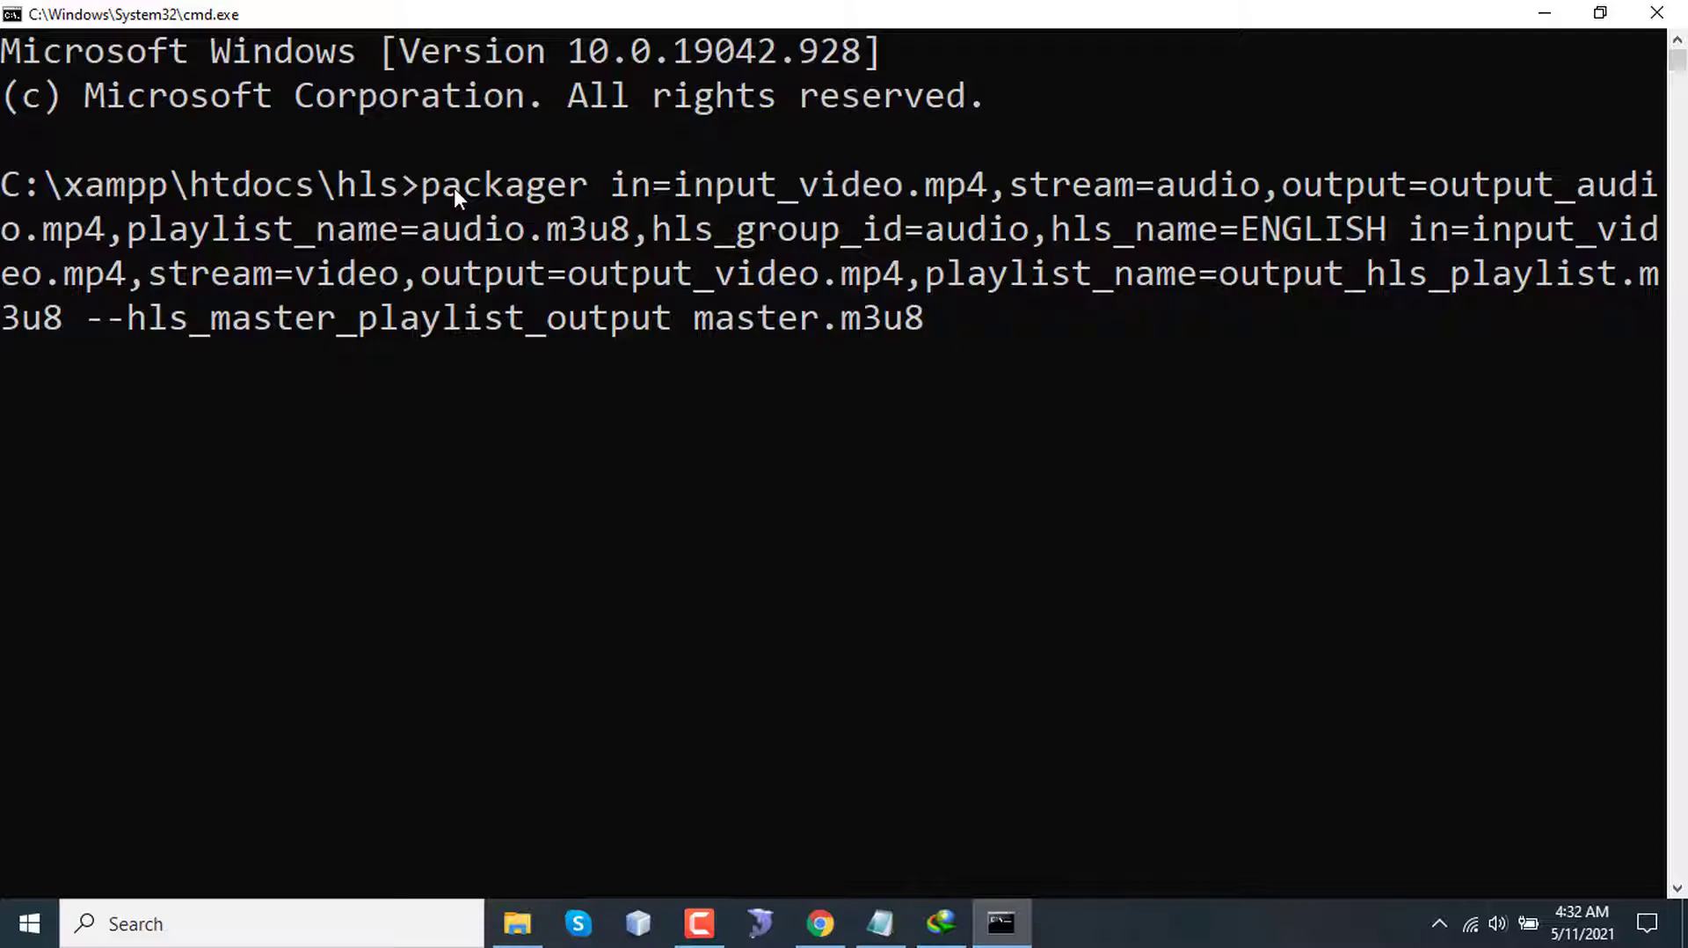
pyautogui.moveTo(1022, 203)
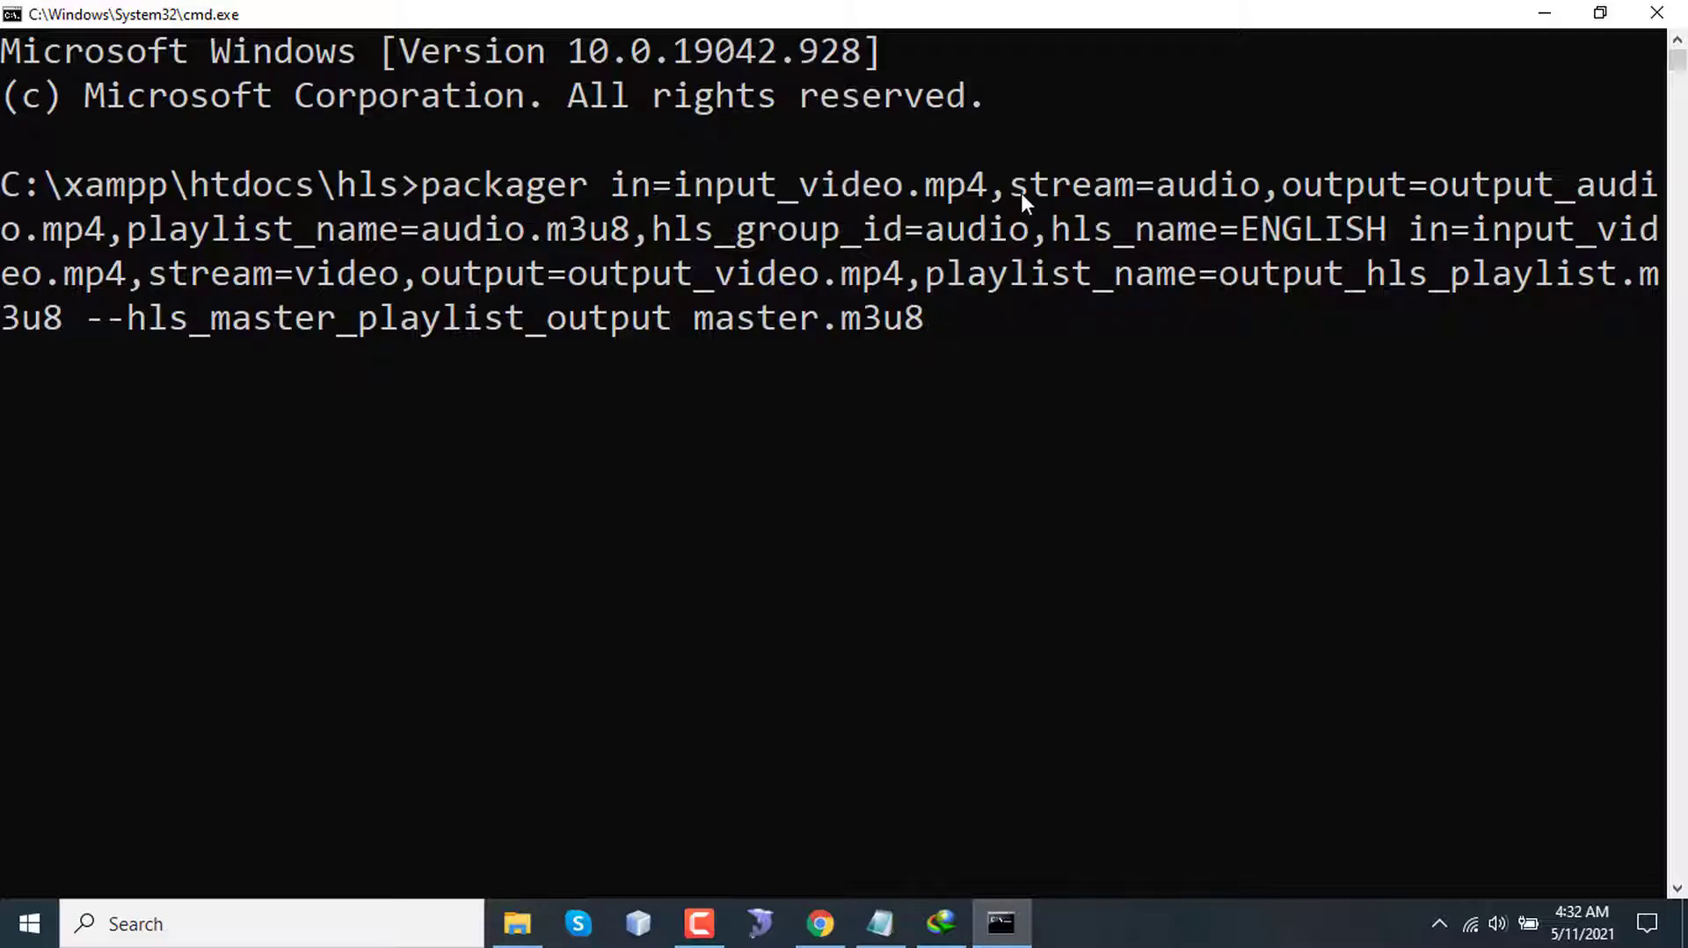
pyautogui.moveTo(1386, 199)
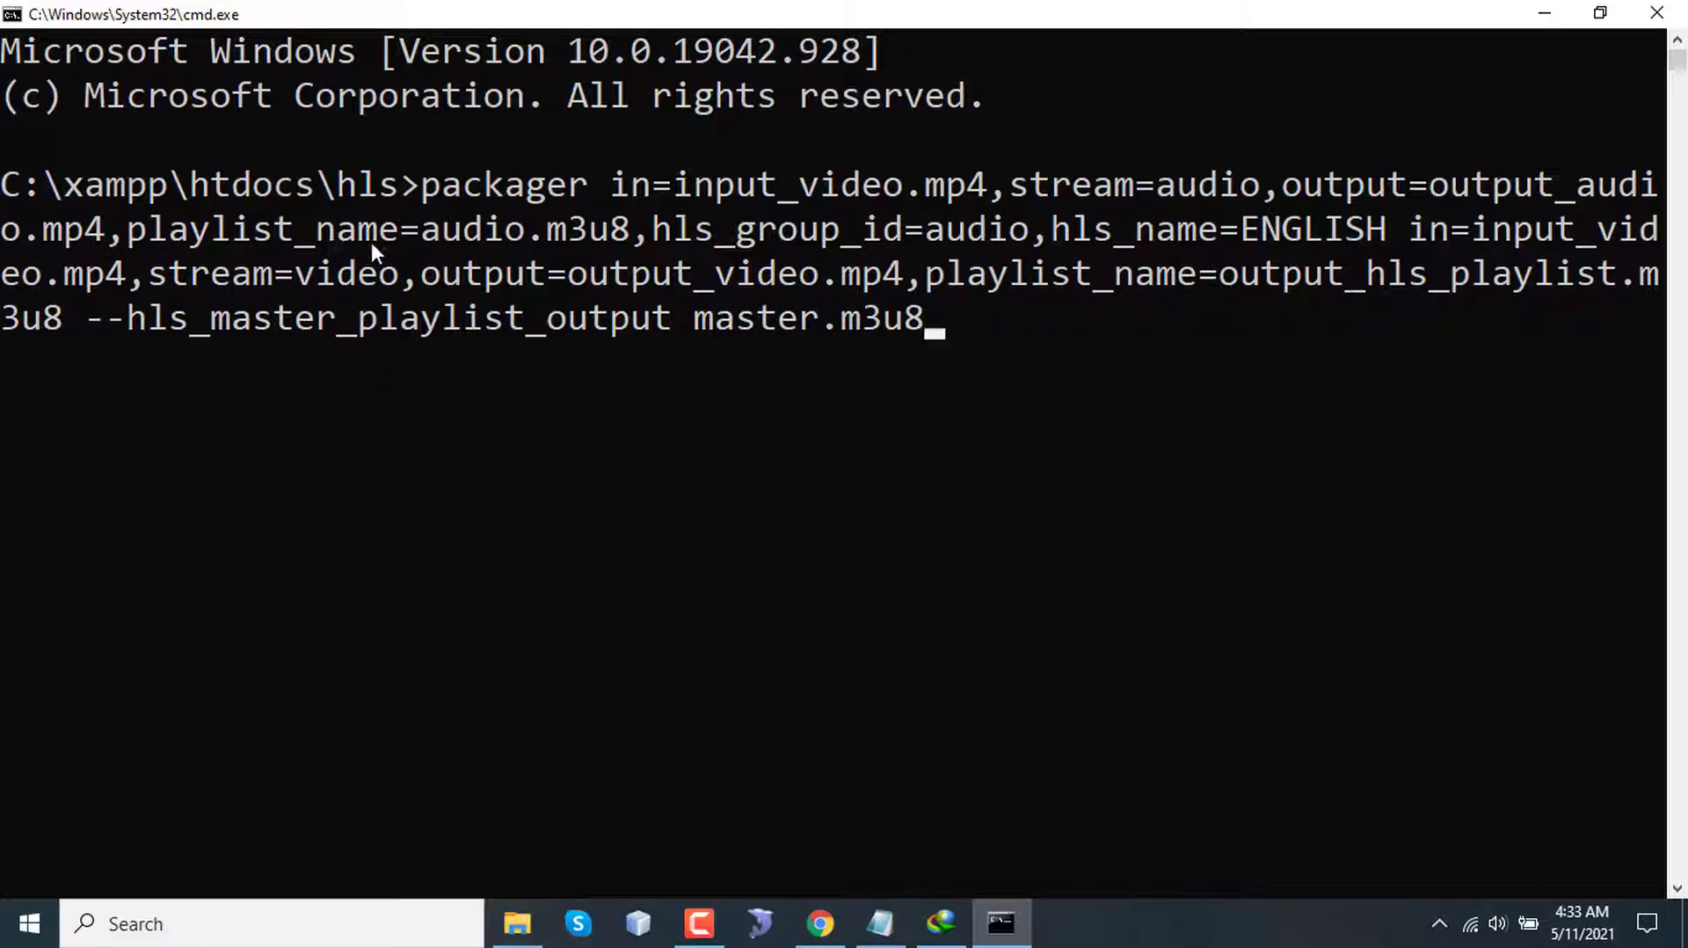
pyautogui.moveTo(705, 247)
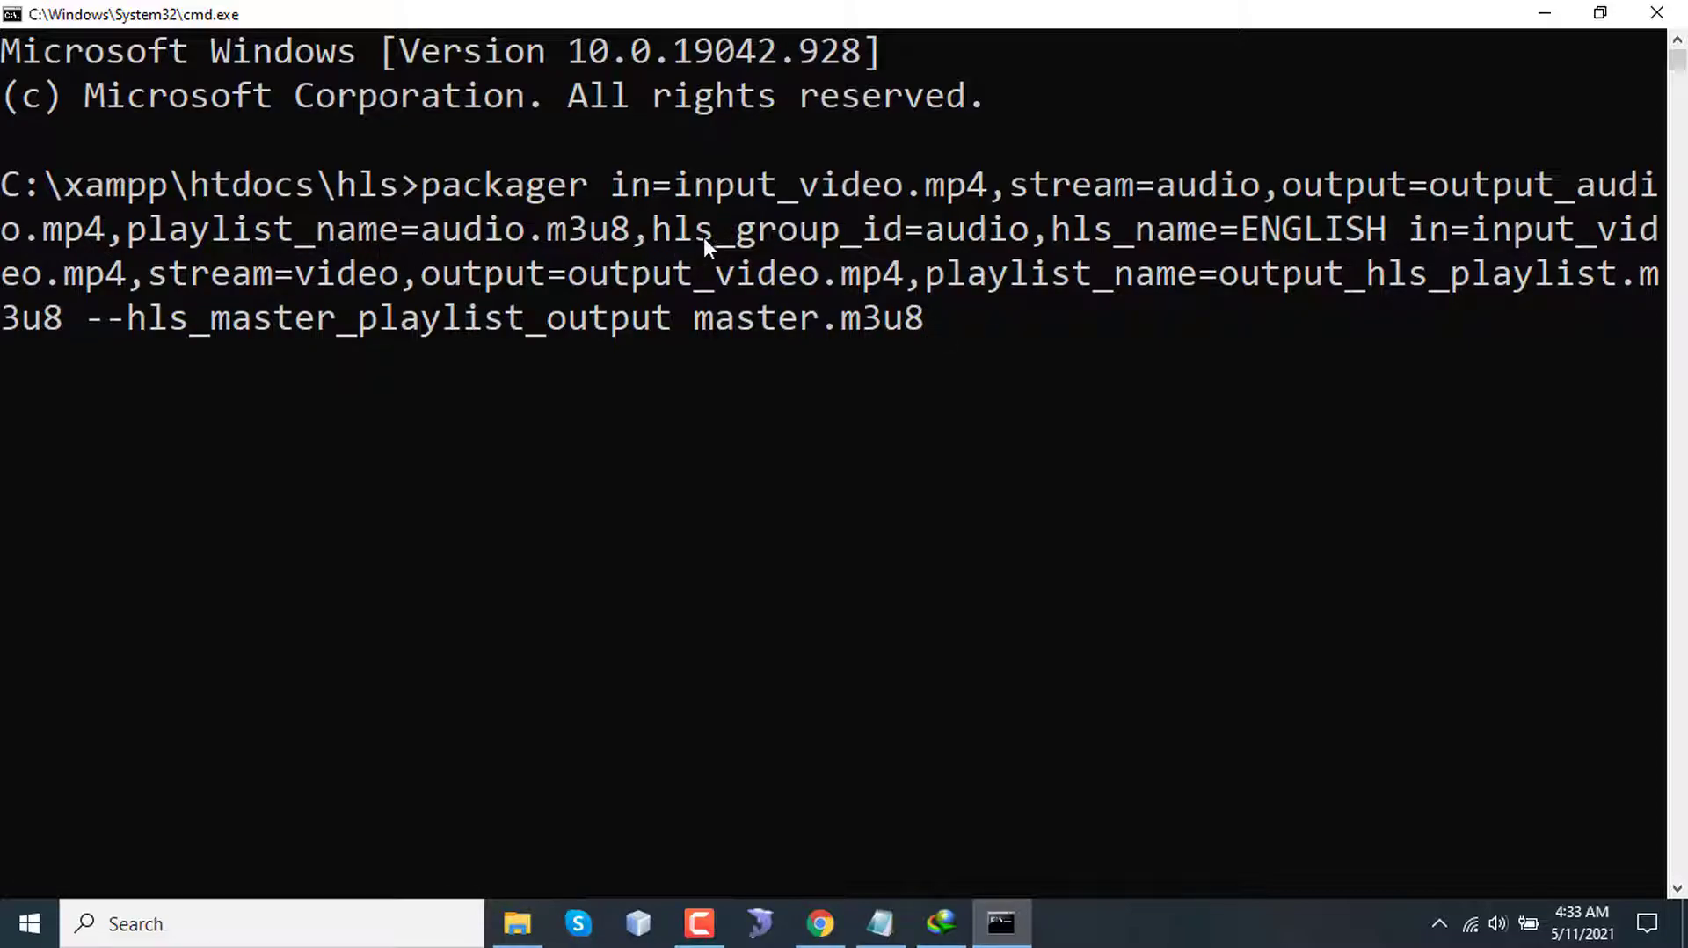
pyautogui.moveTo(1308, 245)
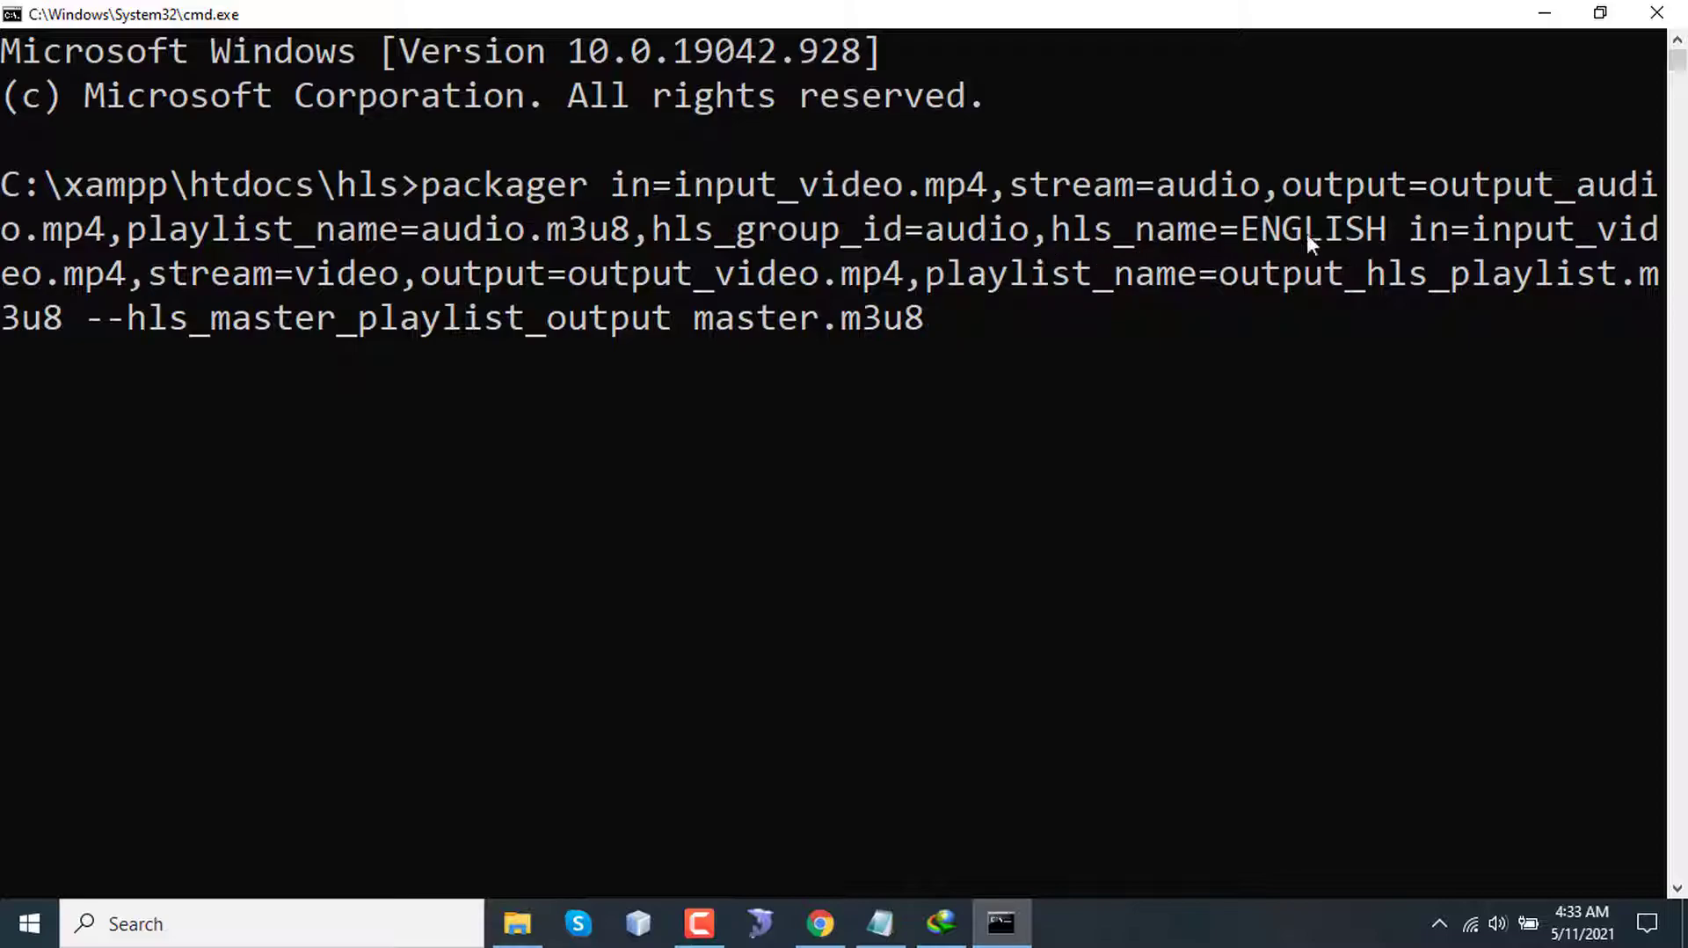
pyautogui.moveTo(1432, 235)
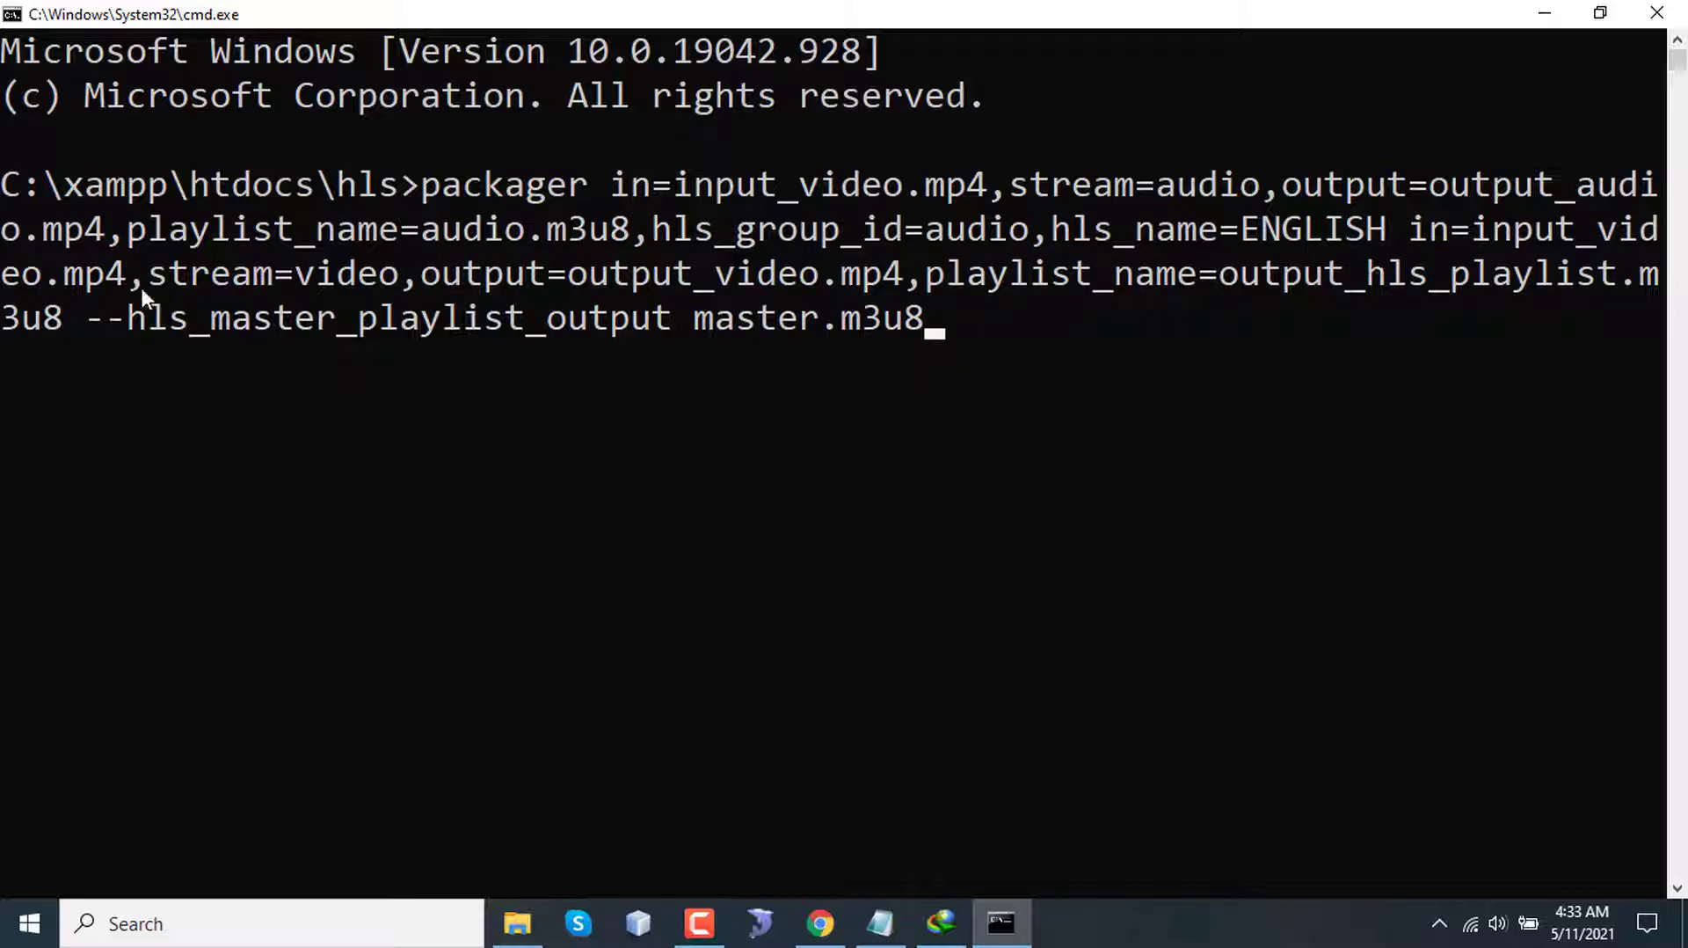
pyautogui.moveTo(299, 285)
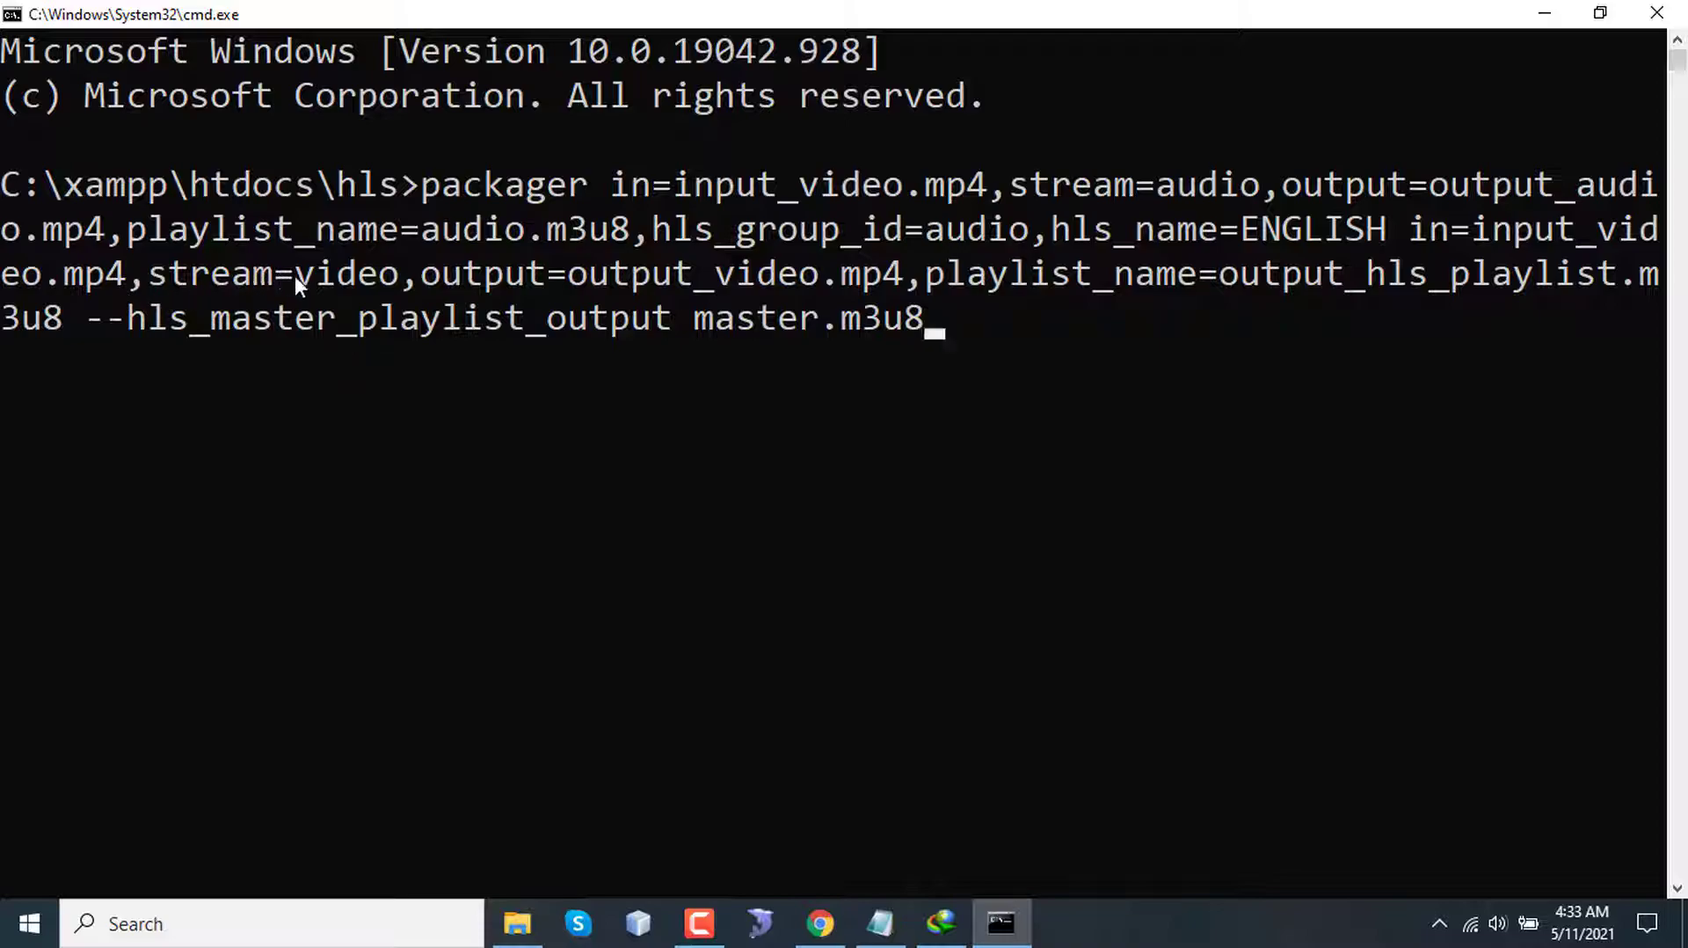
pyautogui.moveTo(958, 255)
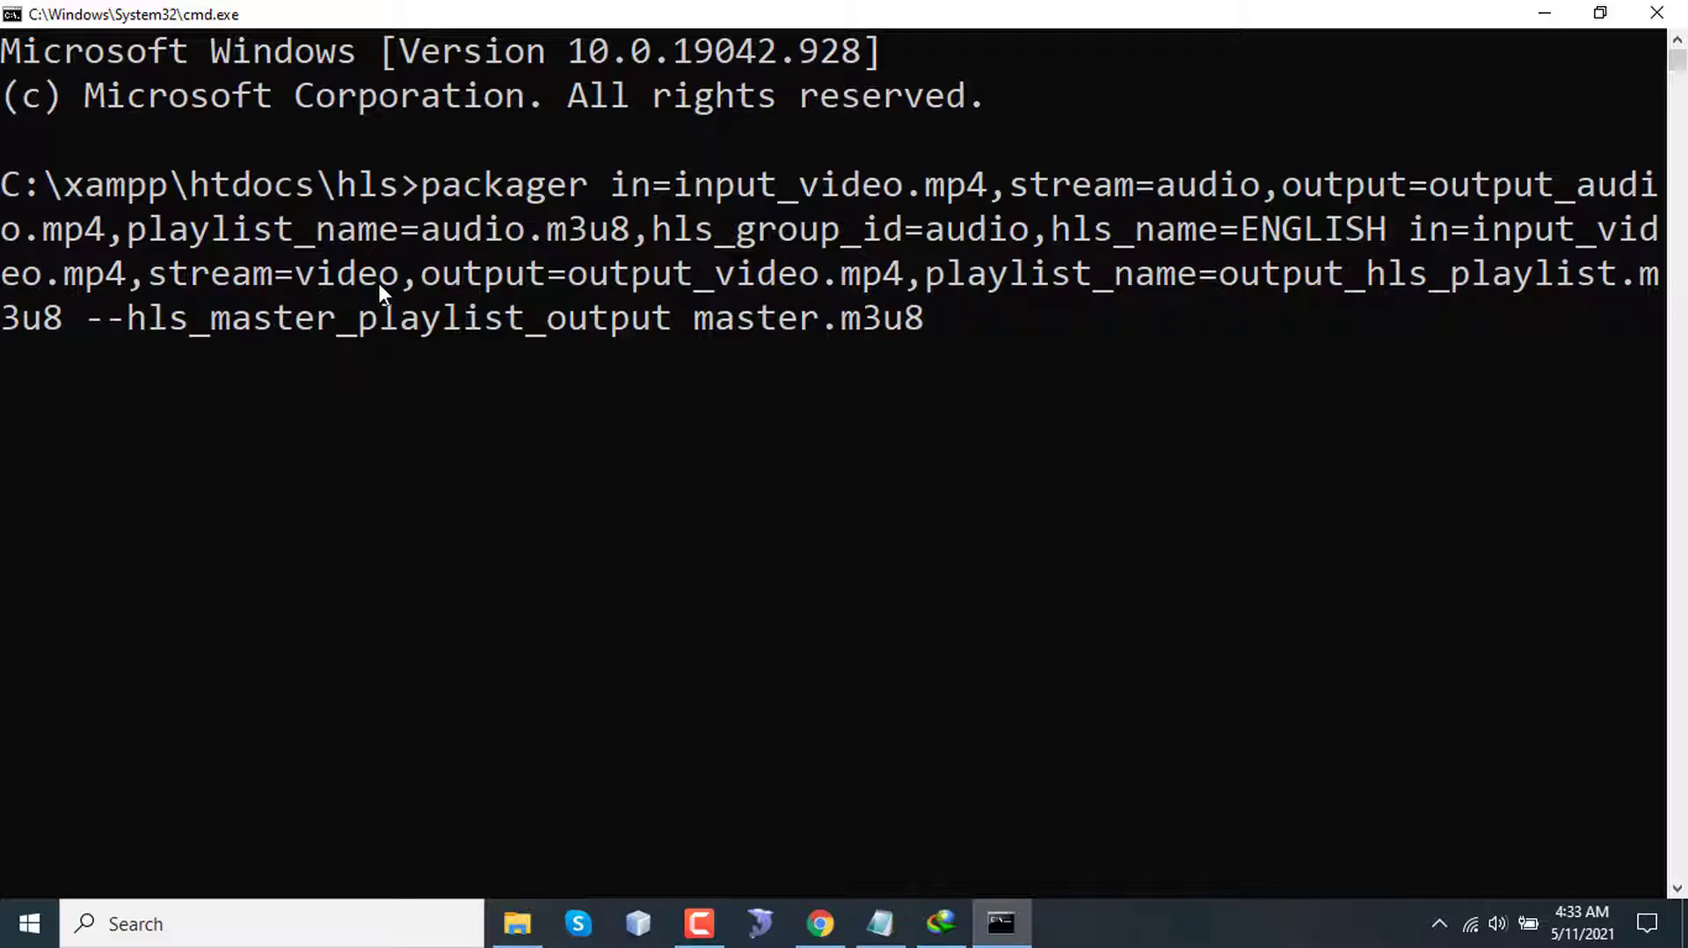
pyautogui.moveTo(686, 330)
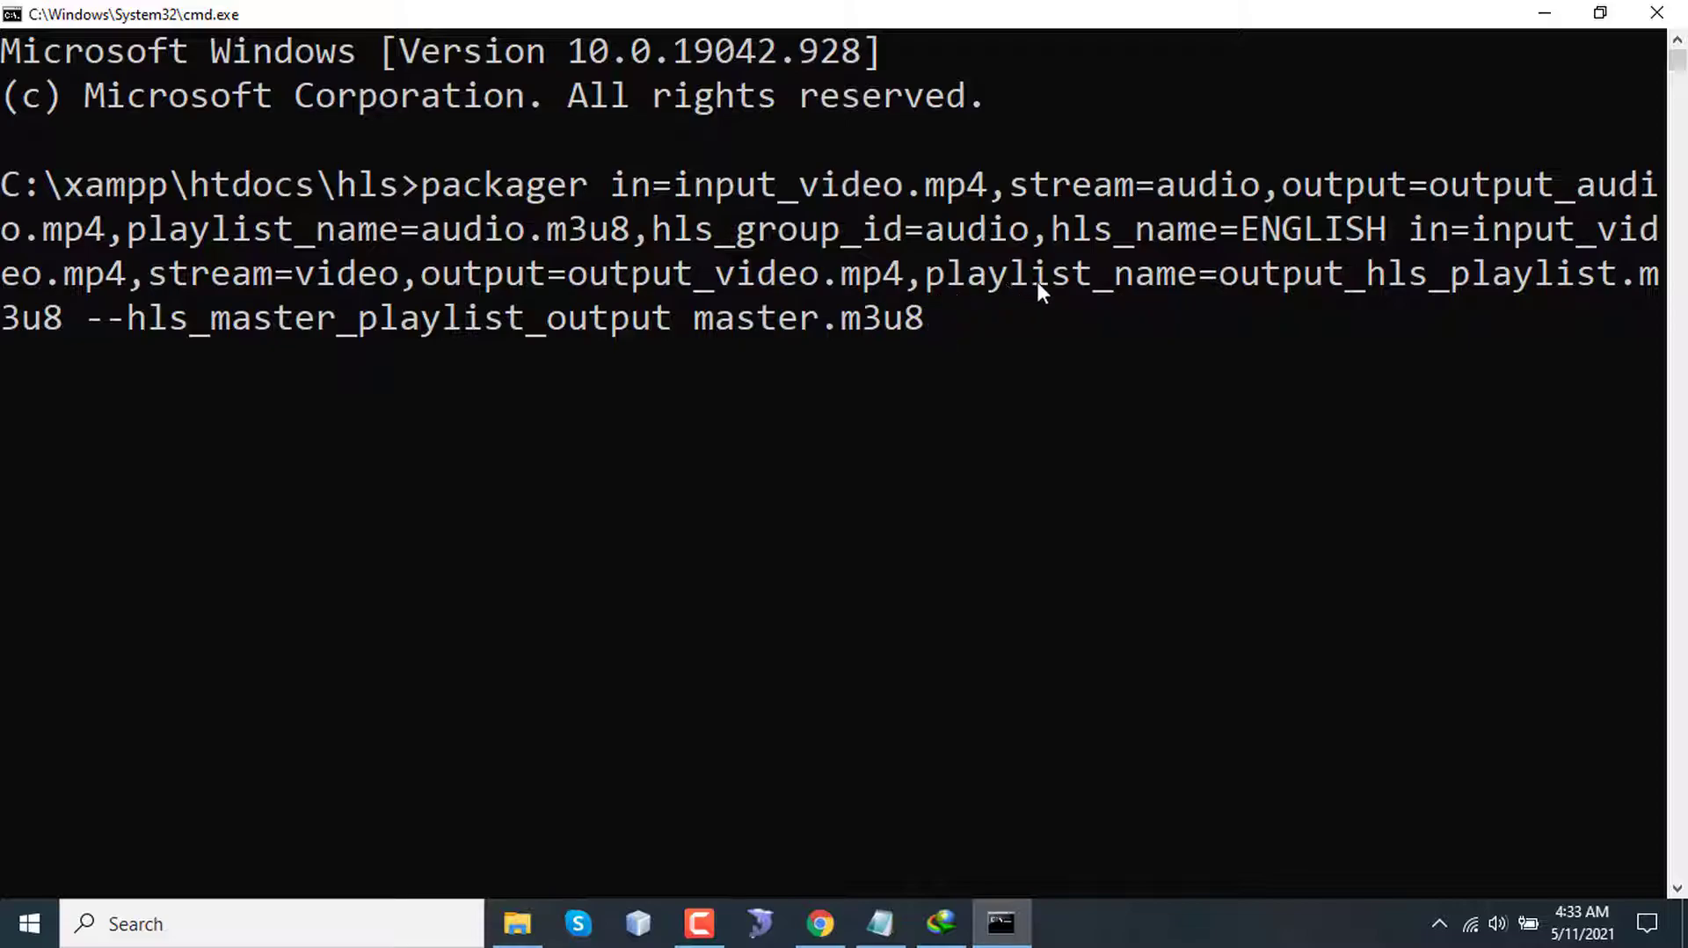
pyautogui.moveTo(1453, 291)
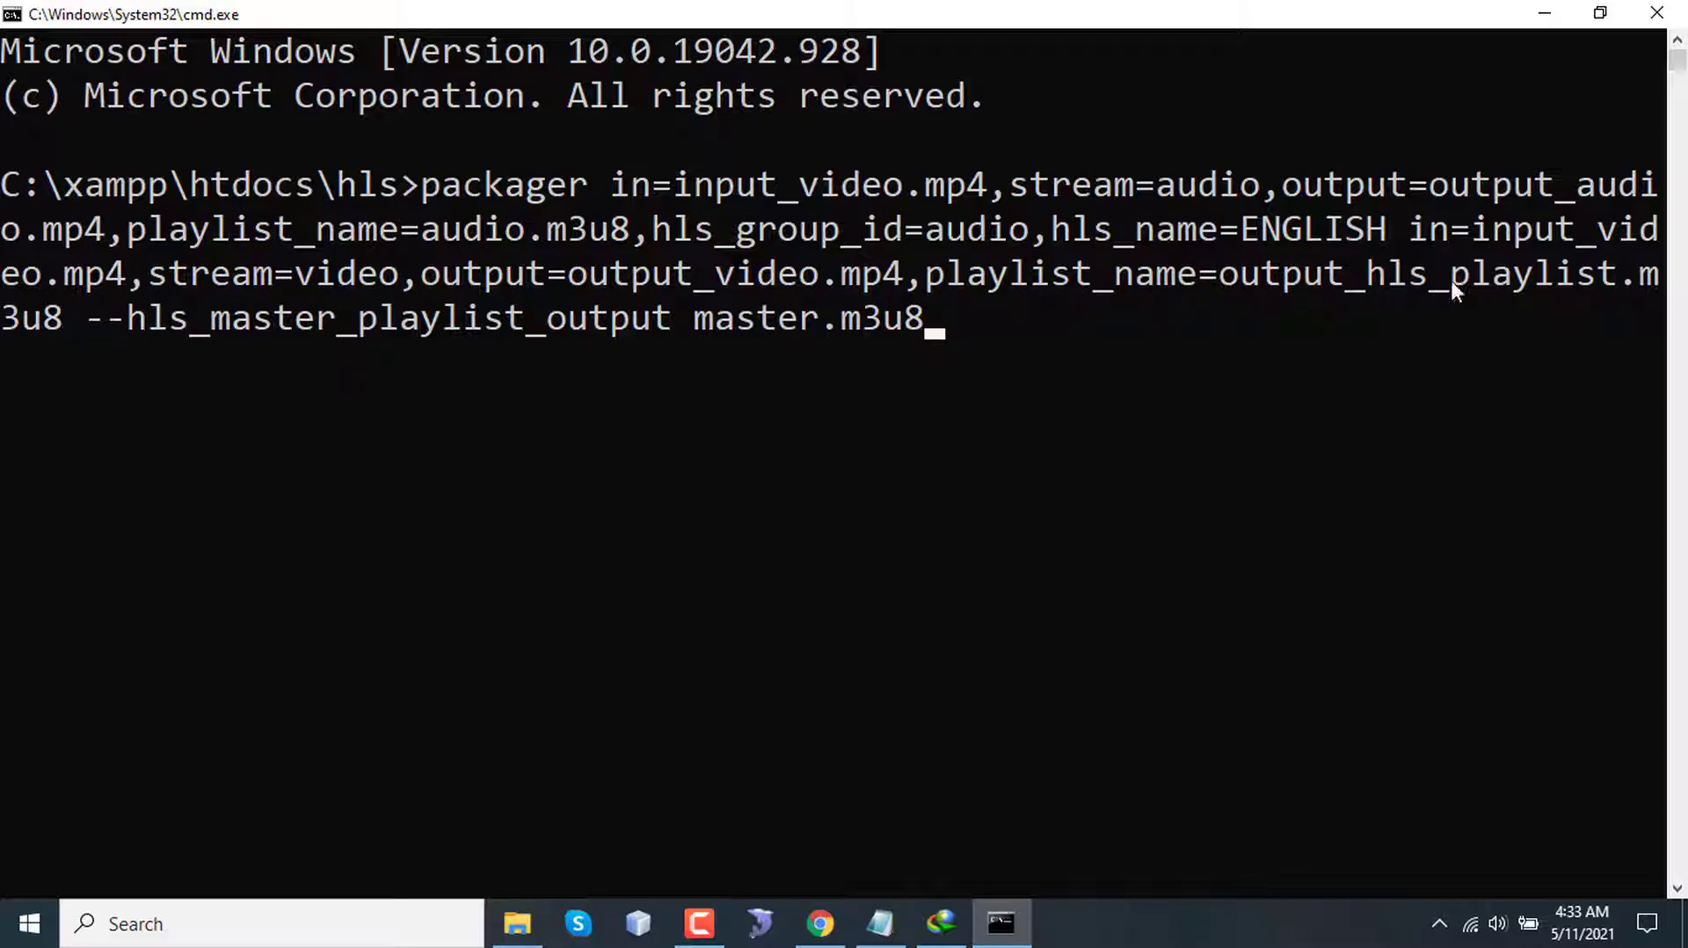
pyautogui.moveTo(88, 349)
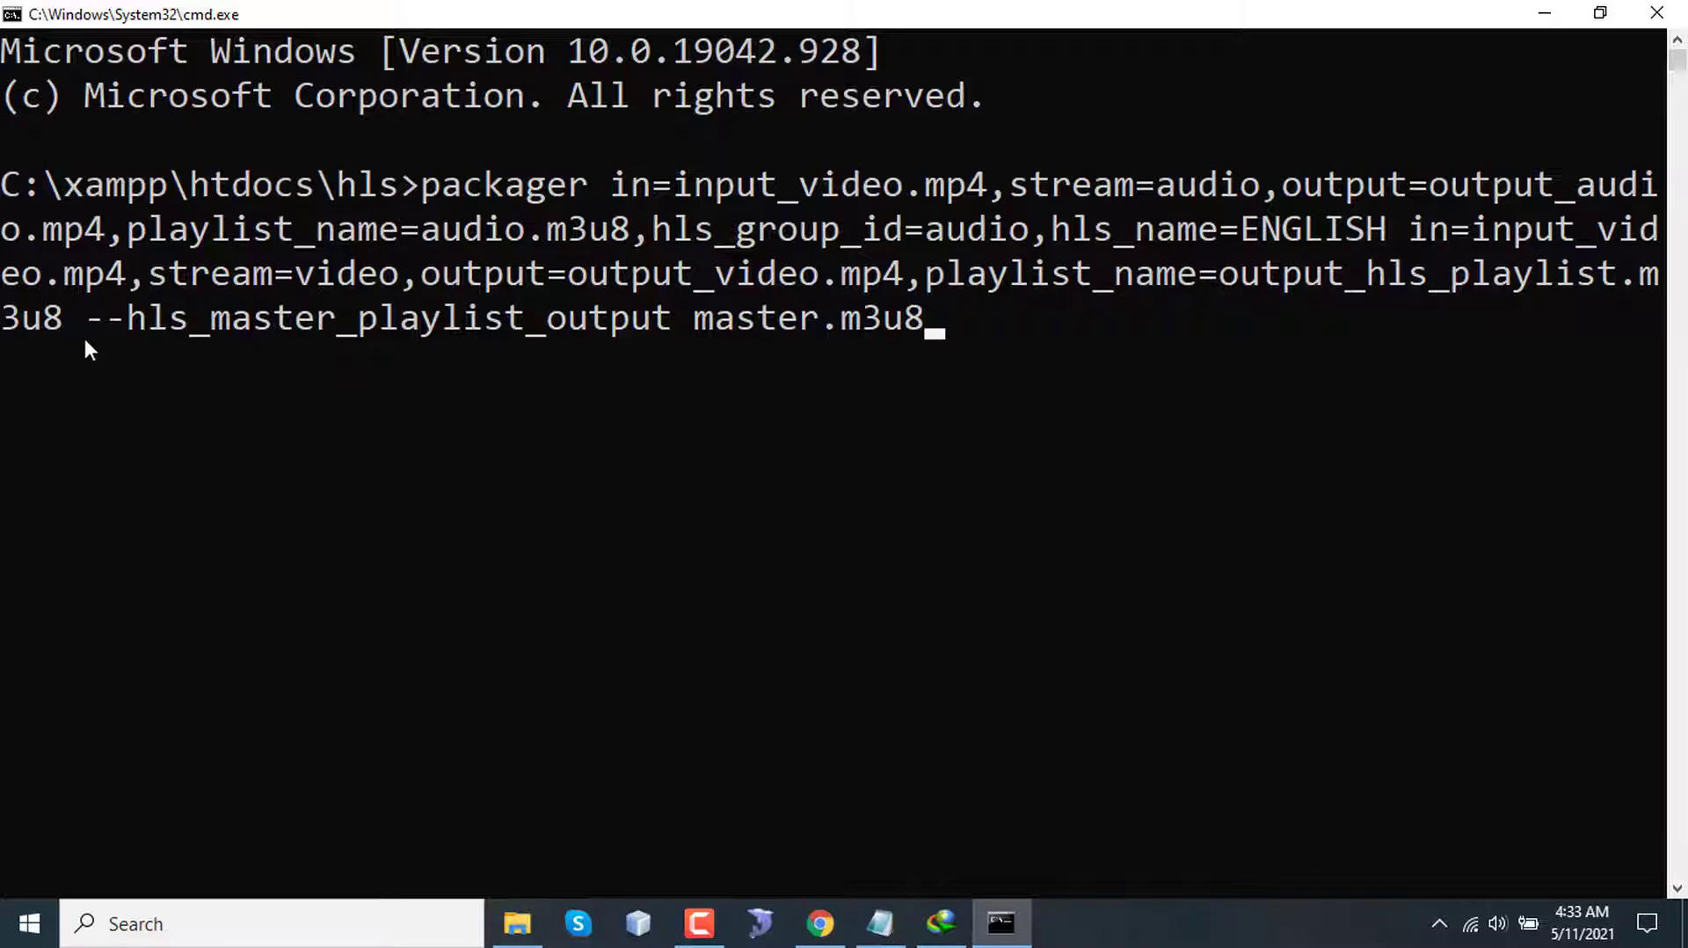
pyautogui.moveTo(1399, 296)
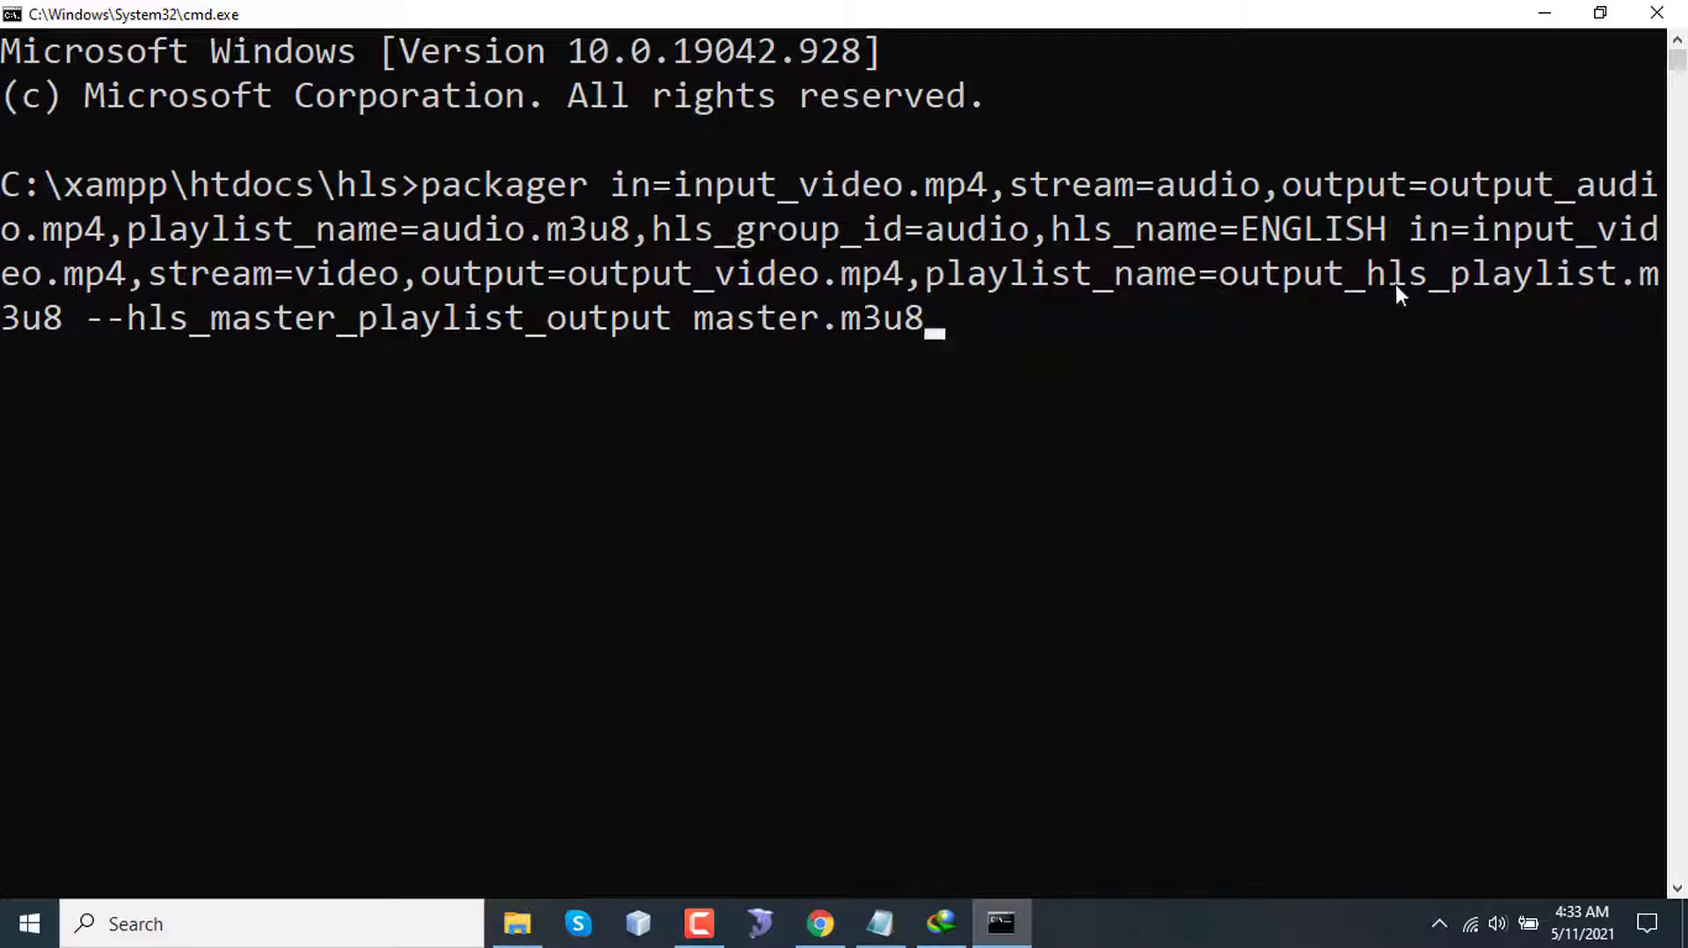
pyautogui.moveTo(477, 350)
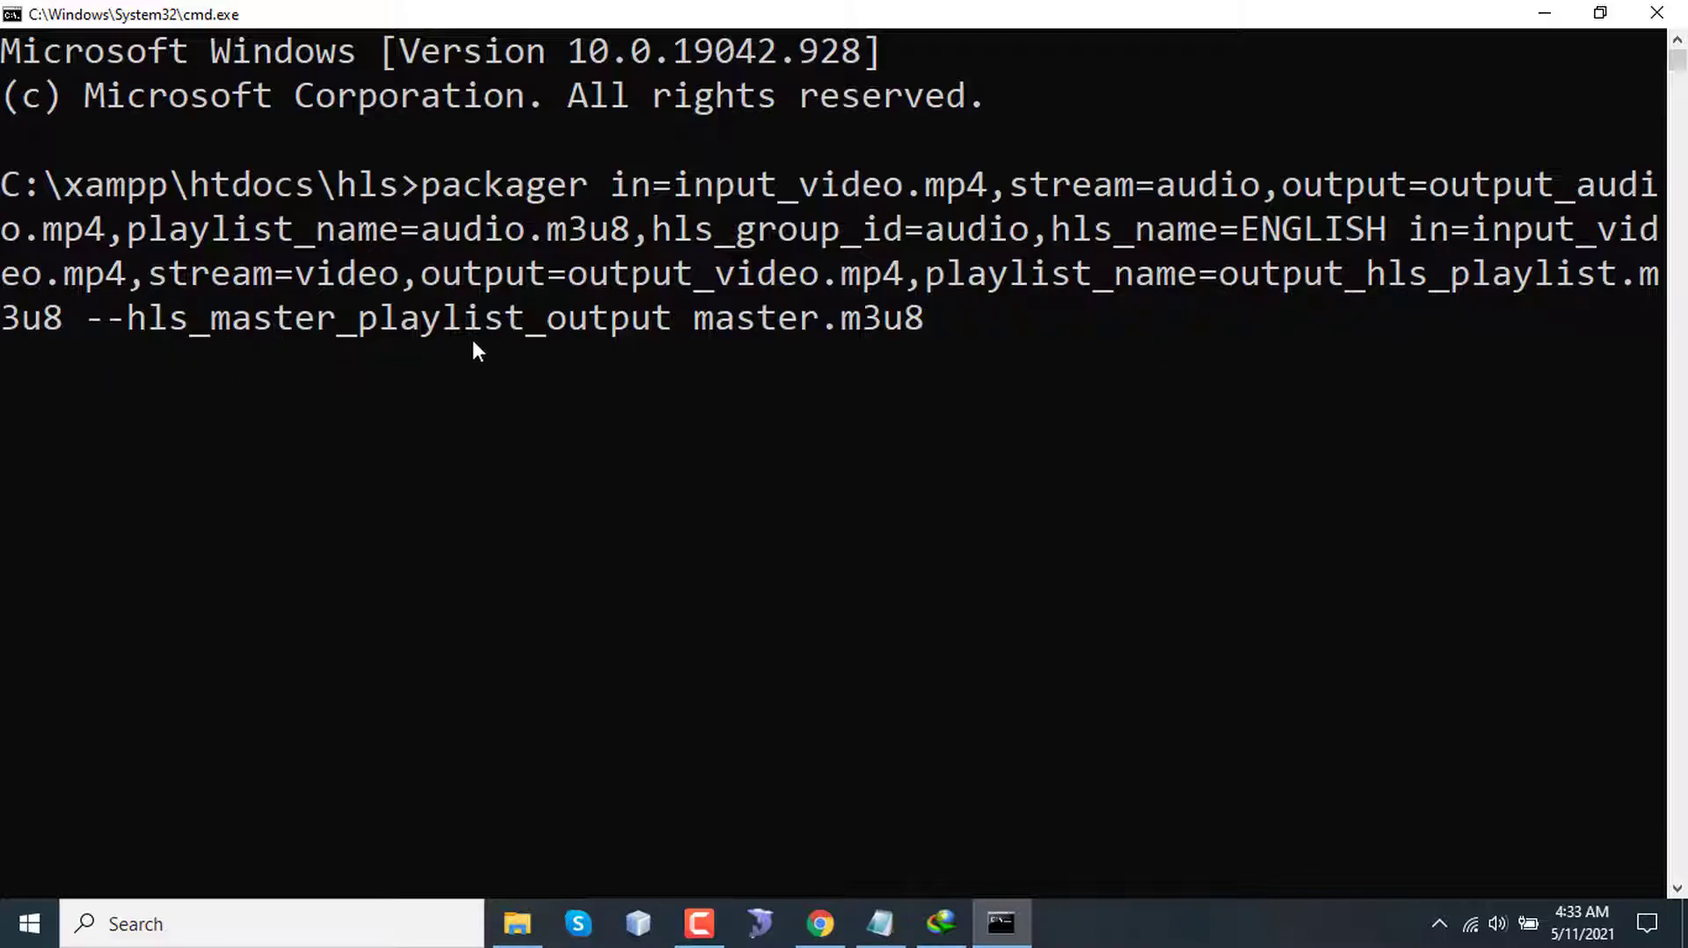
pyautogui.moveTo(895, 336)
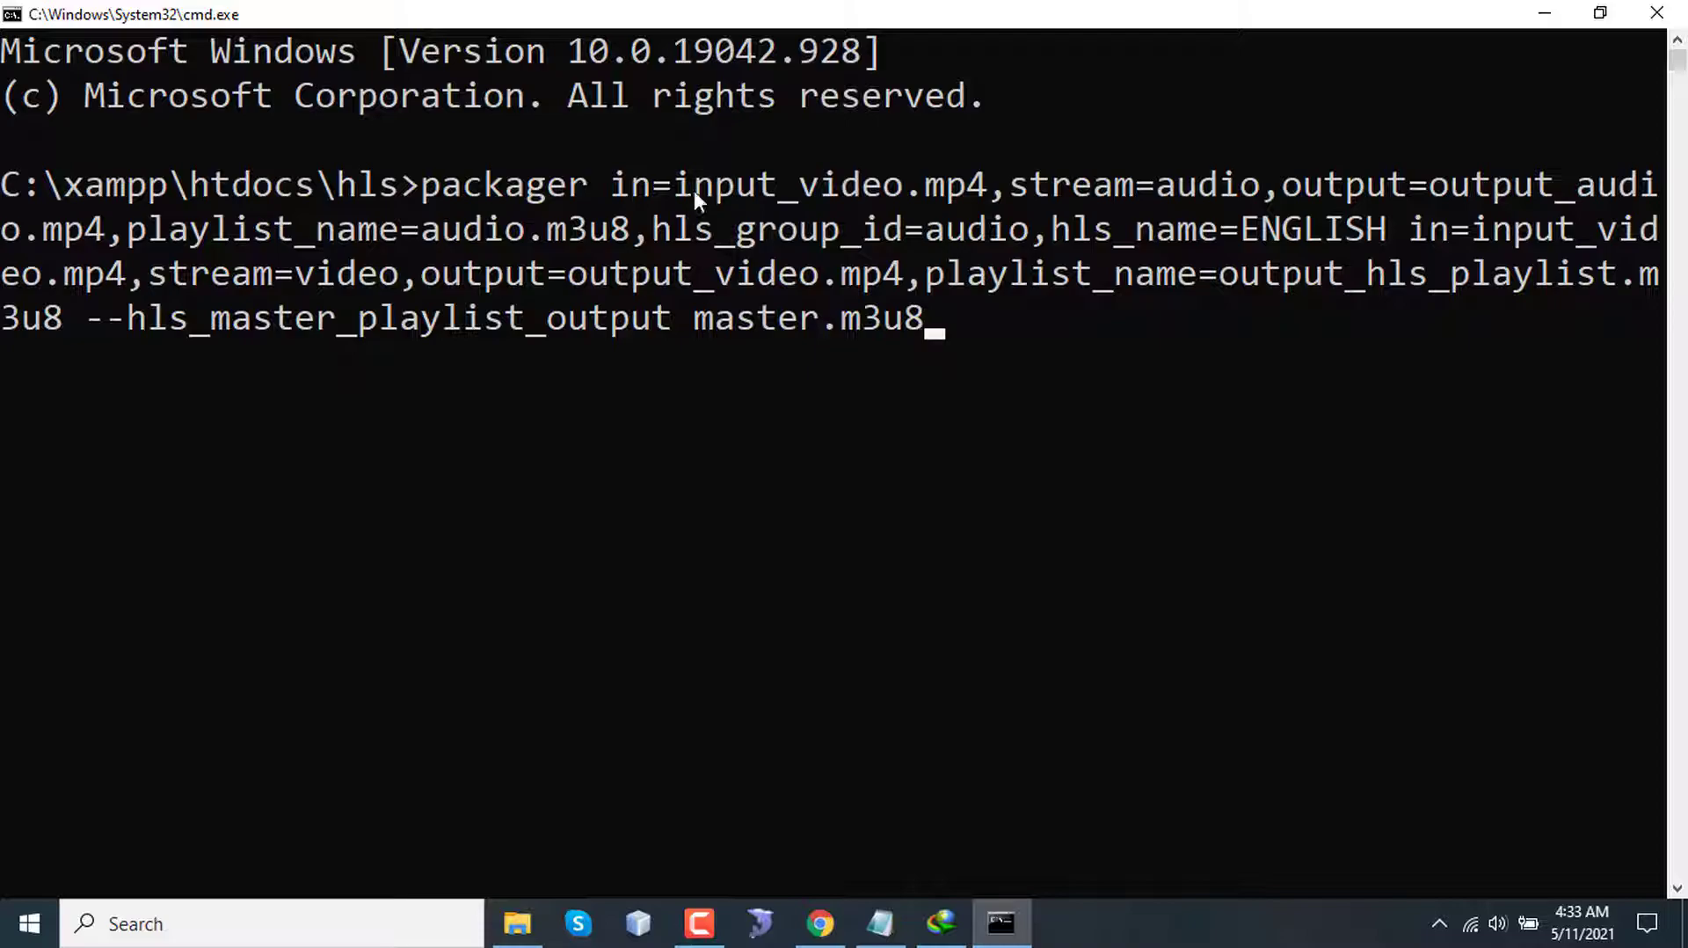
pyautogui.moveTo(646, 881)
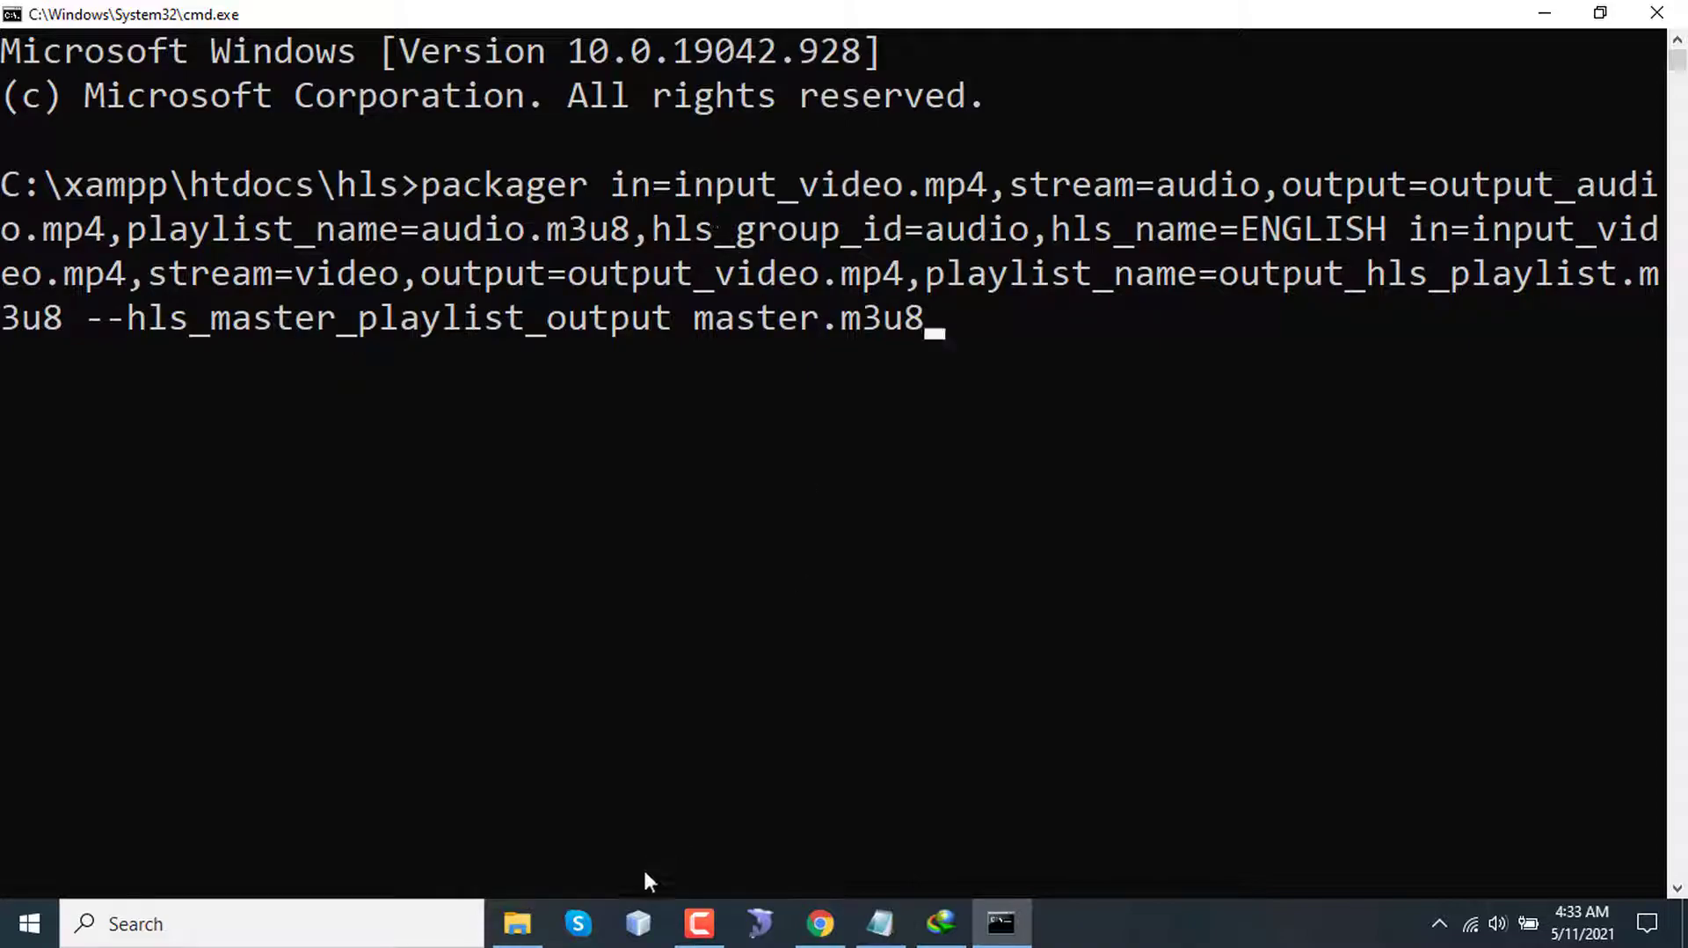
# - Run the packager and confirm output_audio.mp4, output_video.mp4 and three M3U8 files appear
pyautogui.click(517, 923)
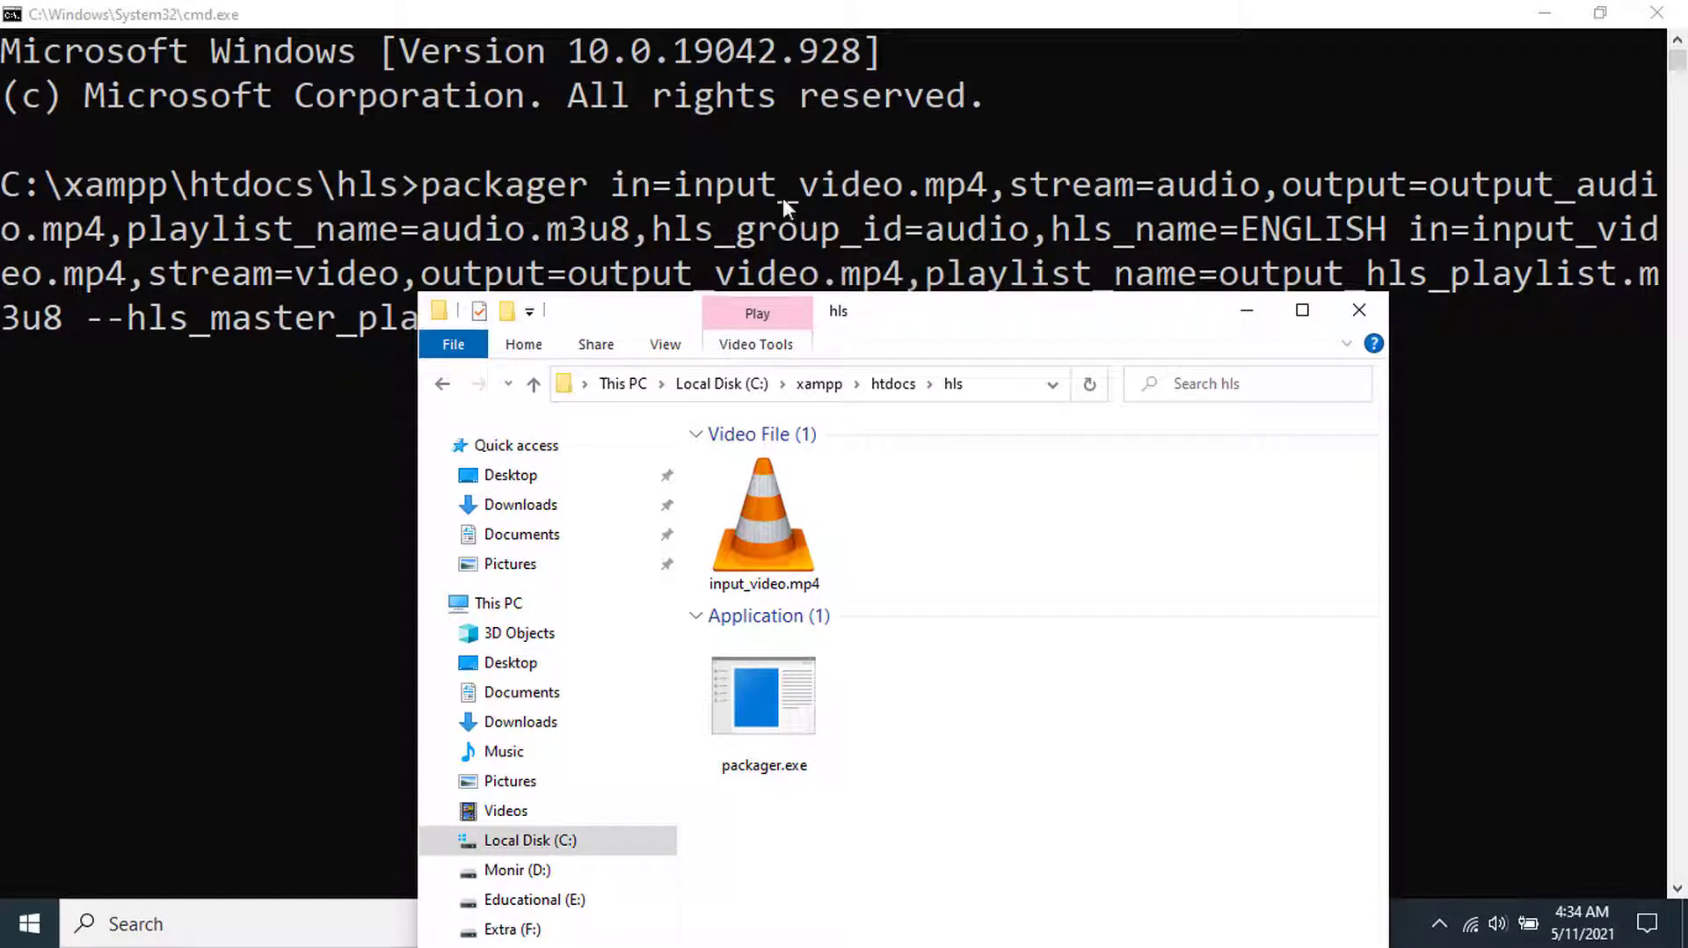
pyautogui.moveTo(929, 339)
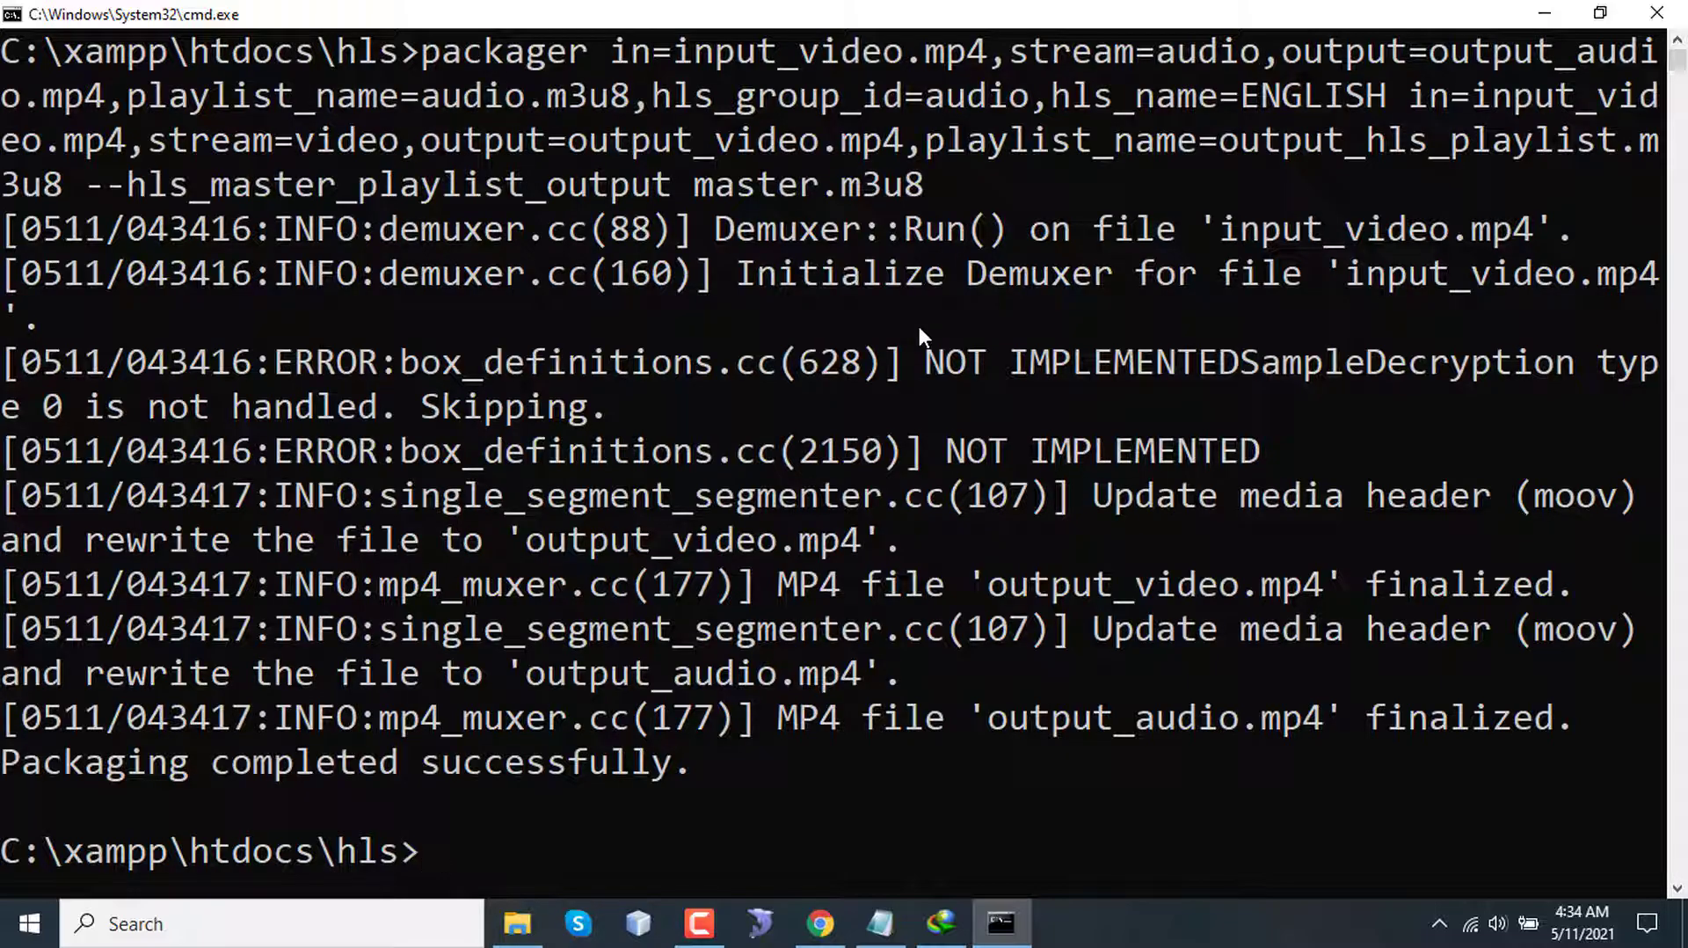
pyautogui.moveTo(891, 362)
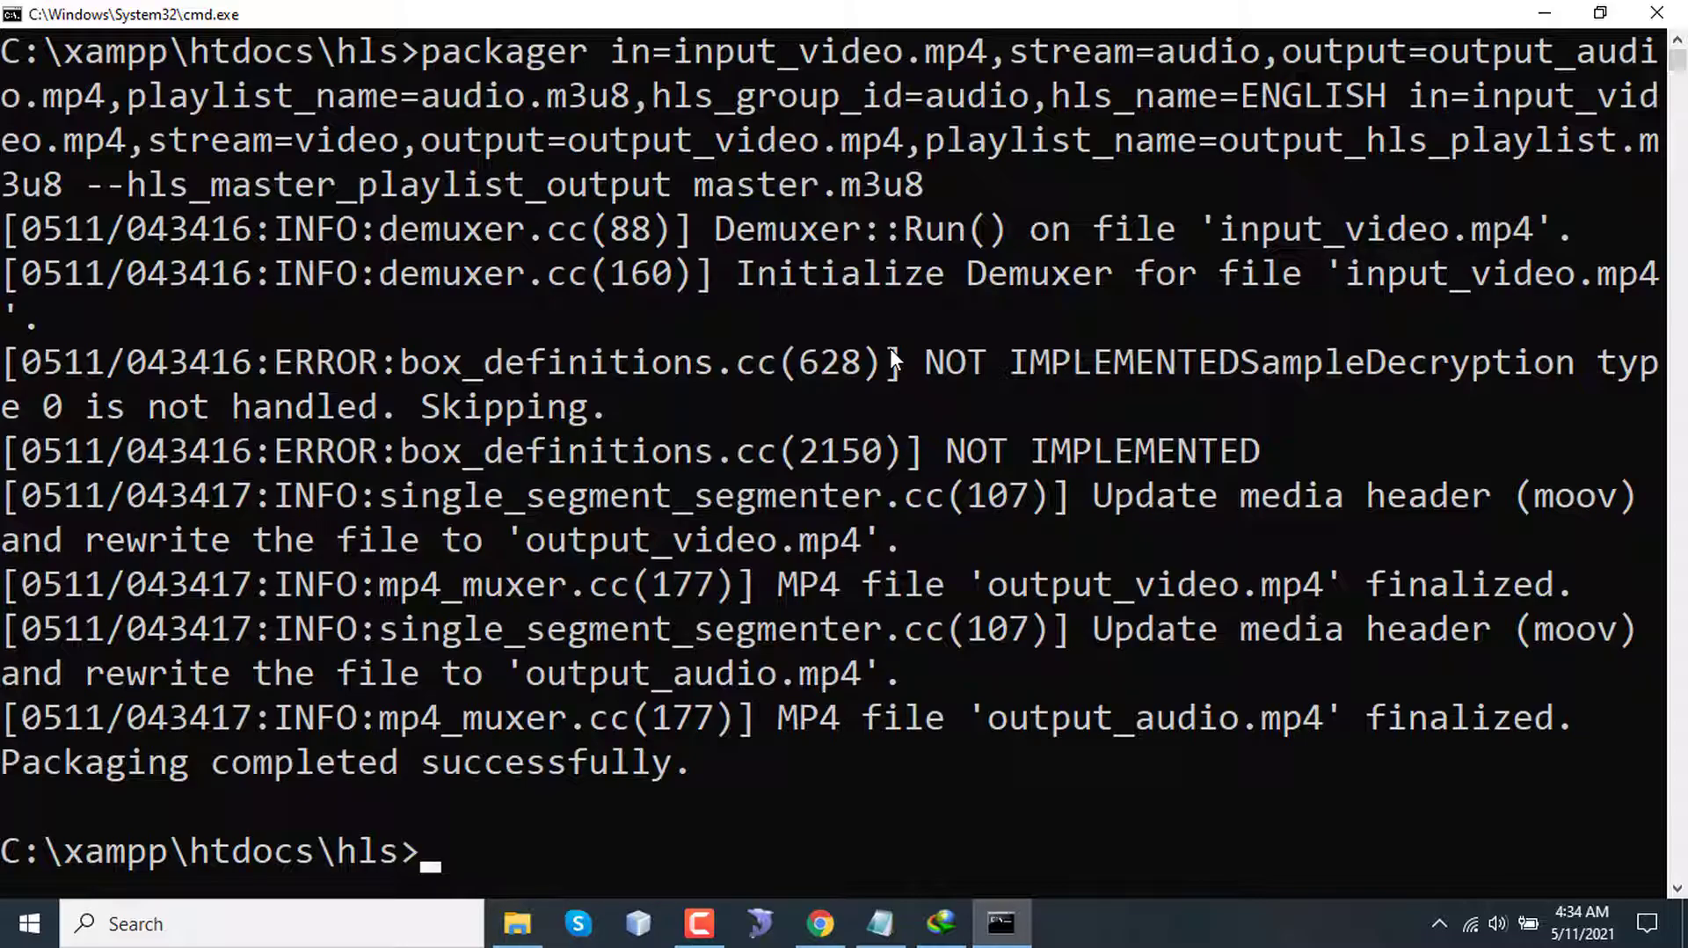
pyautogui.click(517, 923)
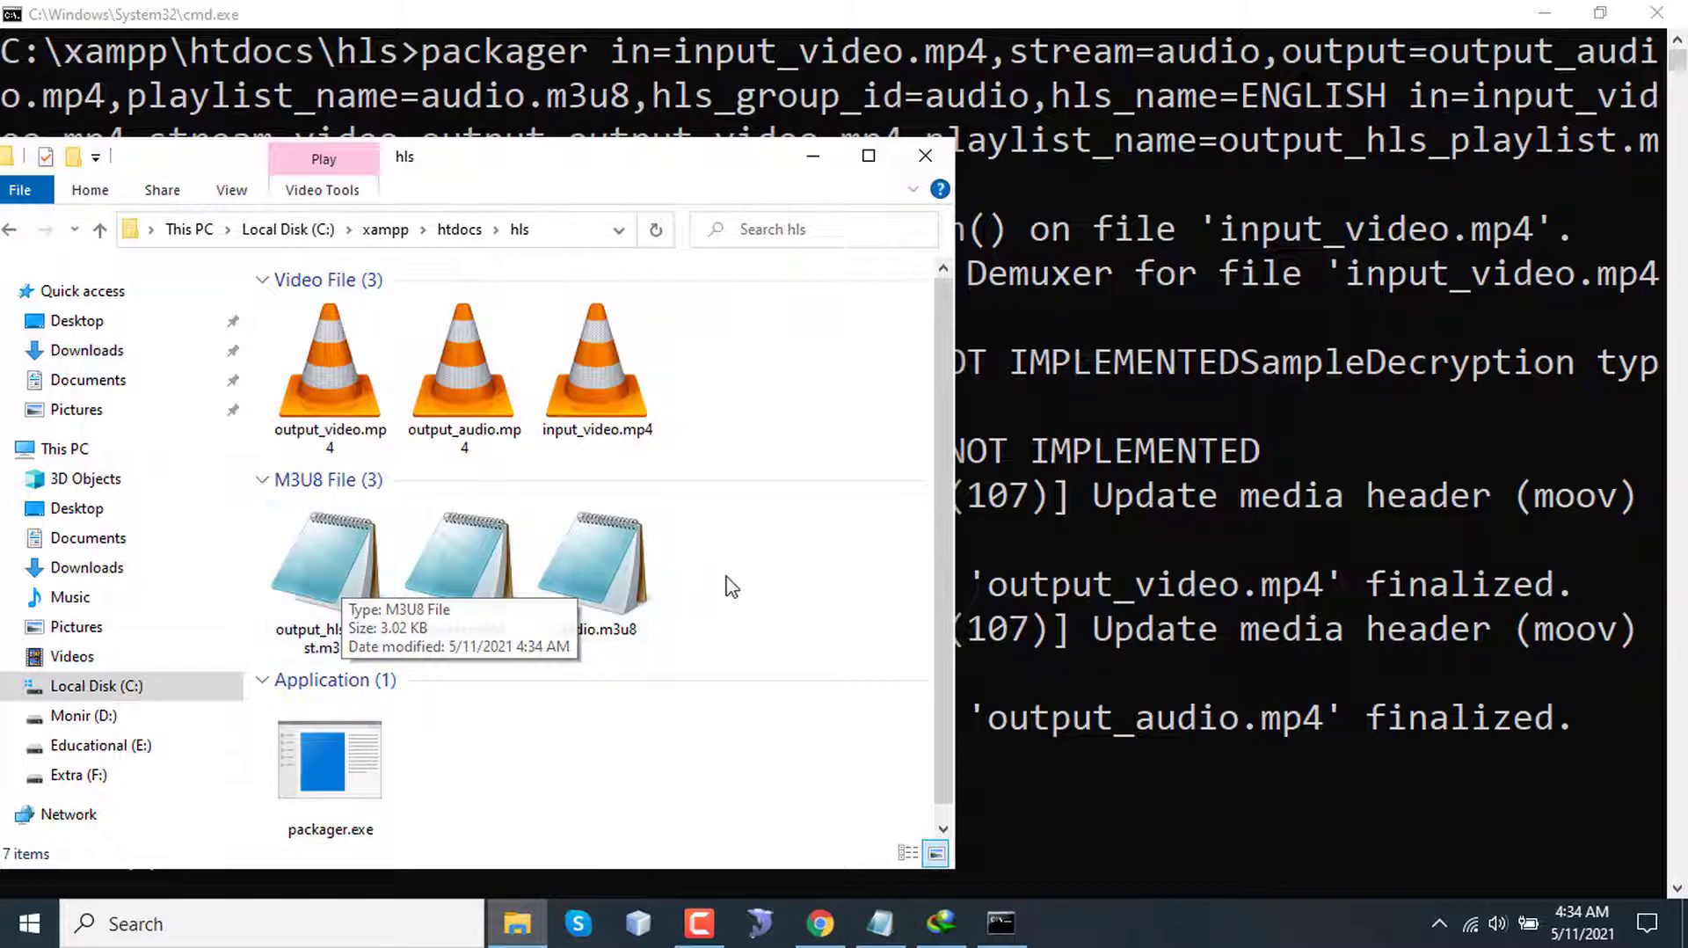
pyautogui.moveTo(598, 569)
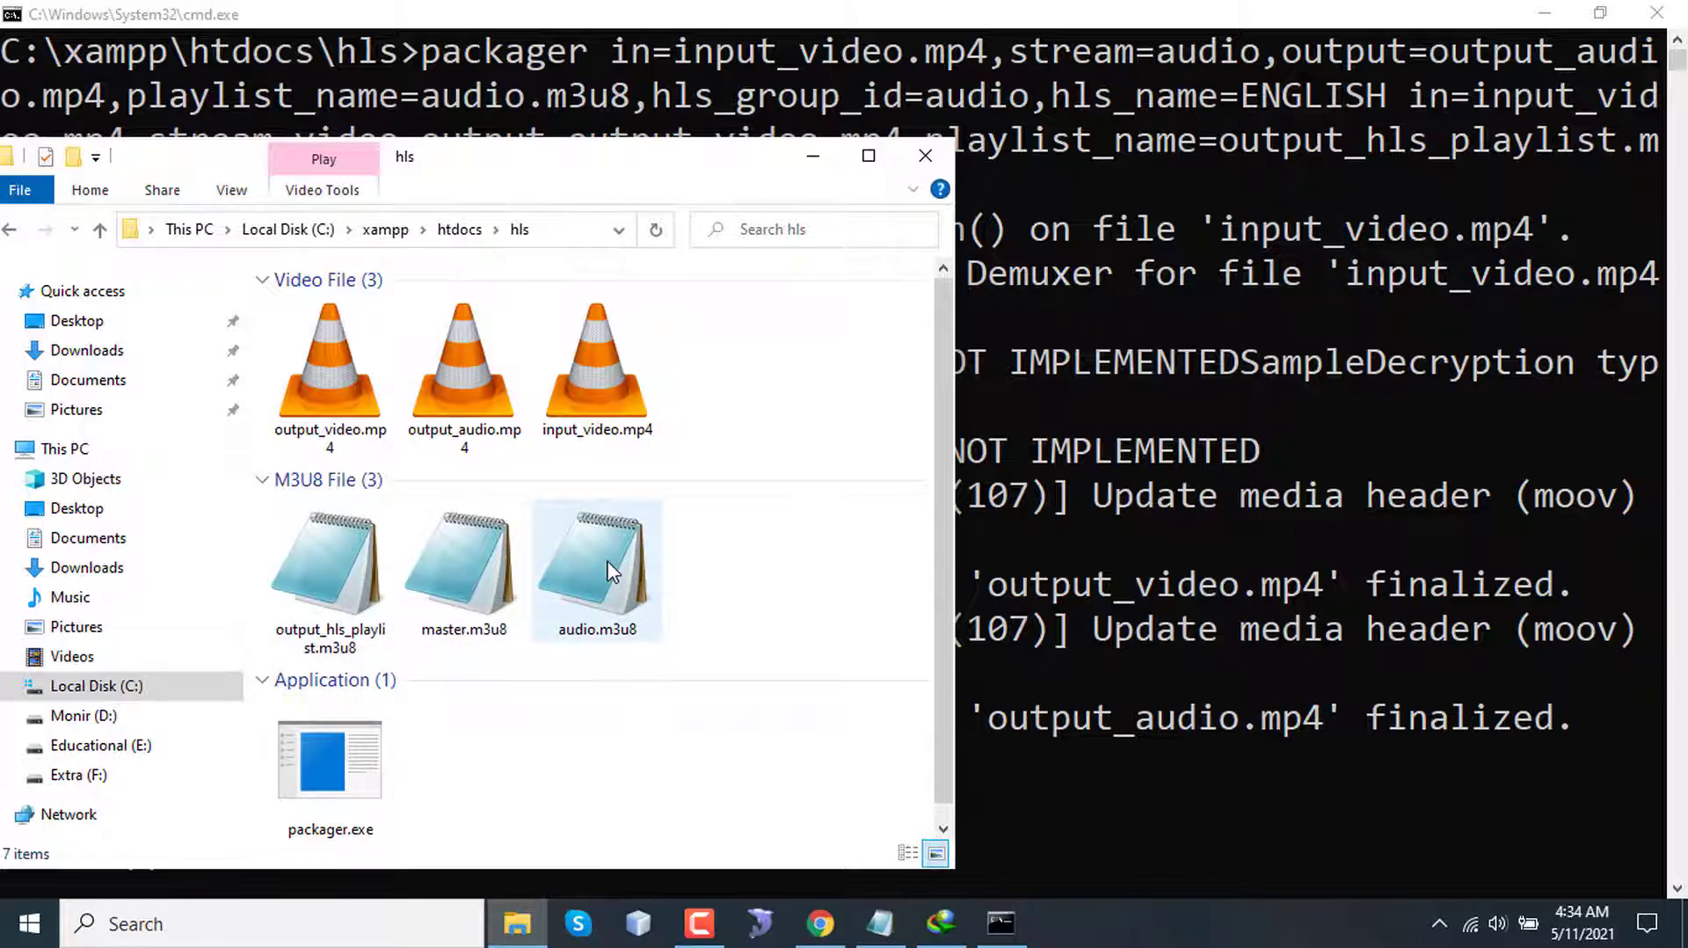
# - Inspect audio.m3u8 and output_hls_playlist.m3u8 in Notepad, then open master.m3u8
pyautogui.doubleClick(597, 570)
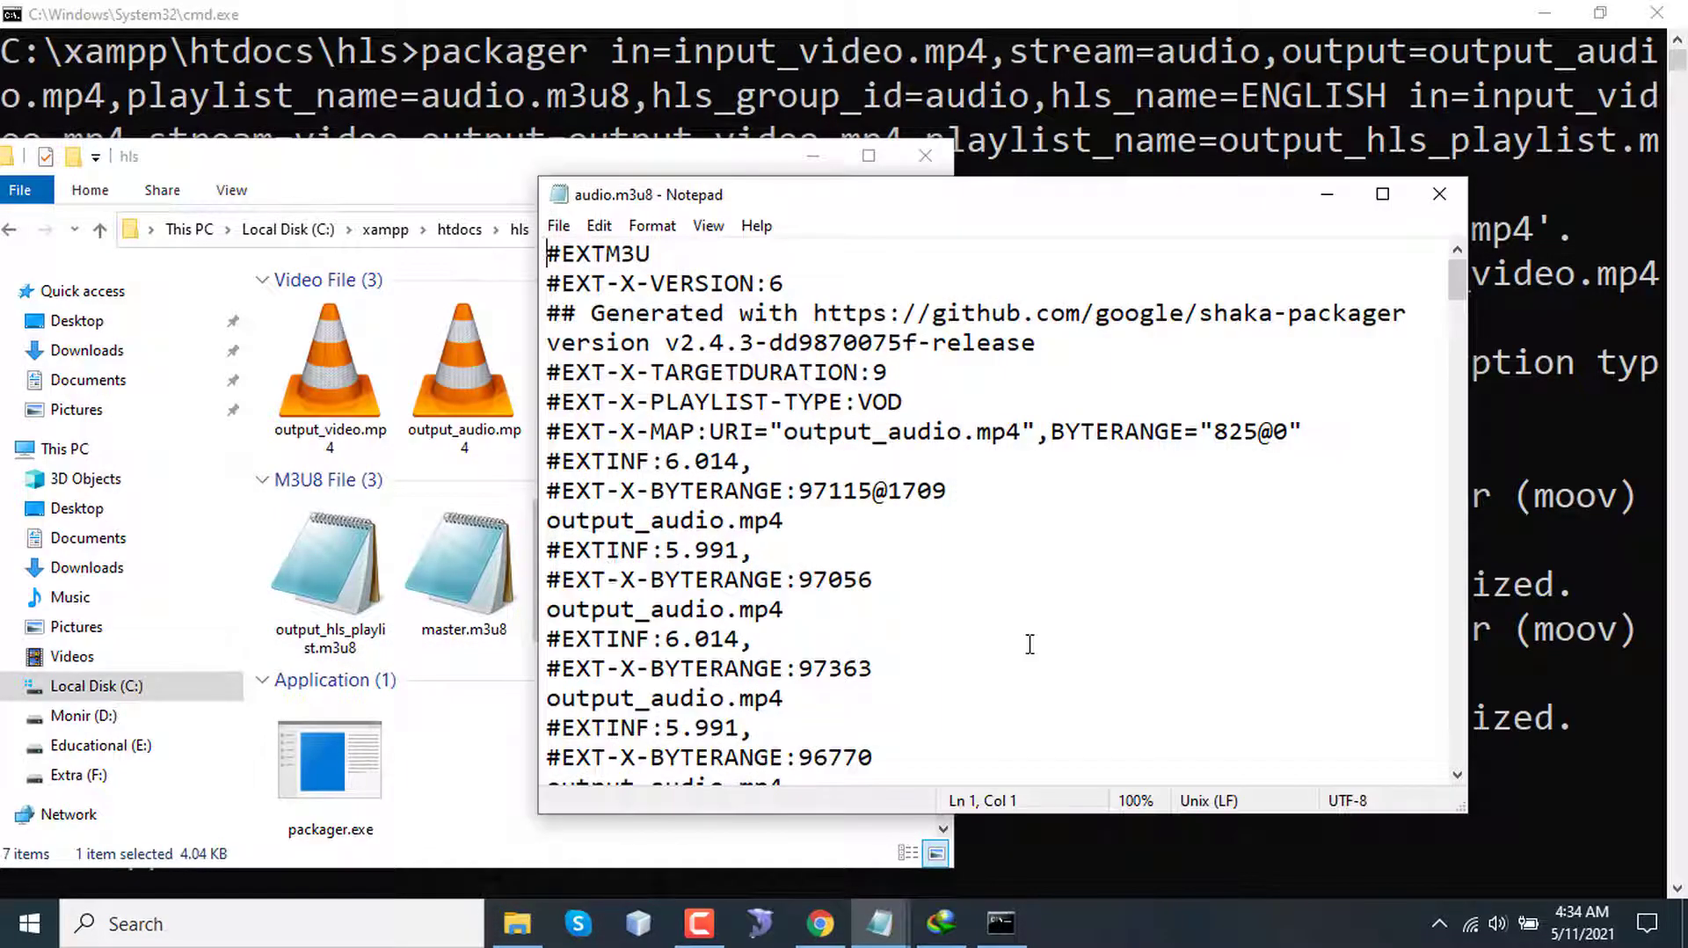
pyautogui.moveTo(1439, 195)
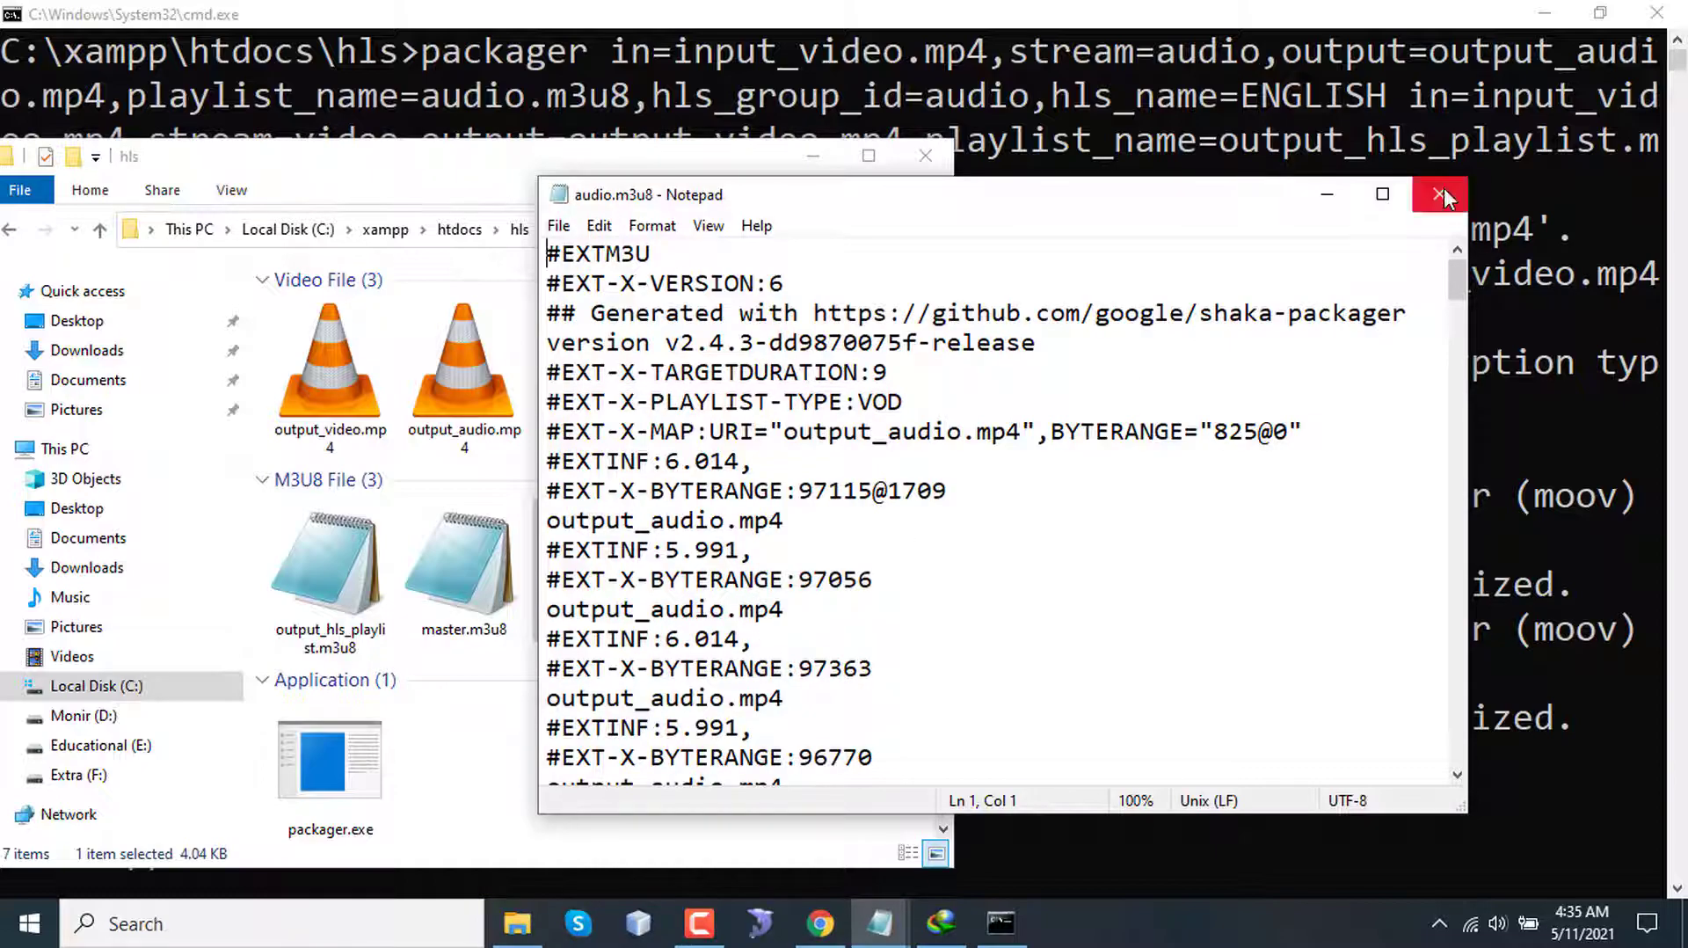
pyautogui.click(1443, 195)
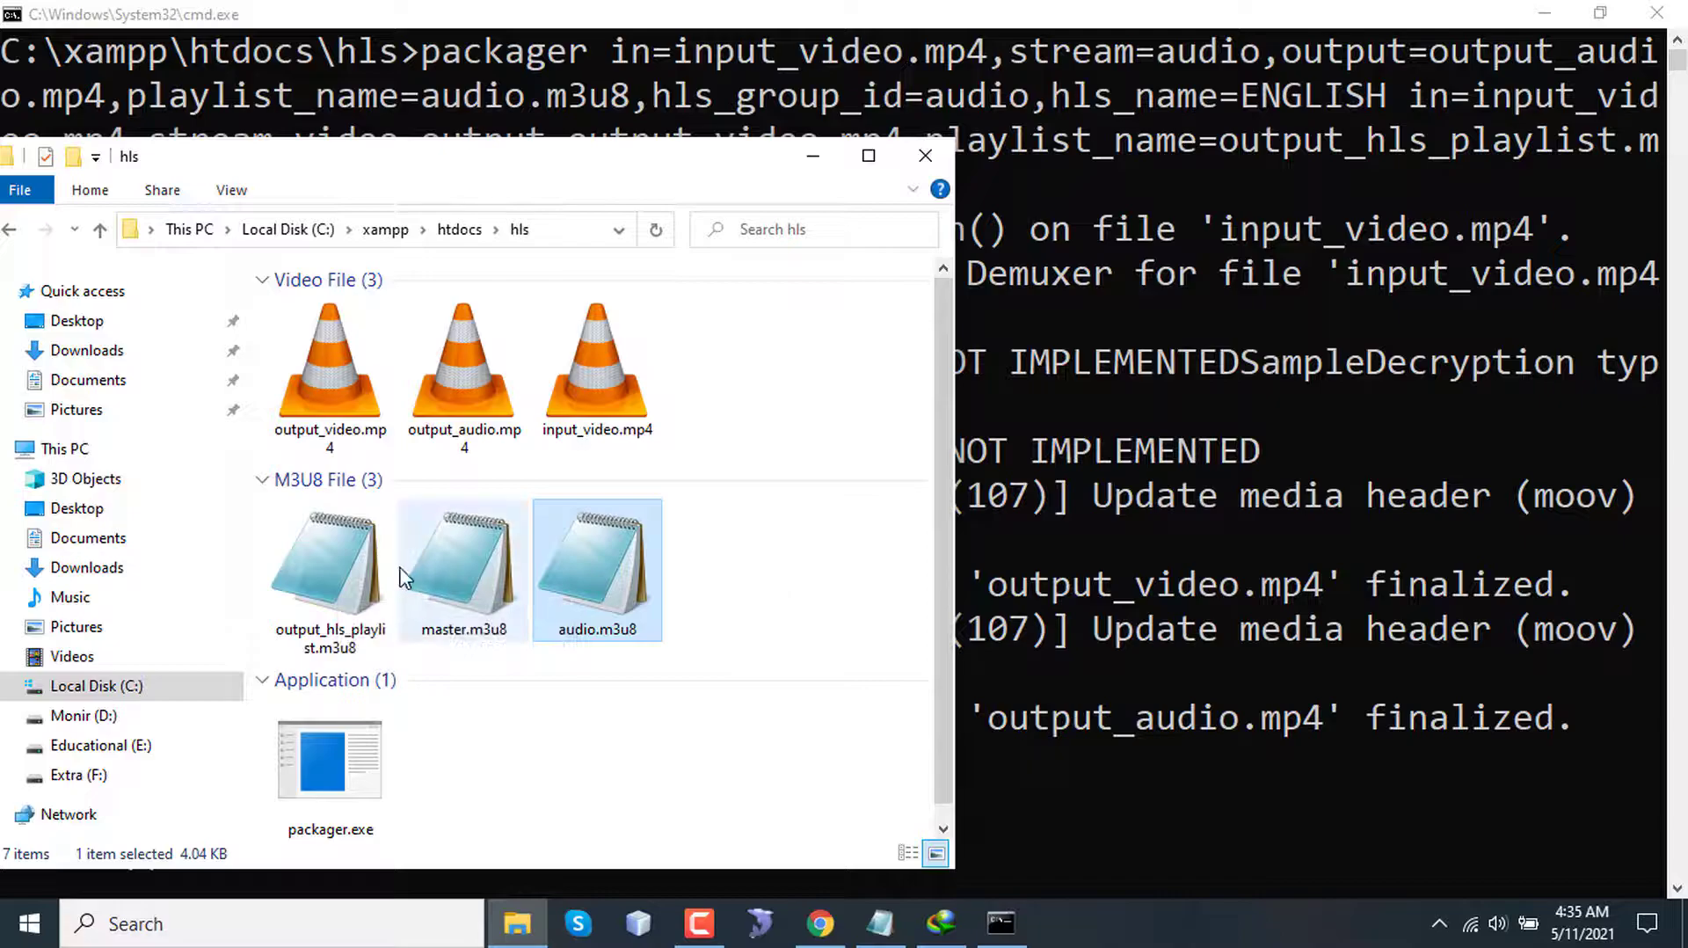
pyautogui.doubleClick(330, 556)
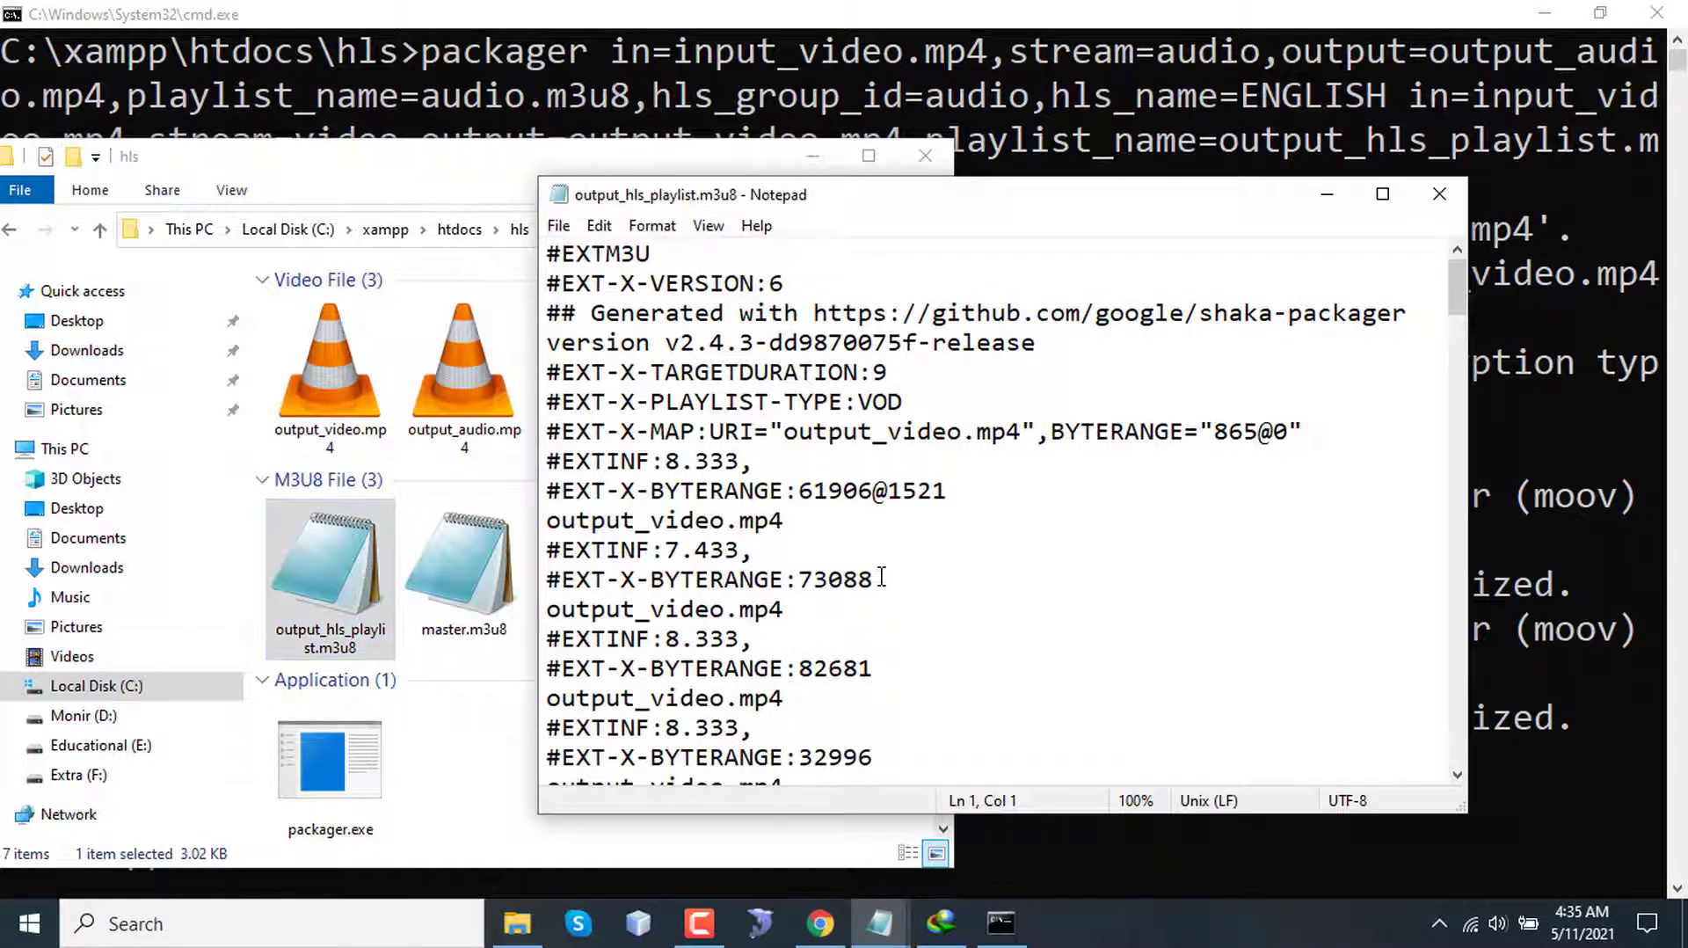
pyautogui.click(1439, 193)
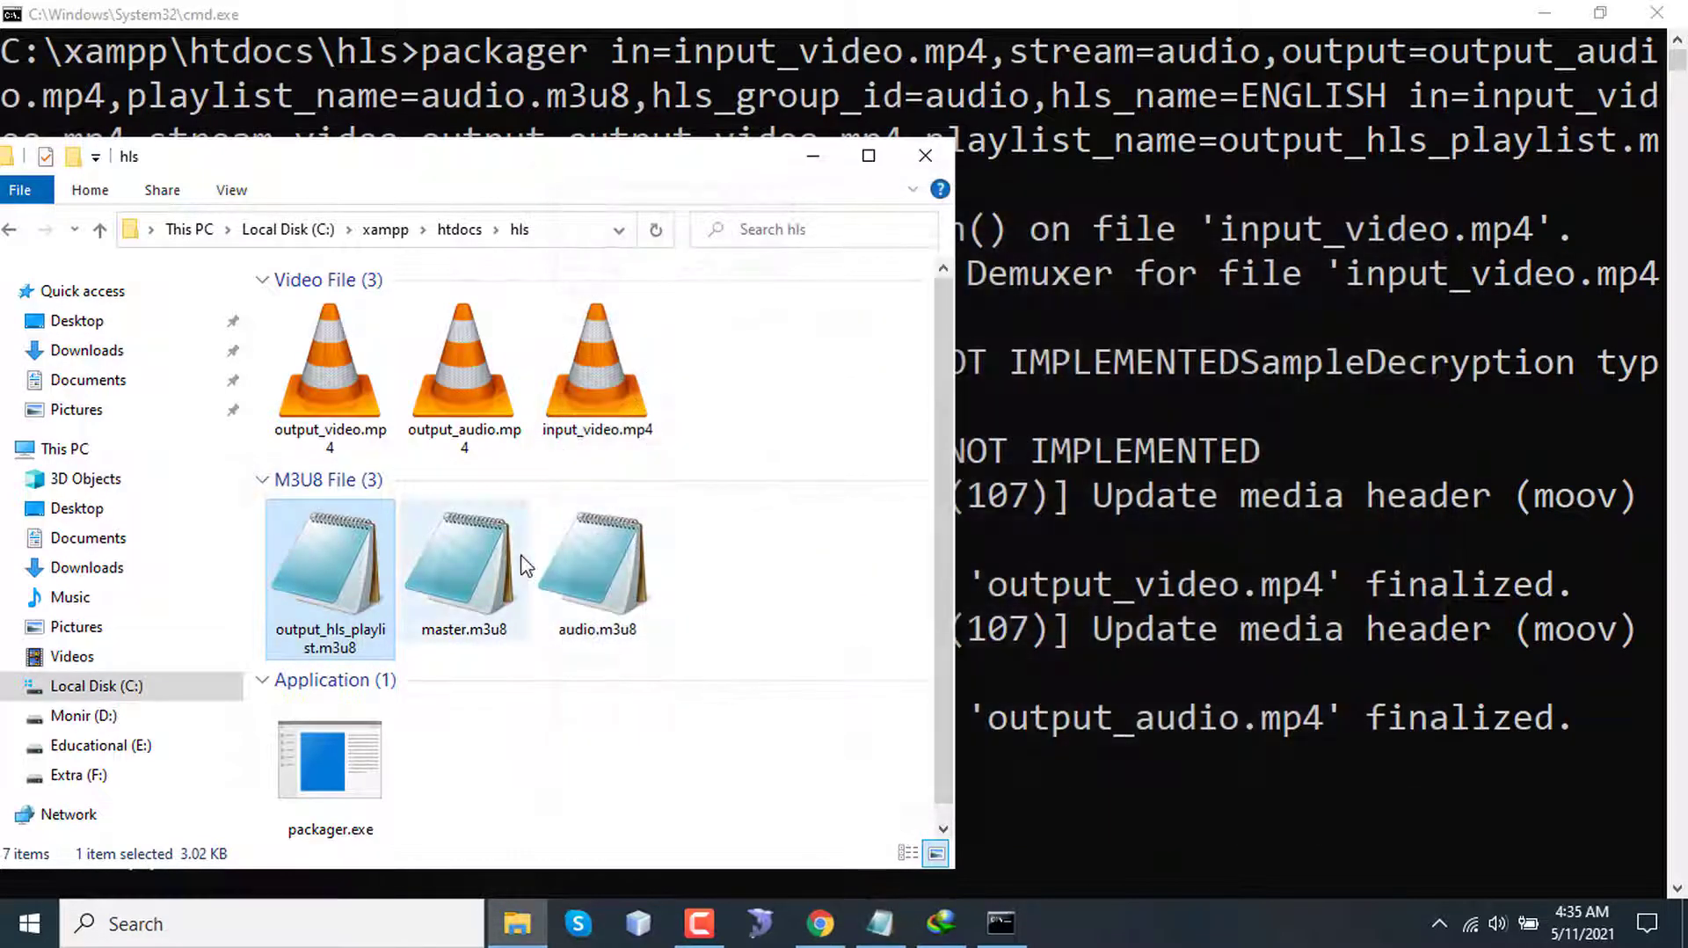
pyautogui.doubleClick(464, 555)
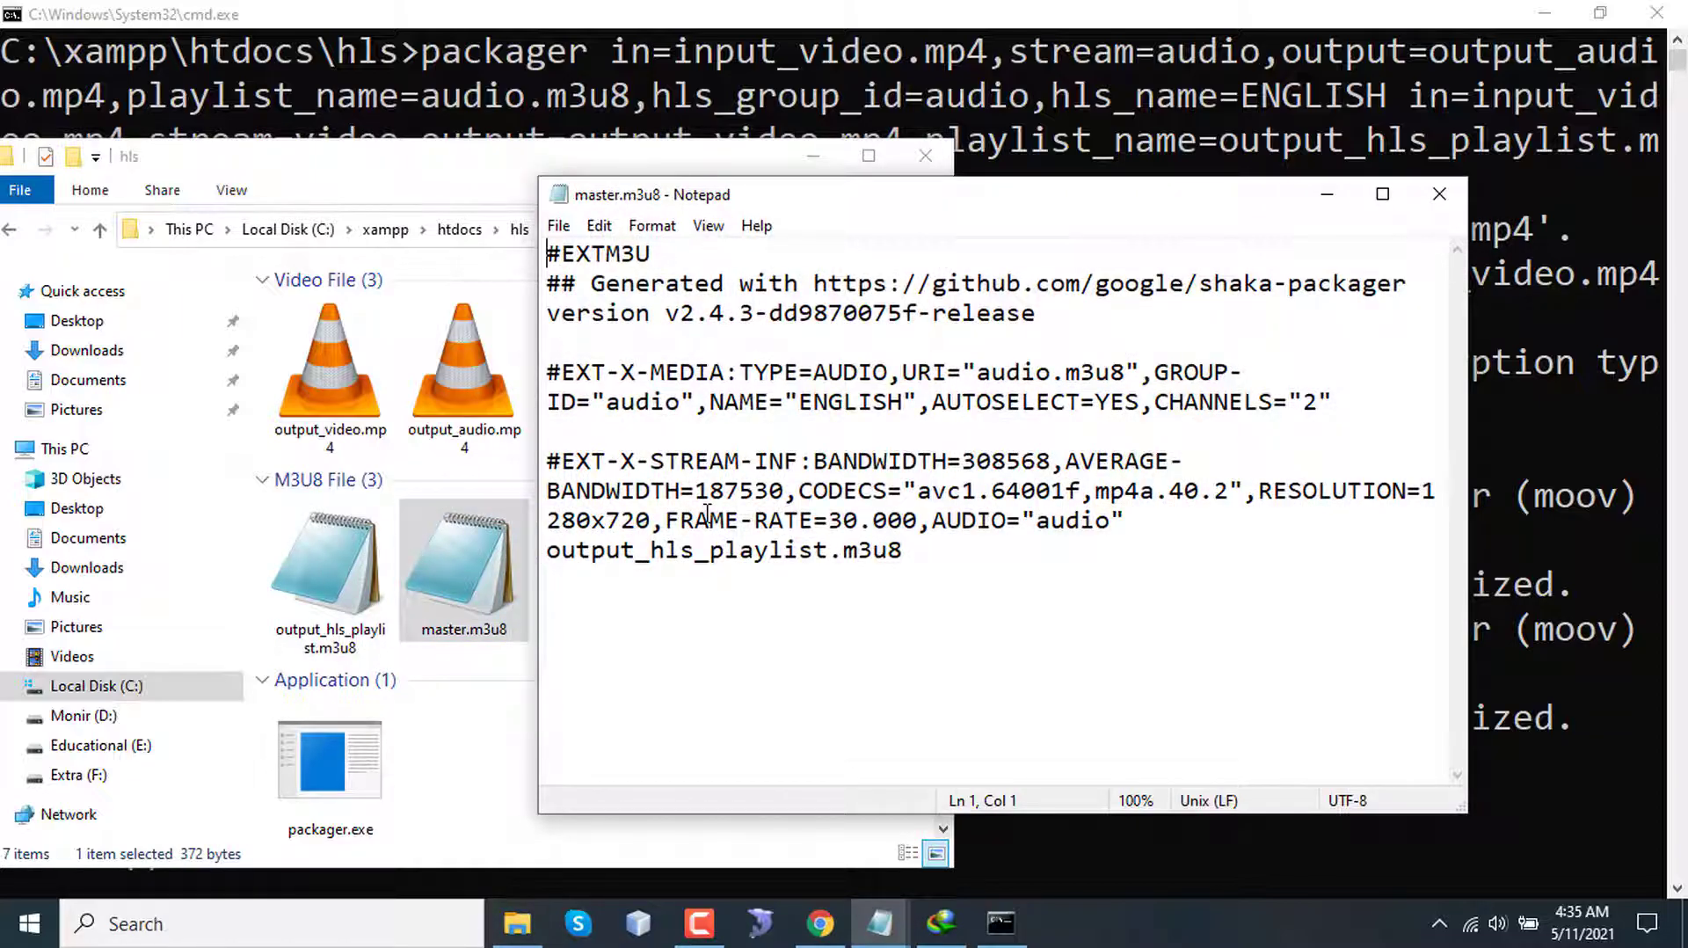
pyautogui.moveTo(1119, 460)
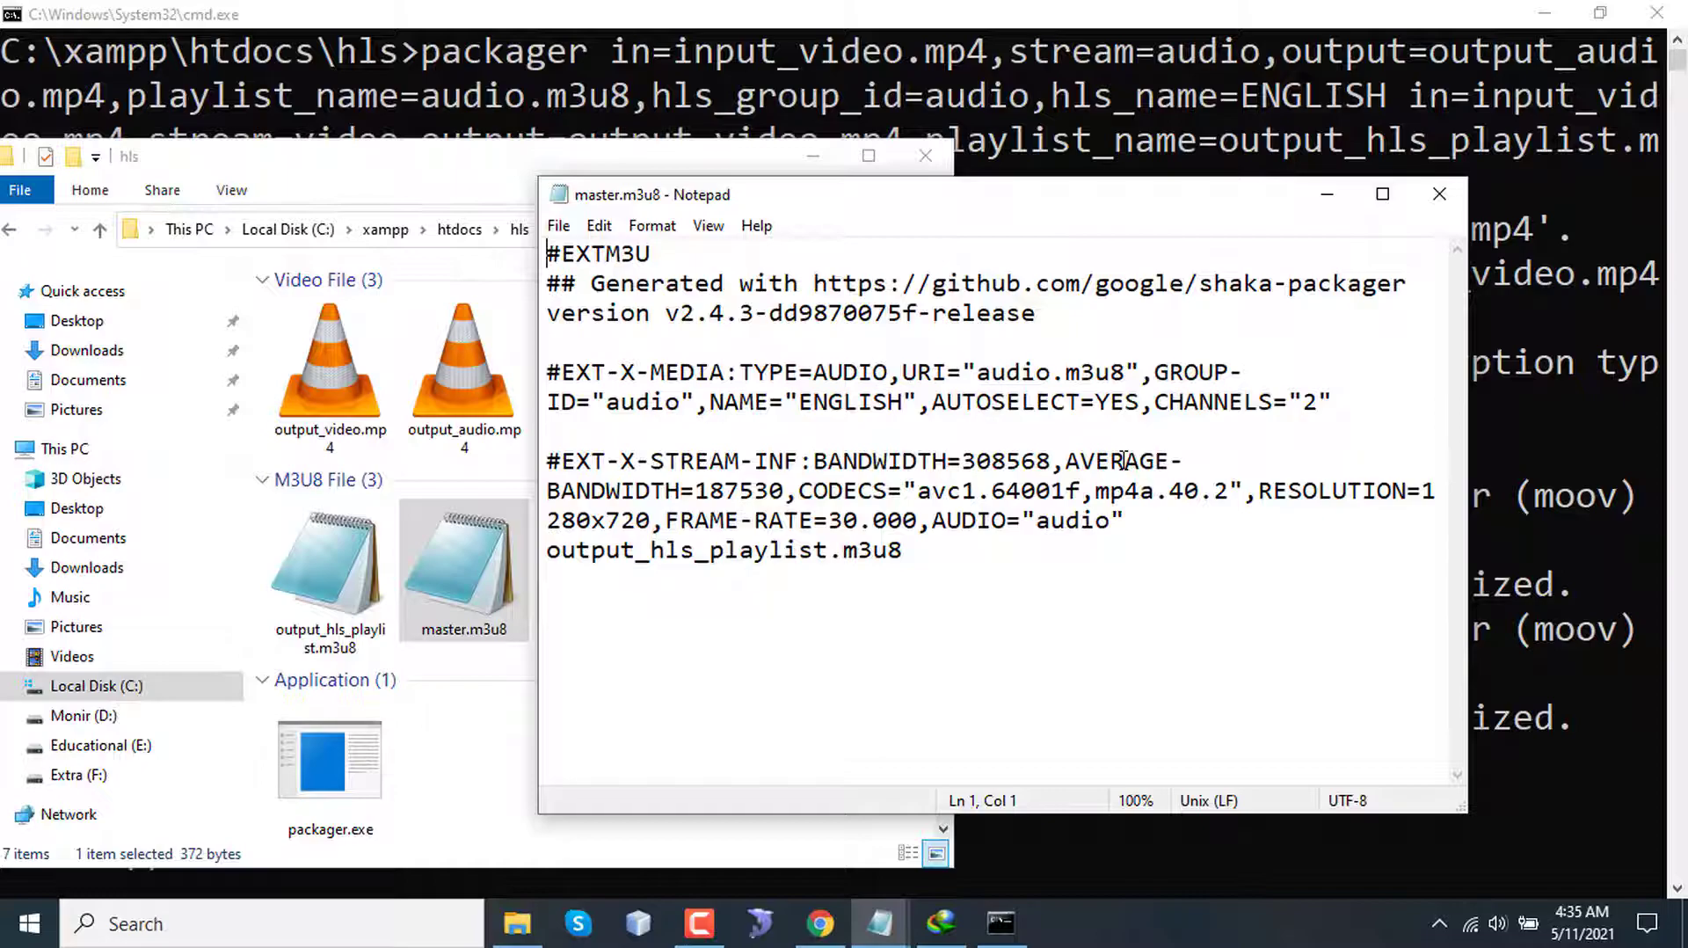
pyautogui.moveTo(1440, 195)
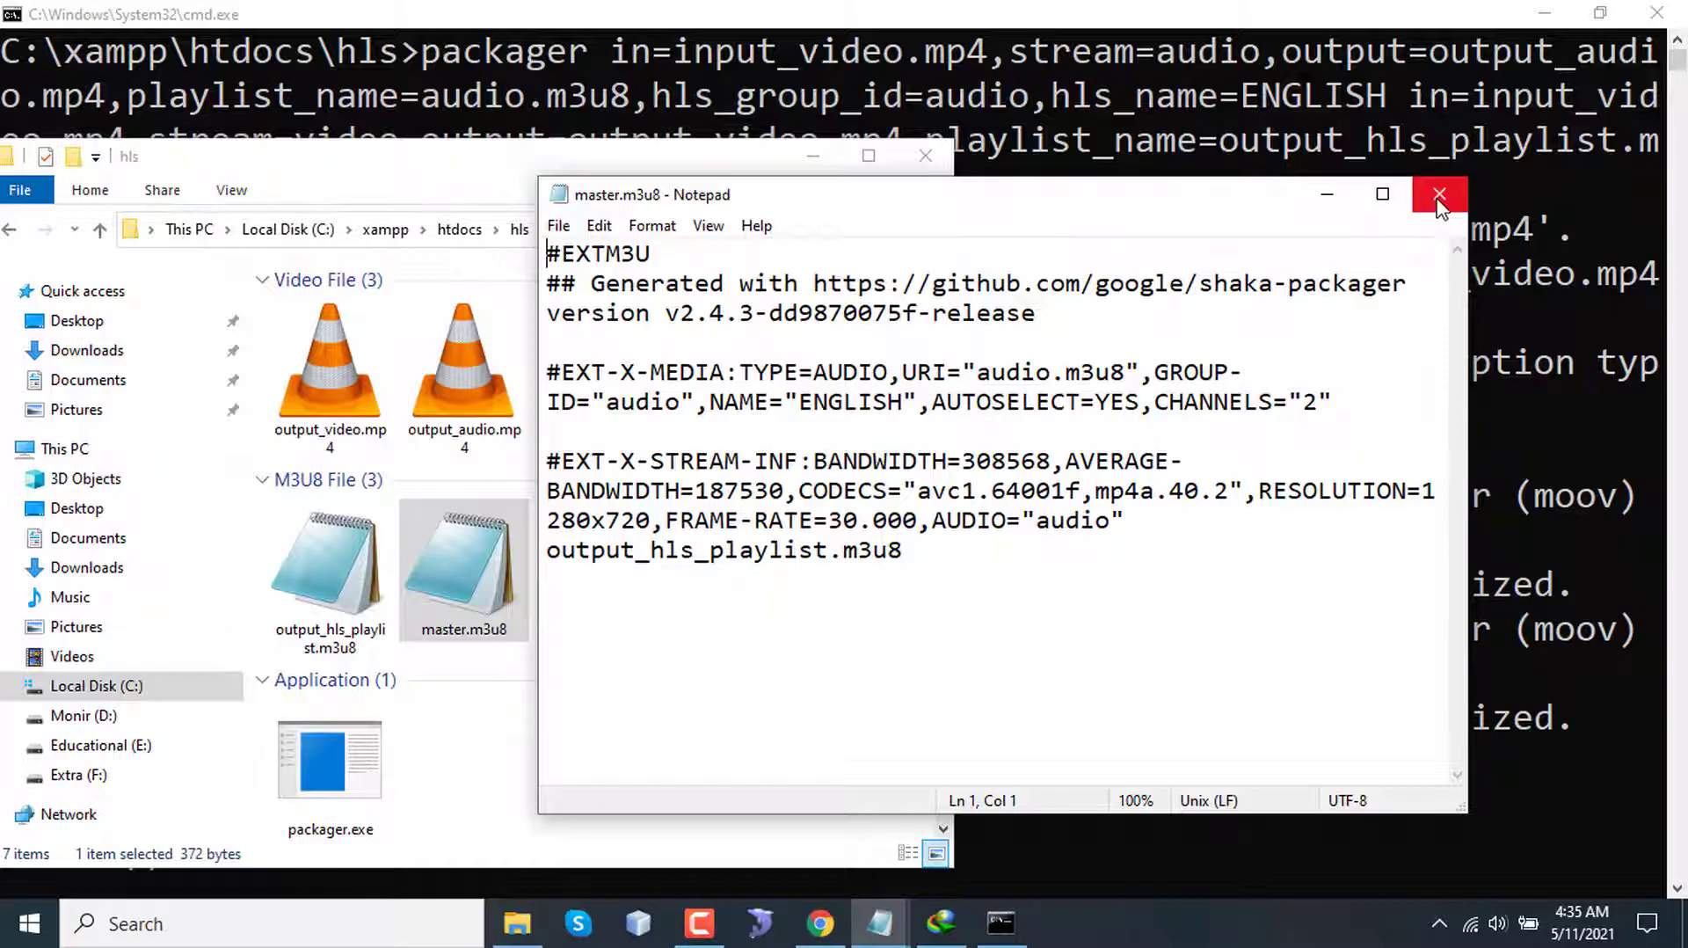
pyautogui.moveTo(1439, 199)
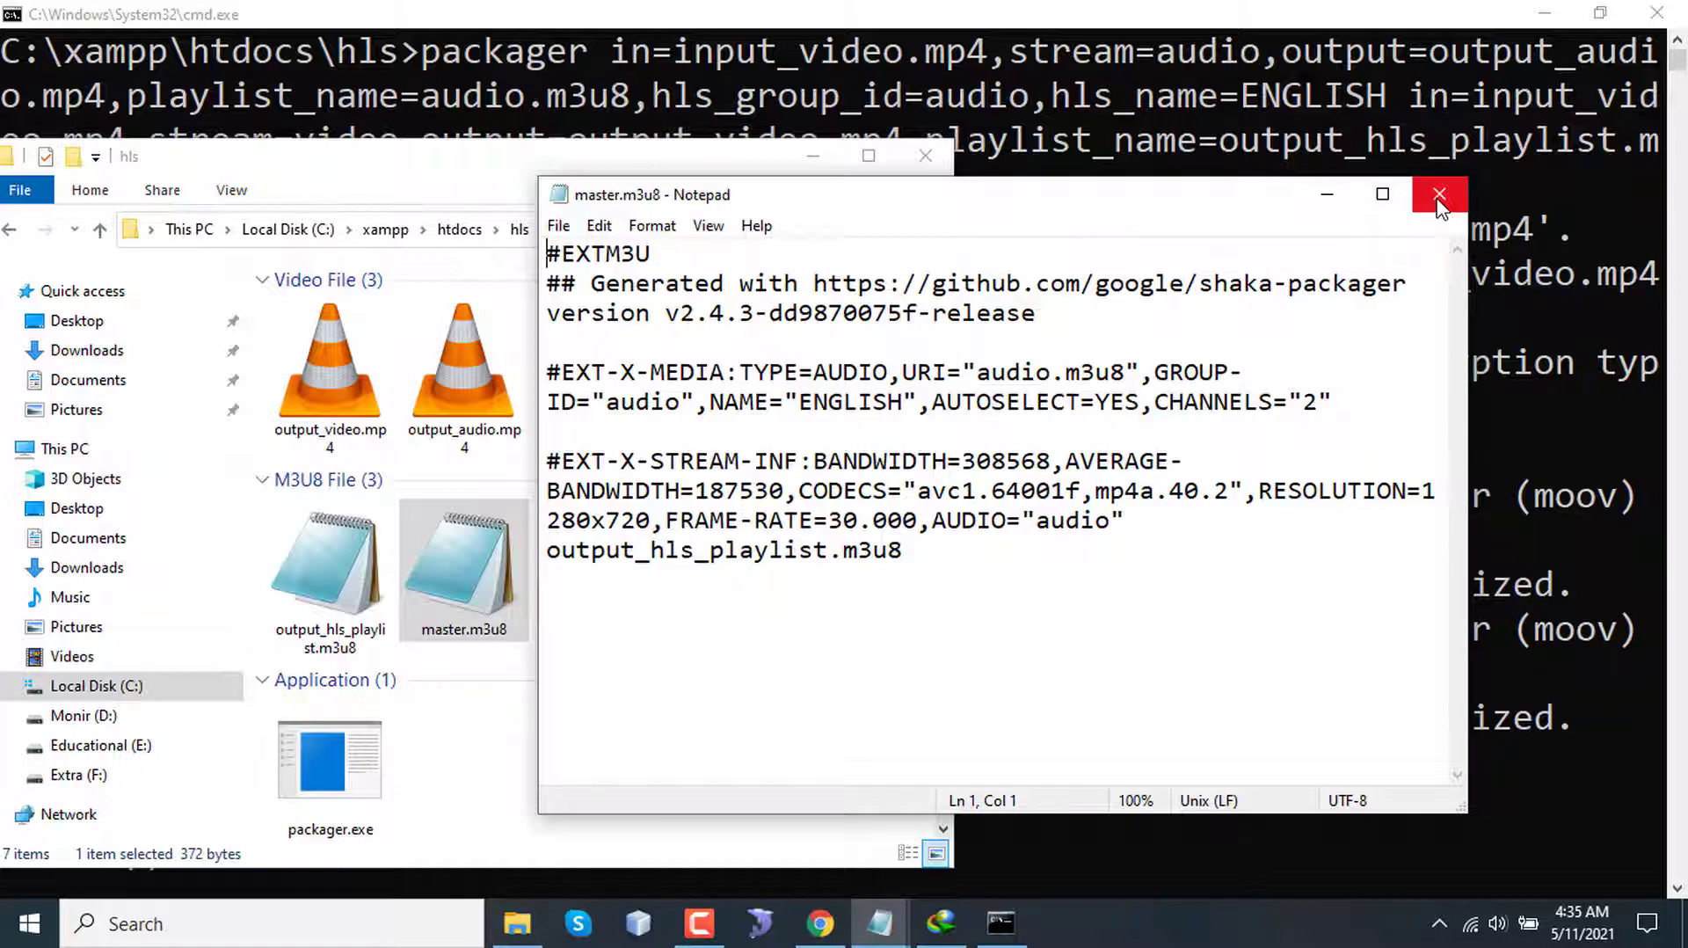
# - Close master.m3u8 and play output_audio.mp4 in VLC, seeking ahead
pyautogui.click(1439, 195)
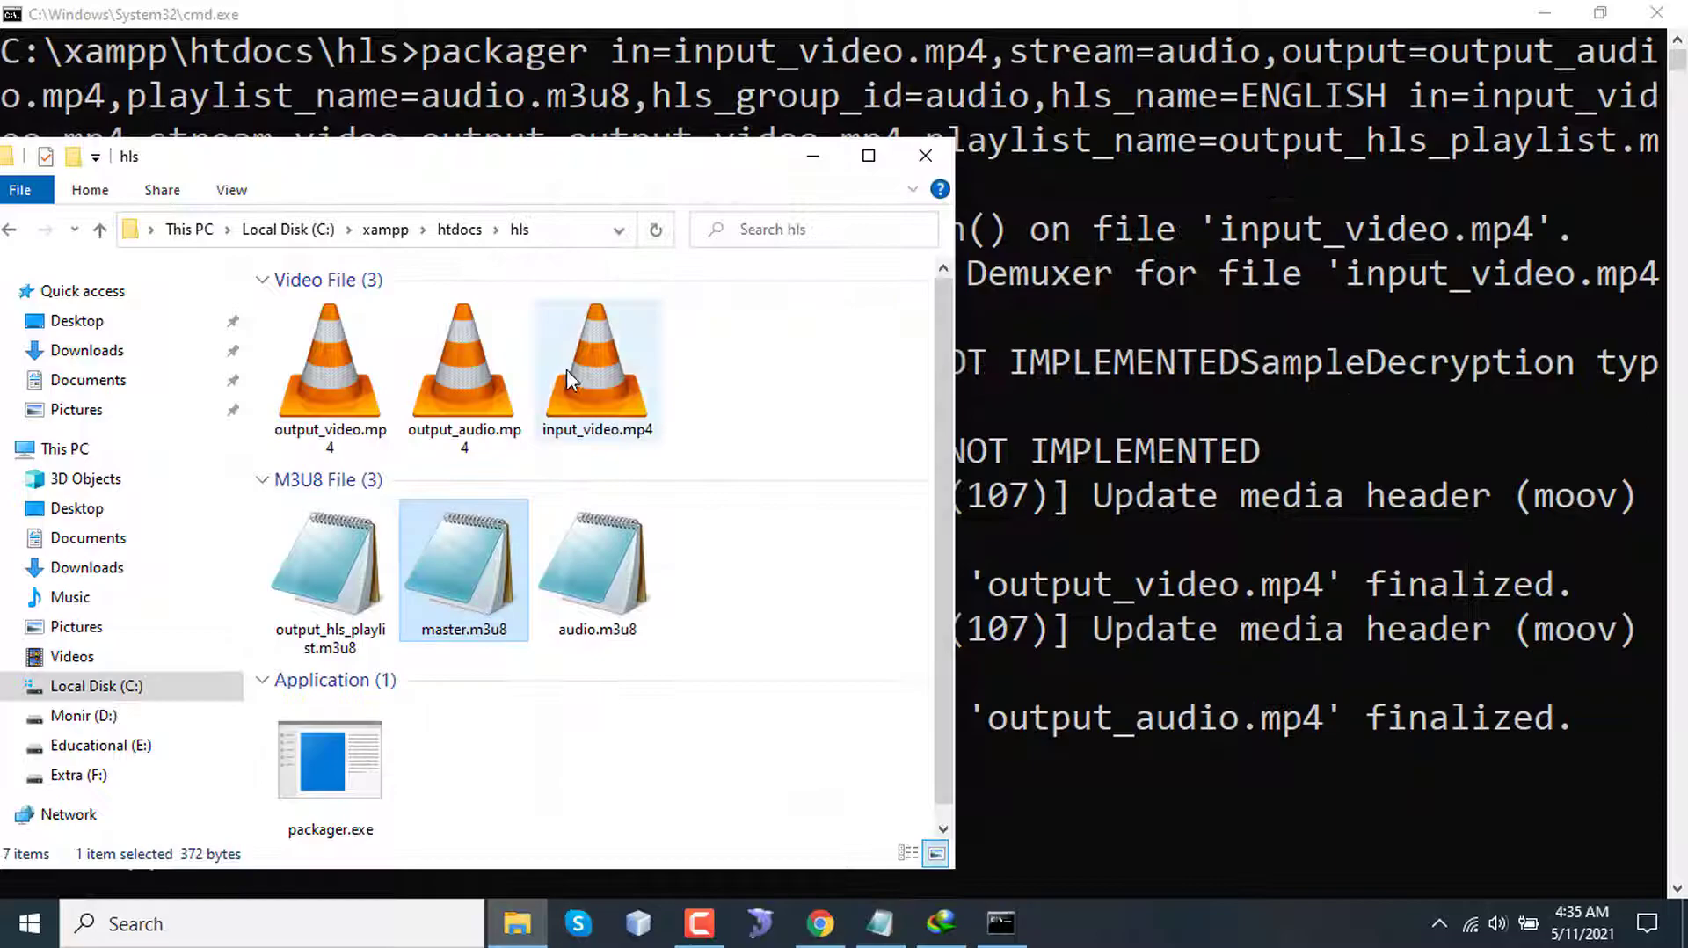
pyautogui.moveTo(625, 404)
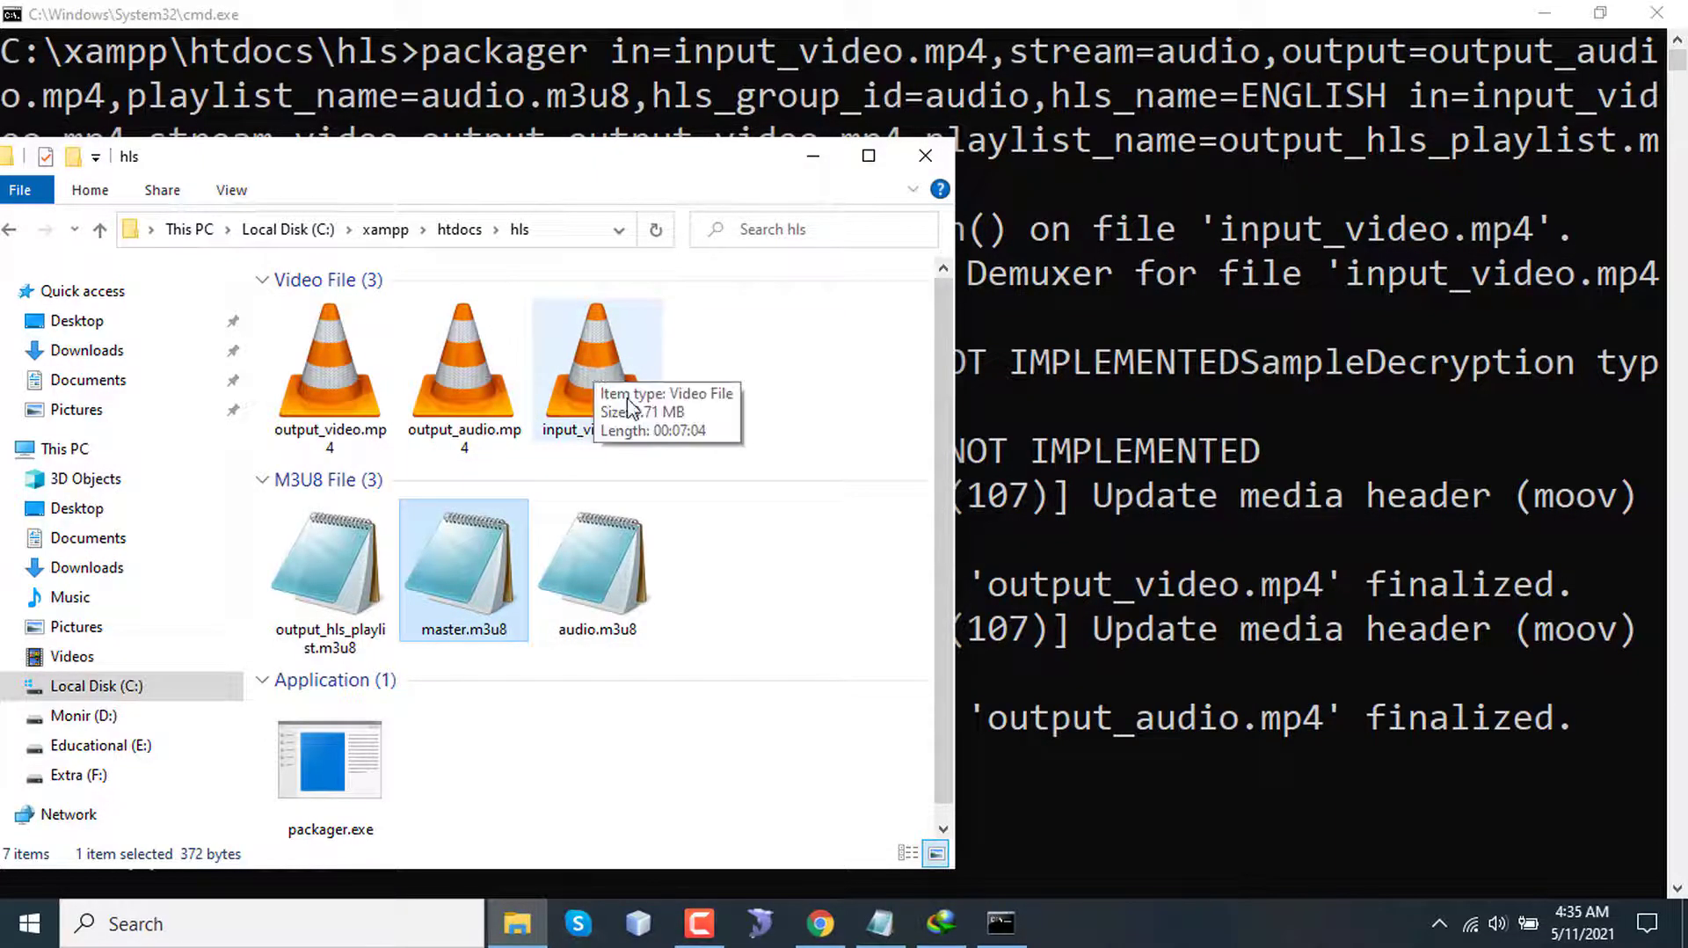
pyautogui.doubleClick(598, 366)
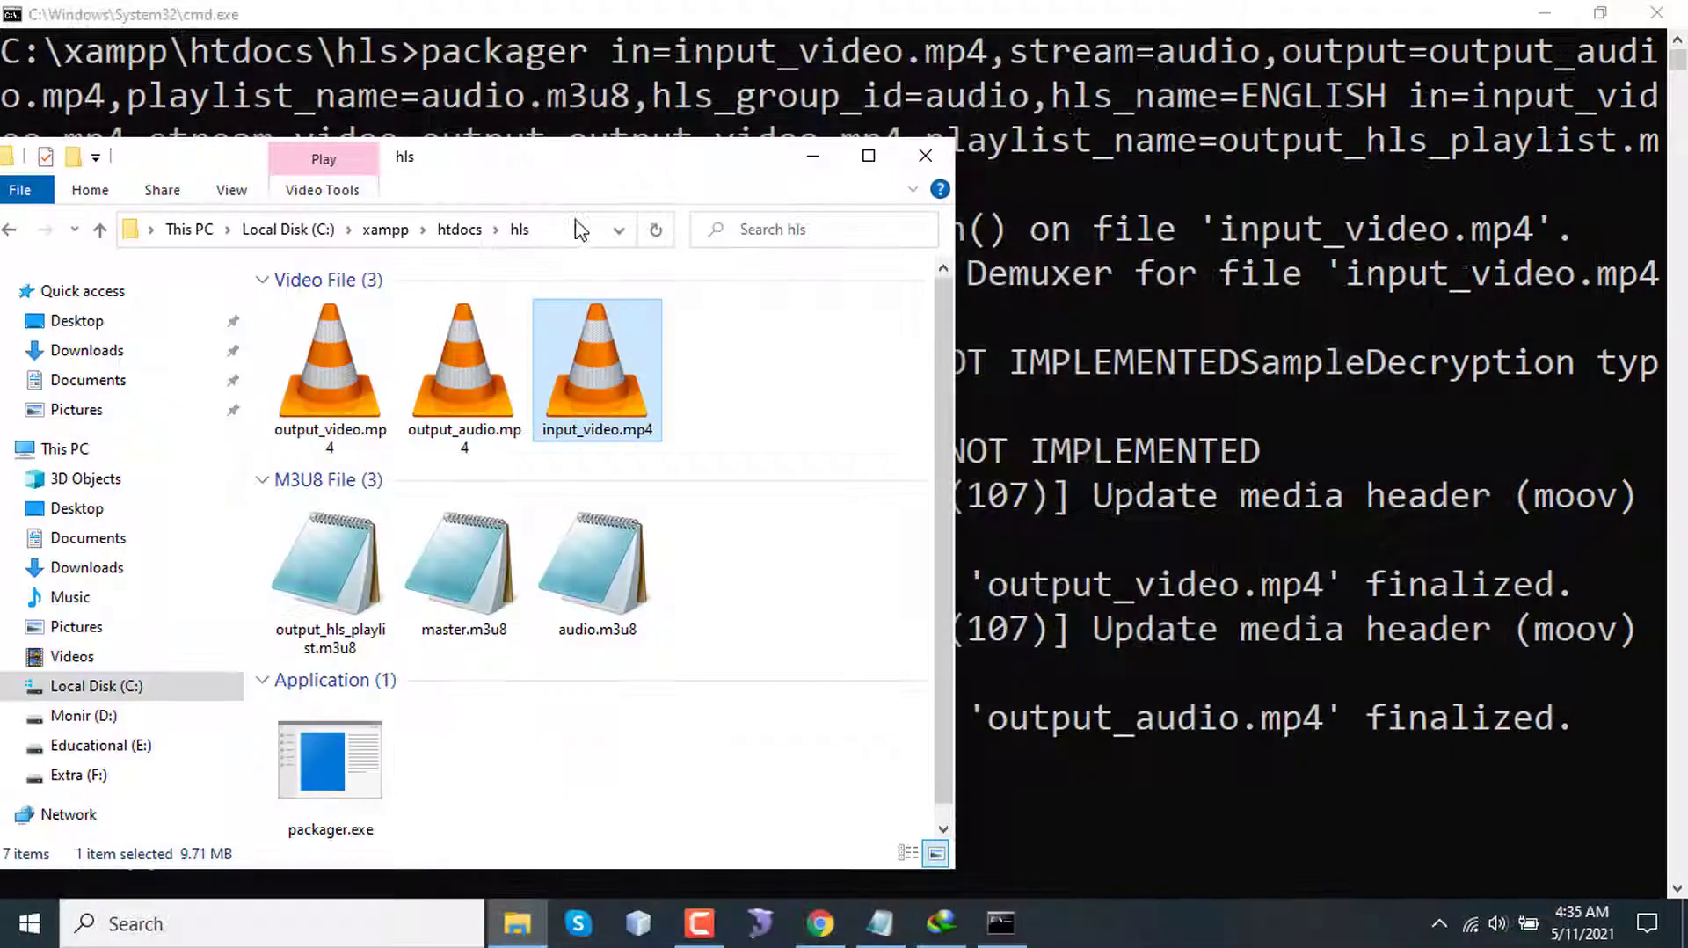
pyautogui.doubleClick(464, 368)
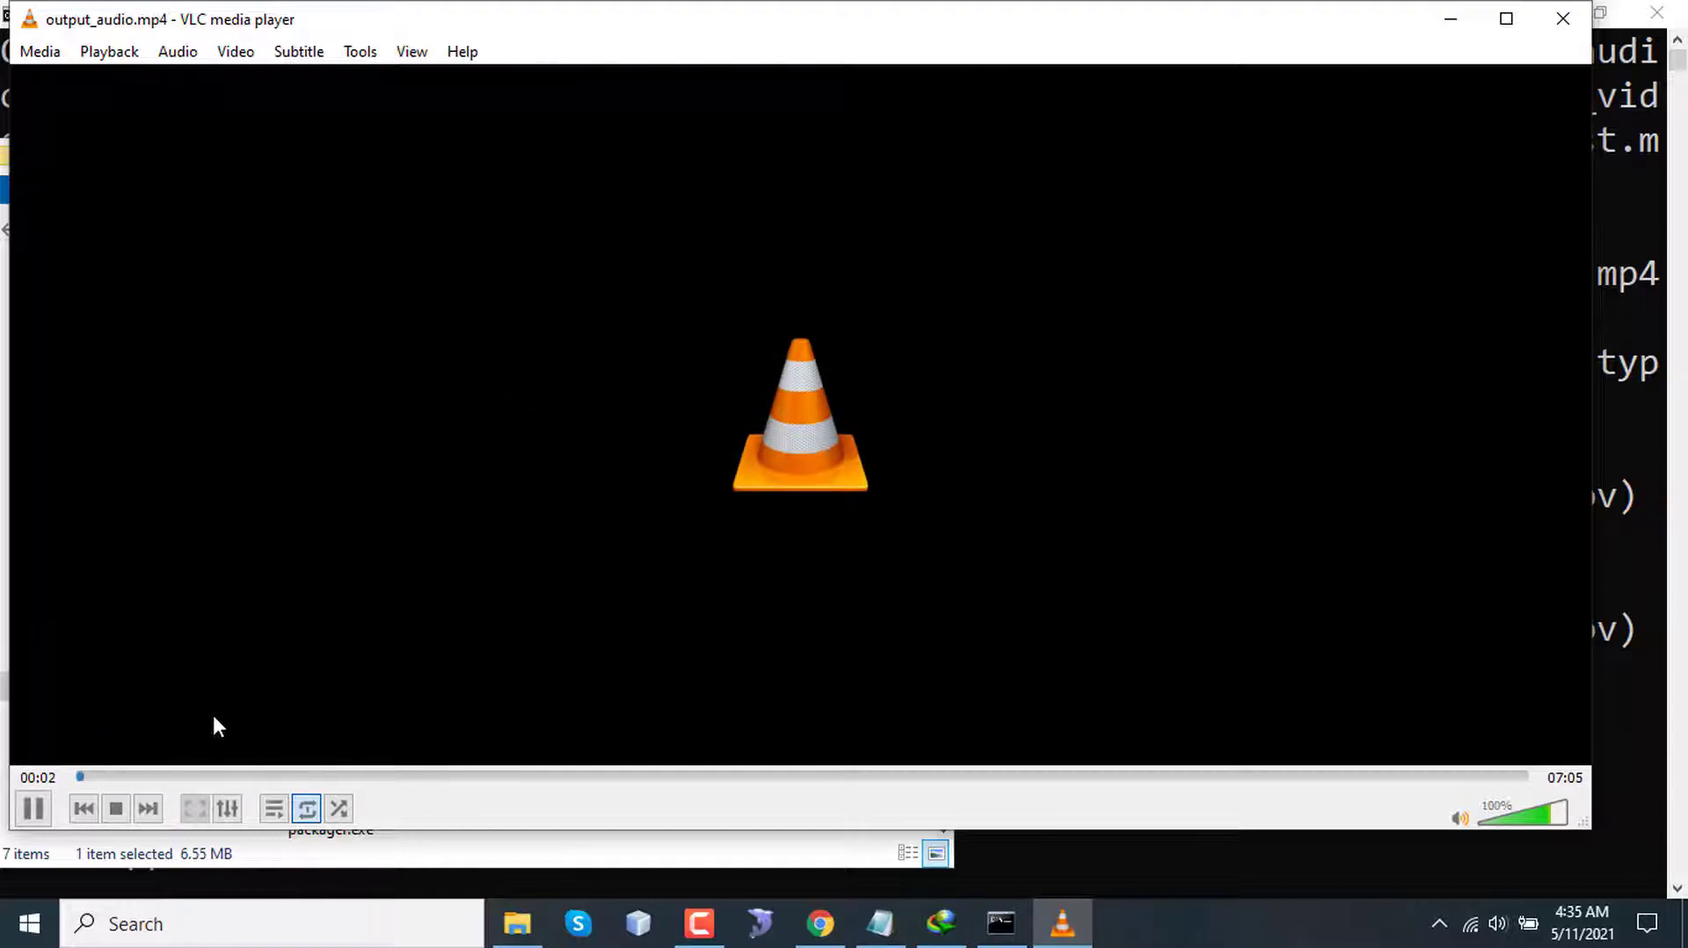
pyautogui.click(307, 776)
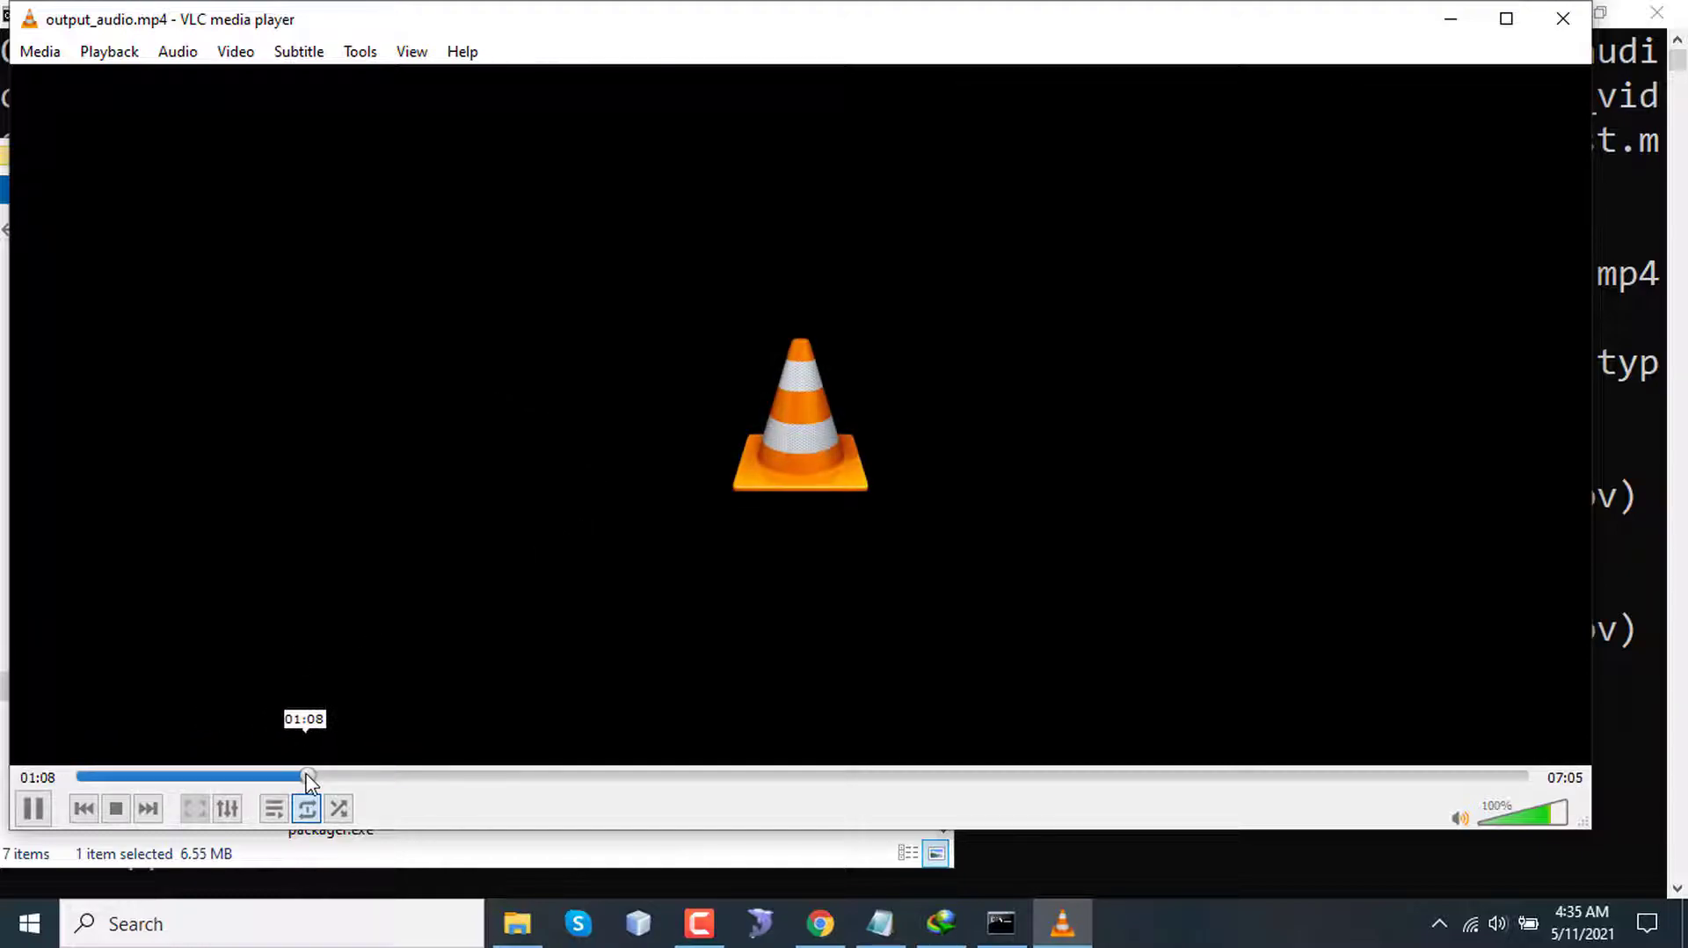
pyautogui.moveTo(1563, 20)
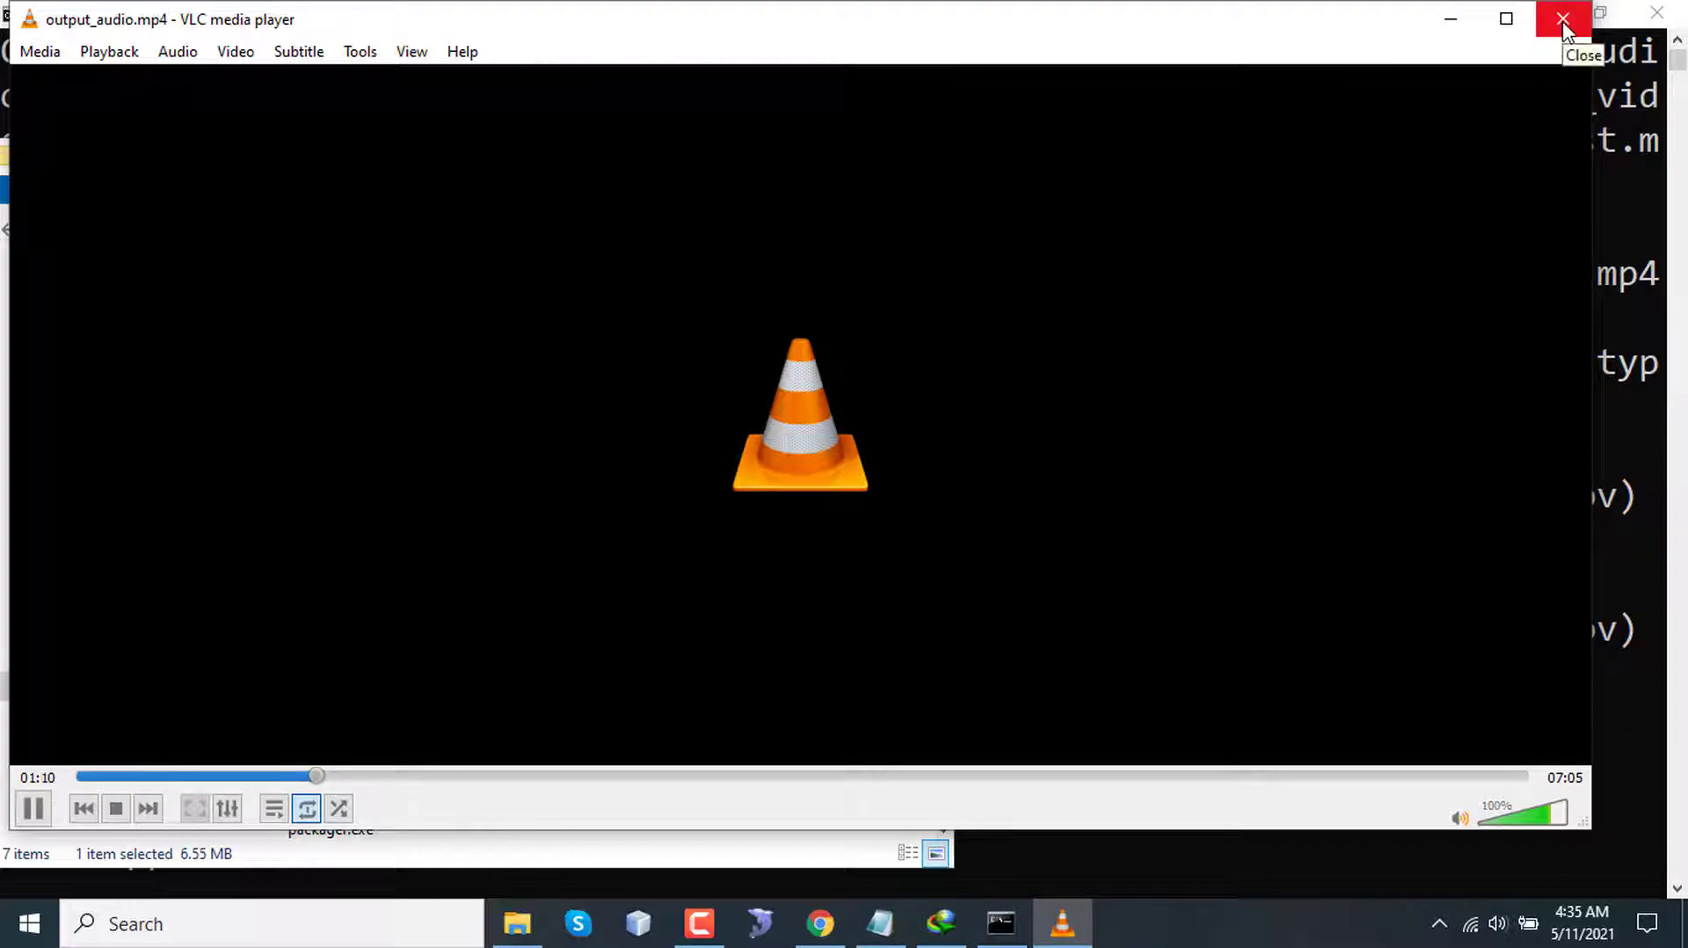
# - Close VLC, launch output_video.mp4, and select input_video.mp4 for deletion
pyautogui.click(1564, 19)
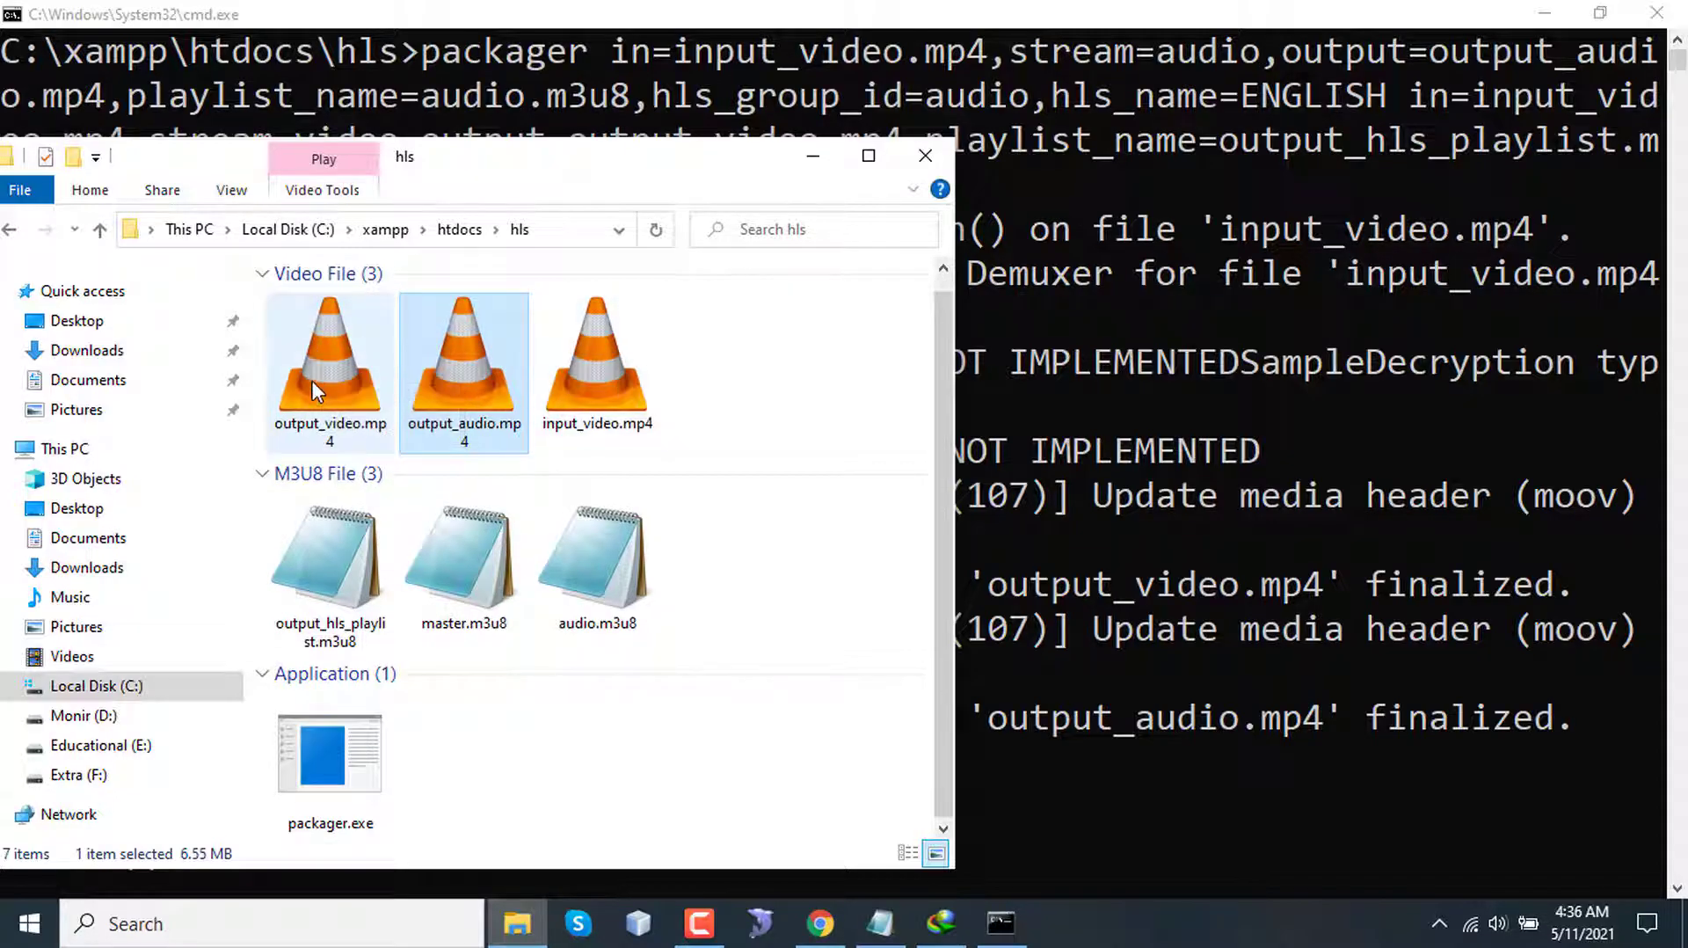
pyautogui.doubleClick(330, 355)
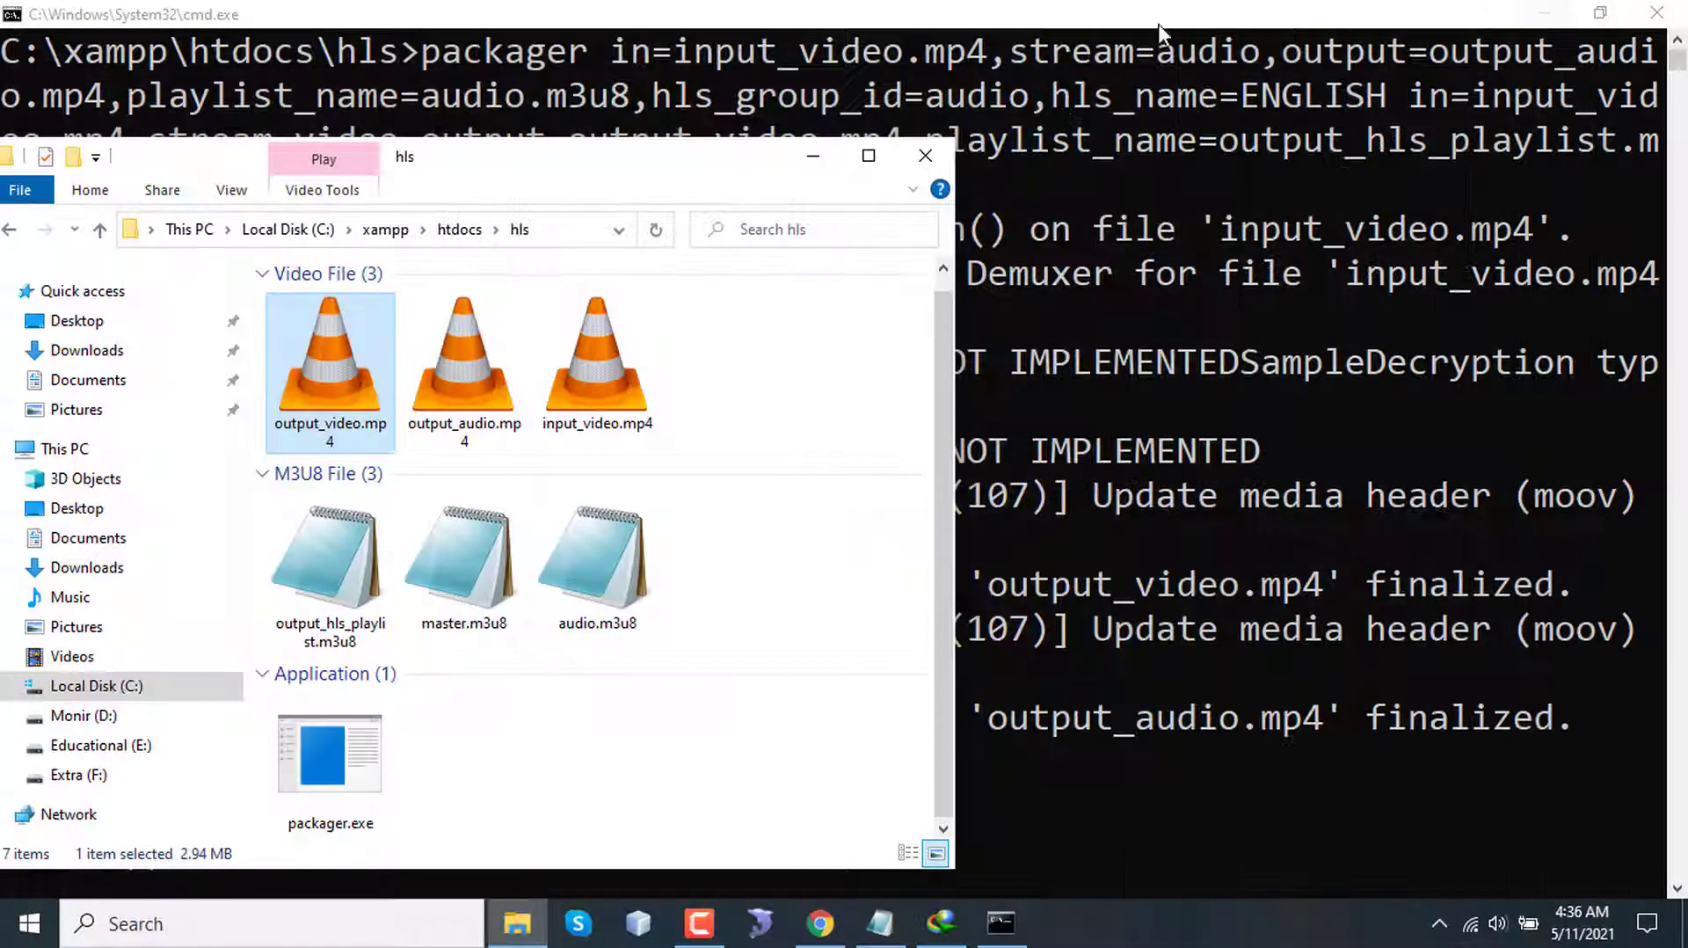
pyautogui.click(596, 360)
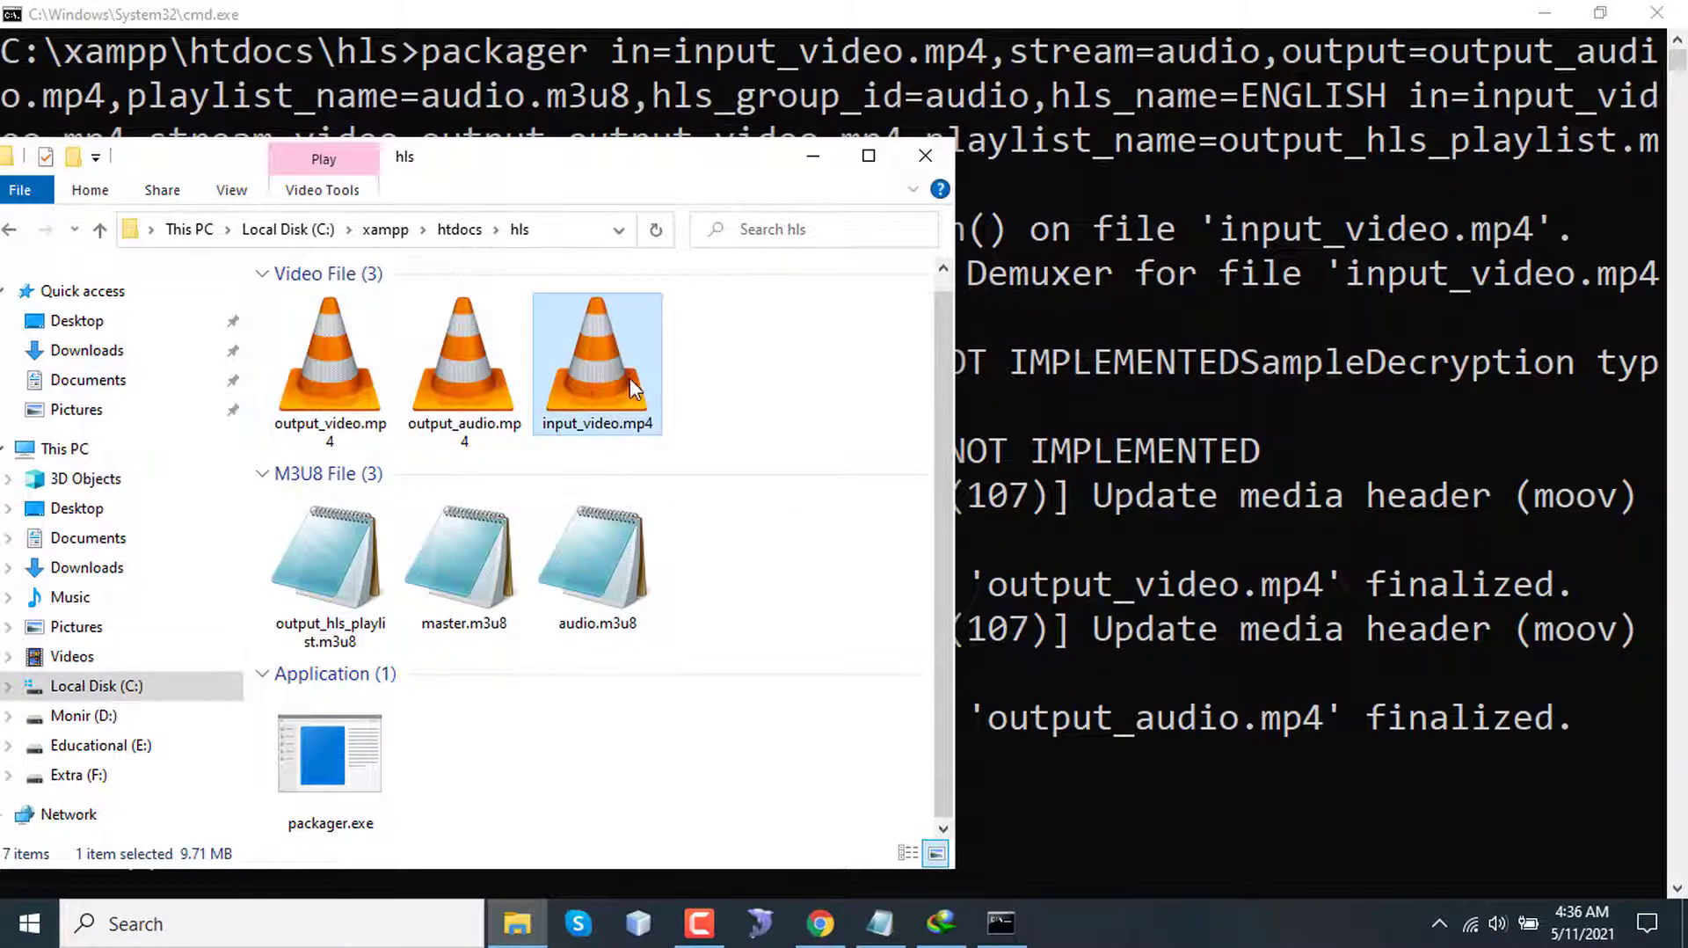
pyautogui.moveTo(666, 608)
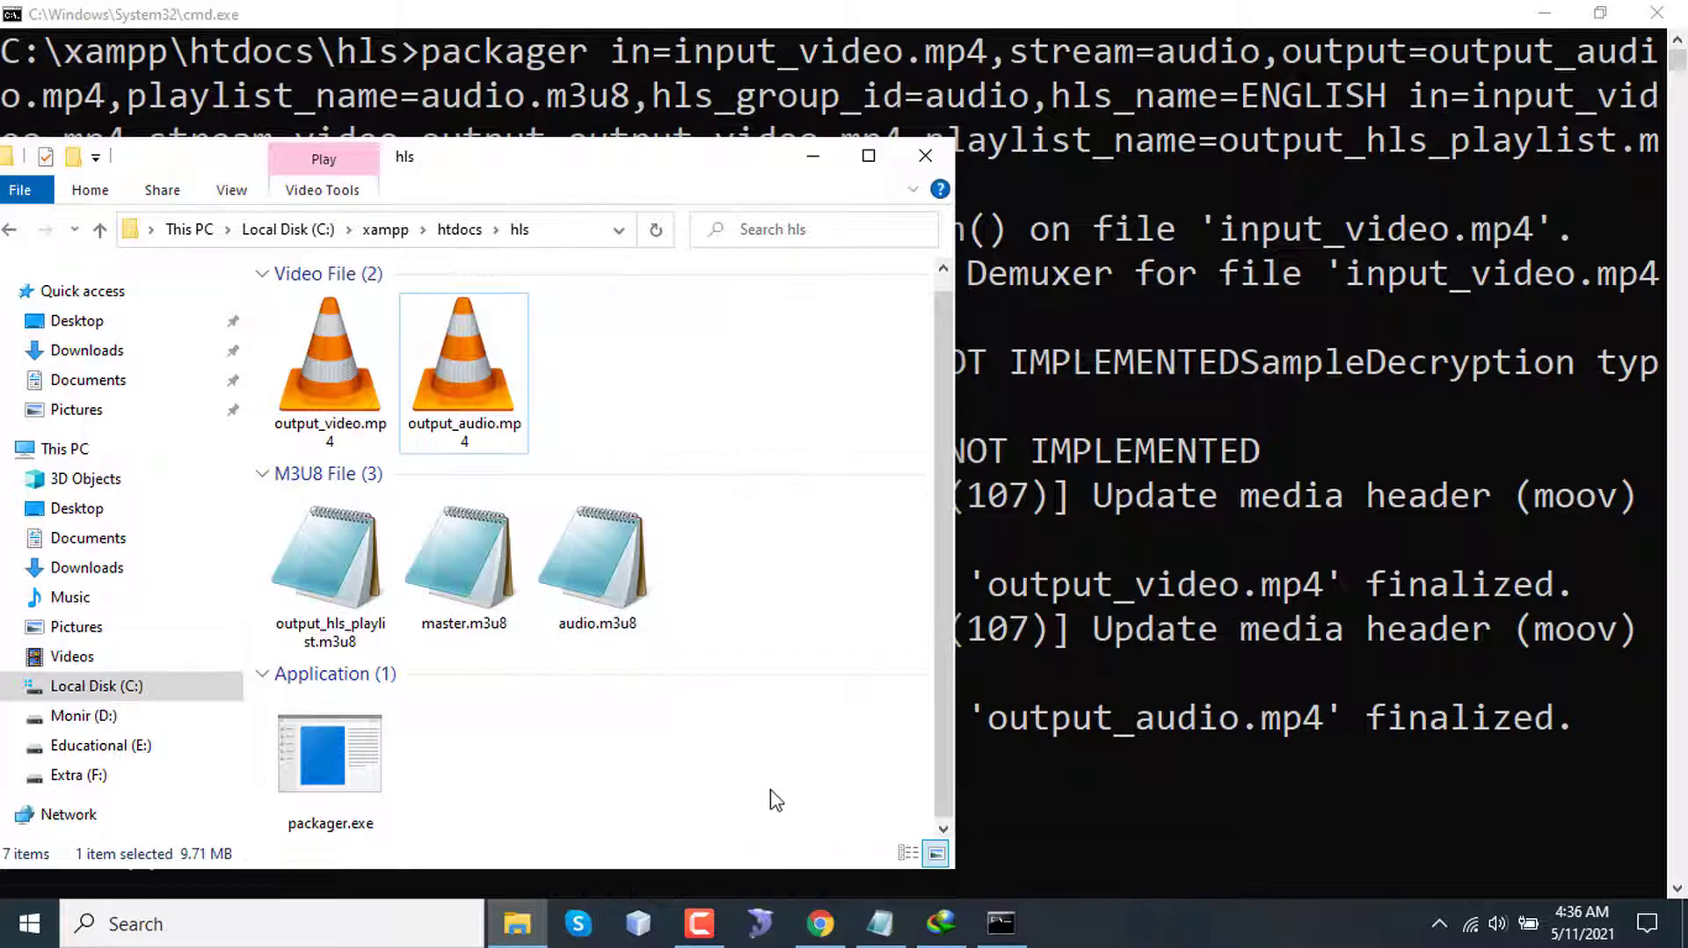
pyautogui.moveTo(420, 301)
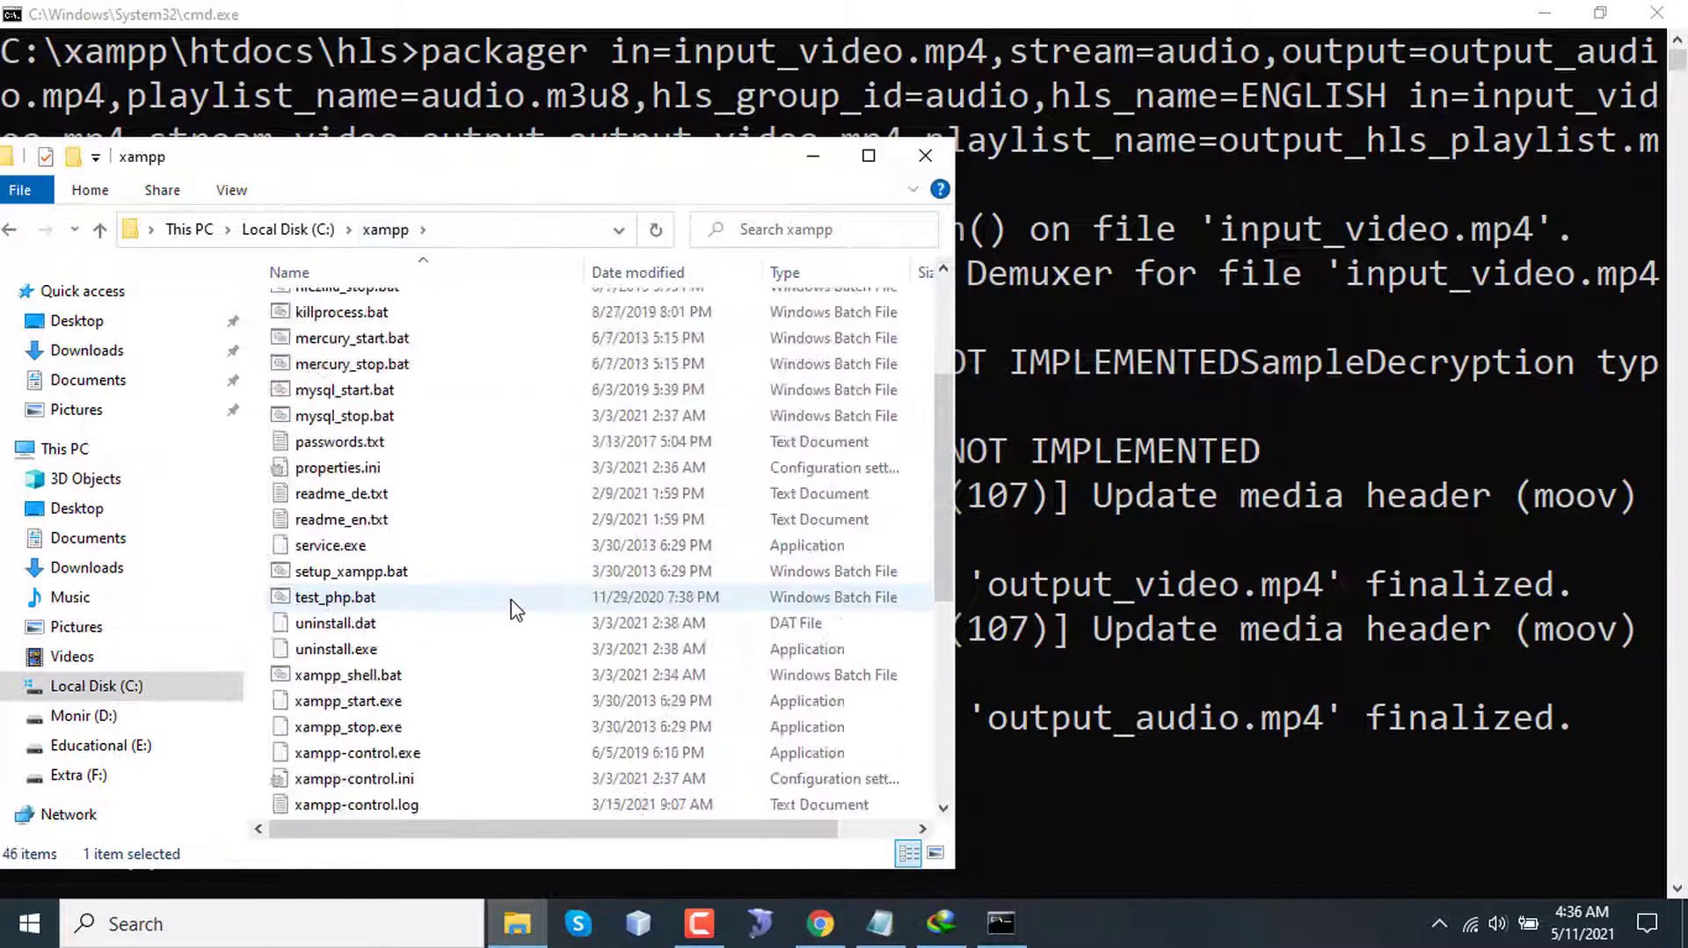
# - Launch xampp-control.exe from C:\xampp and start the Apache server
pyautogui.click(356, 752)
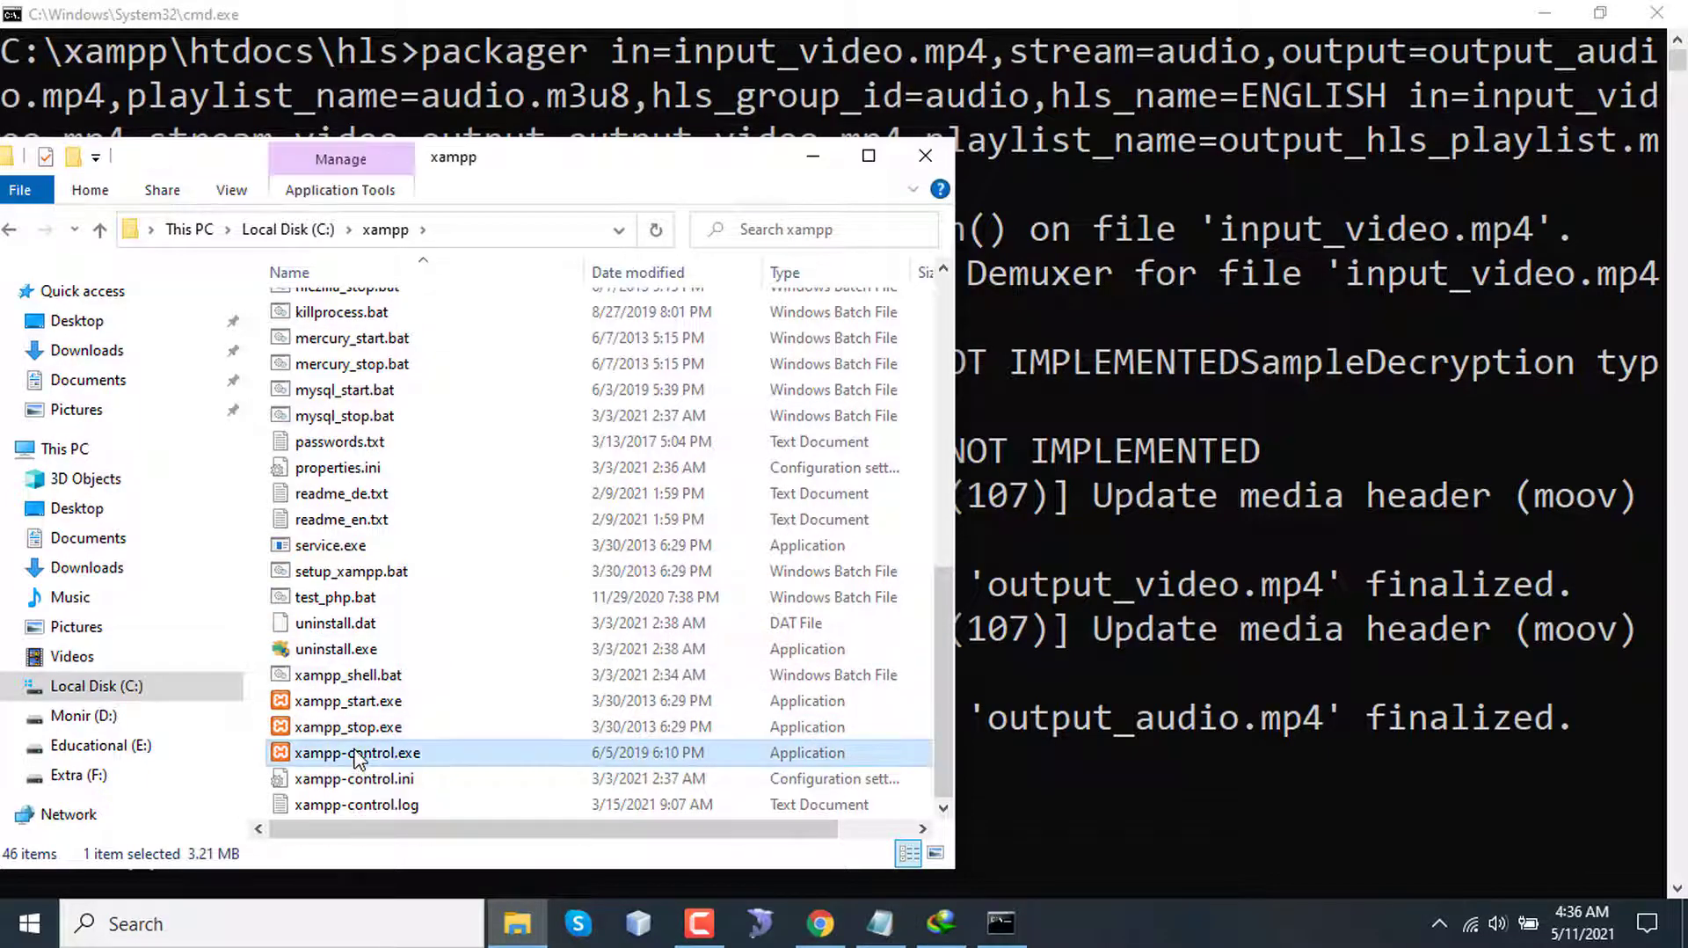
pyautogui.moveTo(849, 442)
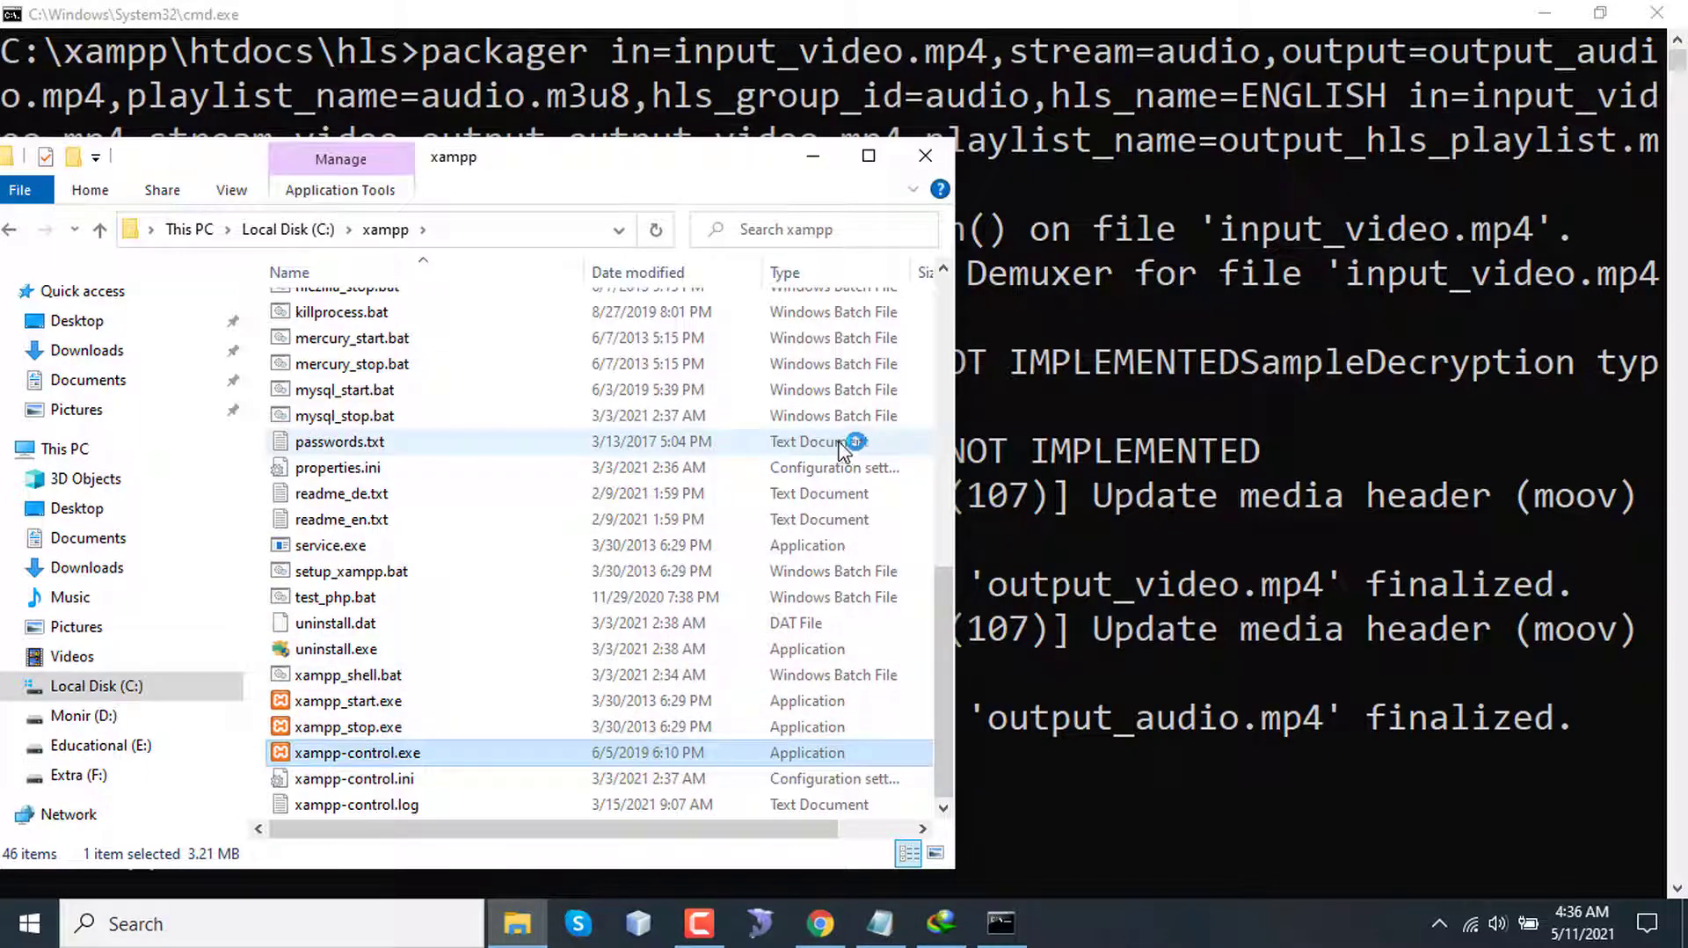
pyautogui.doubleClick(358, 752)
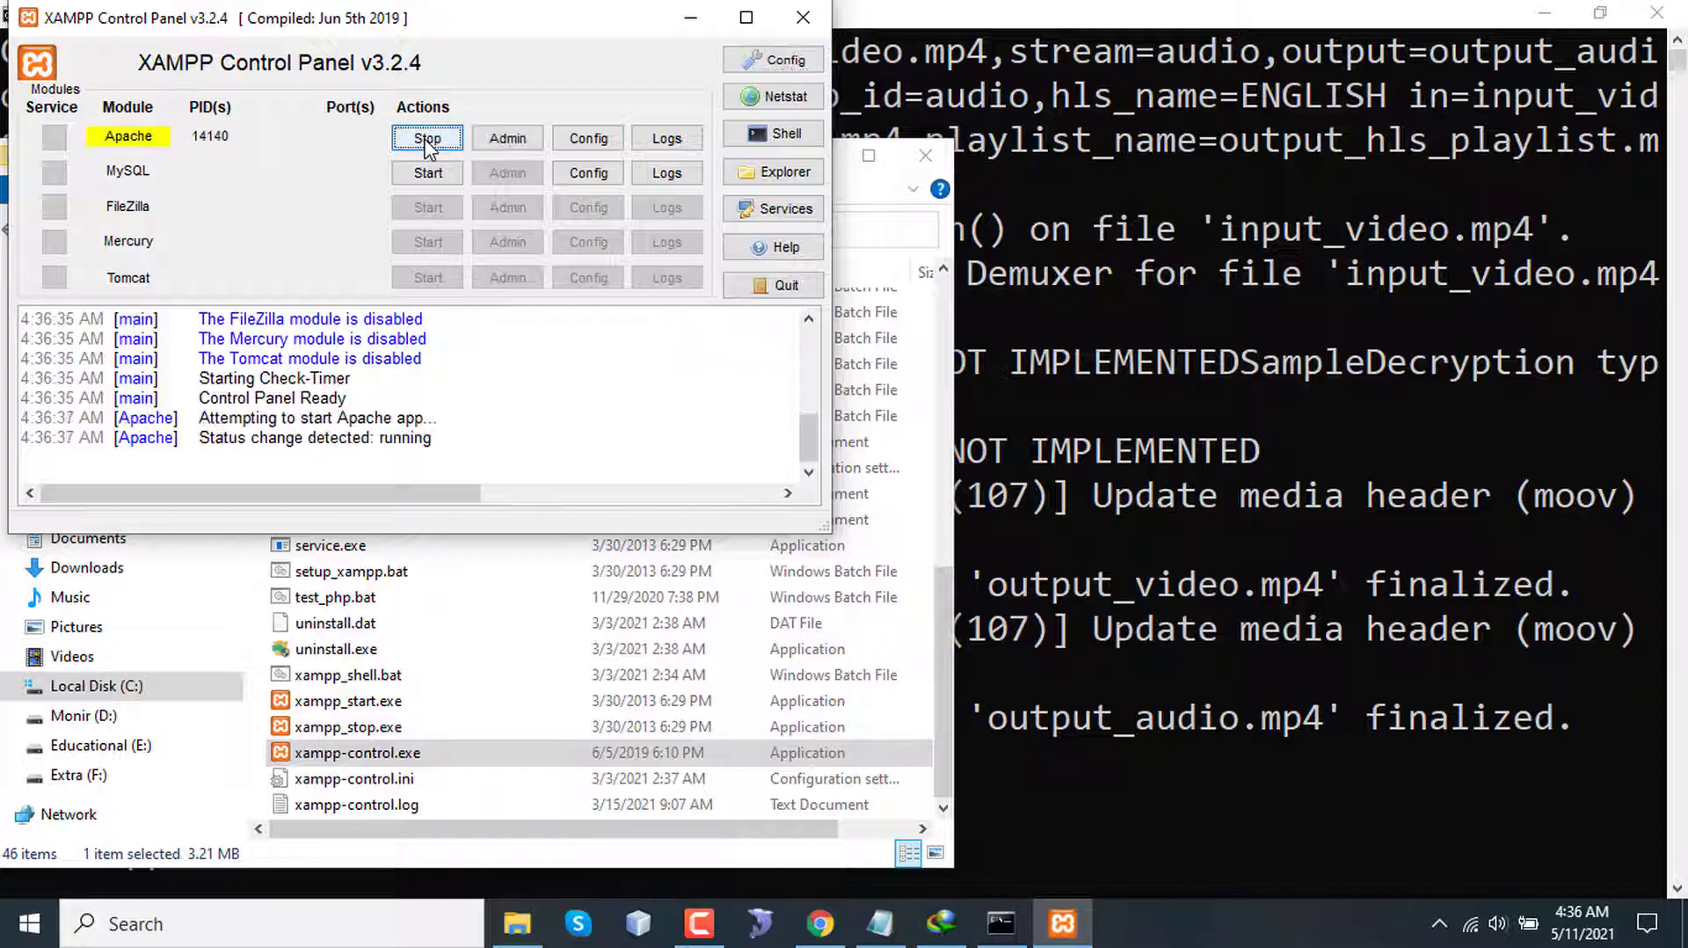
pyautogui.click(819, 923)
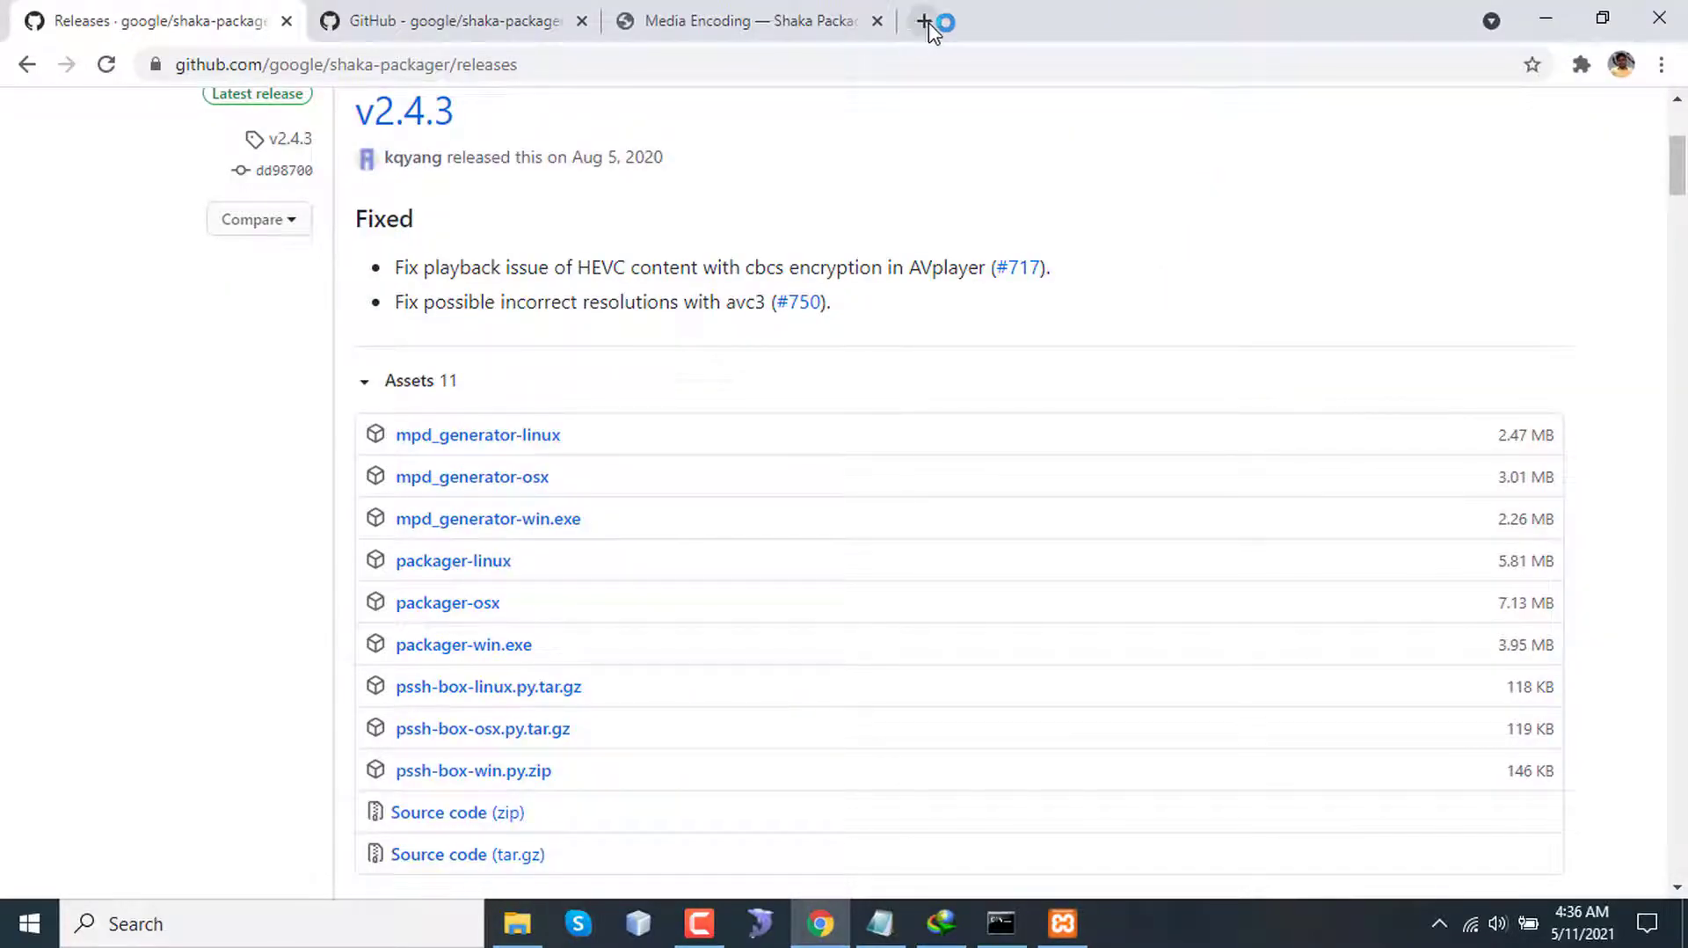
pyautogui.click(924, 21)
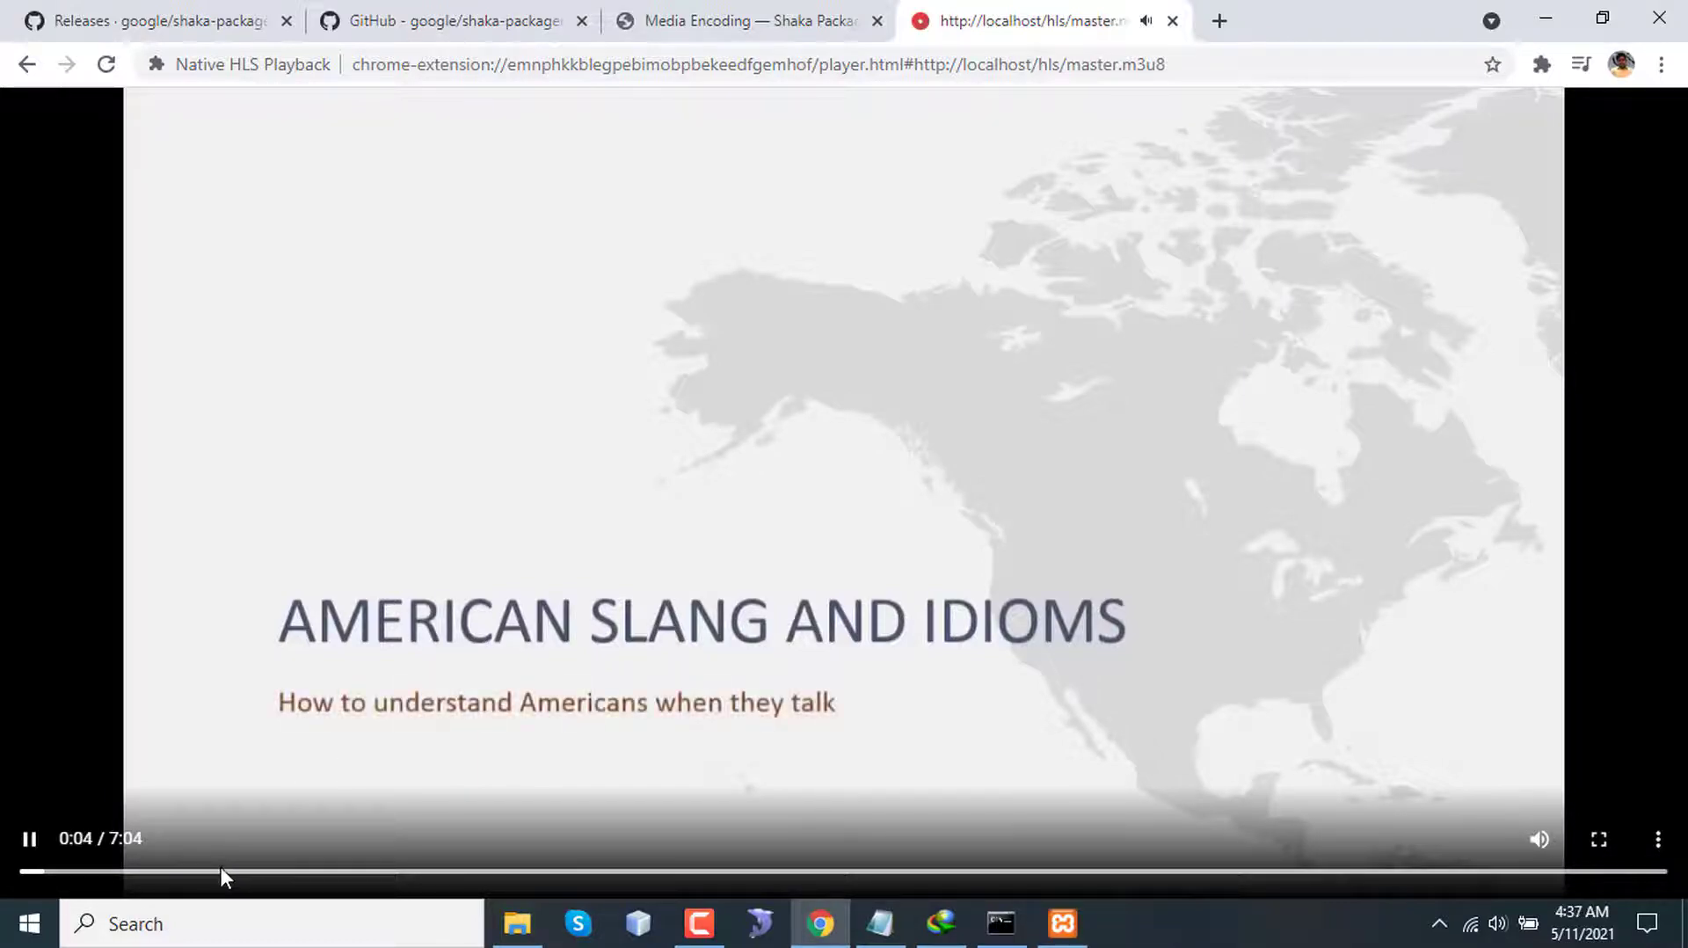
pyautogui.moveTo(806, 497)
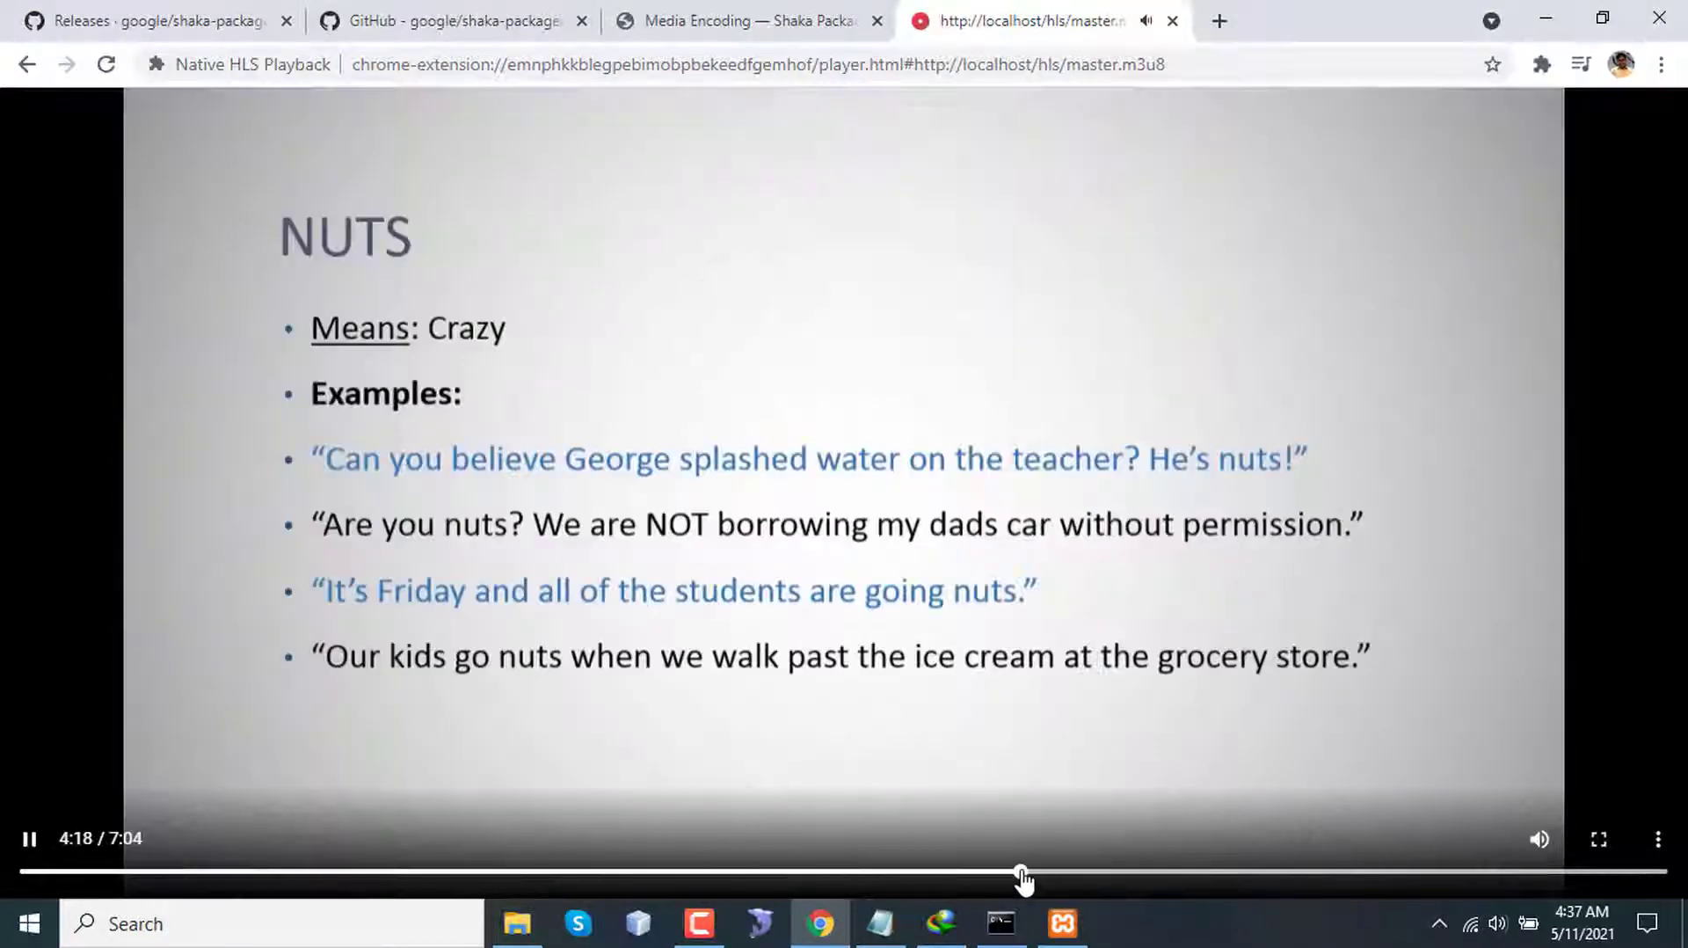
pyautogui.click(517, 923)
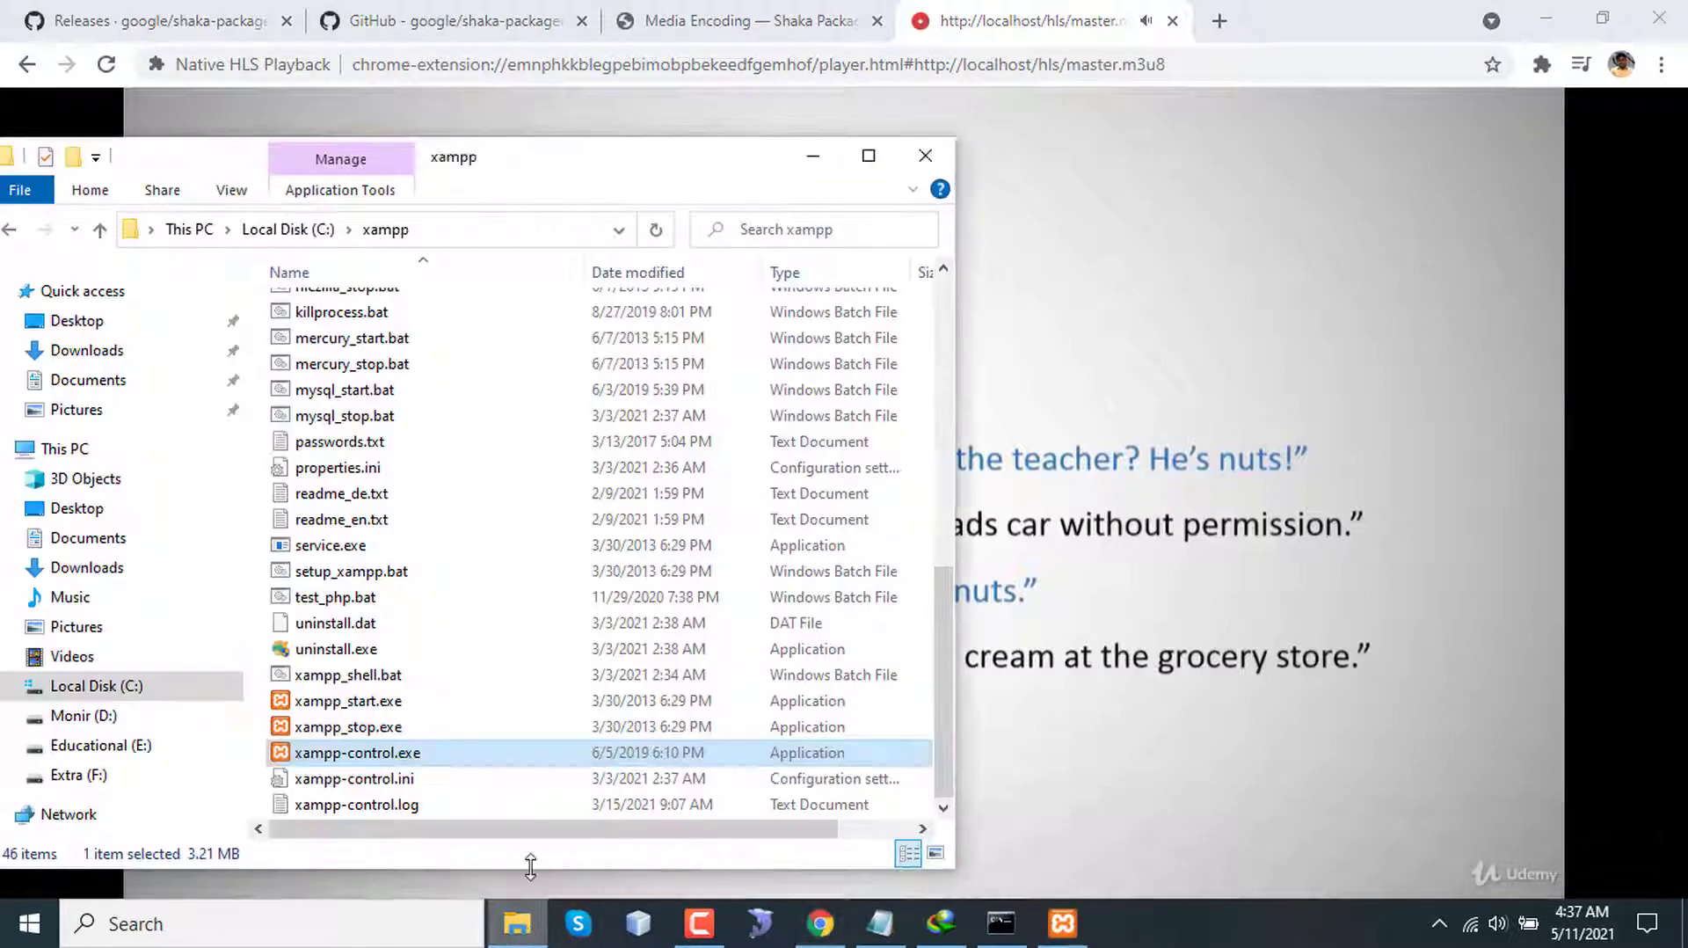
pyautogui.scroll(3)
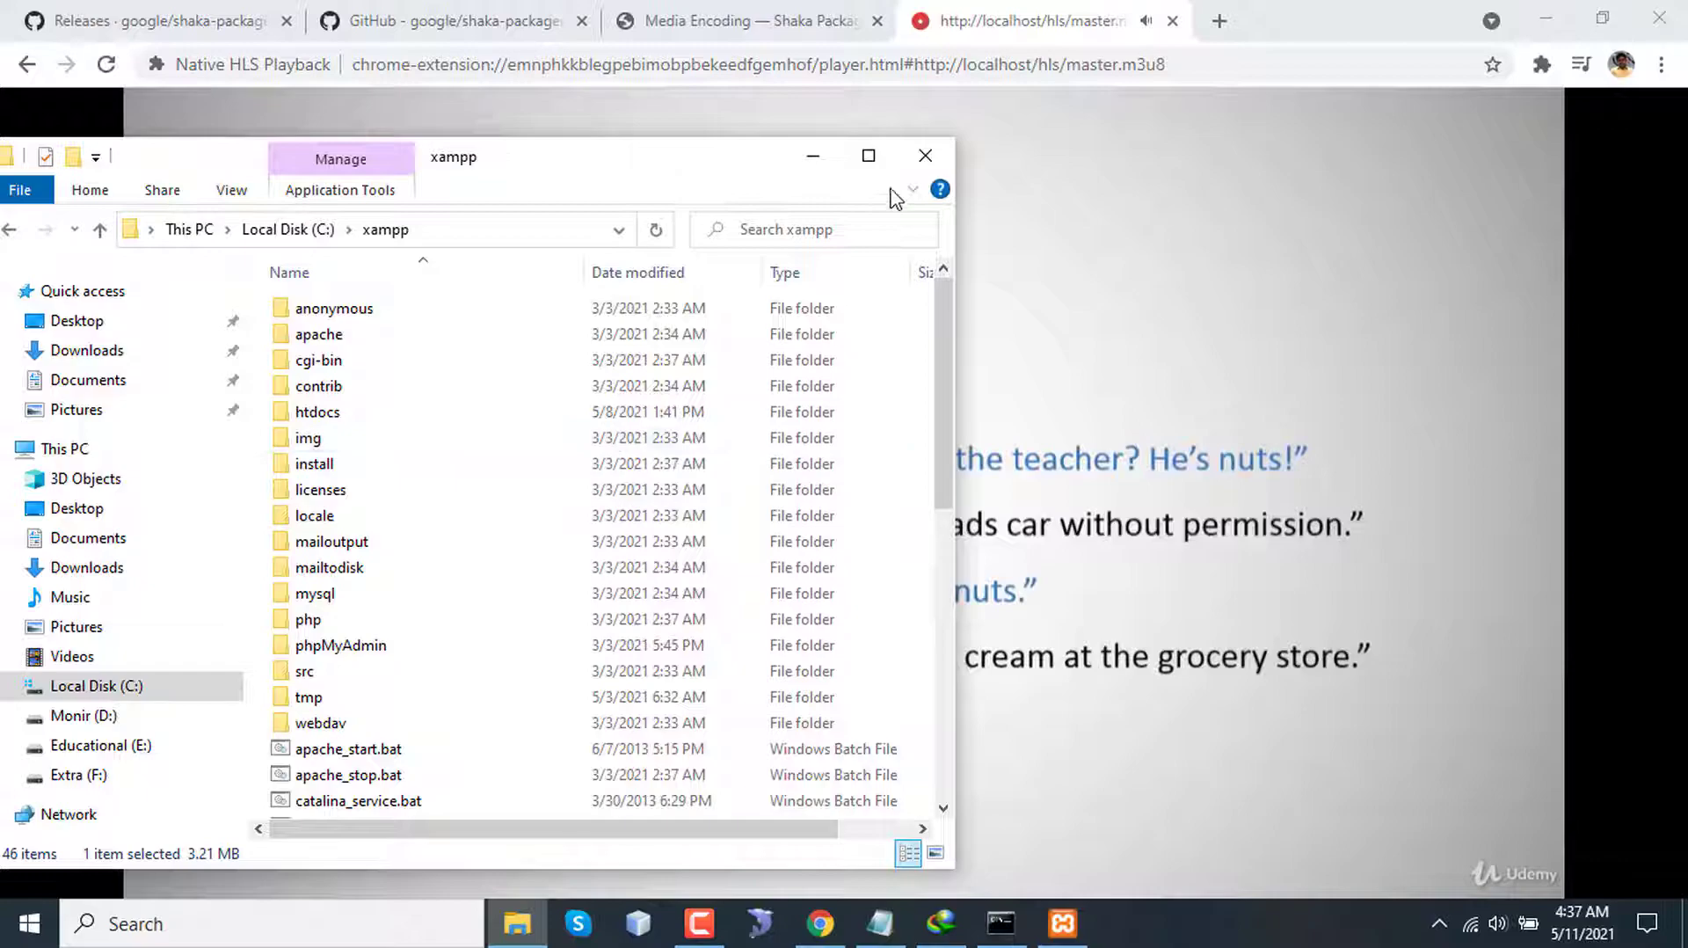
pyautogui.click(924, 157)
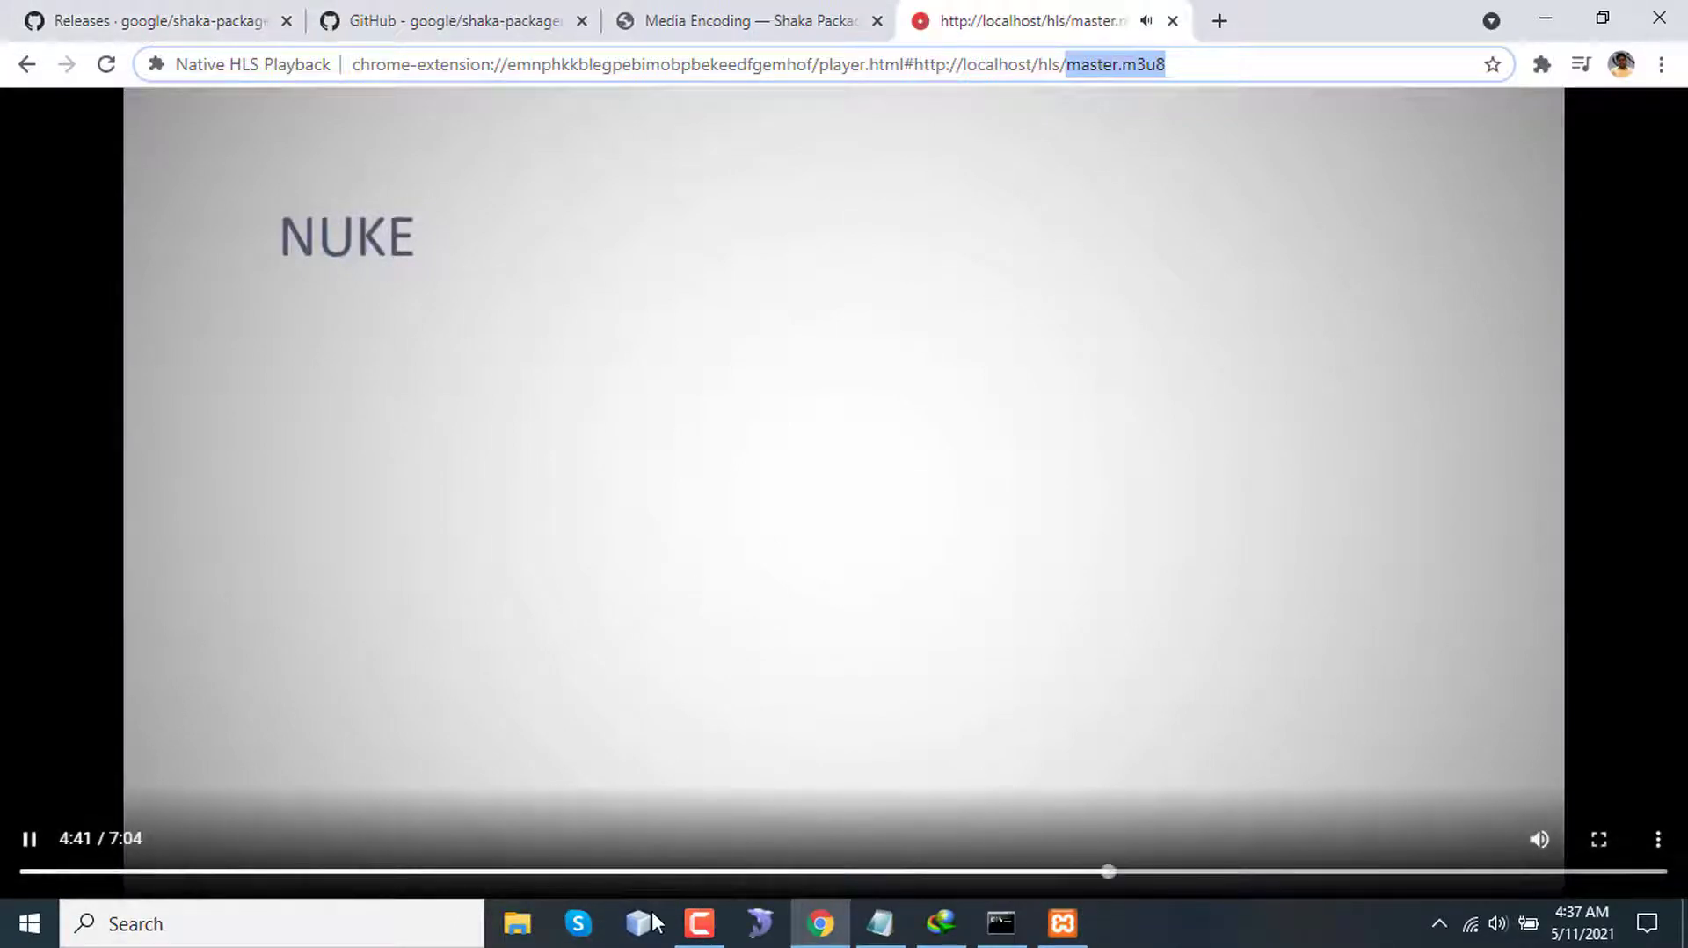
# - Browse to C:\xampp\htdocs\hls to view the packaged MP4s, playlists and packager.exe
pyautogui.click(518, 923)
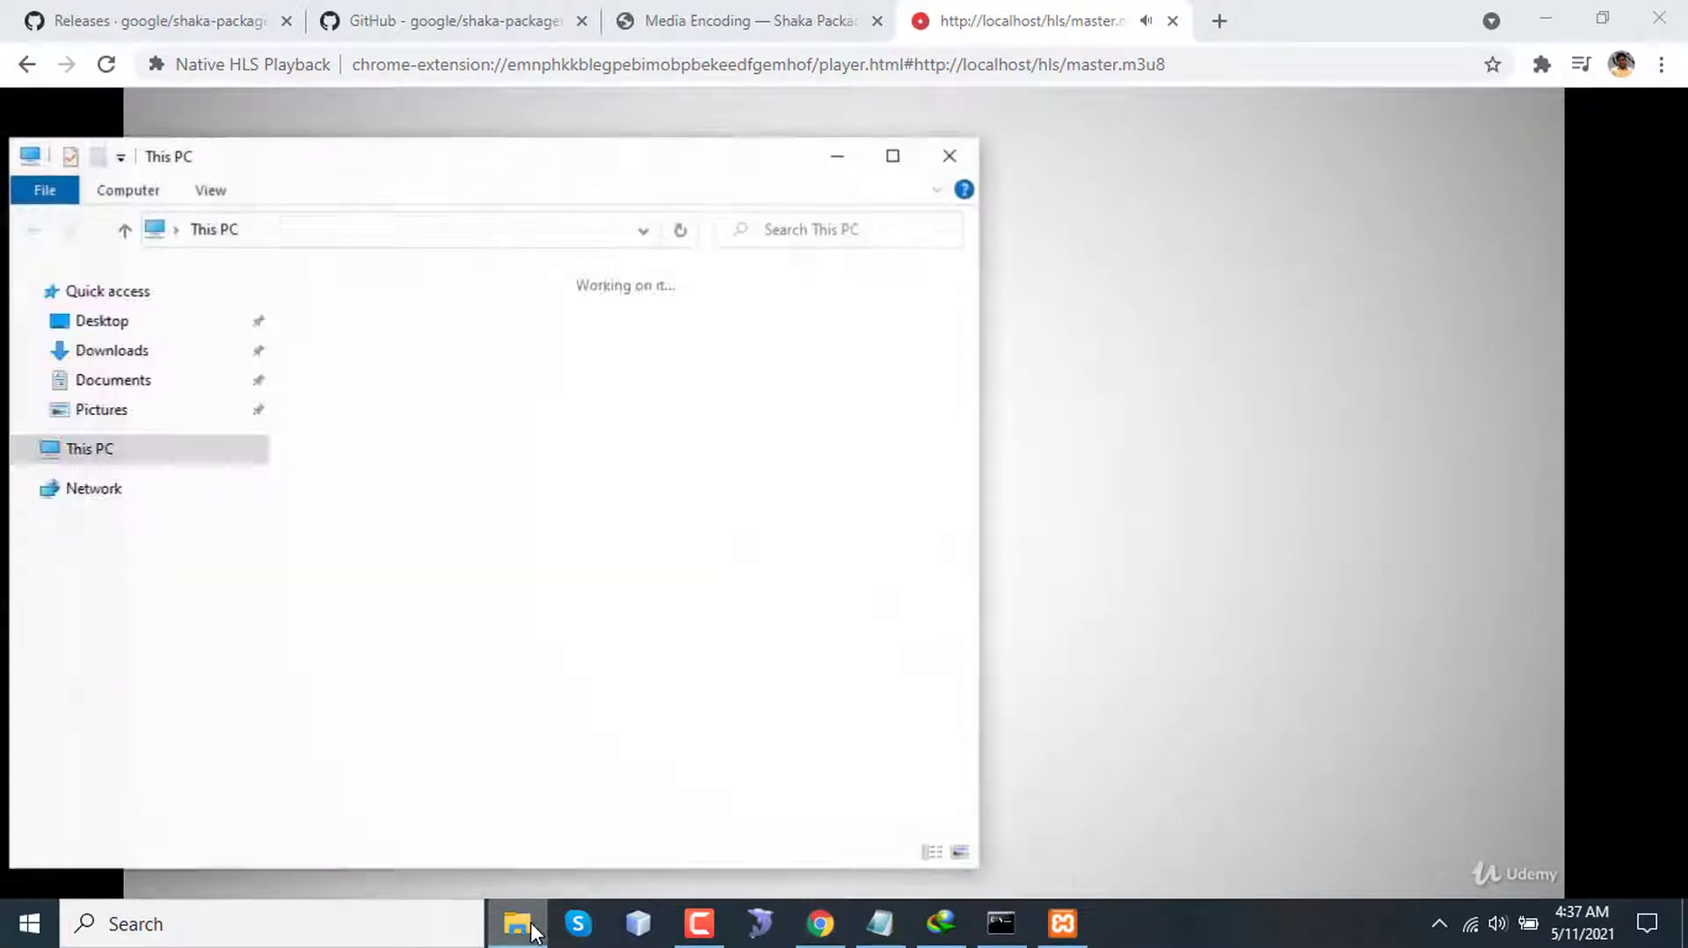
pyautogui.doubleClick(121, 684)
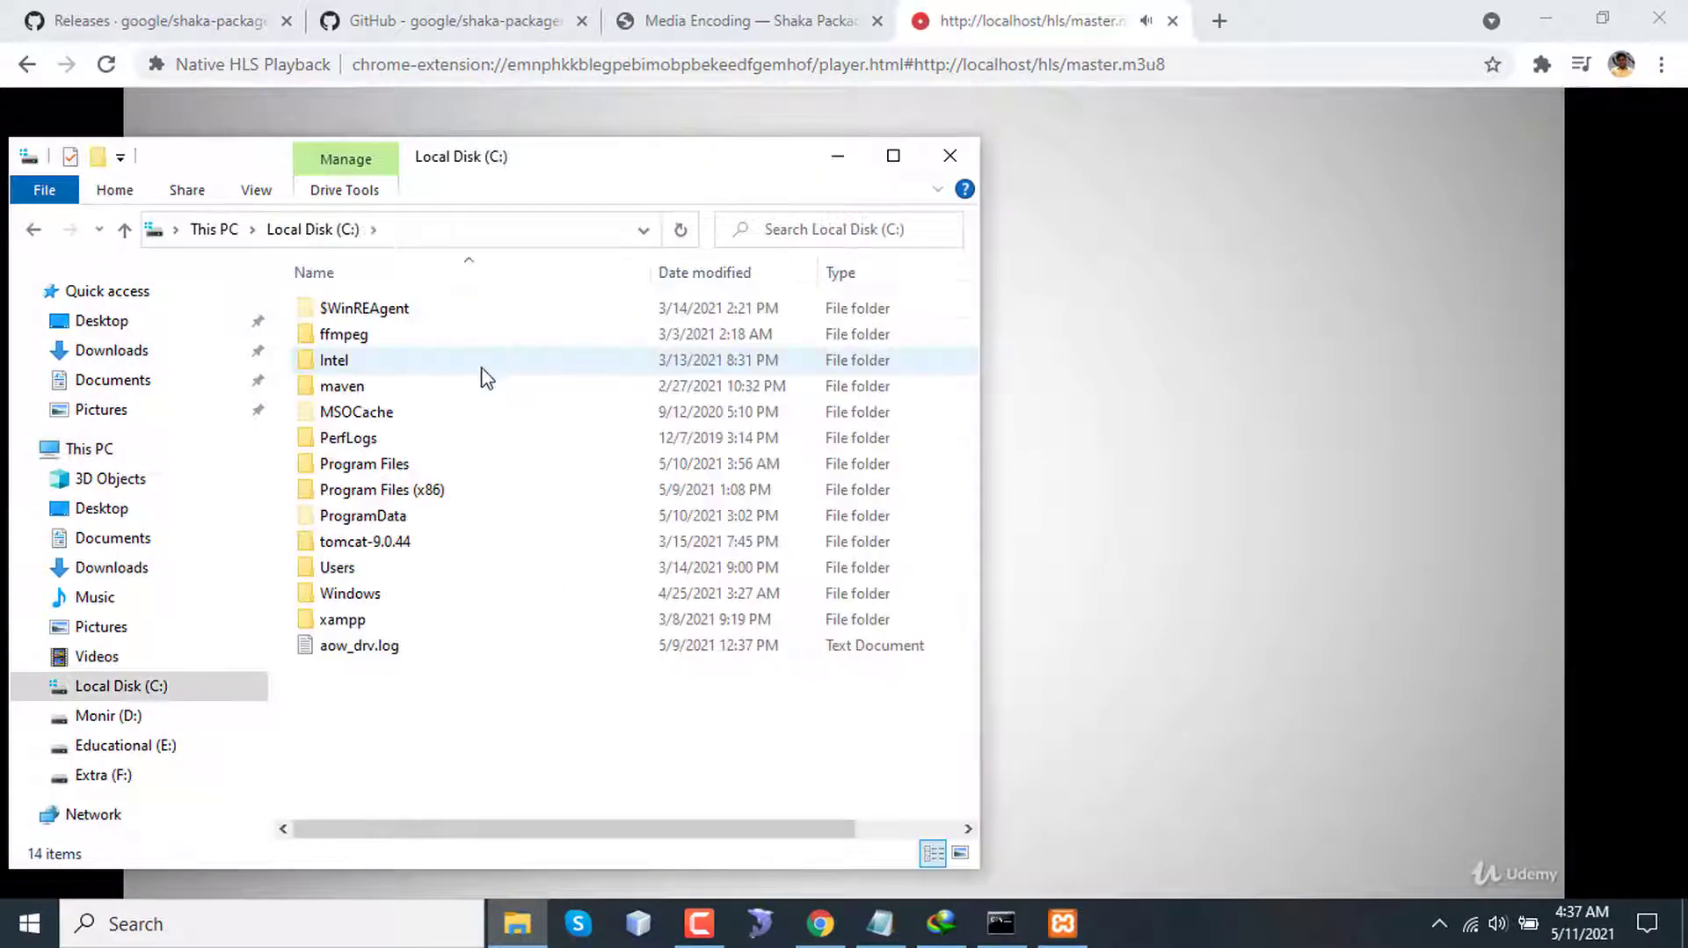
pyautogui.doubleClick(341, 618)
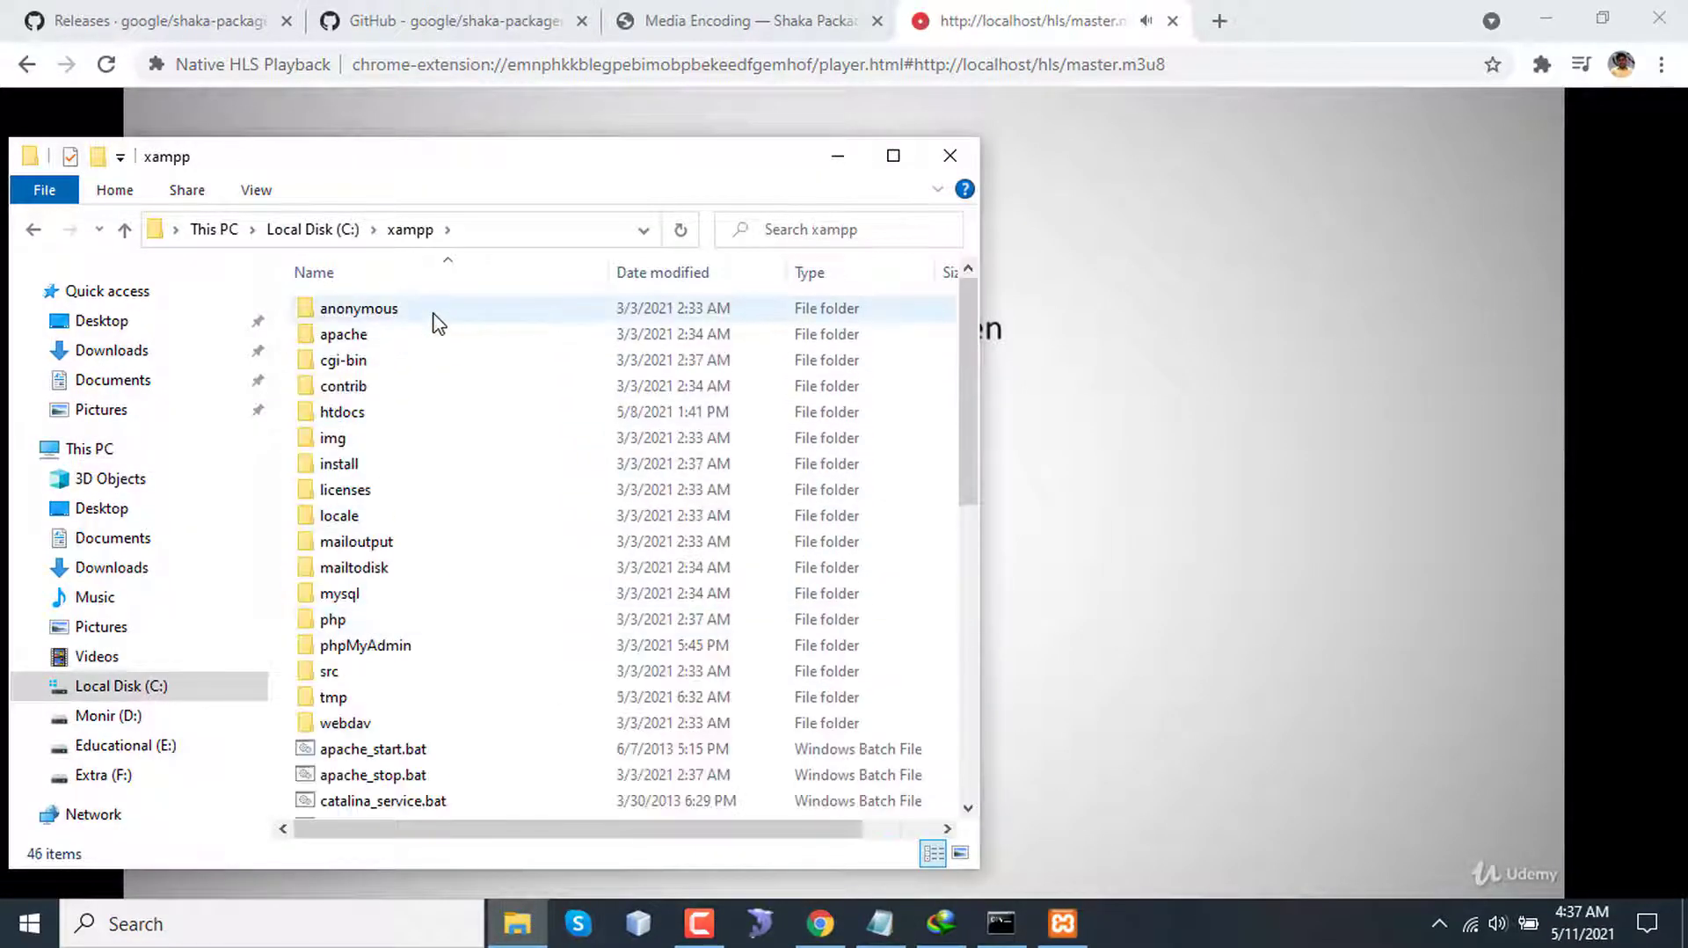
pyautogui.doubleClick(341, 411)
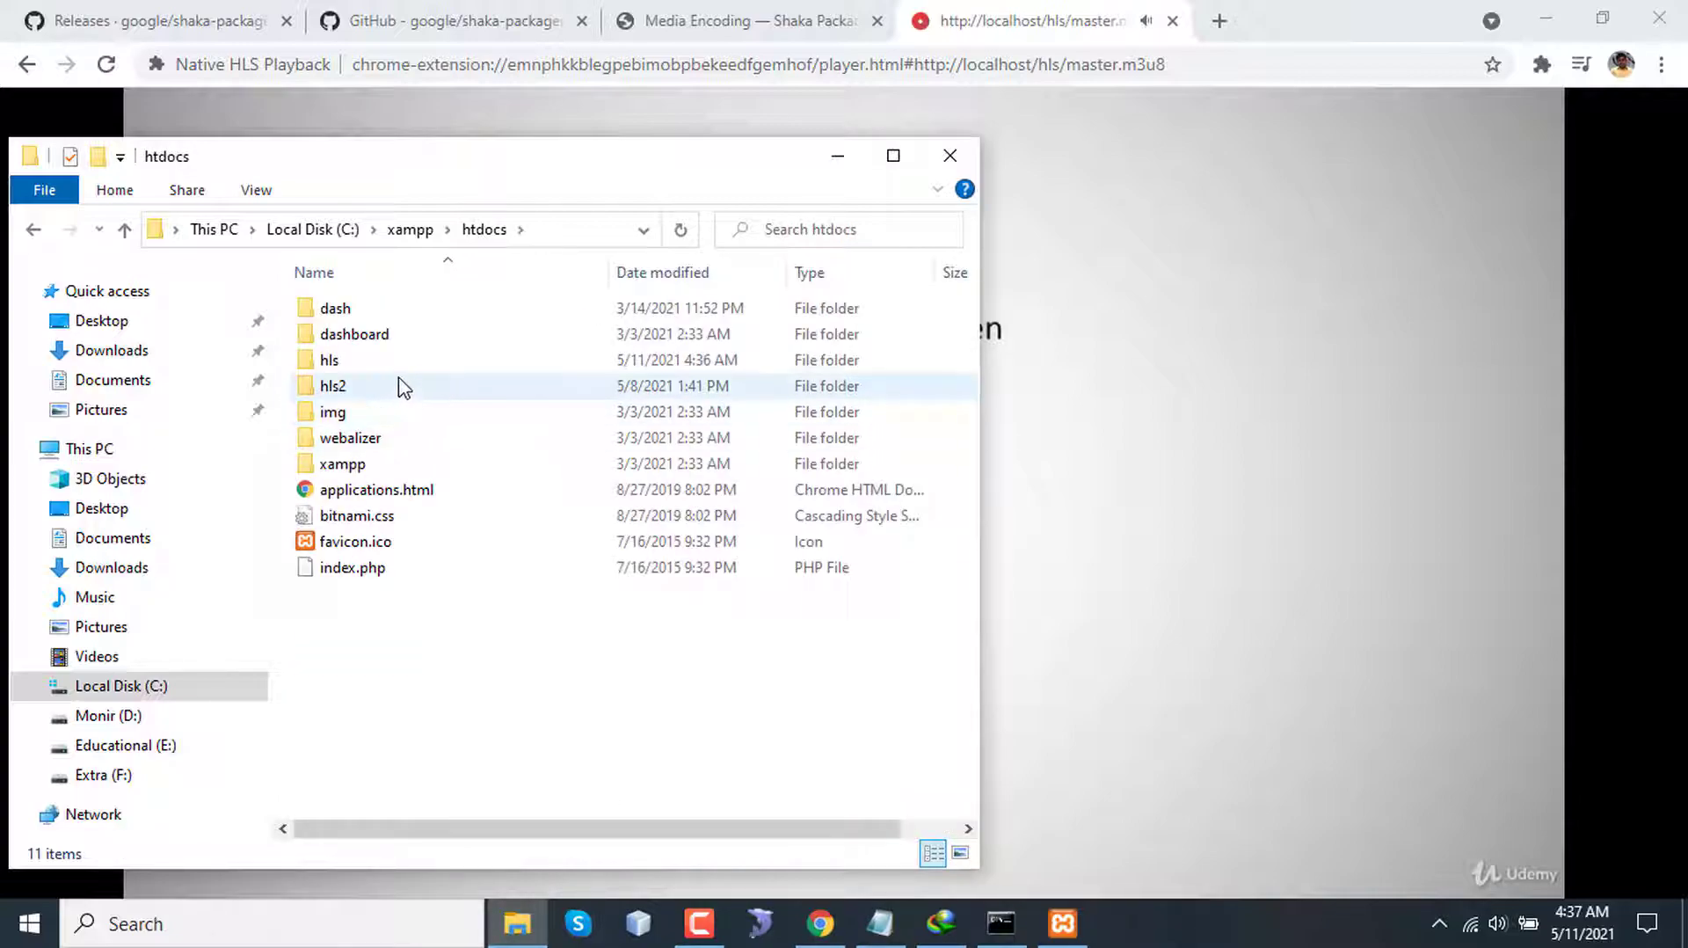
pyautogui.doubleClick(328, 360)
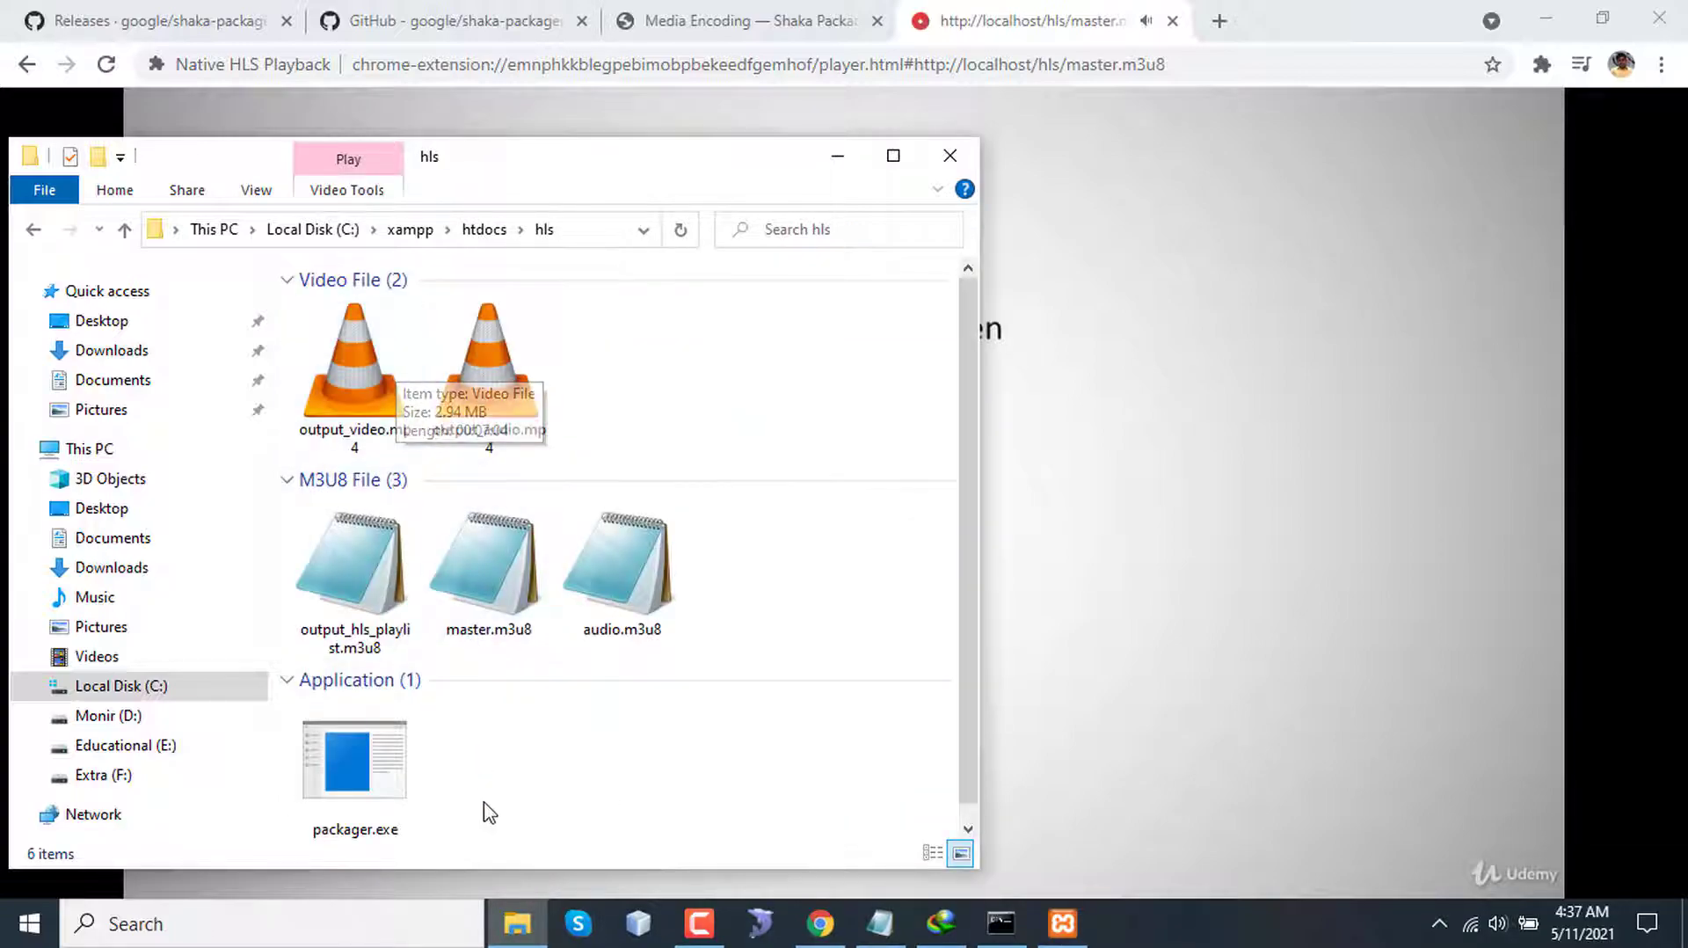
pyautogui.moveTo(481, 785)
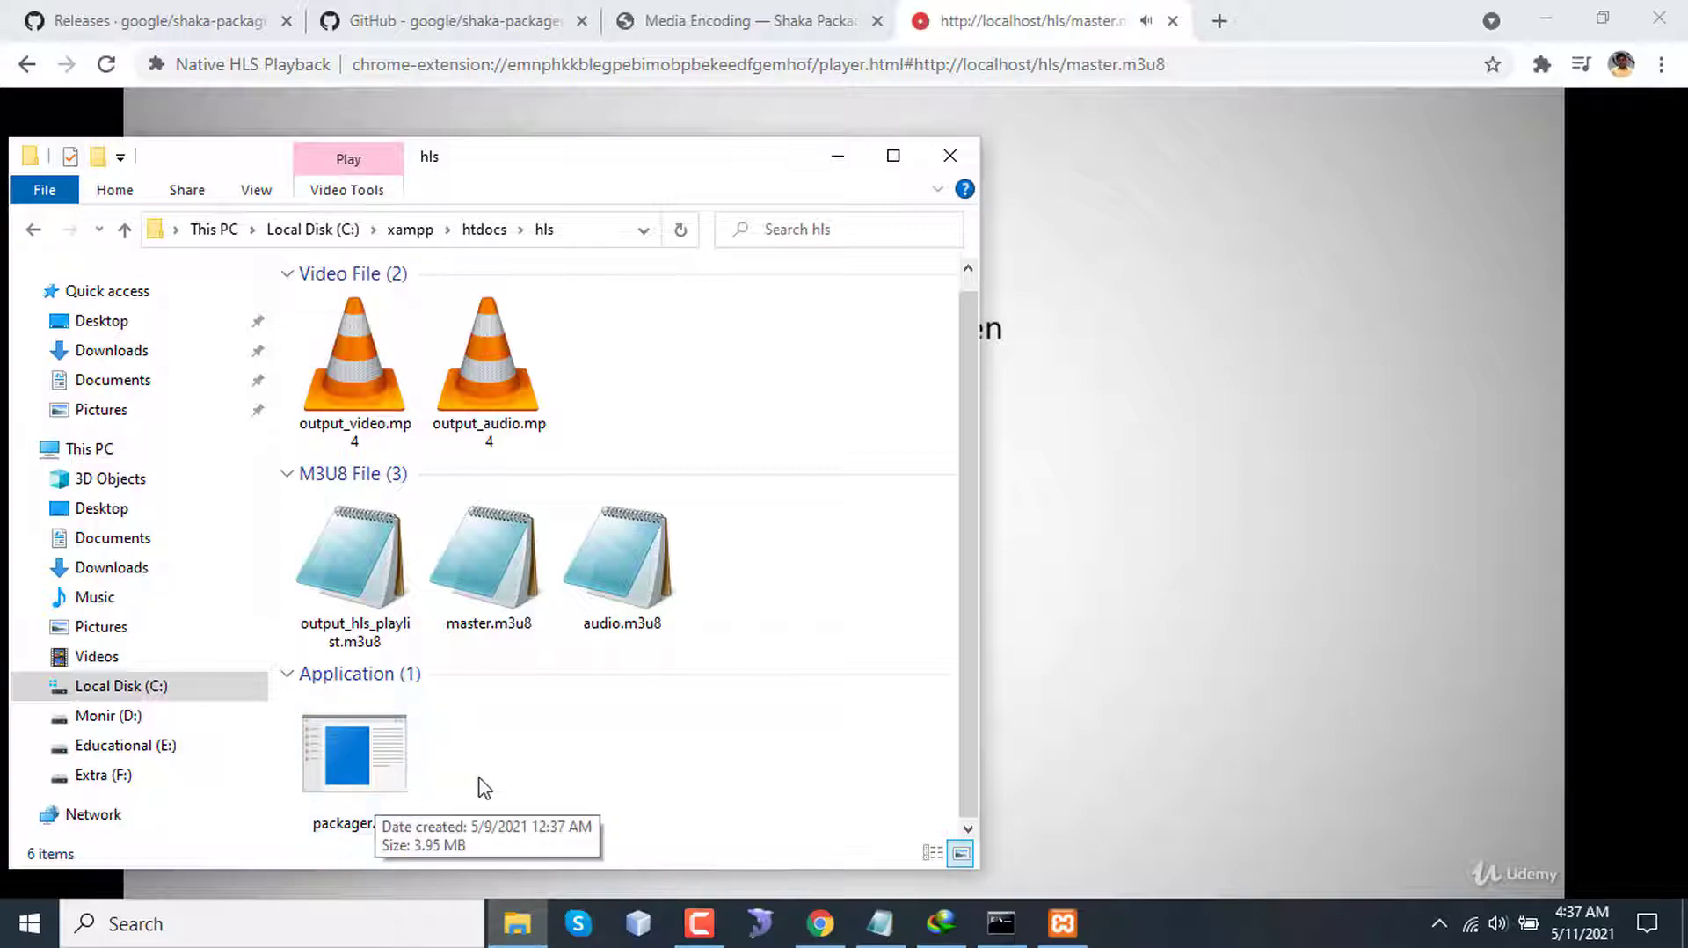
pyautogui.moveTo(560, 786)
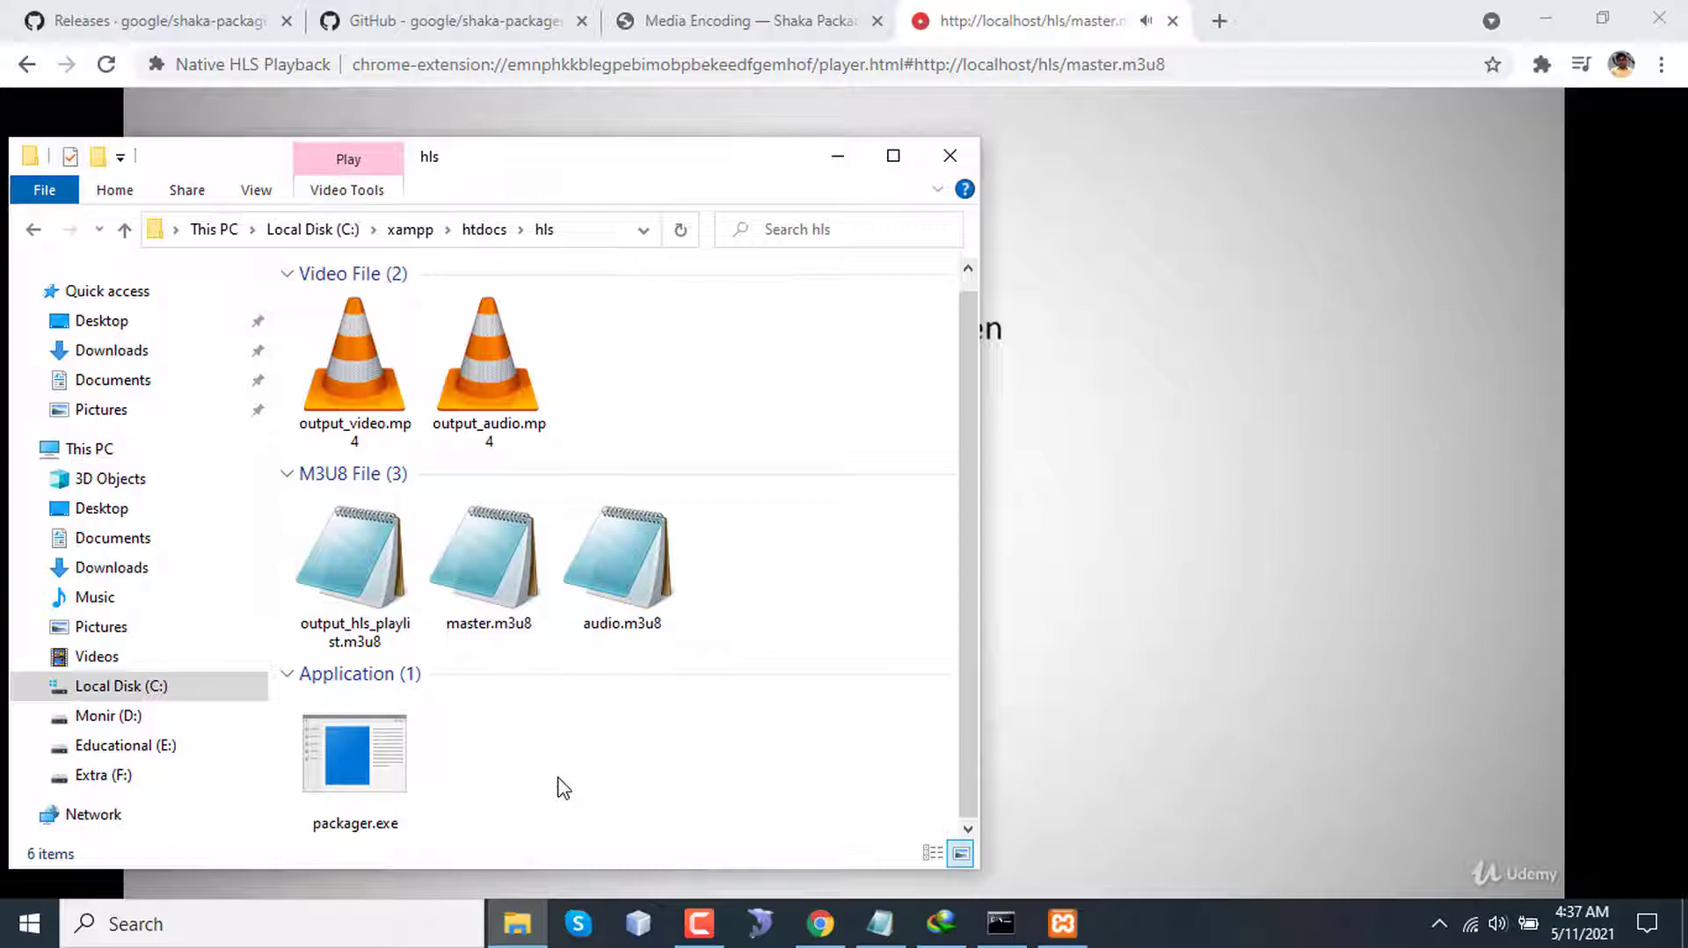
pyautogui.moveTo(523, 765)
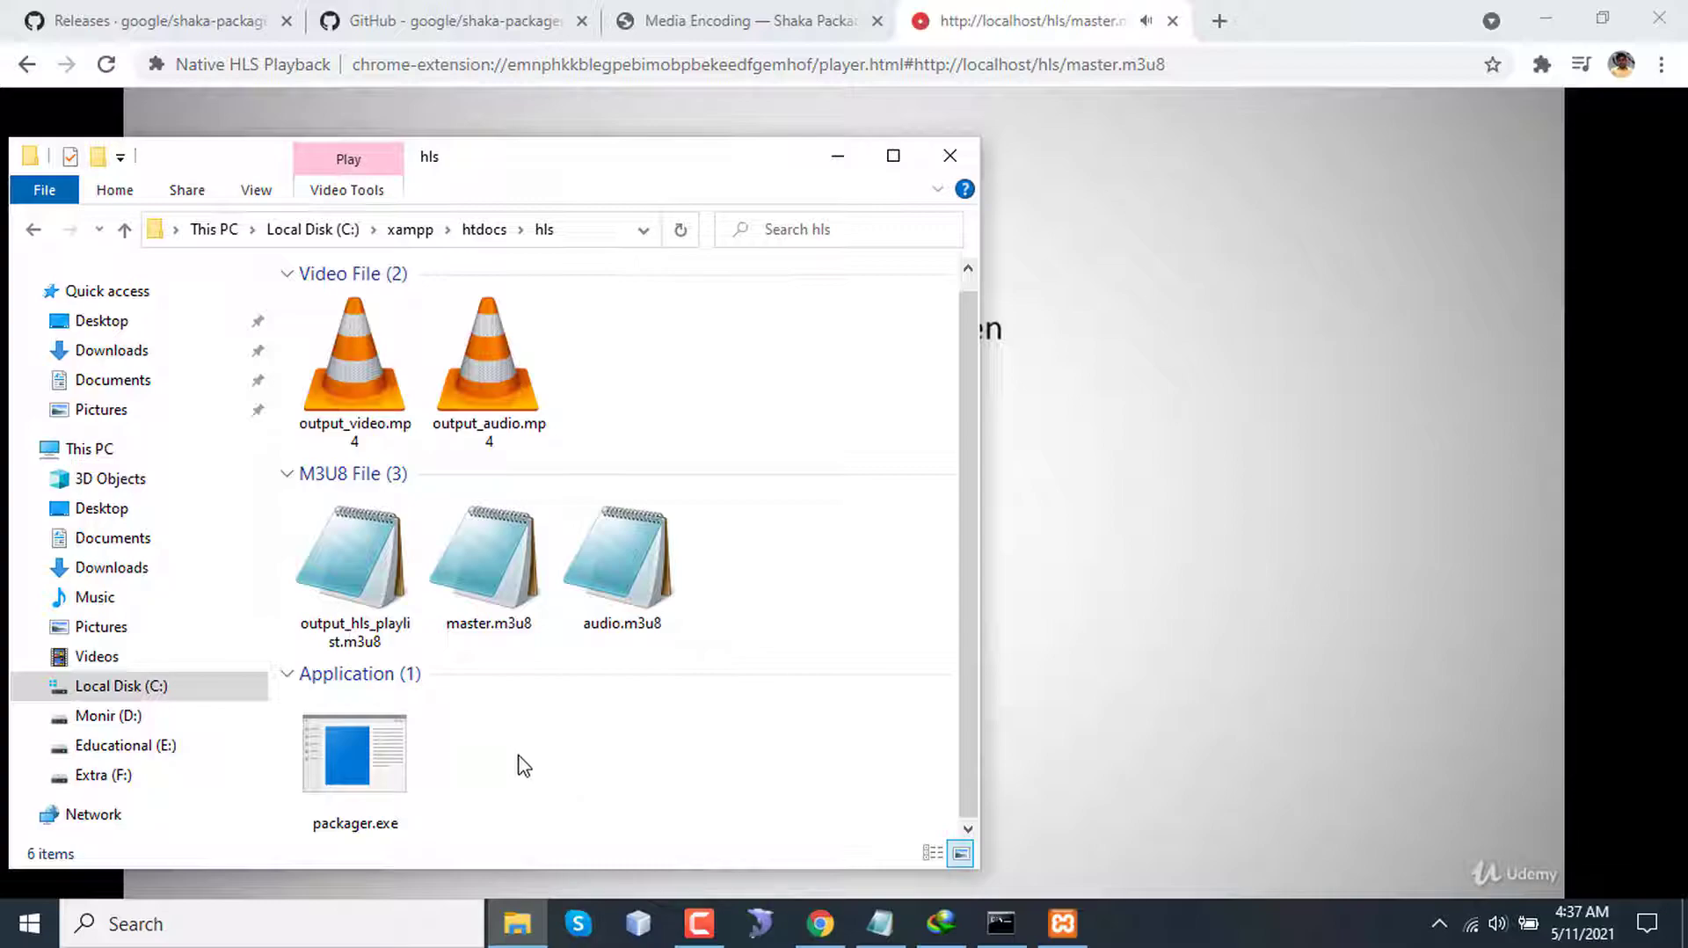
pyautogui.moveTo(482, 767)
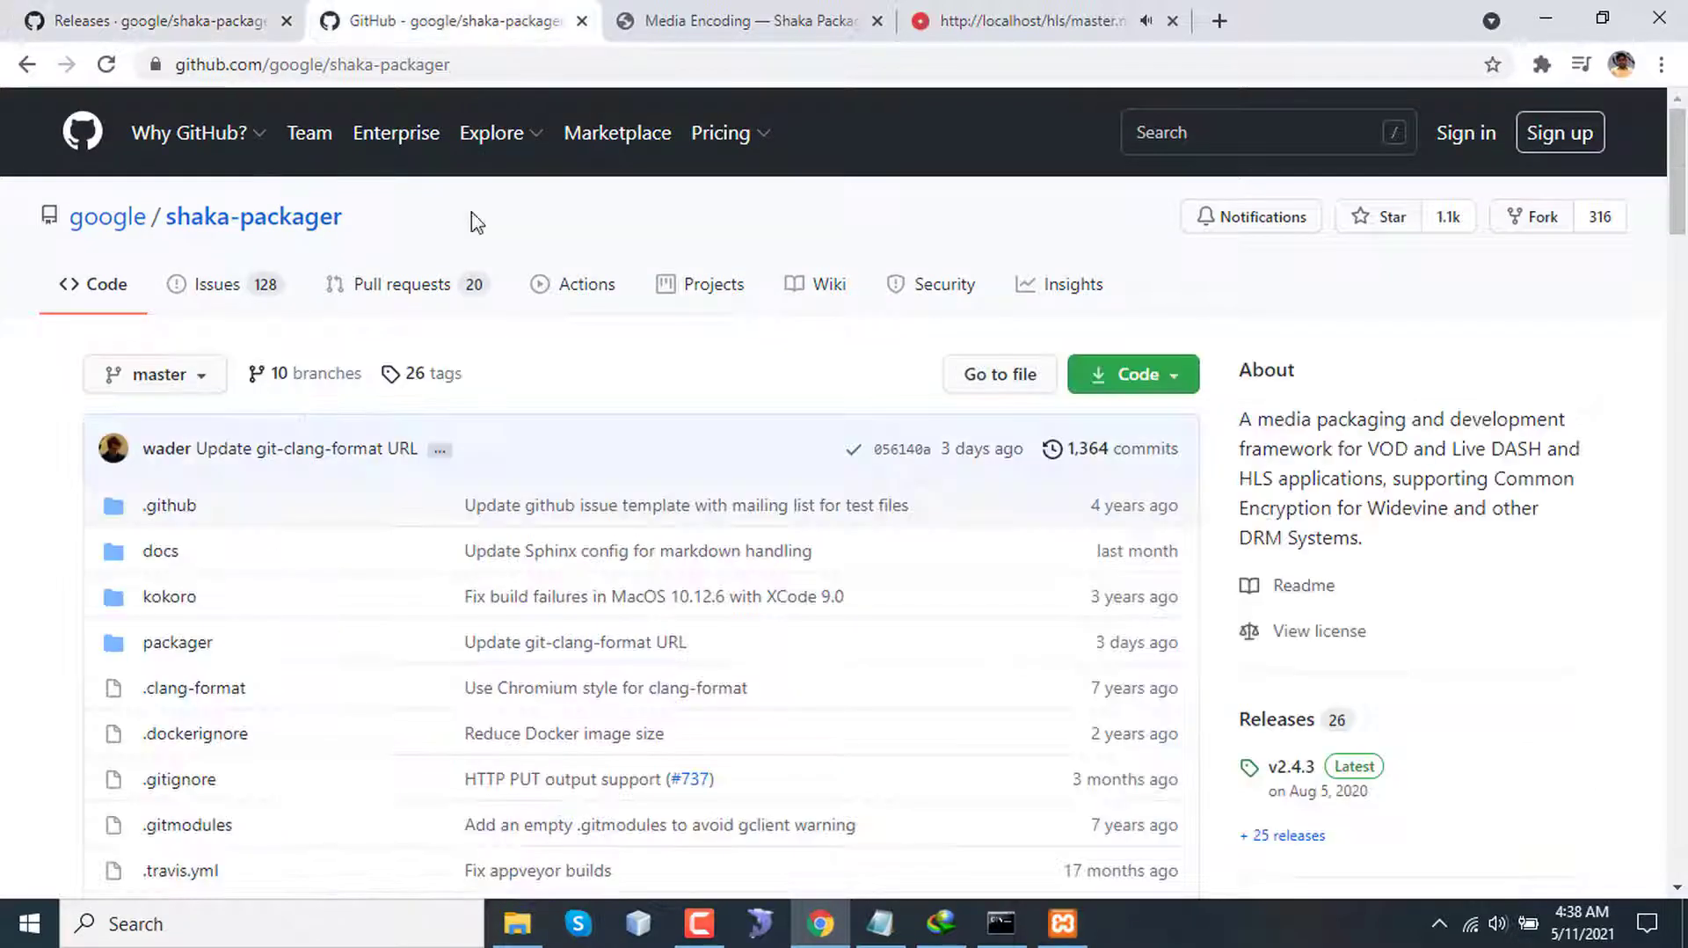
# - Navigate from the Media Encoding docs page to the HLS tutorial via the documentation home
pyautogui.click(747, 20)
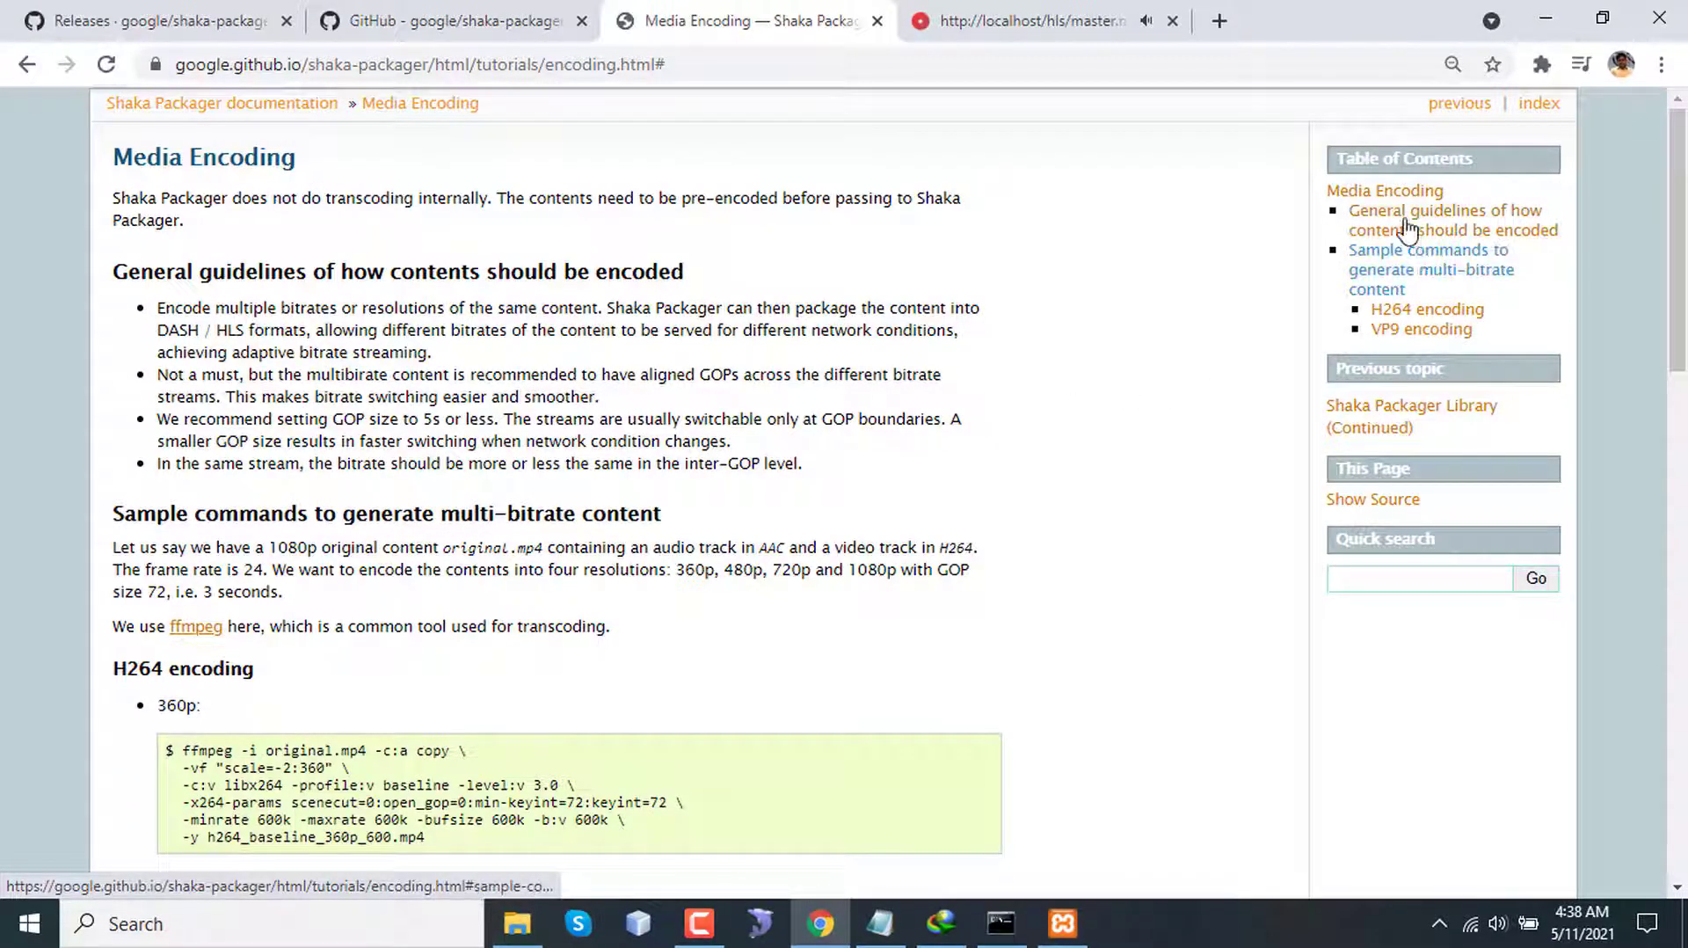
pyautogui.click(221, 102)
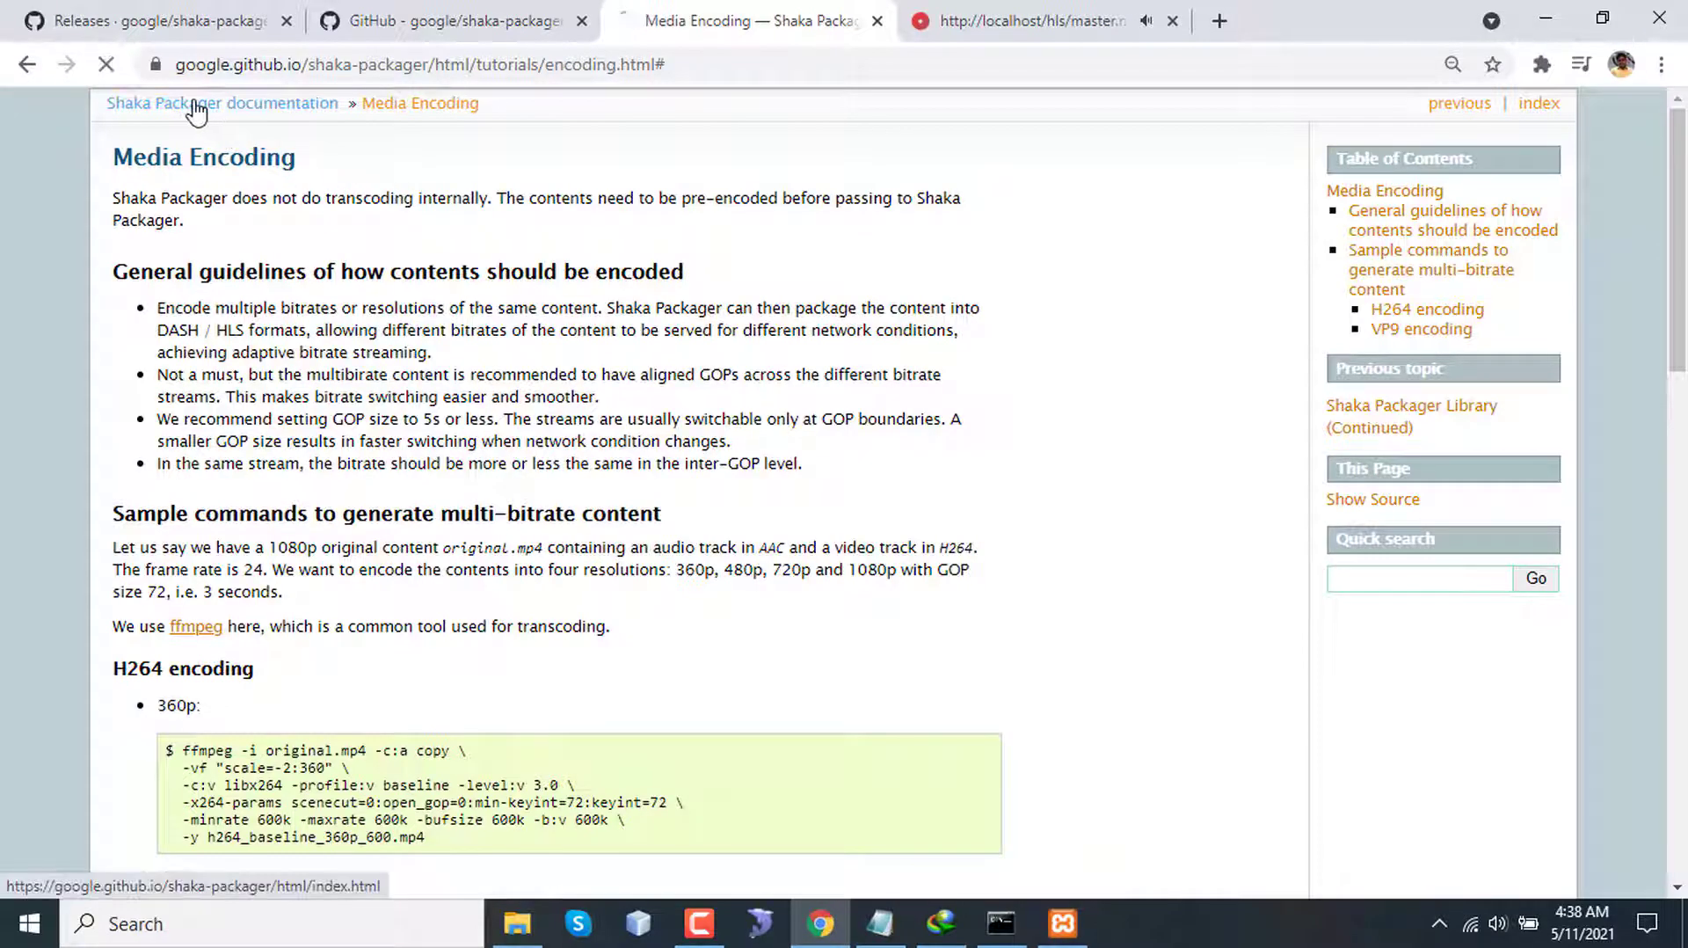
pyautogui.click(221, 102)
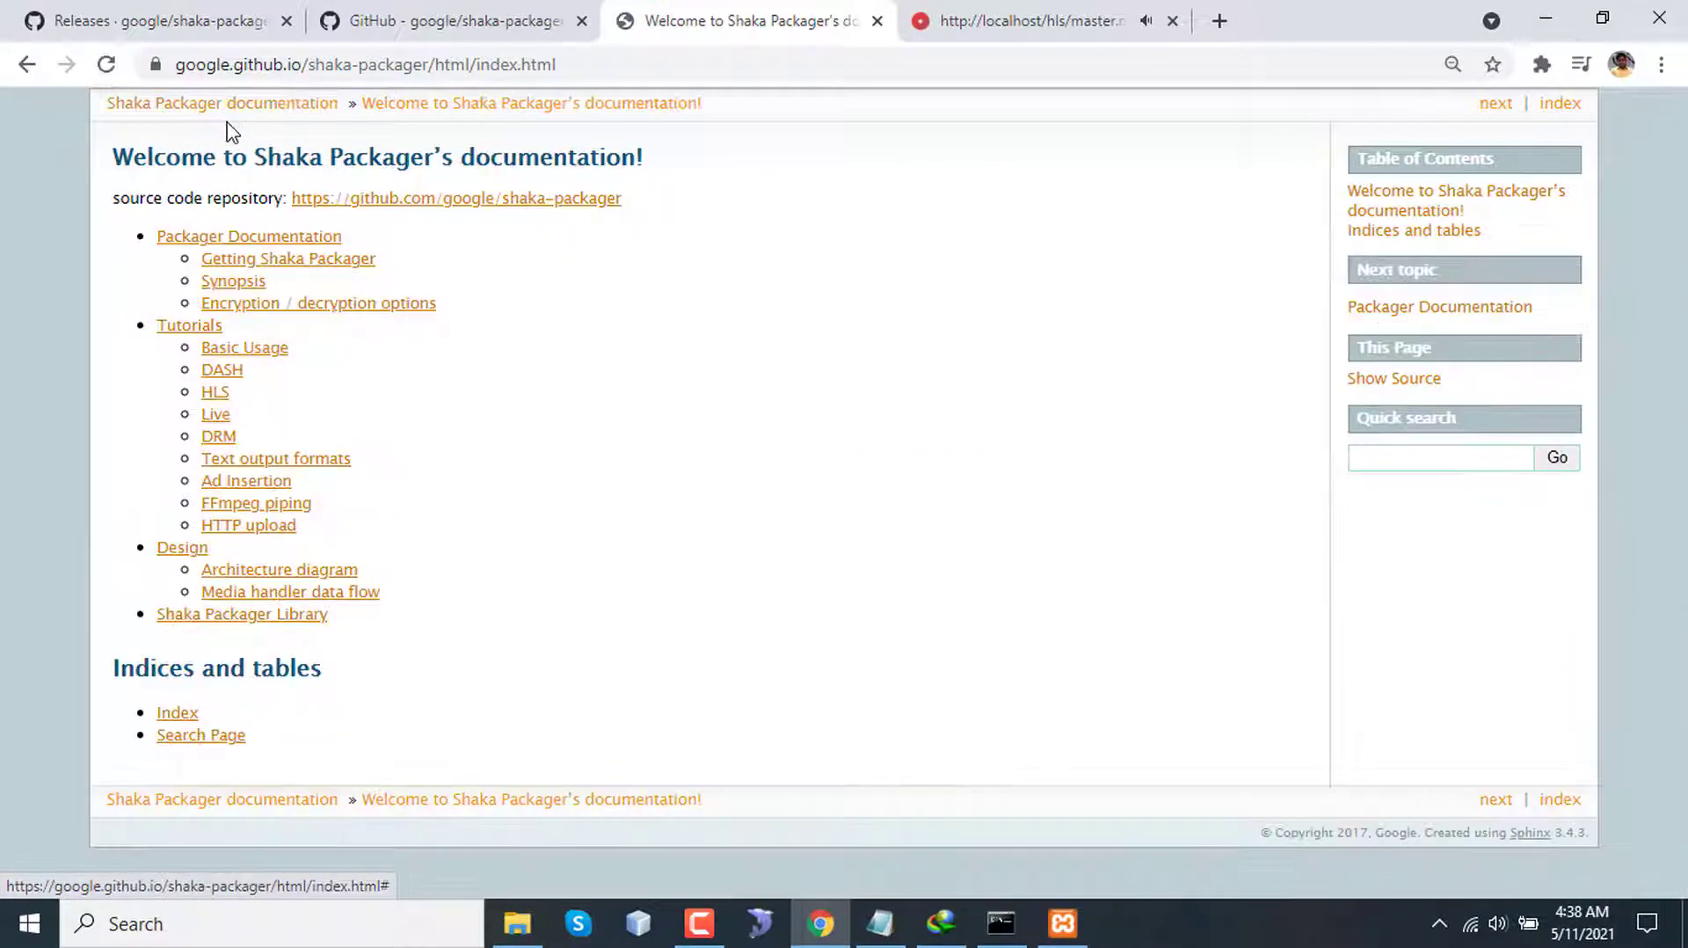
pyautogui.click(215, 391)
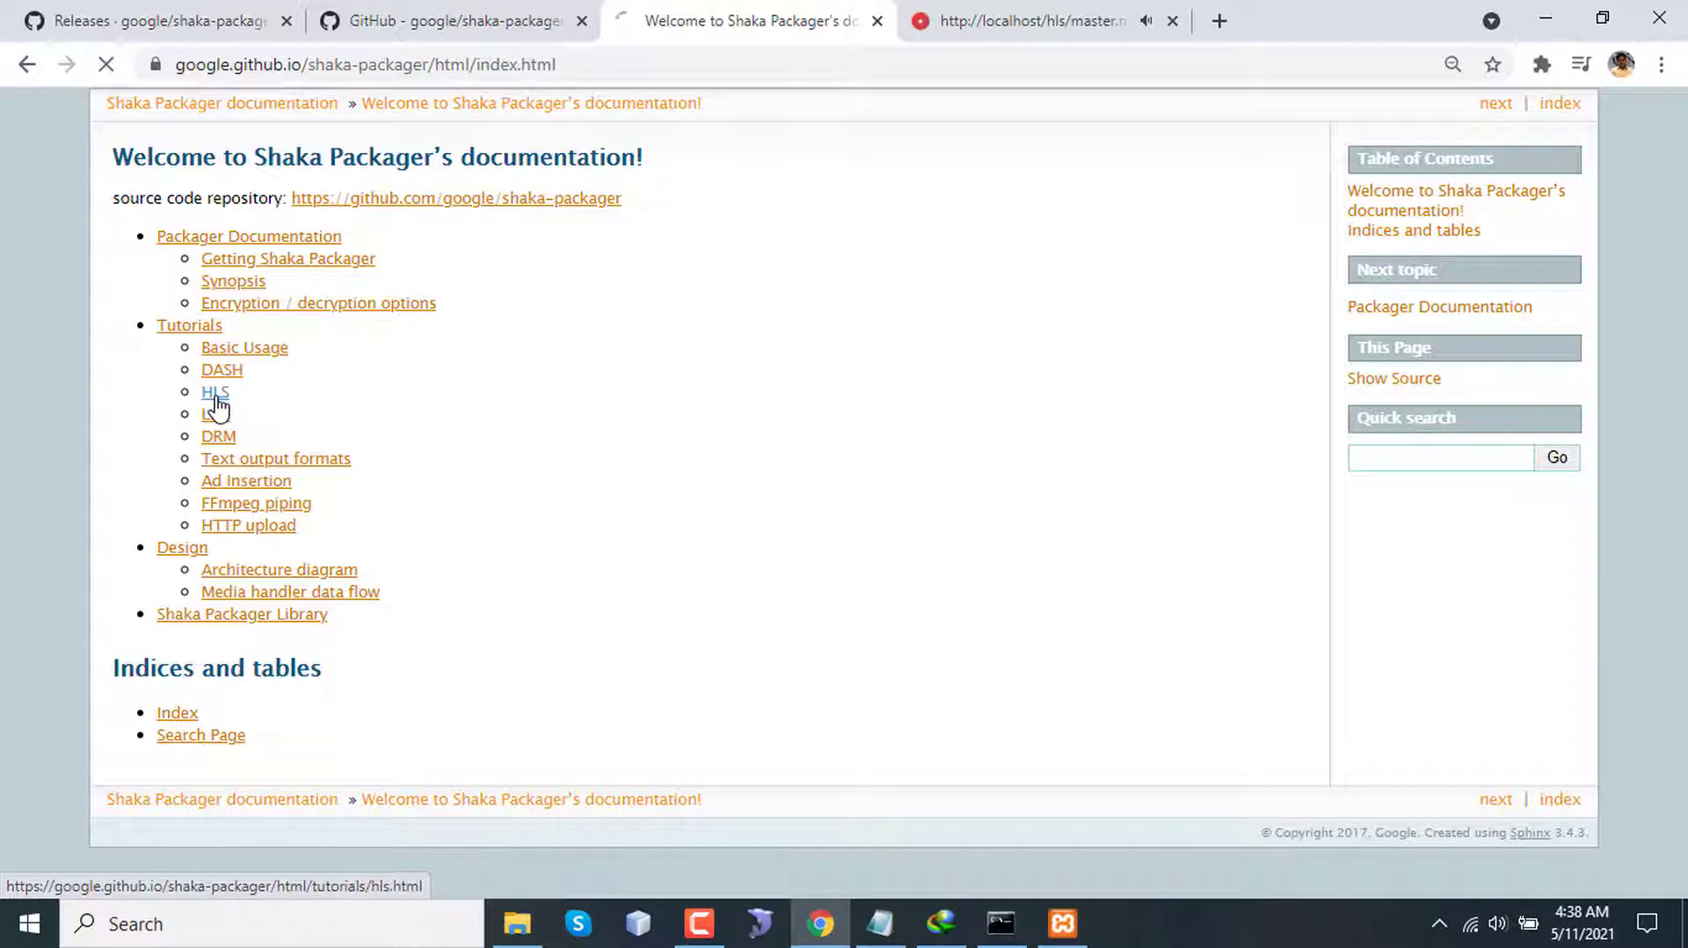
pyautogui.click(214, 391)
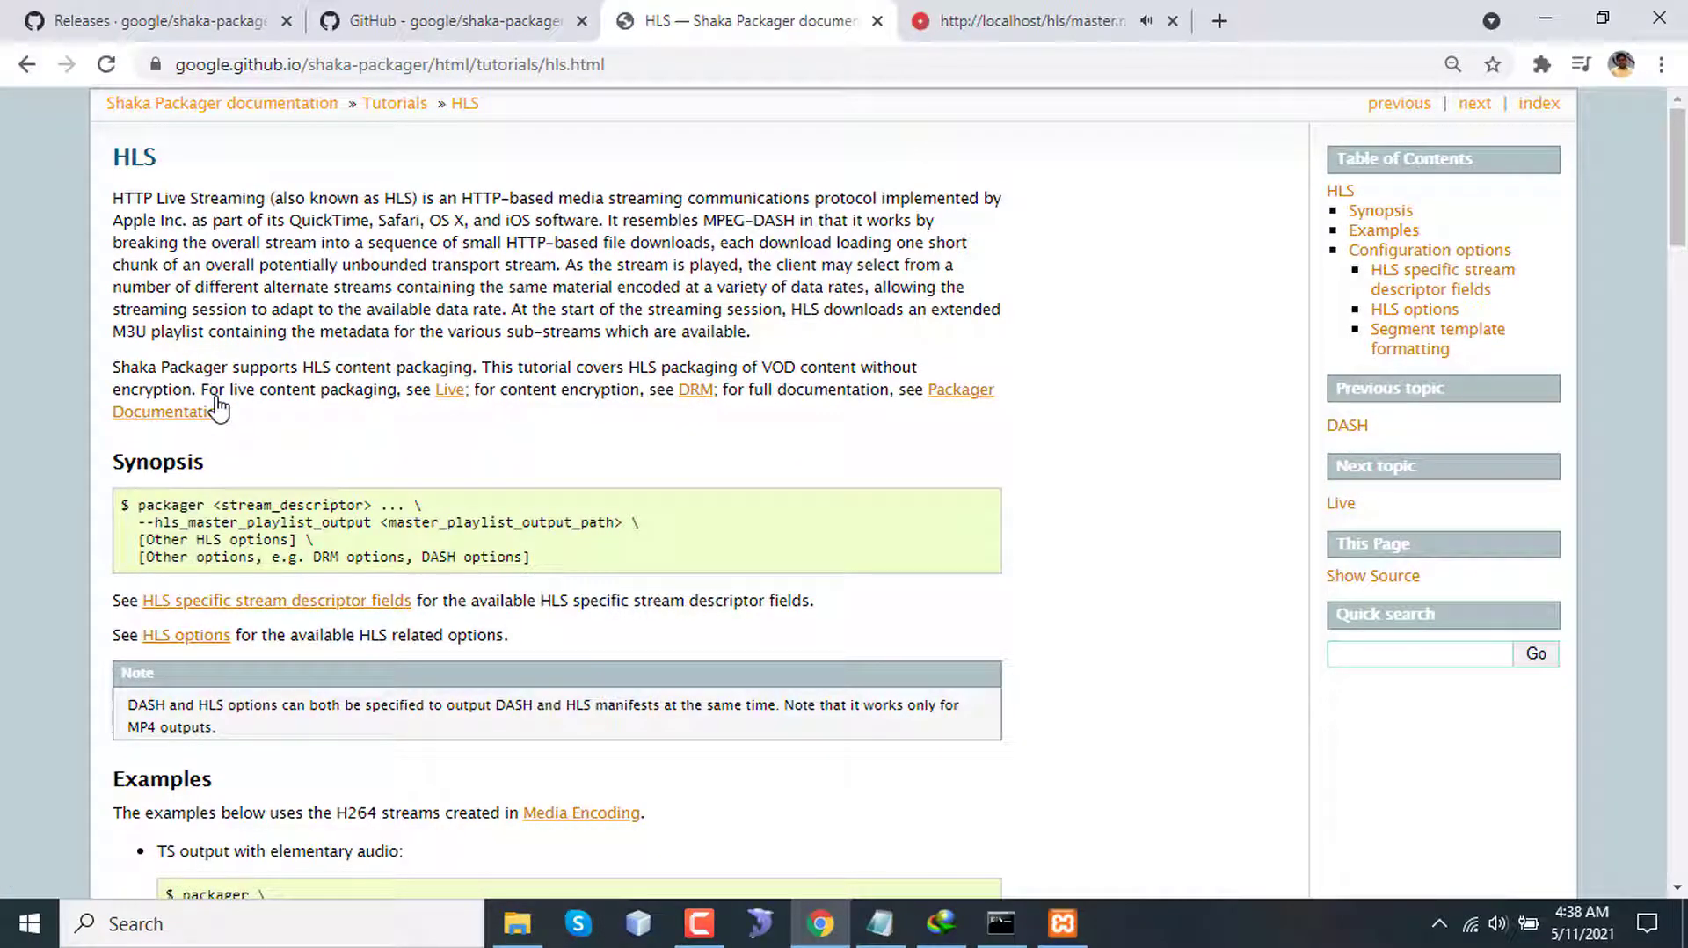